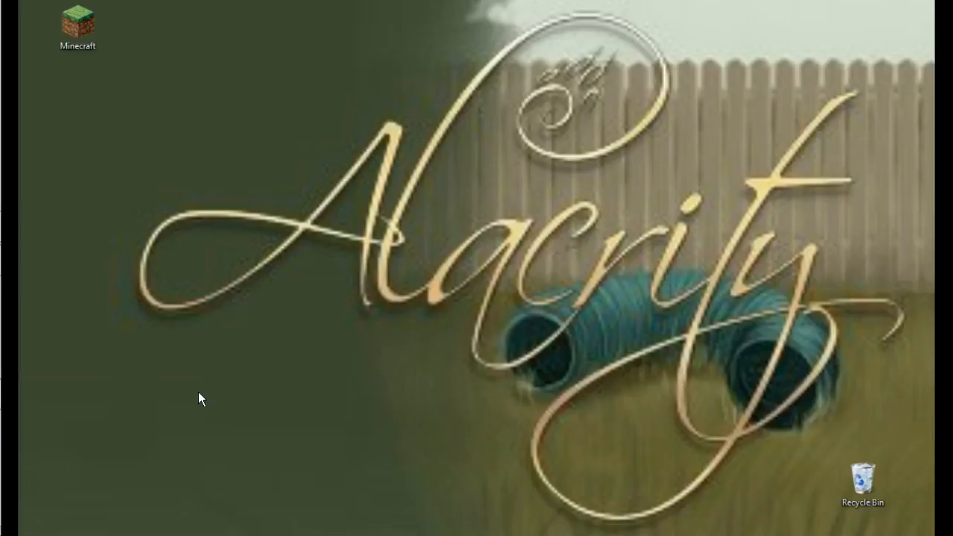
pyautogui.moveTo(196, 399)
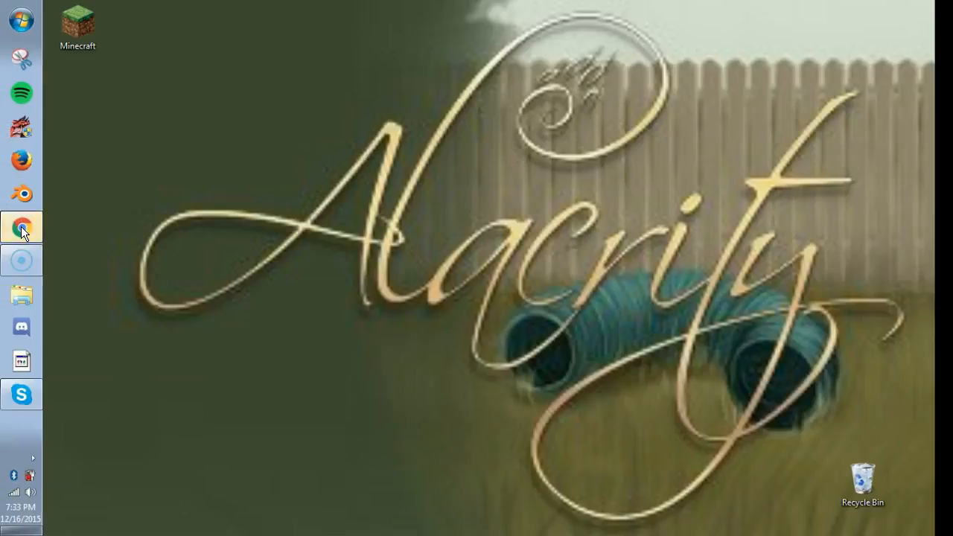
# Log in to the Alacrity account in Chrome and expand the Life menu
pyautogui.click(20, 226)
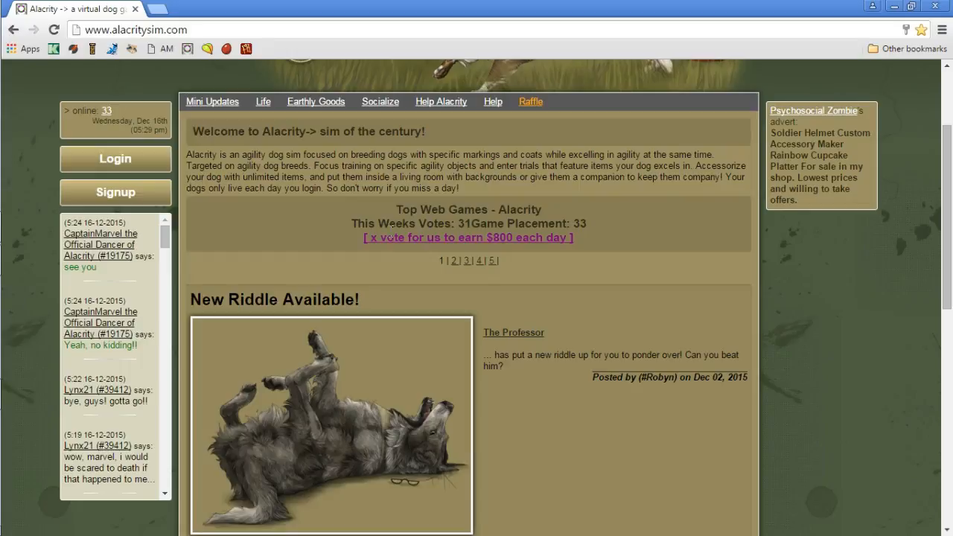
pyautogui.click(116, 158)
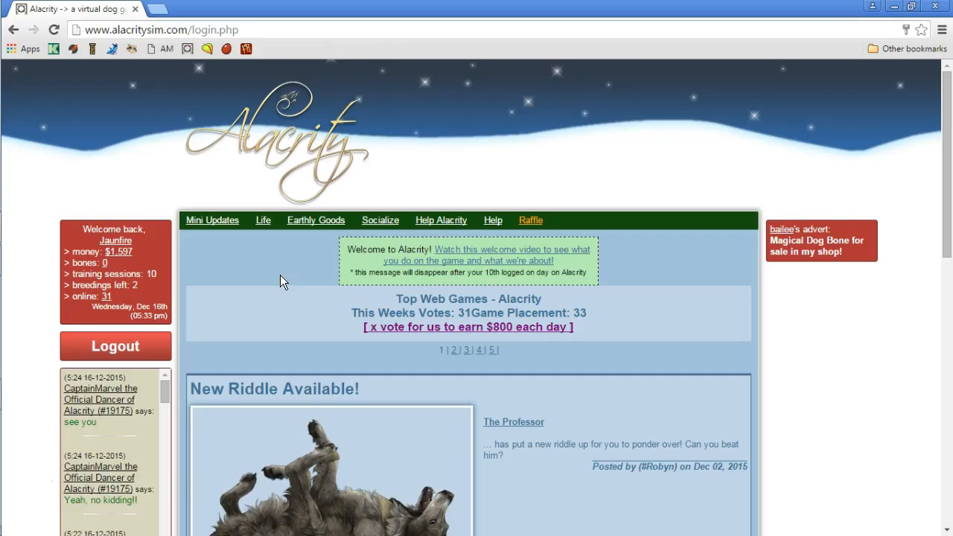
pyautogui.scroll(-3)
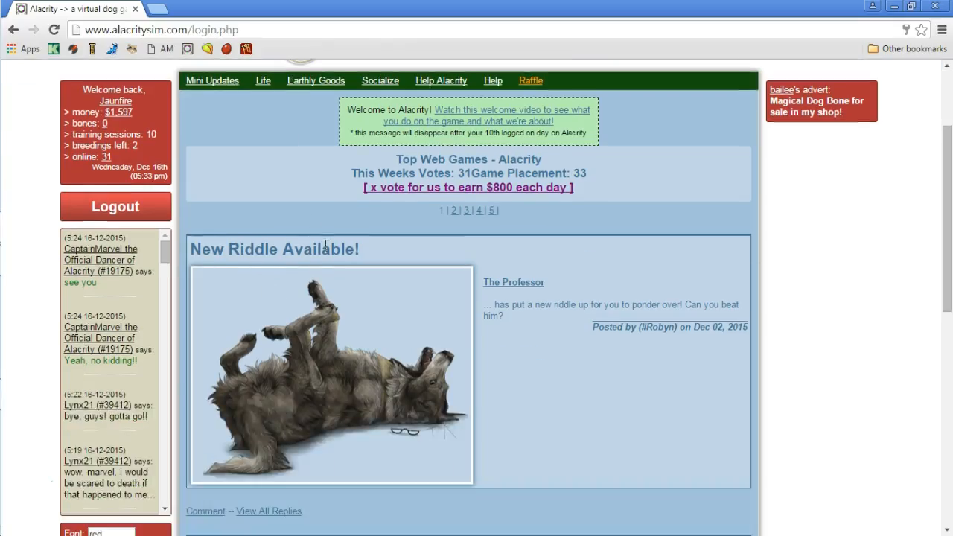
pyautogui.click(262, 80)
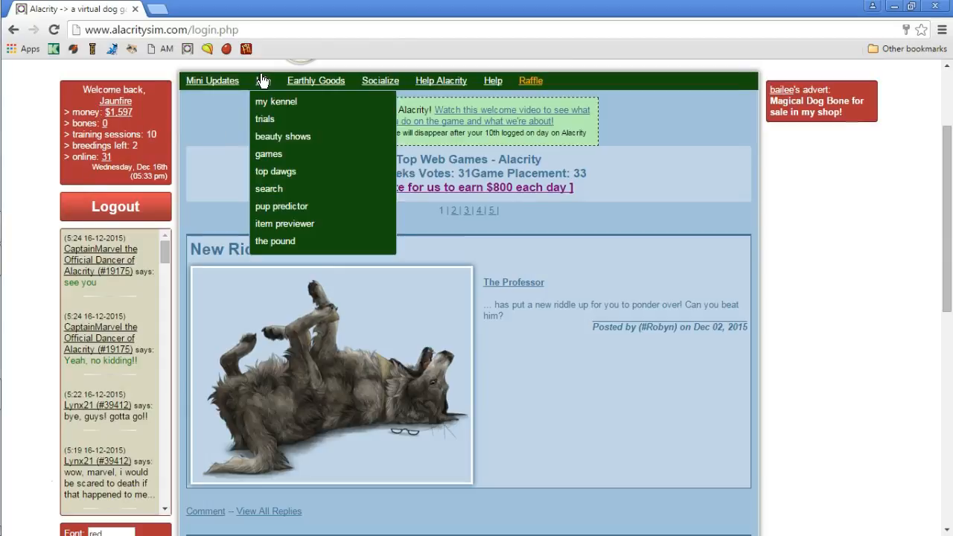
# Go to my kennel listing Backbiter, the two GEN 2 409 huskies and Snowflake
pyautogui.click(277, 101)
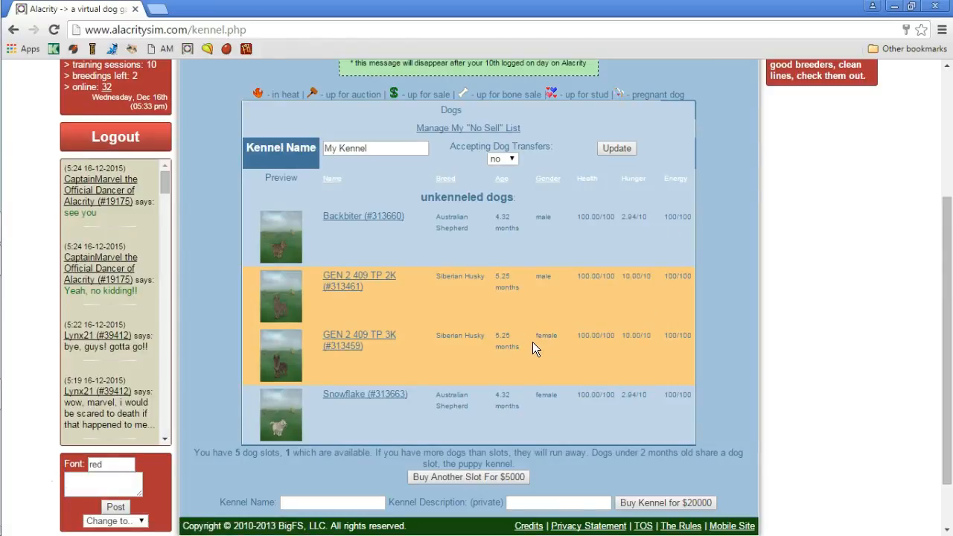
pyautogui.moveTo(534, 332)
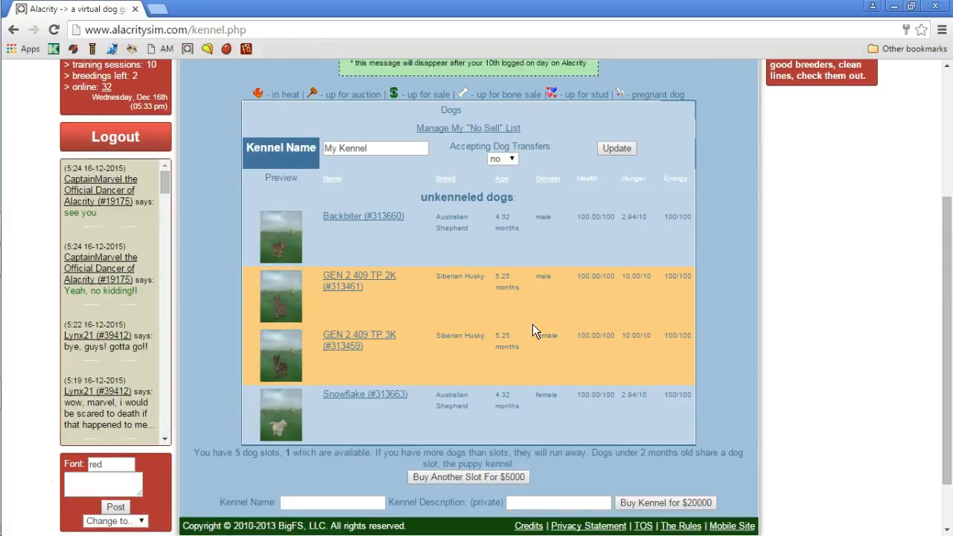
pyautogui.moveTo(459, 366)
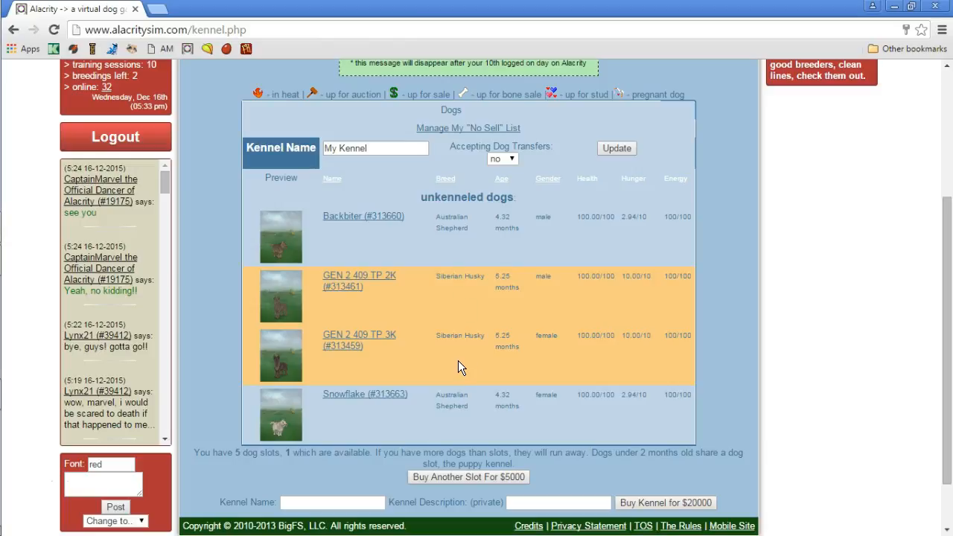
pyautogui.moveTo(459, 252)
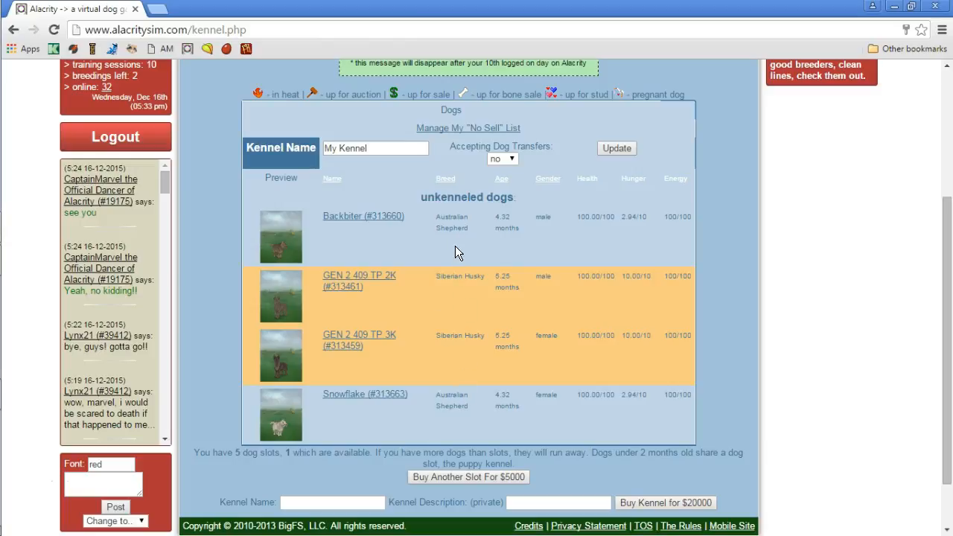
pyautogui.moveTo(504, 250)
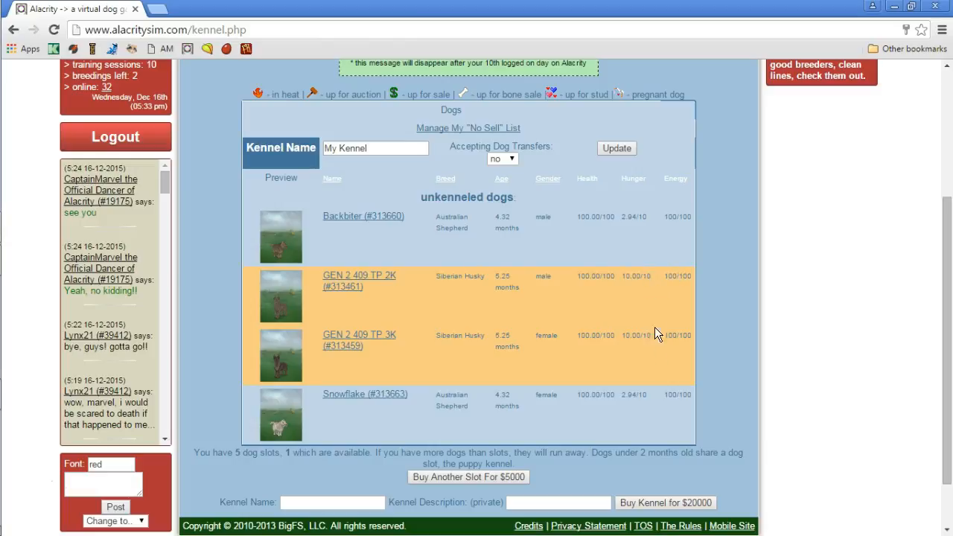
pyautogui.moveTo(423, 322)
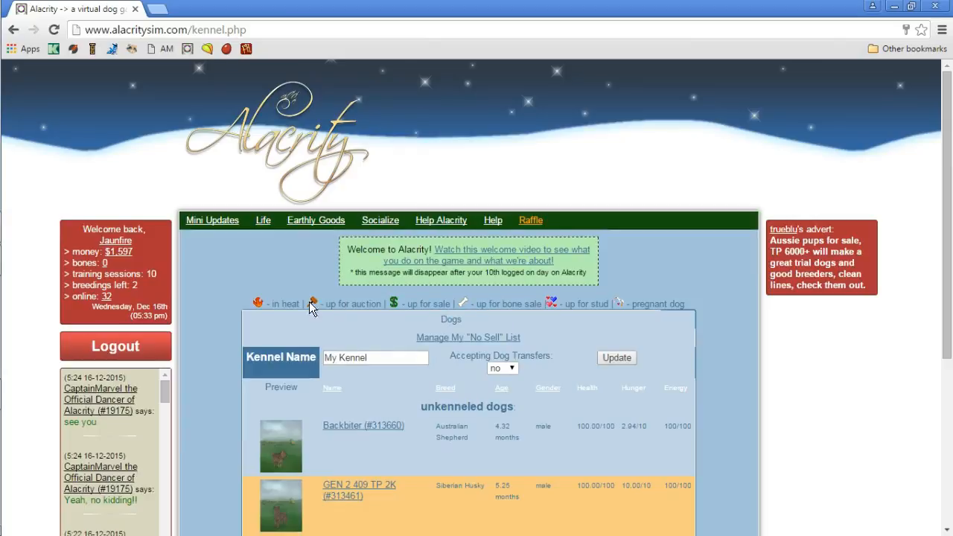
# From the inventory, feed a Beef Kibble to Backbiter
pyautogui.scroll(-3)
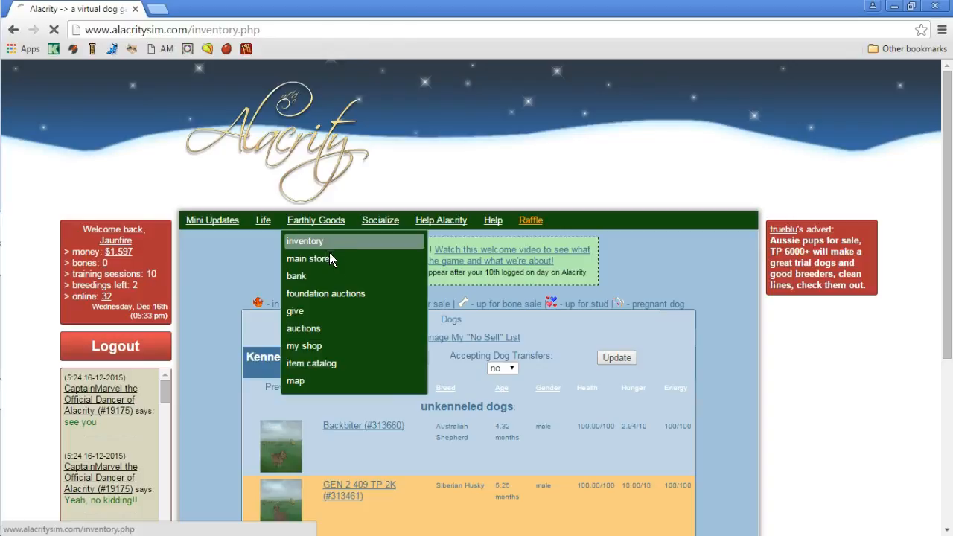
pyautogui.click(310, 364)
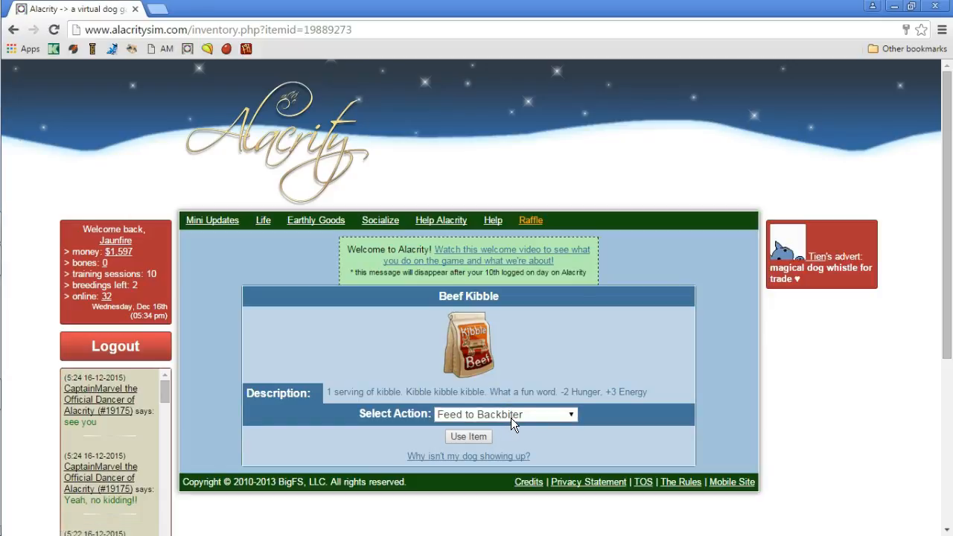
pyautogui.click(468, 436)
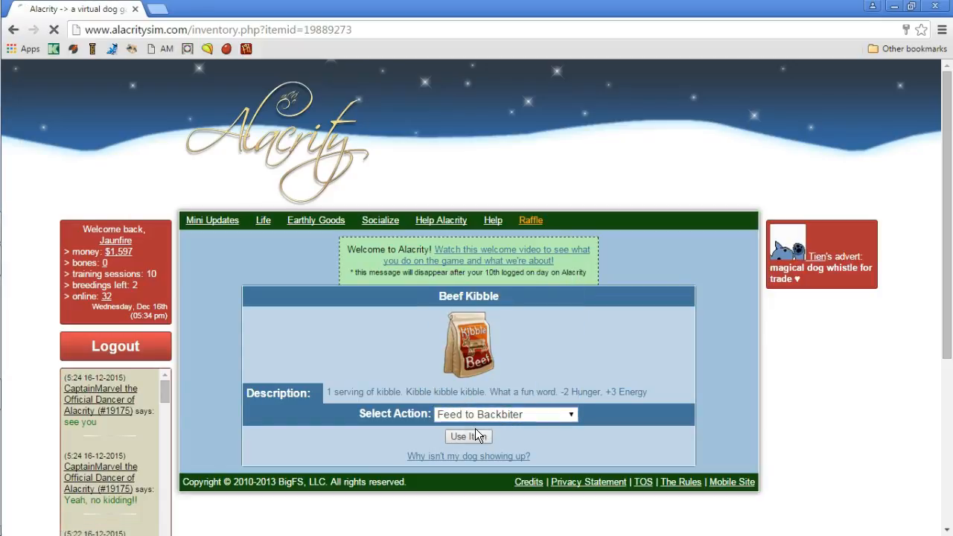
pyautogui.click(465, 437)
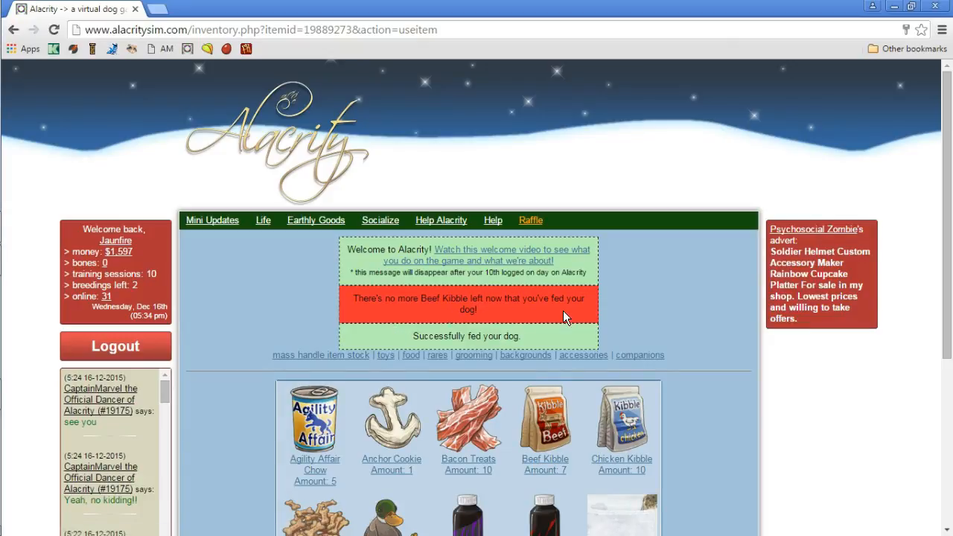
# Feed the next Beef Kibble to GEN 2 409 TP 2K
pyautogui.scroll(-3)
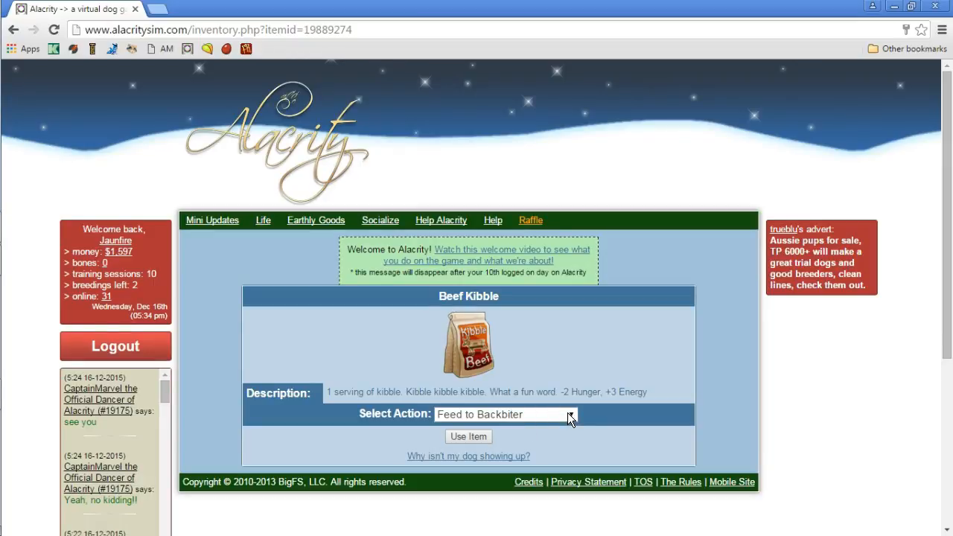
pyautogui.click(507, 414)
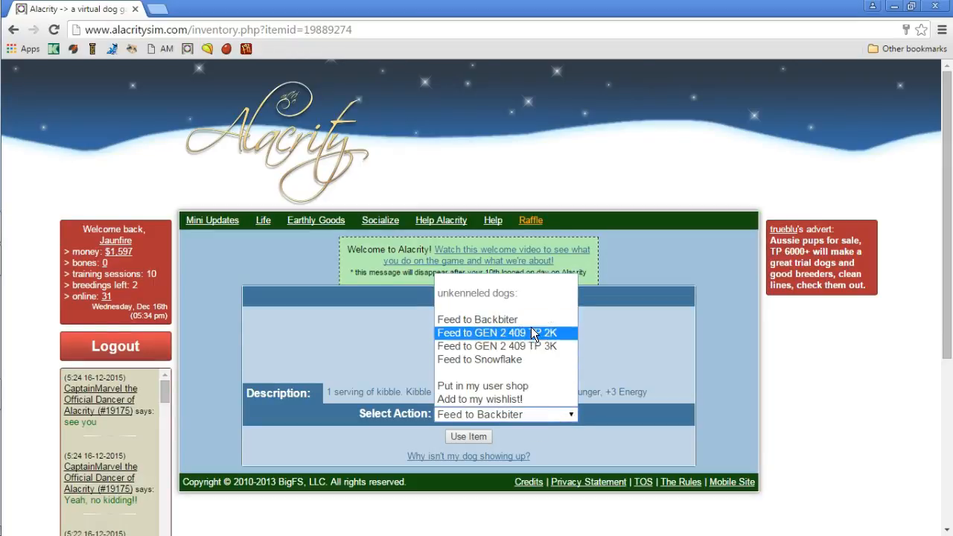
pyautogui.click(496, 334)
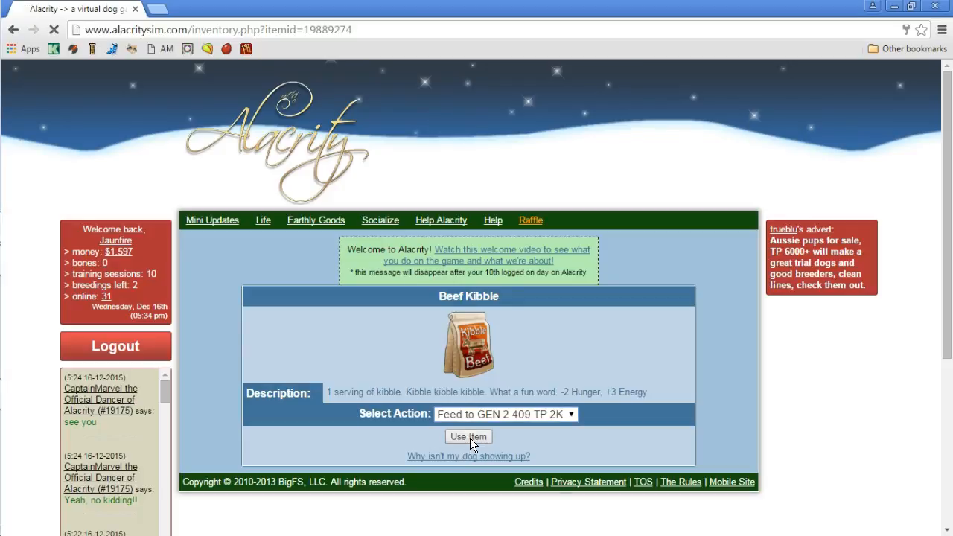
pyautogui.click(467, 438)
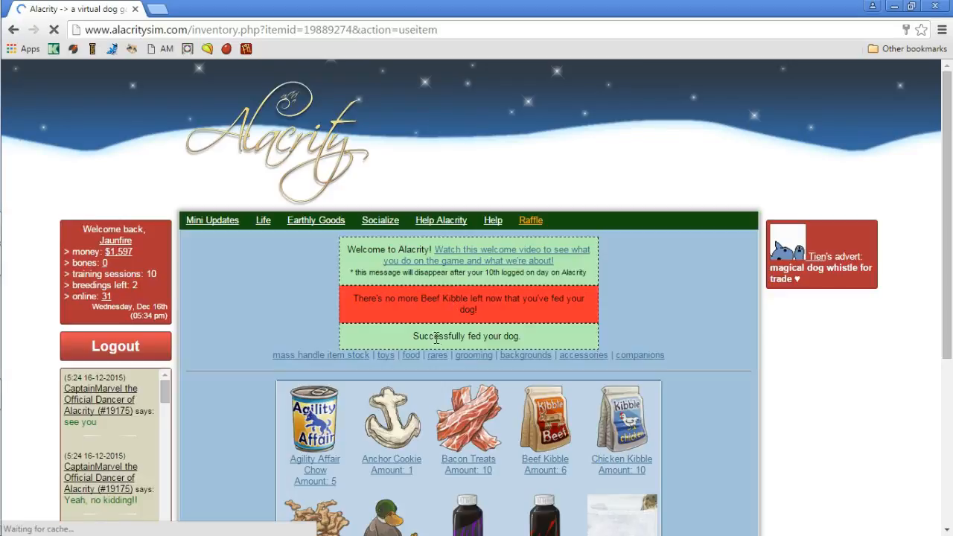
# Open my kennel from the Life menu in a second tab
pyautogui.click(262, 220)
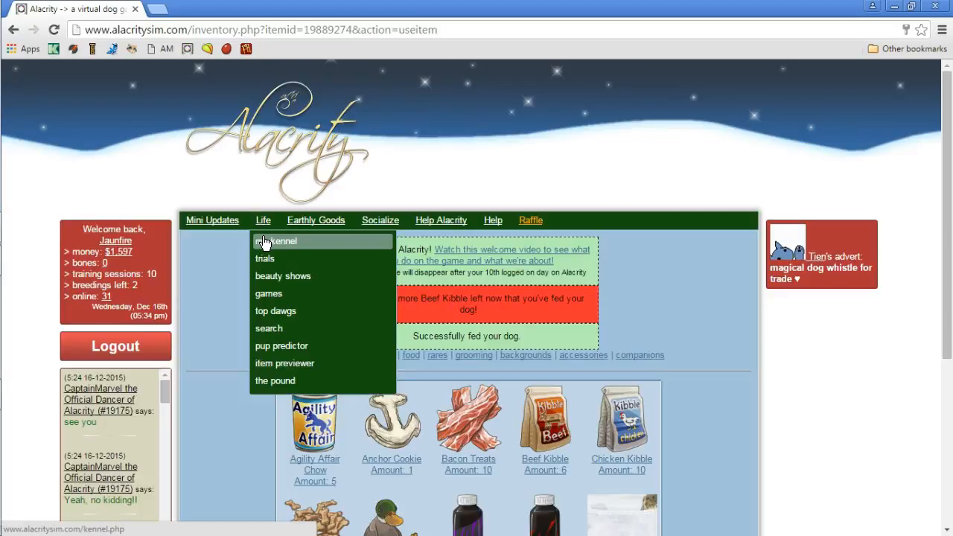
pyautogui.click(280, 241)
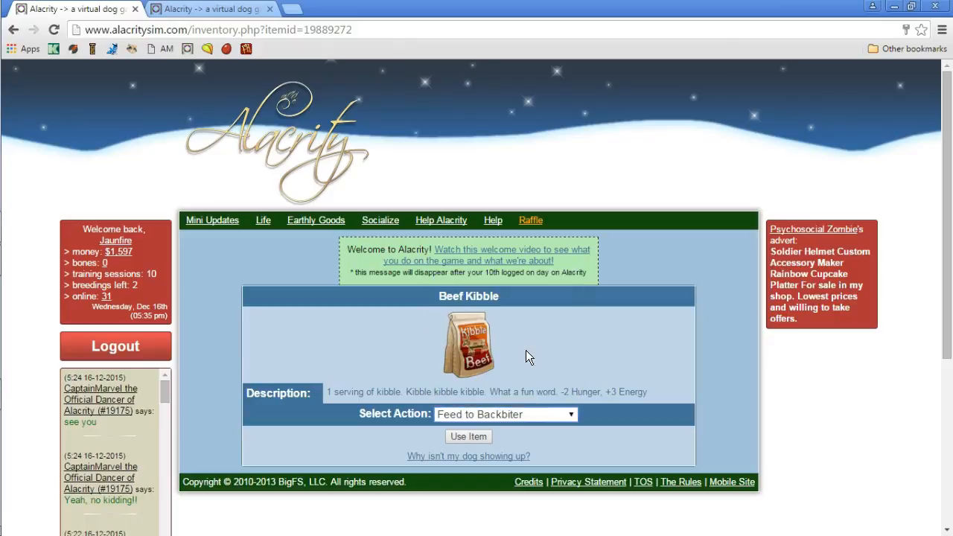
# Feed Beef Kibble servings to Backbiter and then to Snowflake
pyautogui.click(468, 437)
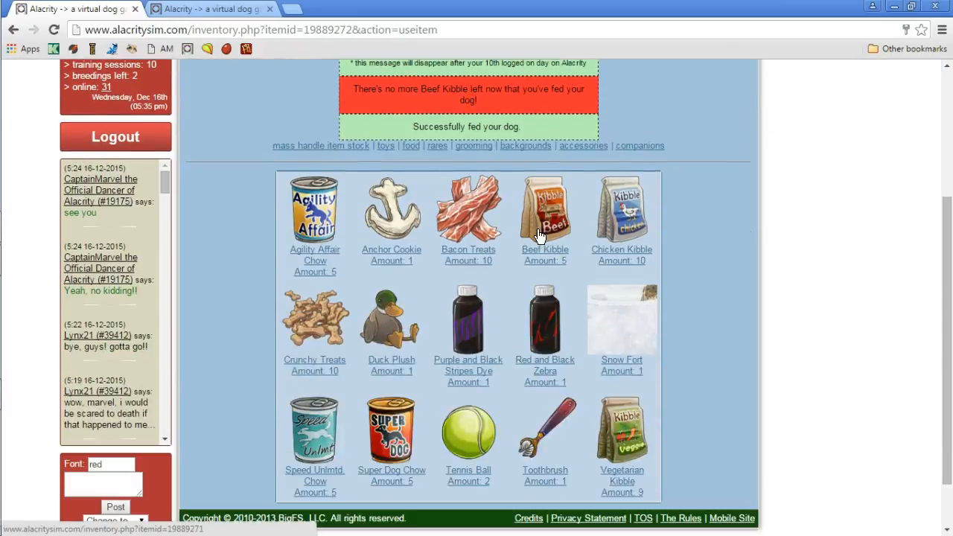
pyautogui.click(545, 208)
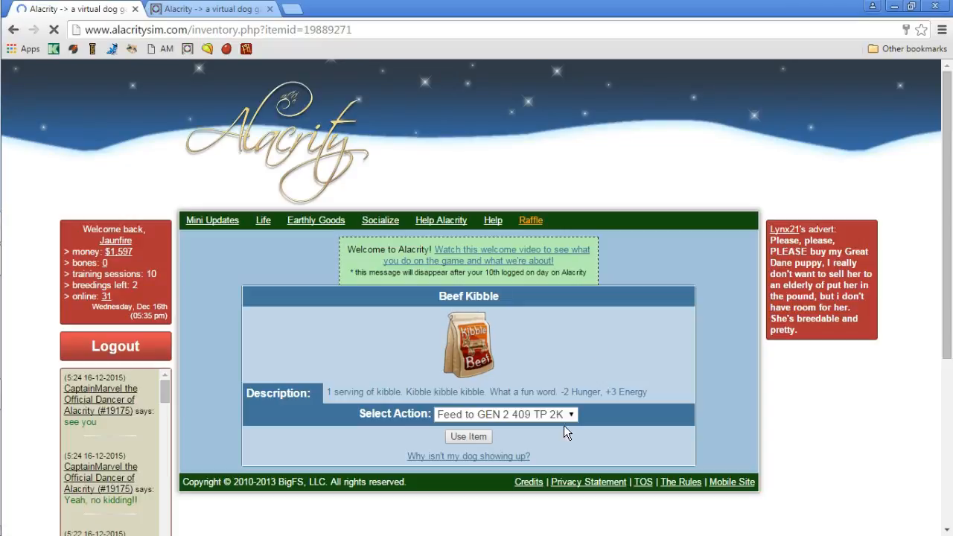
pyautogui.click(505, 414)
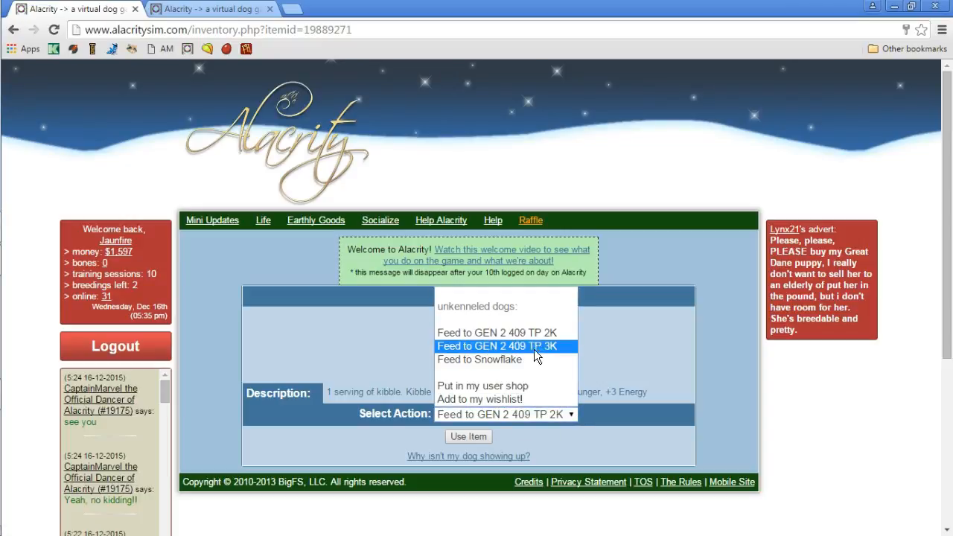
pyautogui.click(479, 359)
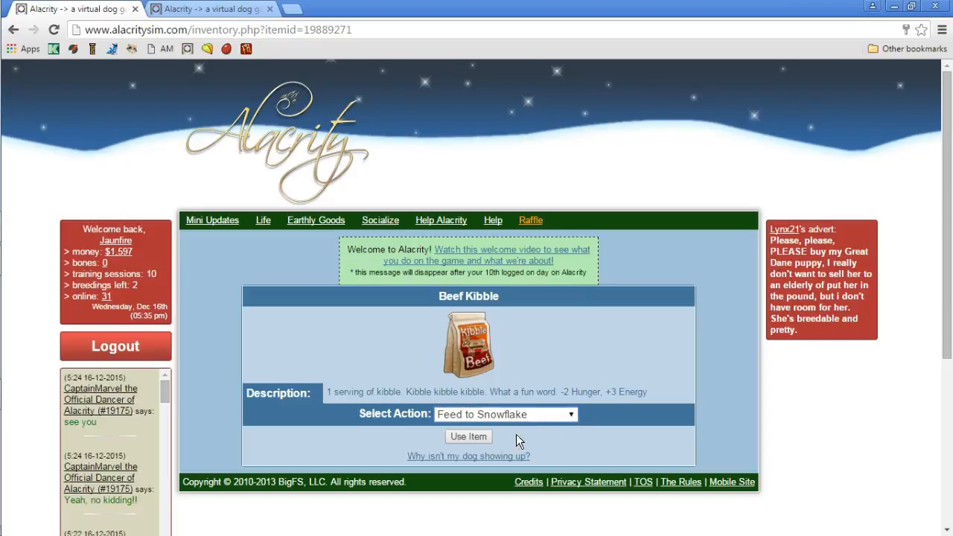
pyautogui.click(468, 436)
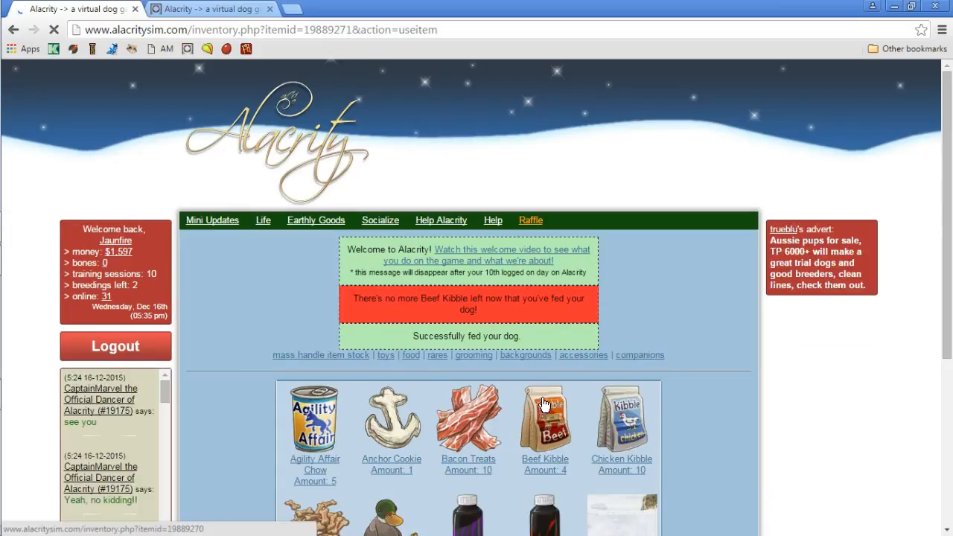
# Feed several more Beef Kibble servings to GEN 2 409 TP 2K, one after another
pyautogui.click(545, 417)
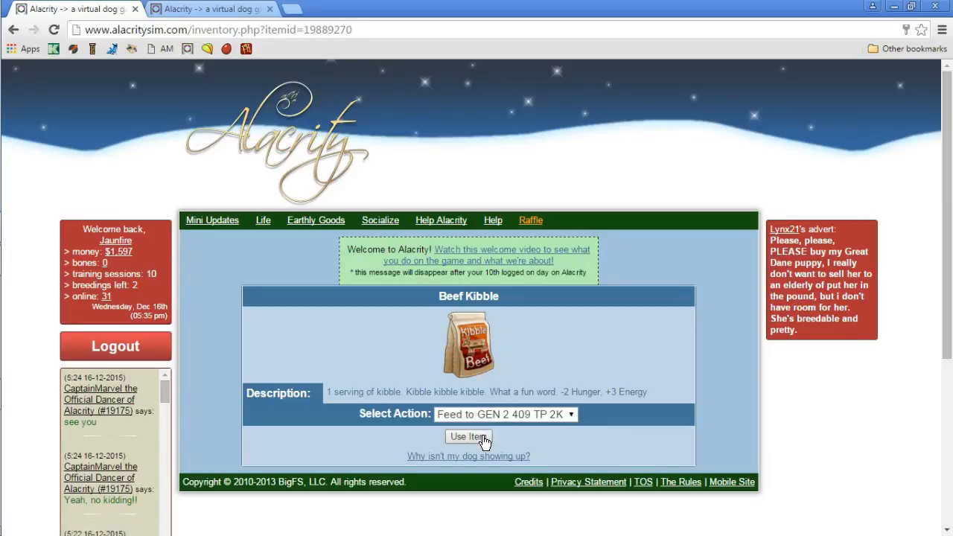
pyautogui.click(468, 436)
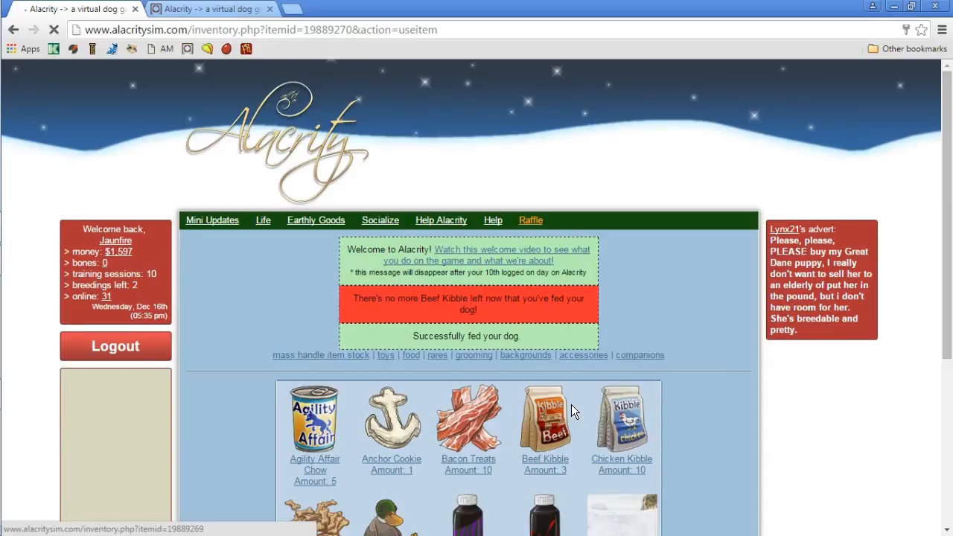
pyautogui.click(545, 458)
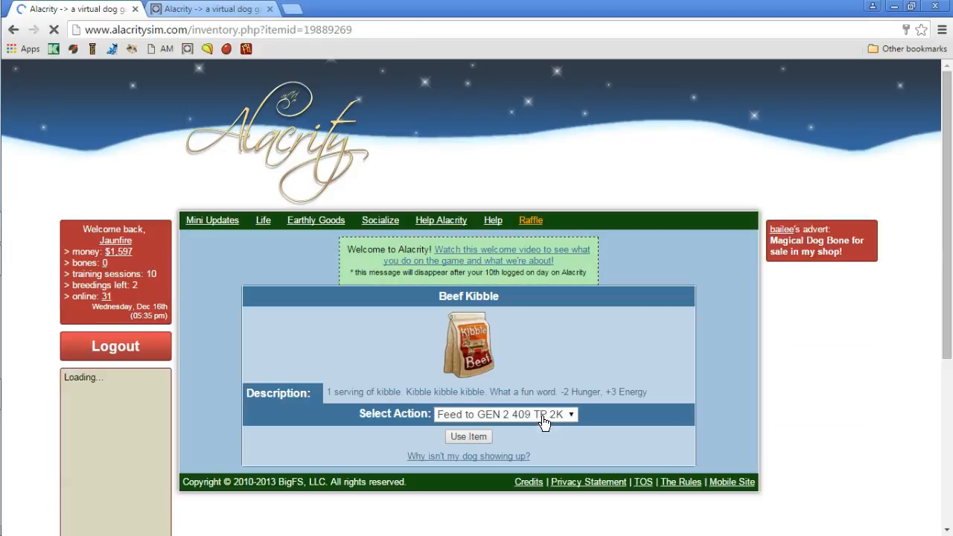
pyautogui.click(468, 437)
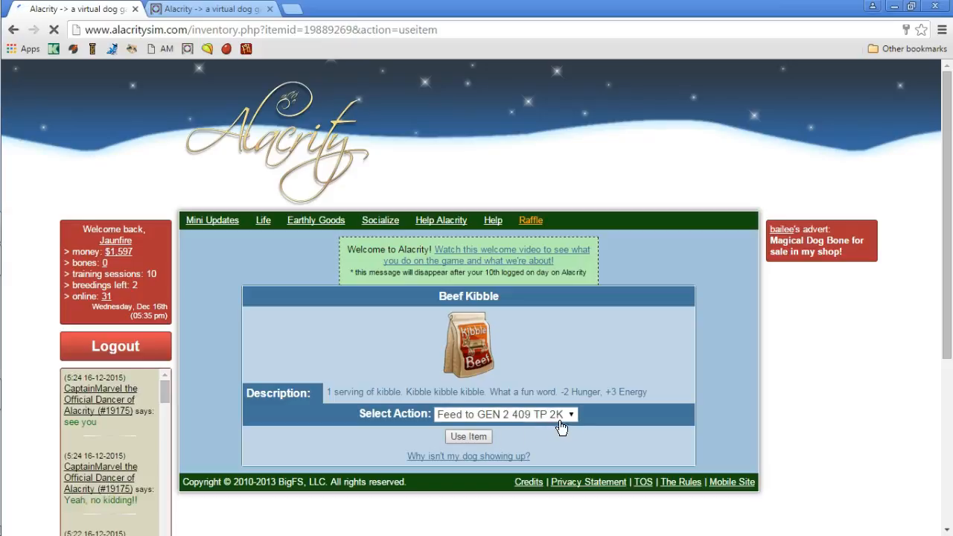
pyautogui.click(467, 437)
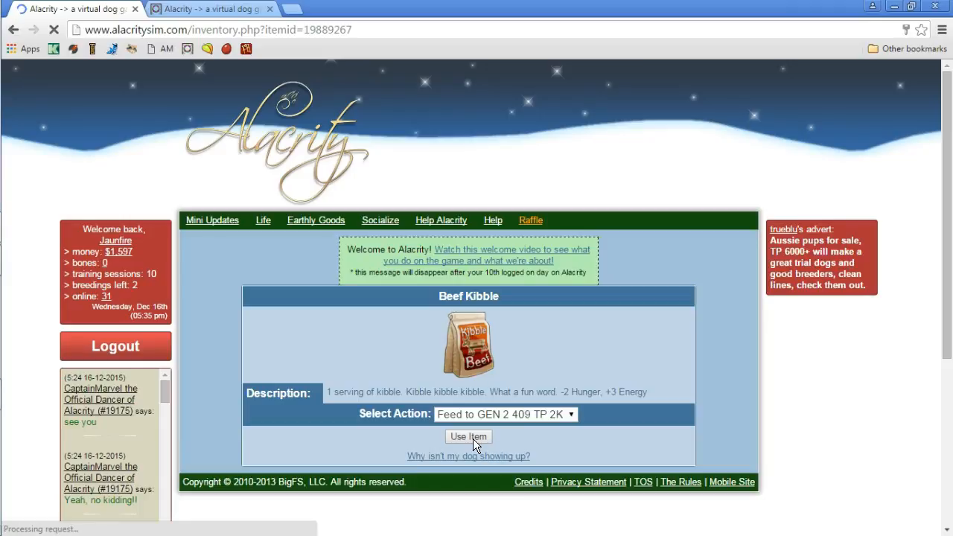
pyautogui.click(468, 436)
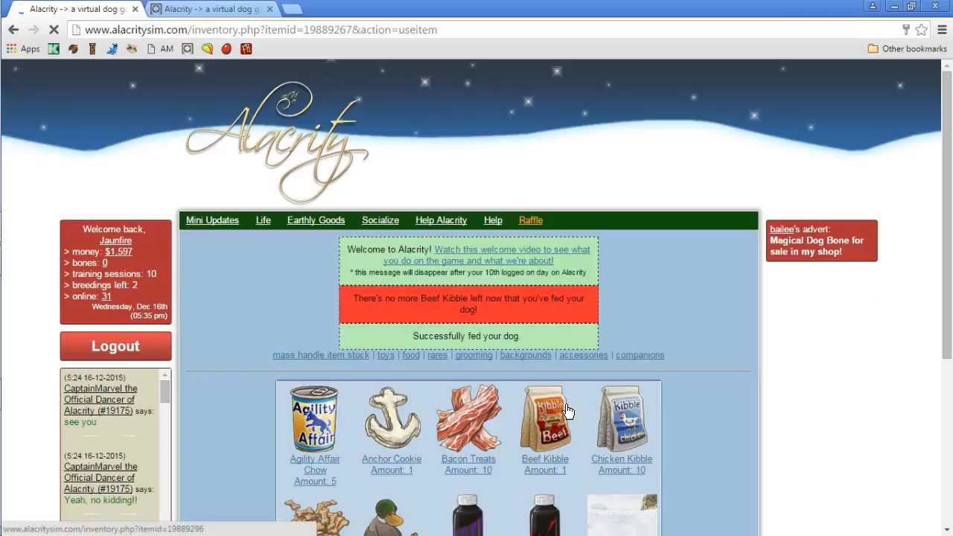
pyautogui.click(545, 417)
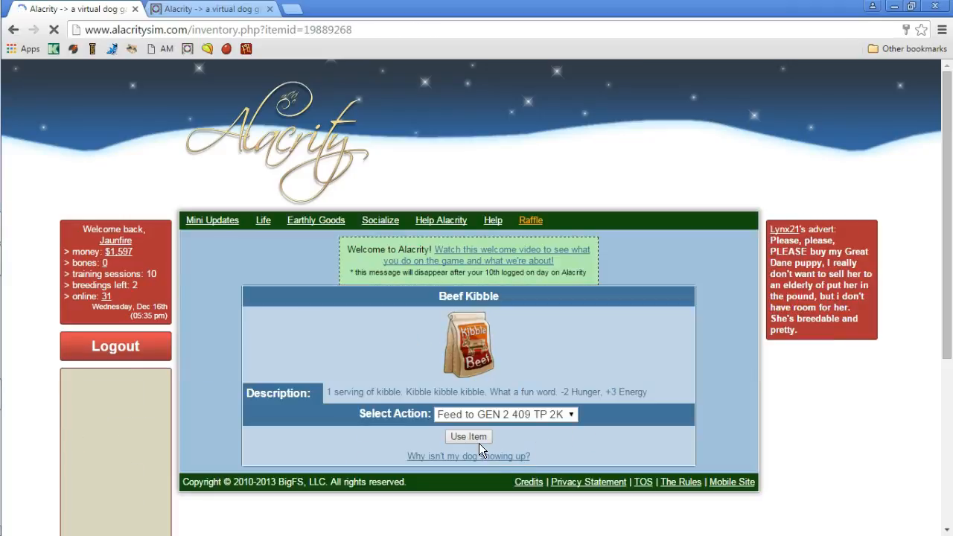
pyautogui.click(467, 436)
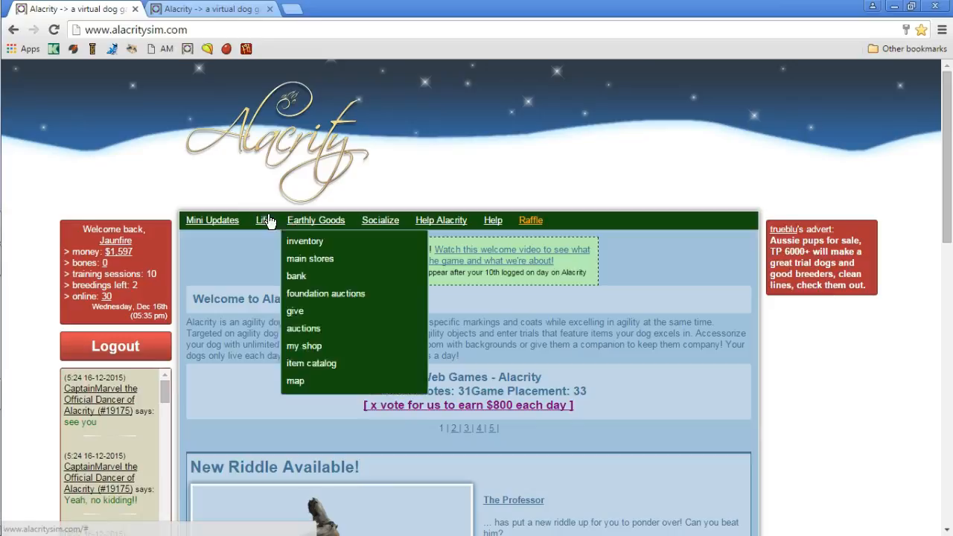
# From the inventory, feed three Chicken Kibble servings to GEN 2 409 TP 3K
pyautogui.click(304, 241)
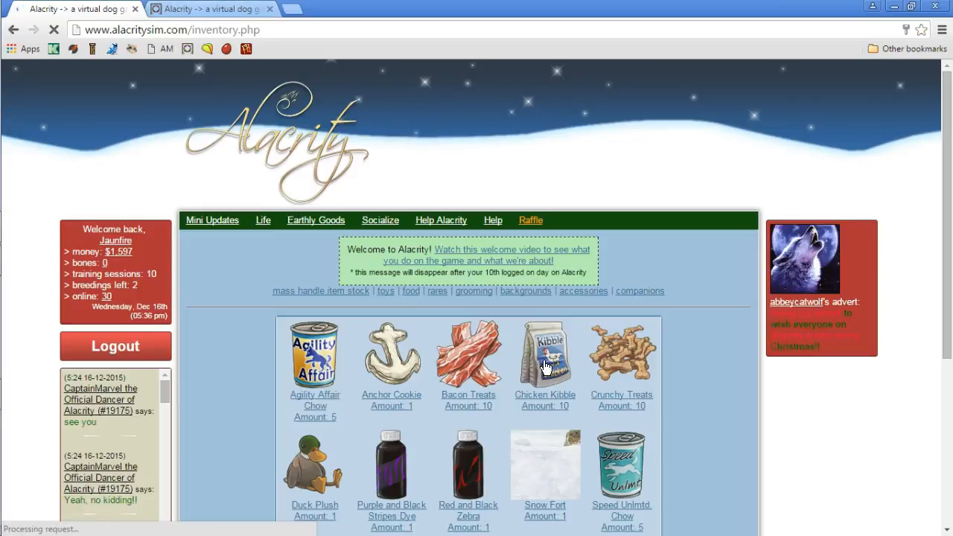
pyautogui.click(545, 354)
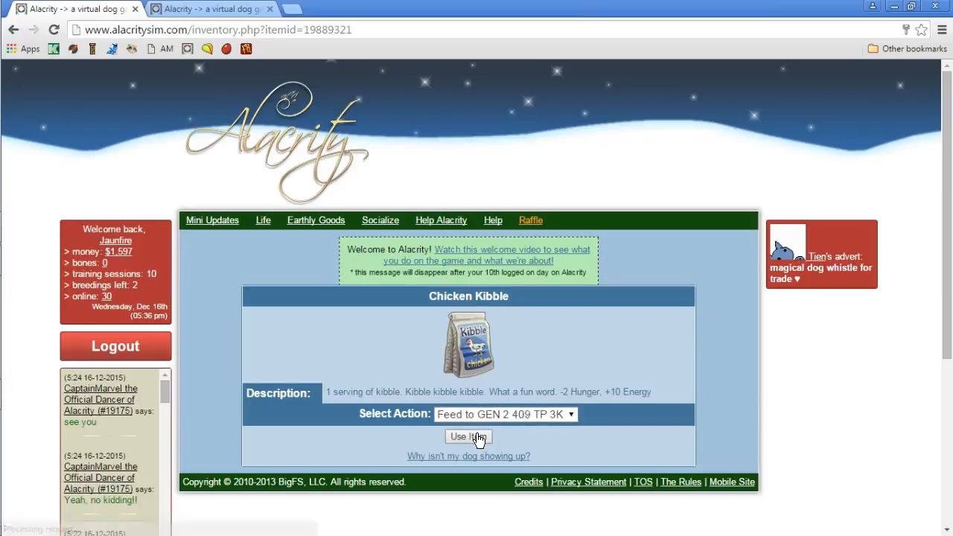
pyautogui.click(468, 438)
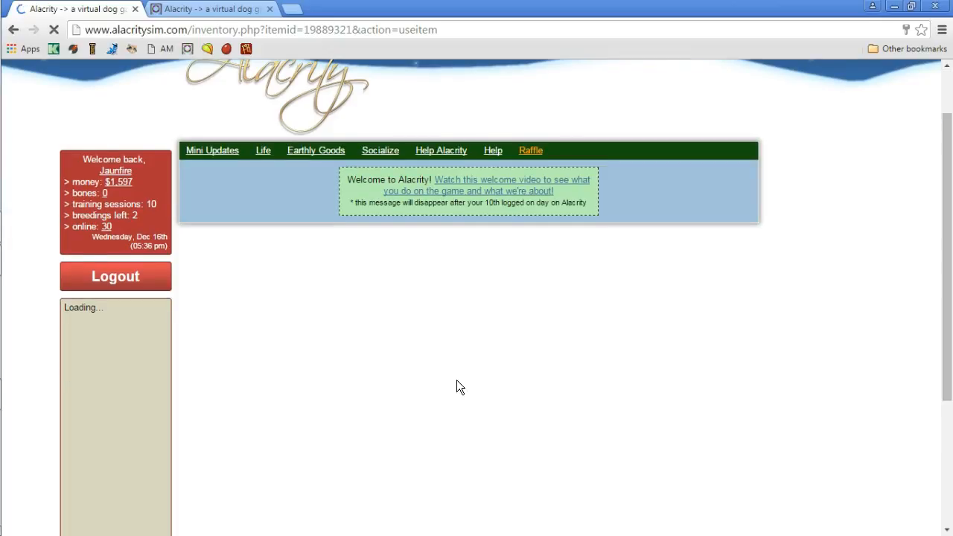
pyautogui.scroll(-3)
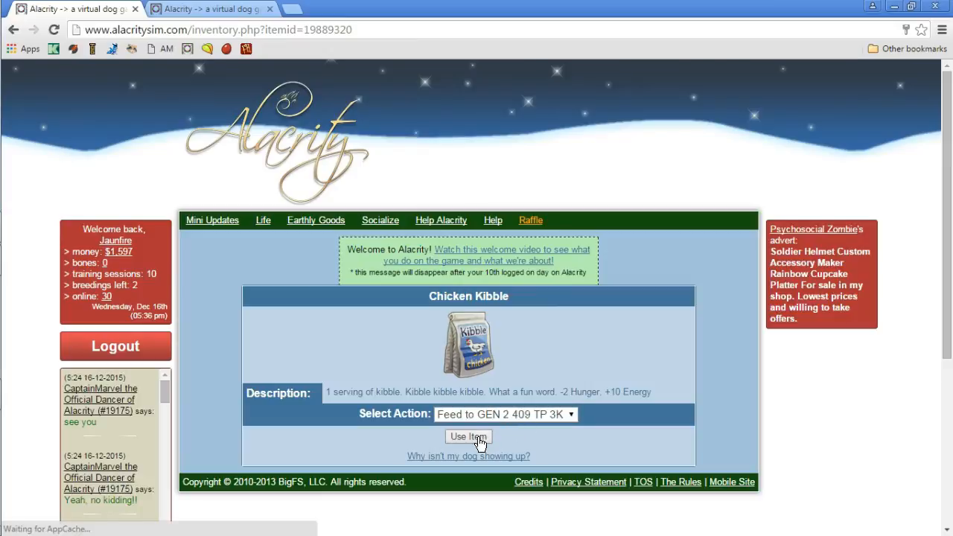
pyautogui.click(468, 436)
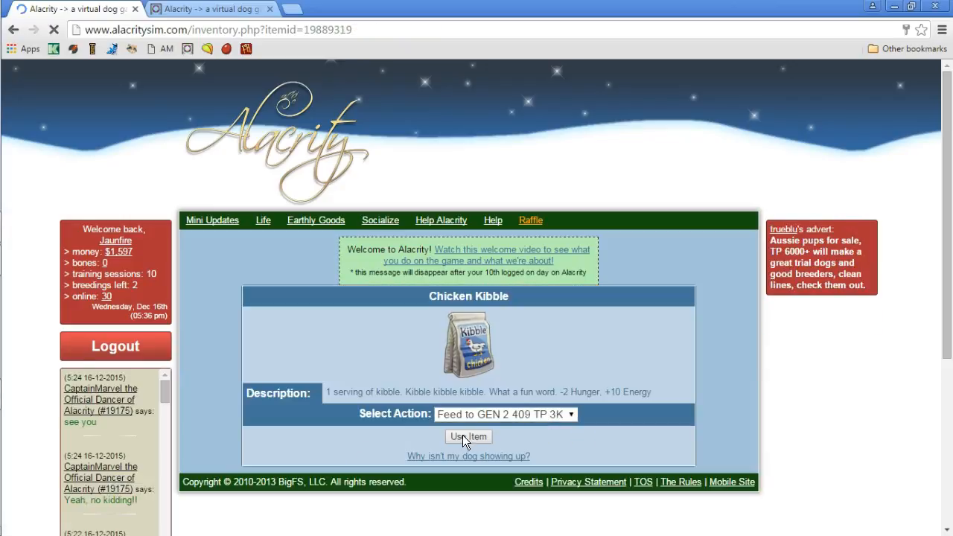
pyautogui.click(468, 437)
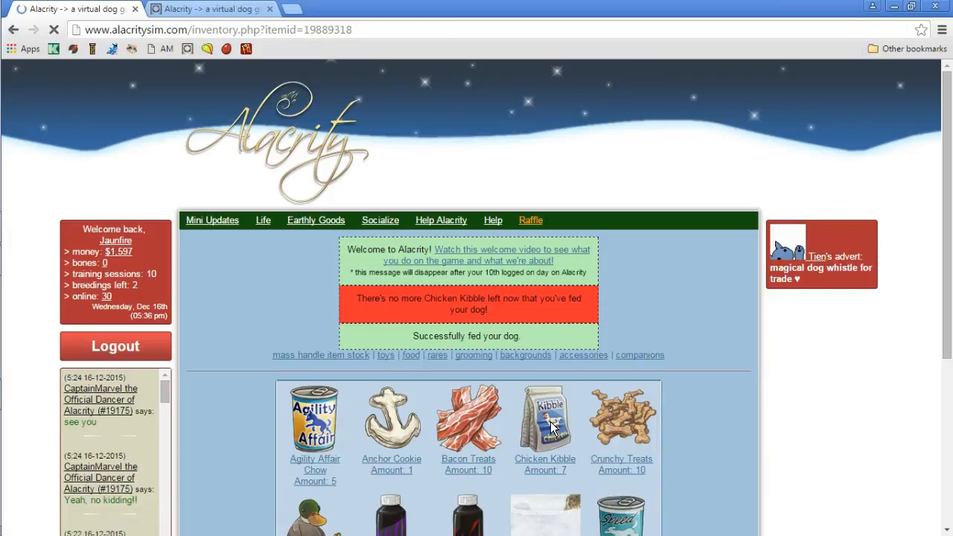
# Feed further Chicken Kibble servings to the dogs, the last one to Snowflake
pyautogui.click(546, 417)
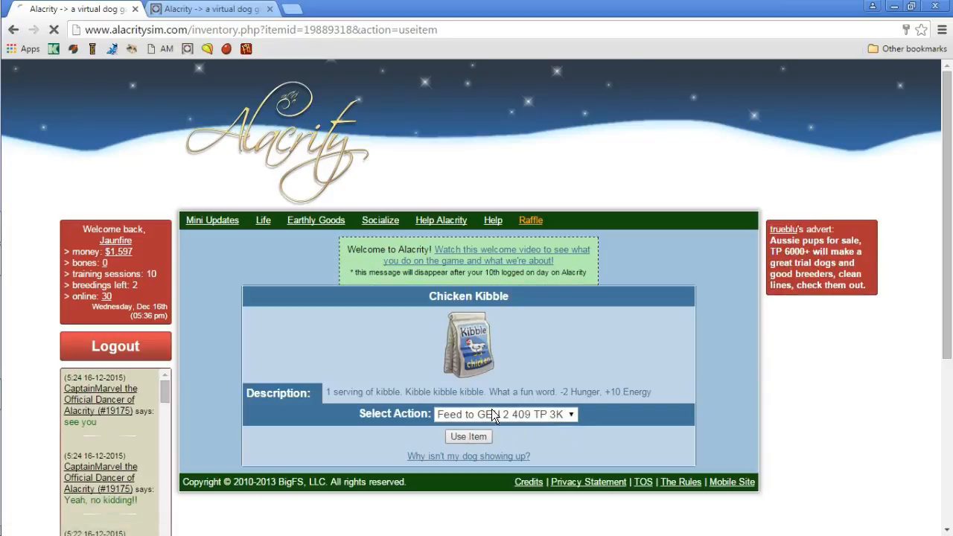
pyautogui.click(468, 436)
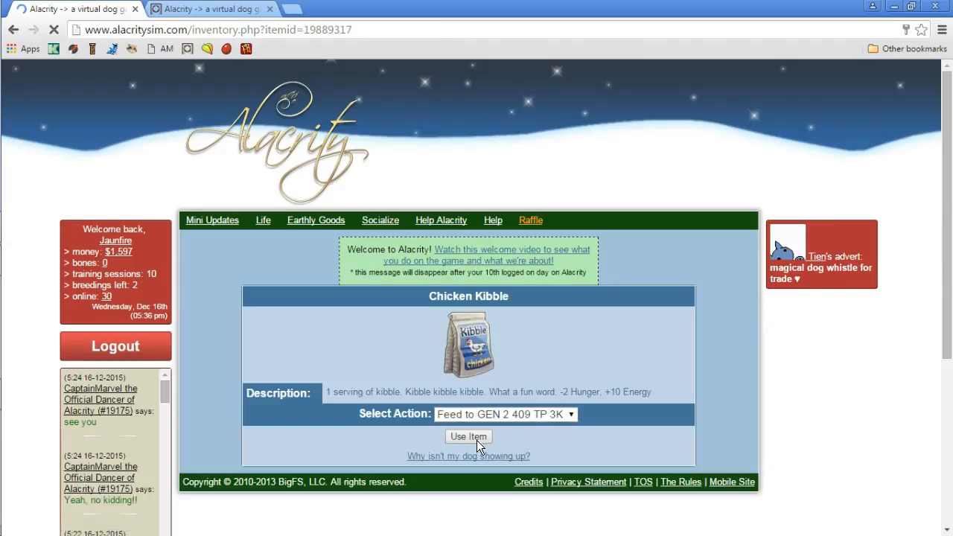
pyautogui.click(468, 437)
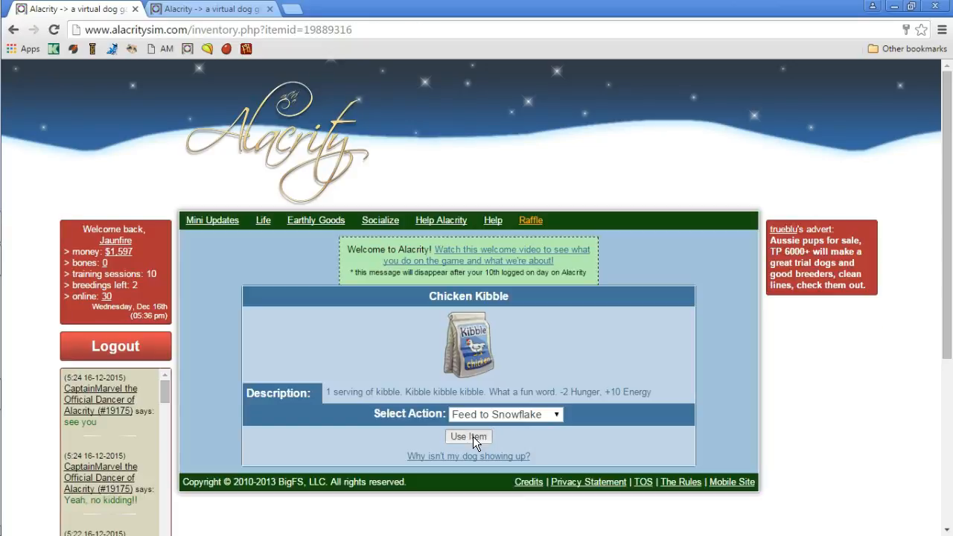
pyautogui.click(468, 438)
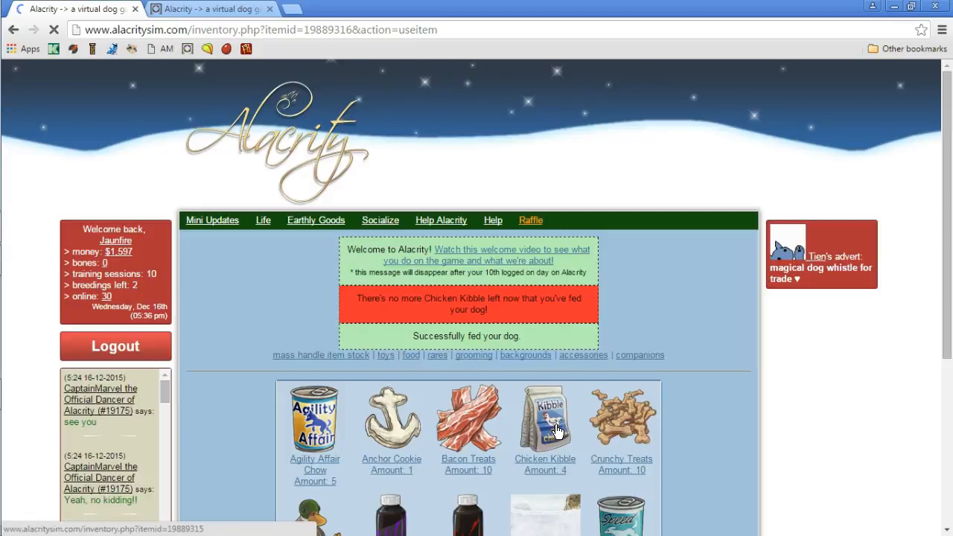
pyautogui.click(545, 417)
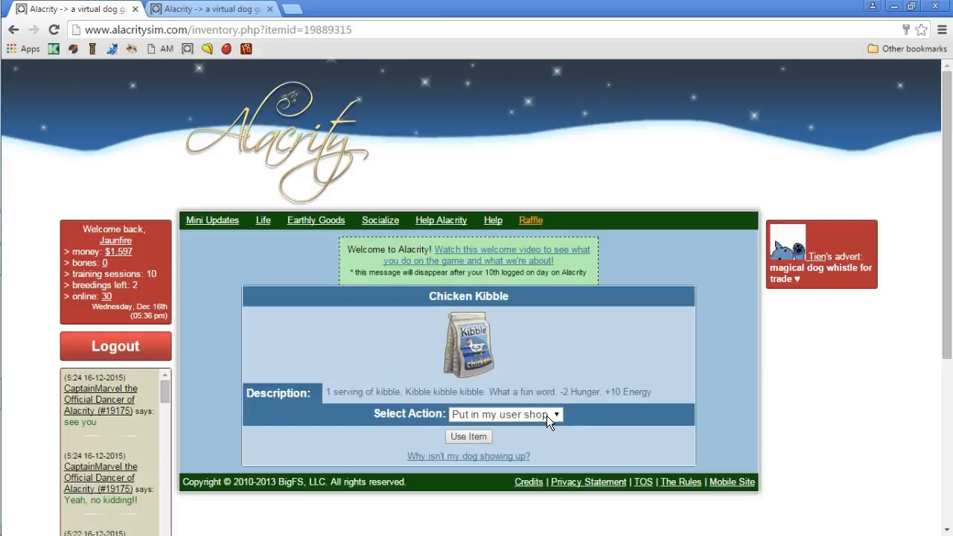
pyautogui.click(505, 415)
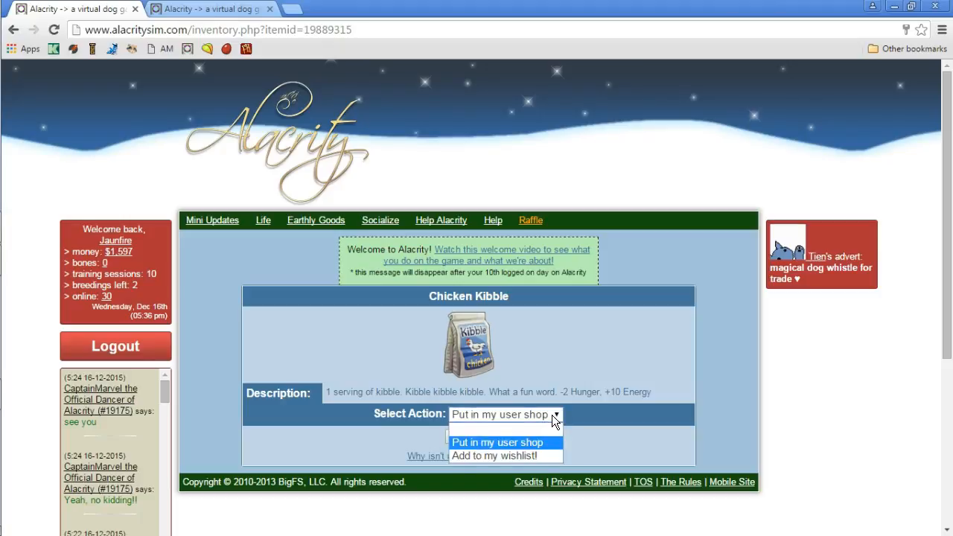
pyautogui.click(498, 443)
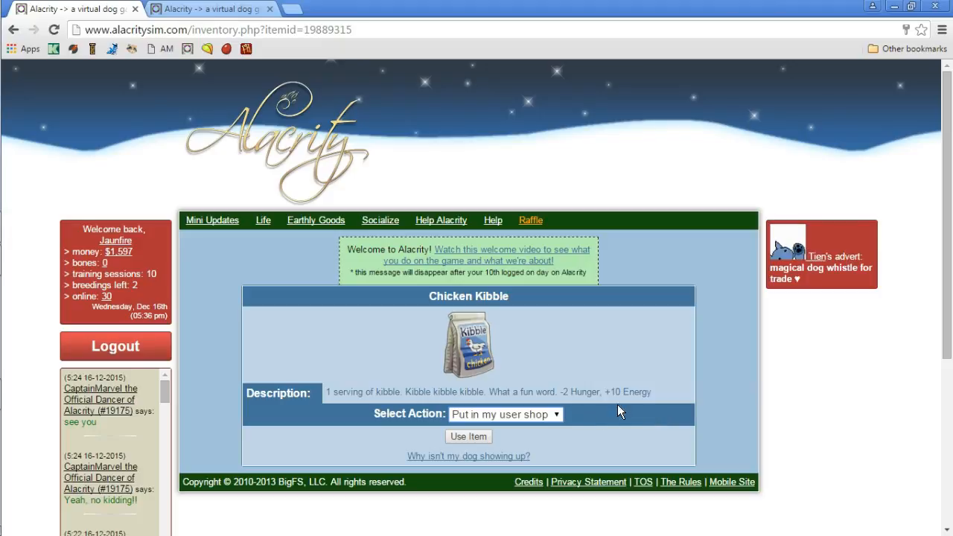
pyautogui.moveTo(195, 270)
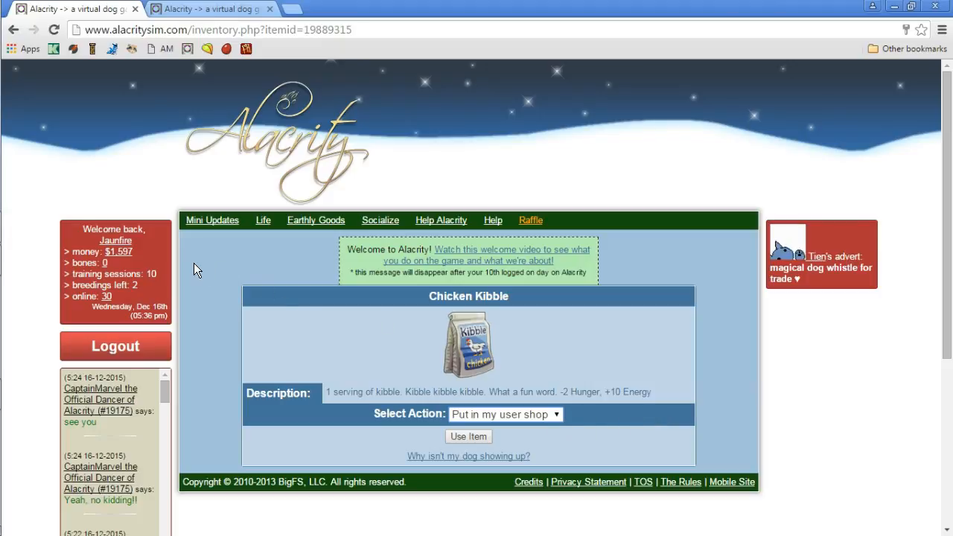
# Go to the main stores page from the Earthly Goods menu
pyautogui.click(316, 221)
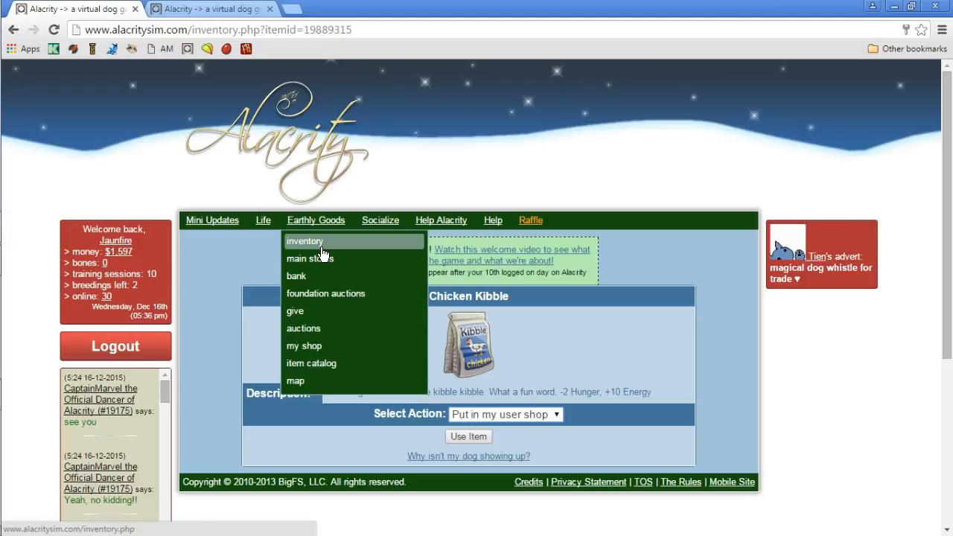
pyautogui.click(380, 221)
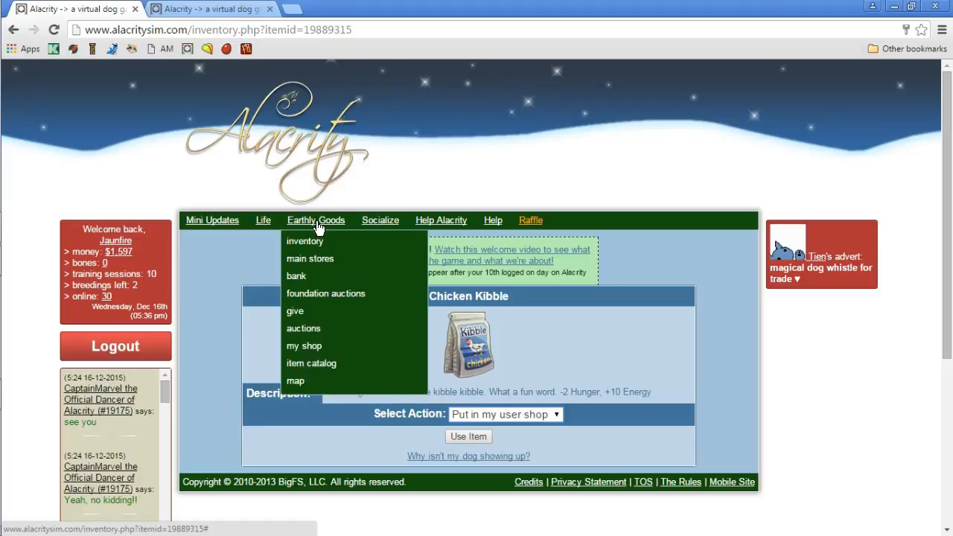
pyautogui.click(310, 260)
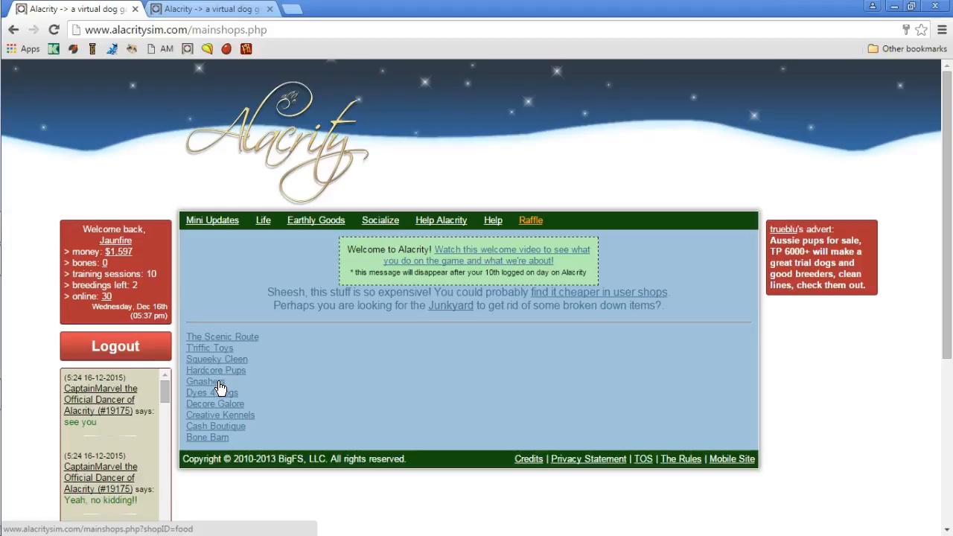
pyautogui.moveTo(217, 435)
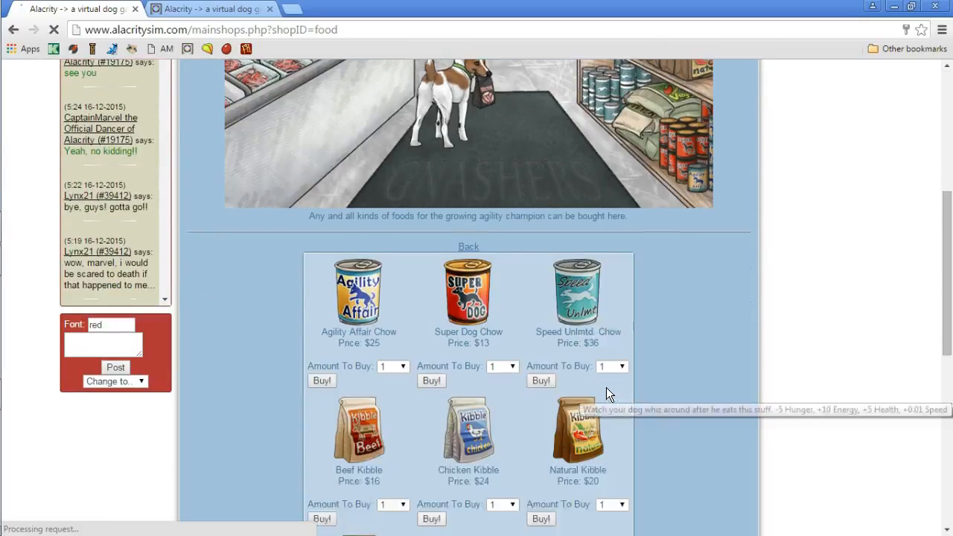
# Scroll down the food shop to the chows, kibbles and treats on sale
pyautogui.scroll(-3)
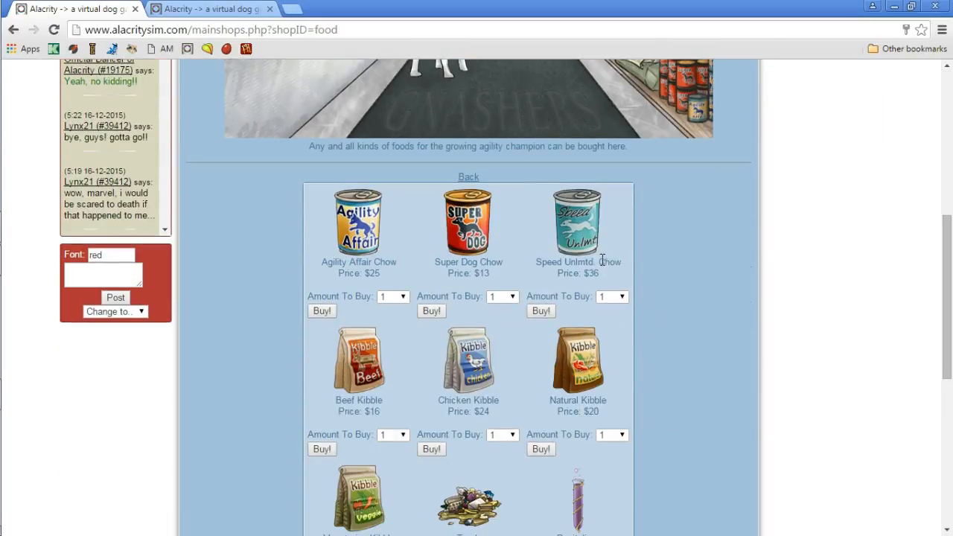
pyautogui.scroll(-3)
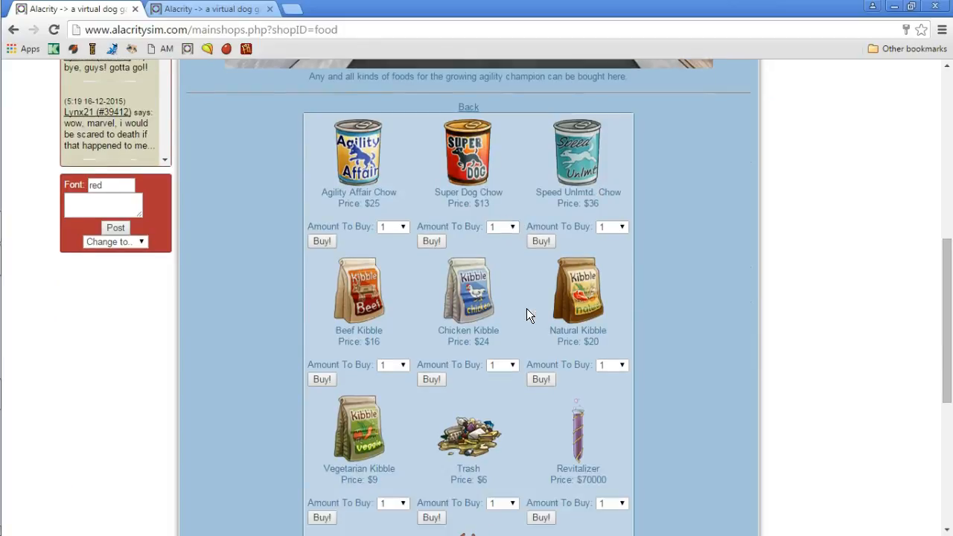
pyautogui.scroll(-3)
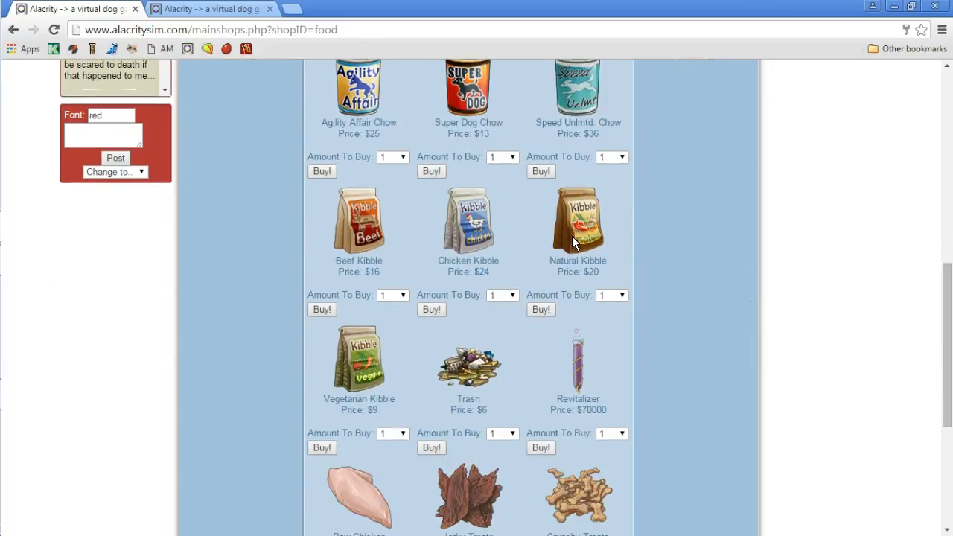
pyautogui.moveTo(522, 280)
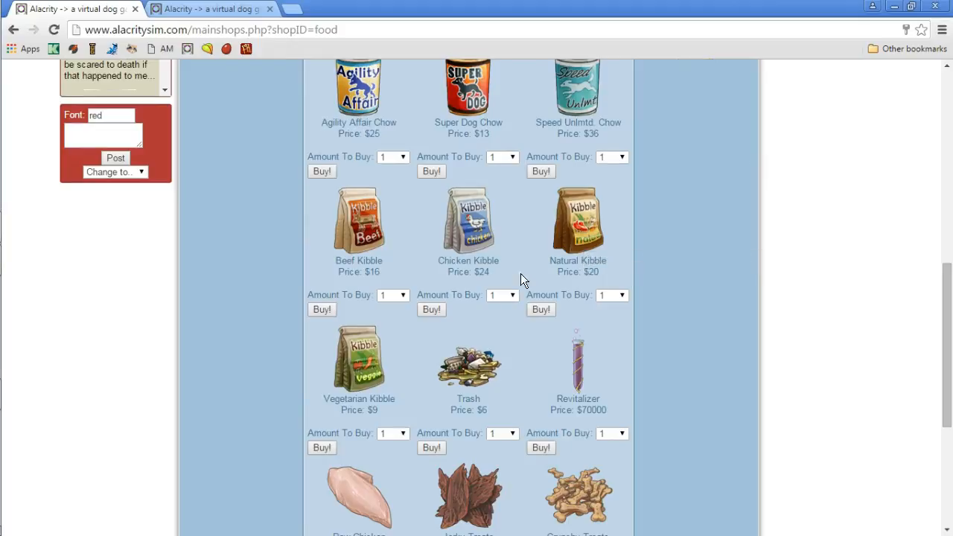
pyautogui.moveTo(467, 224)
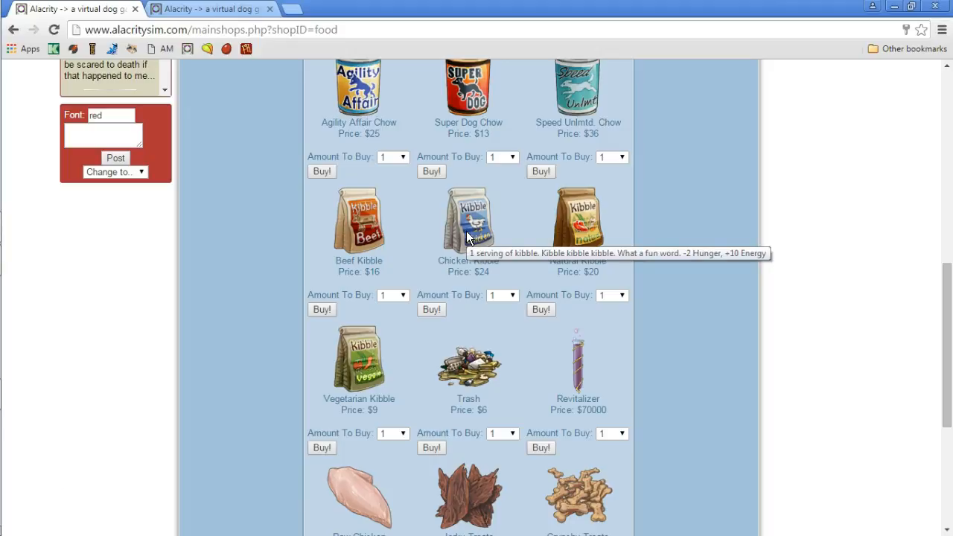
pyautogui.moveTo(372, 238)
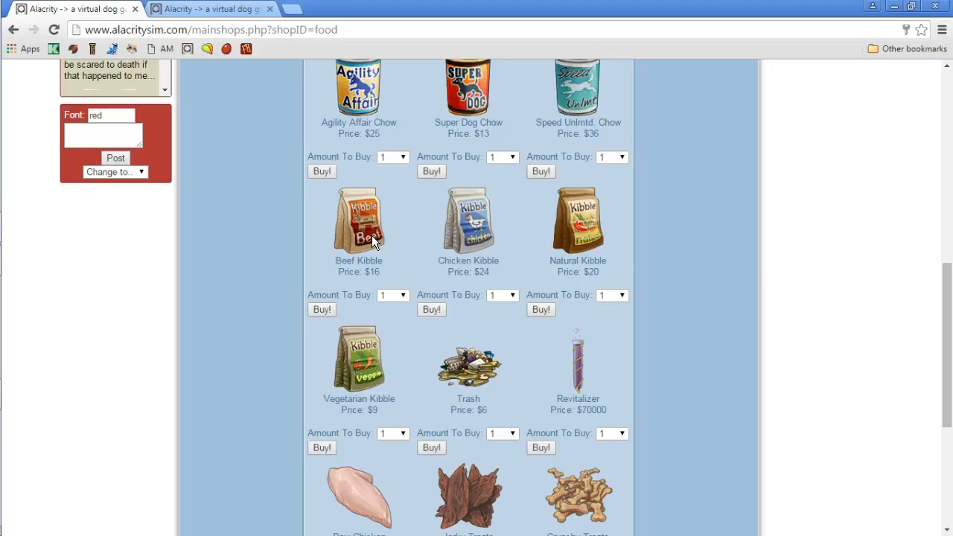
pyautogui.moveTo(593, 235)
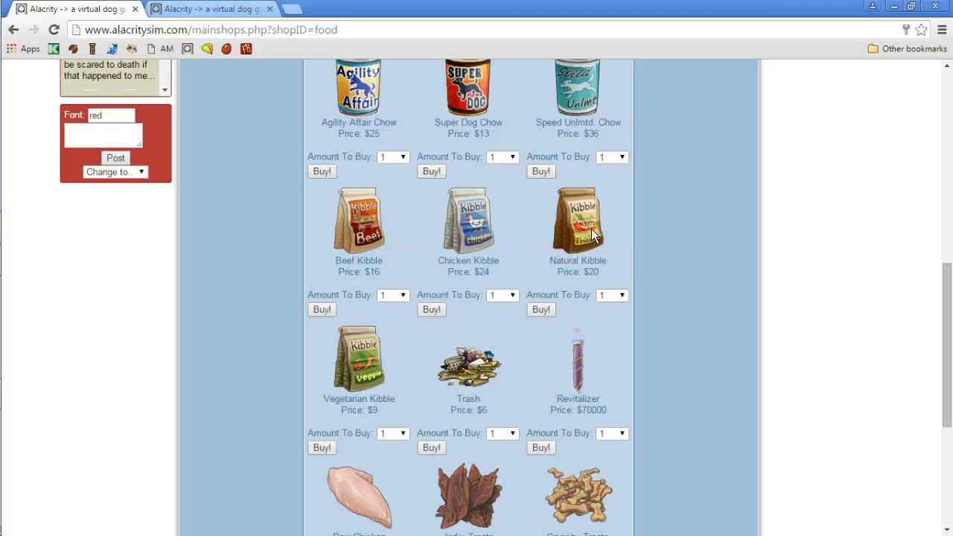
pyautogui.moveTo(578, 223)
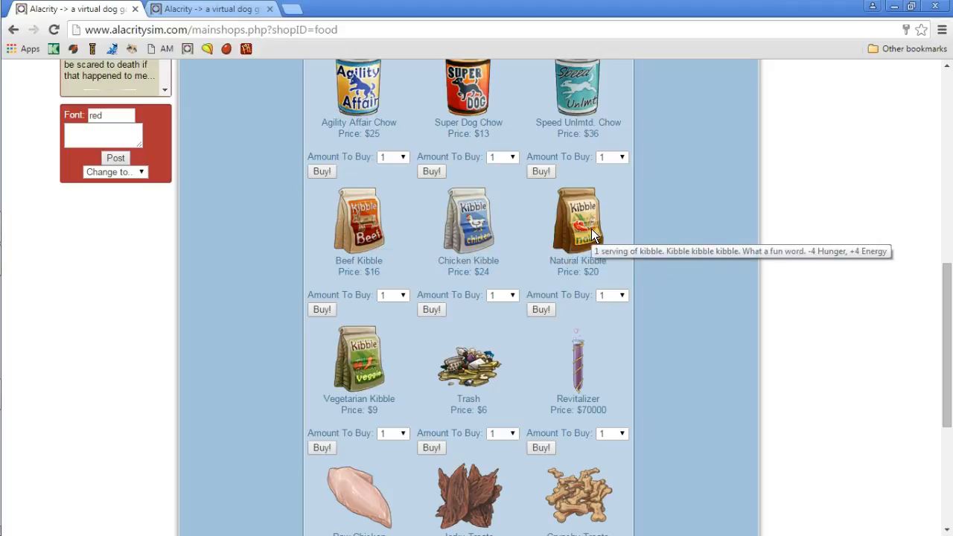
pyautogui.moveTo(364, 363)
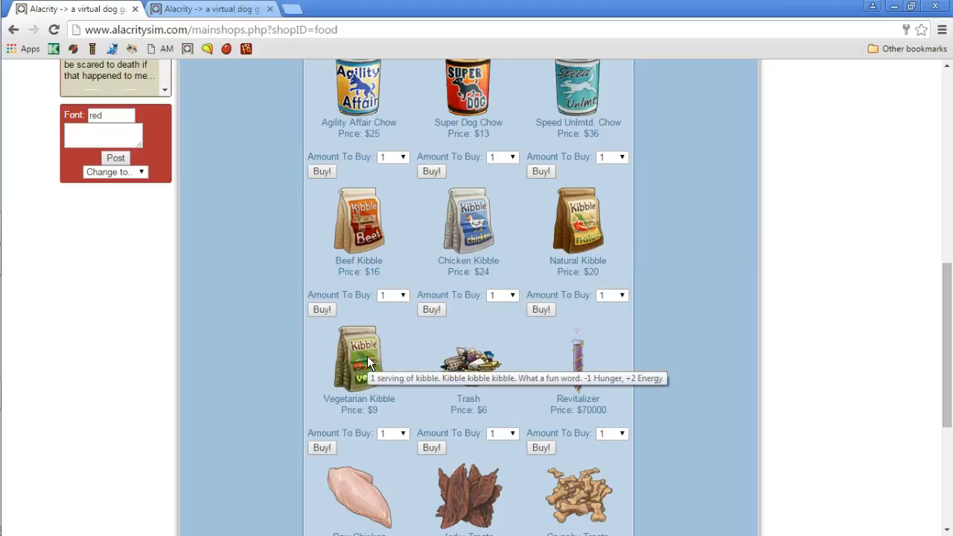
pyautogui.moveTo(633, 274)
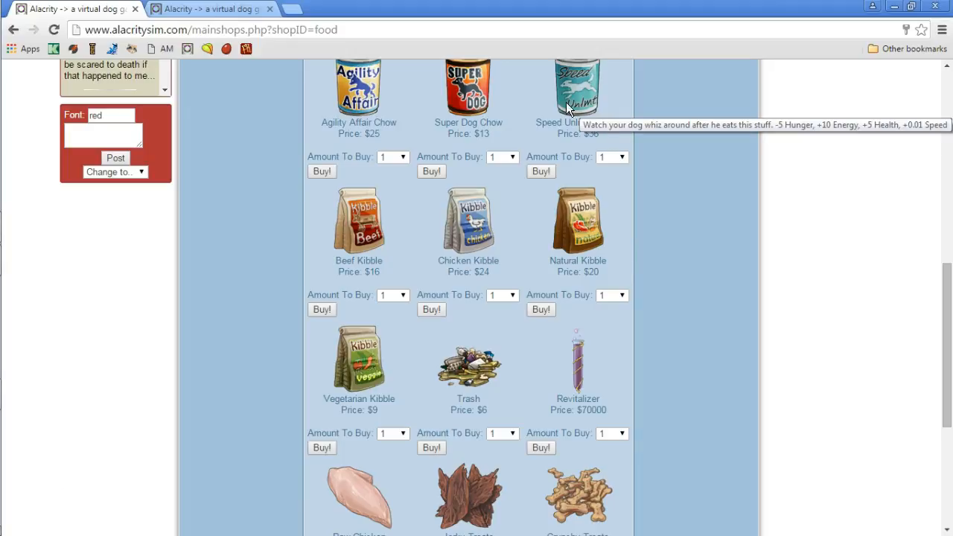
pyautogui.moveTo(480, 104)
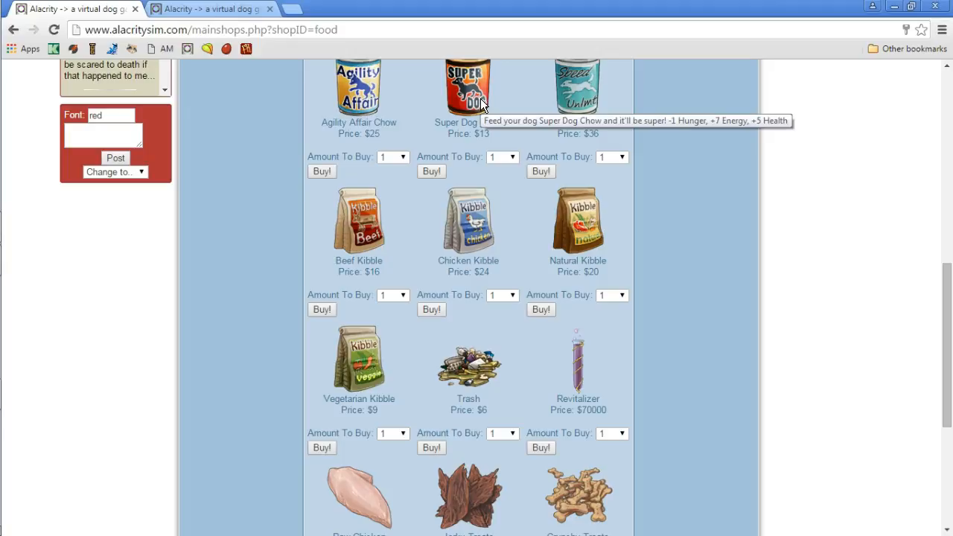
pyautogui.moveTo(480, 104)
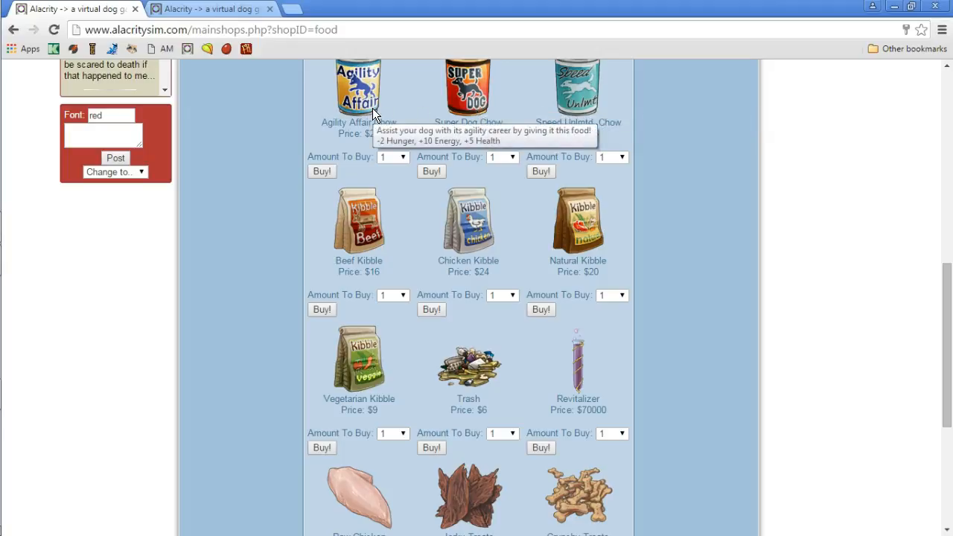
pyautogui.moveTo(664, 161)
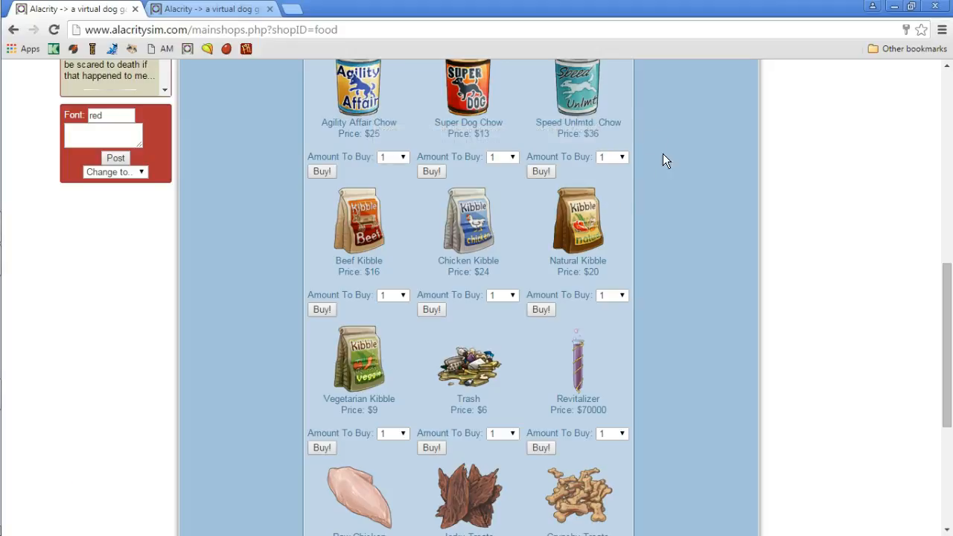
pyautogui.moveTo(578, 89)
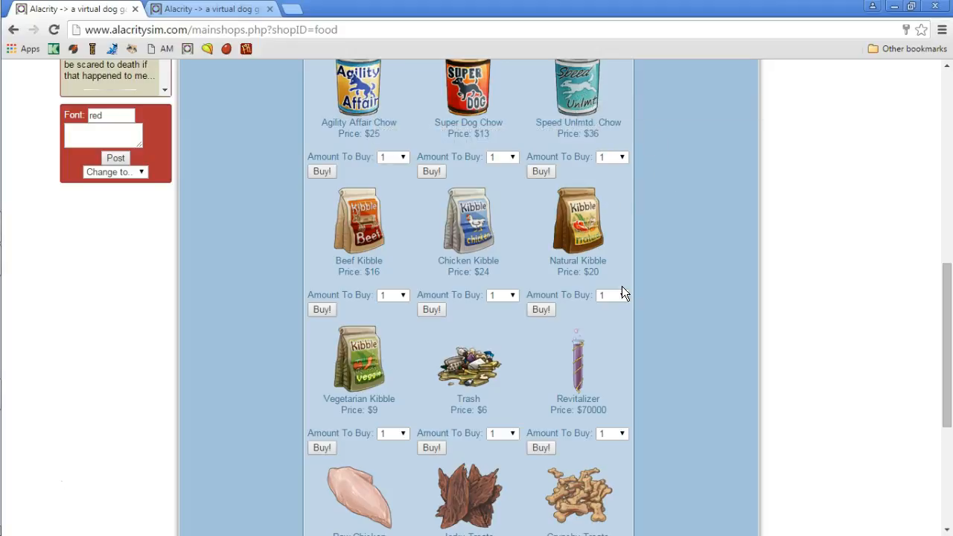
# Buy 20 Natural Kibbles by setting the amount to 20 and confirming
pyautogui.click(613, 295)
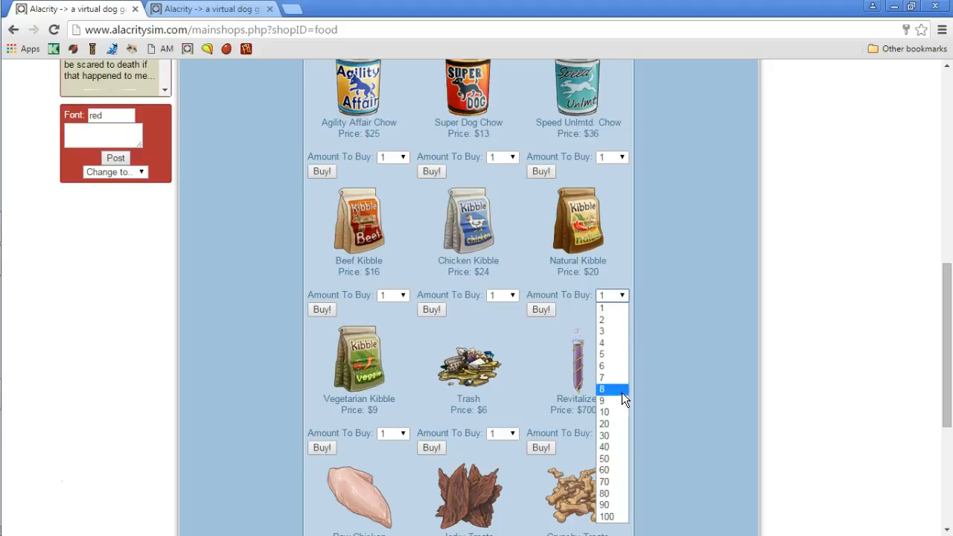
pyautogui.moveTo(604, 459)
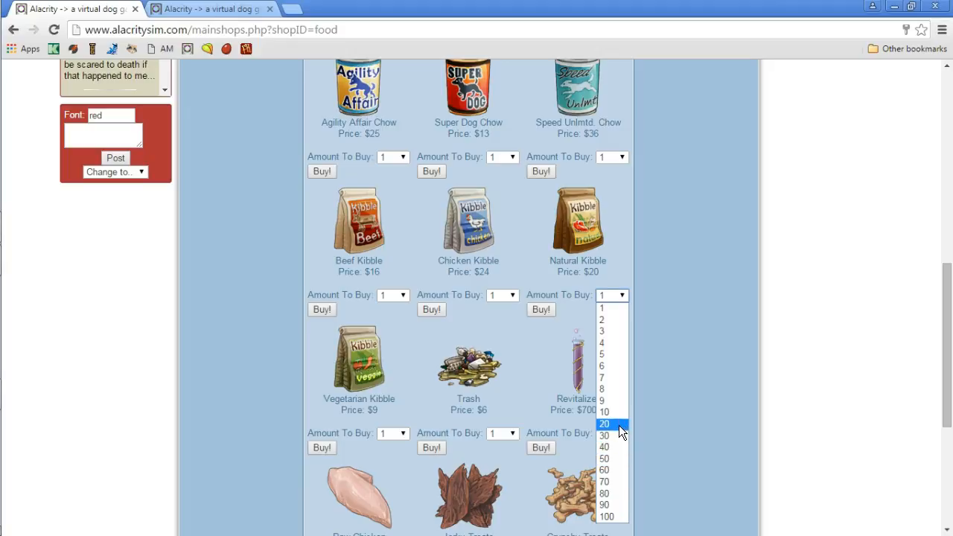
pyautogui.click(605, 423)
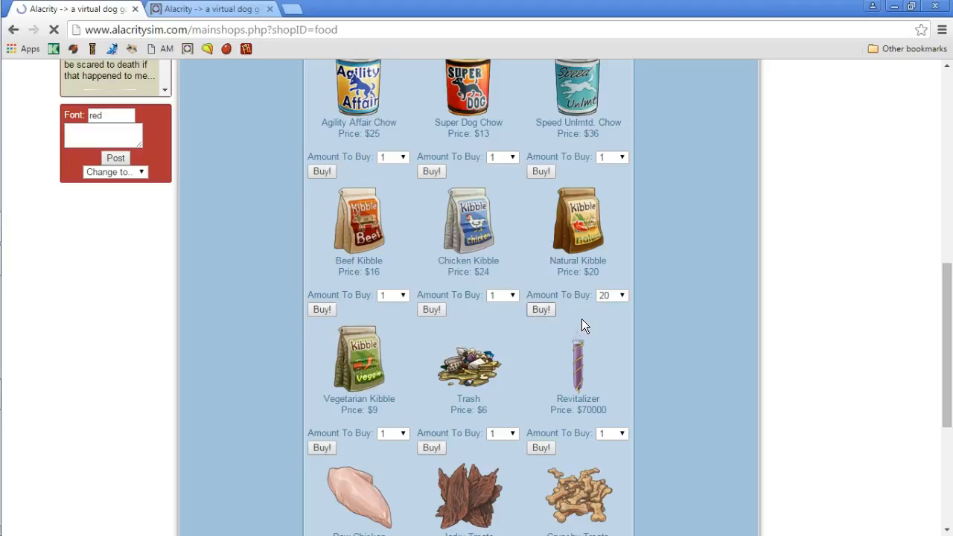
pyautogui.click(541, 308)
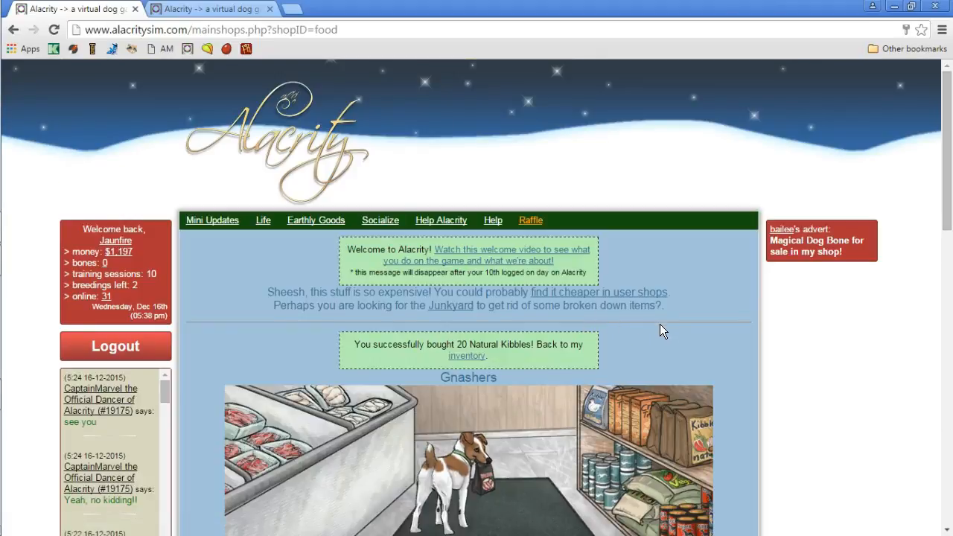
pyautogui.scroll(-3)
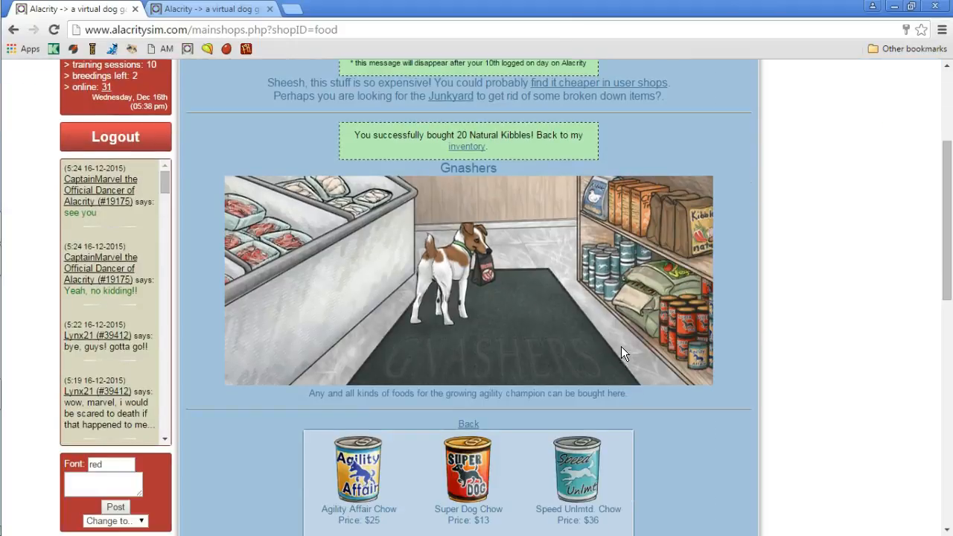
pyautogui.scroll(-3)
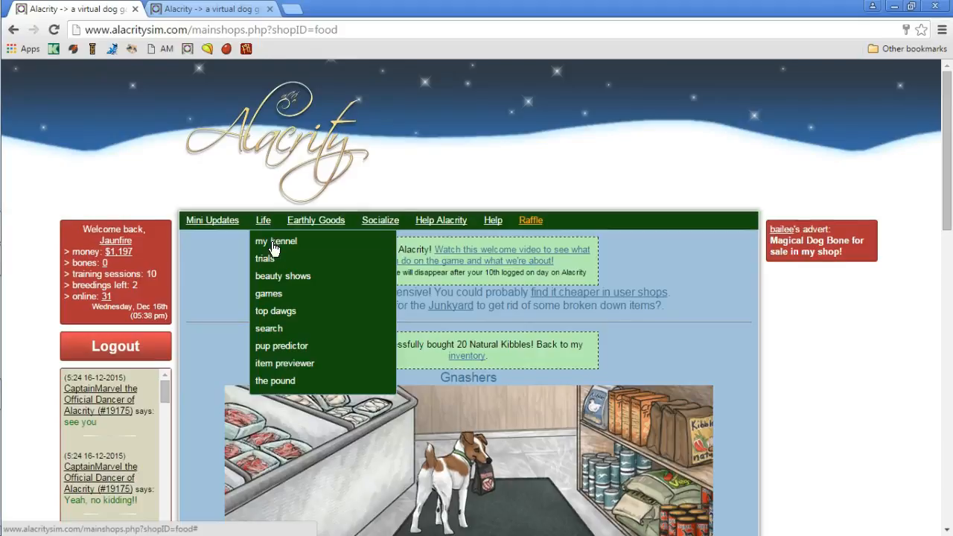
pyautogui.click(276, 242)
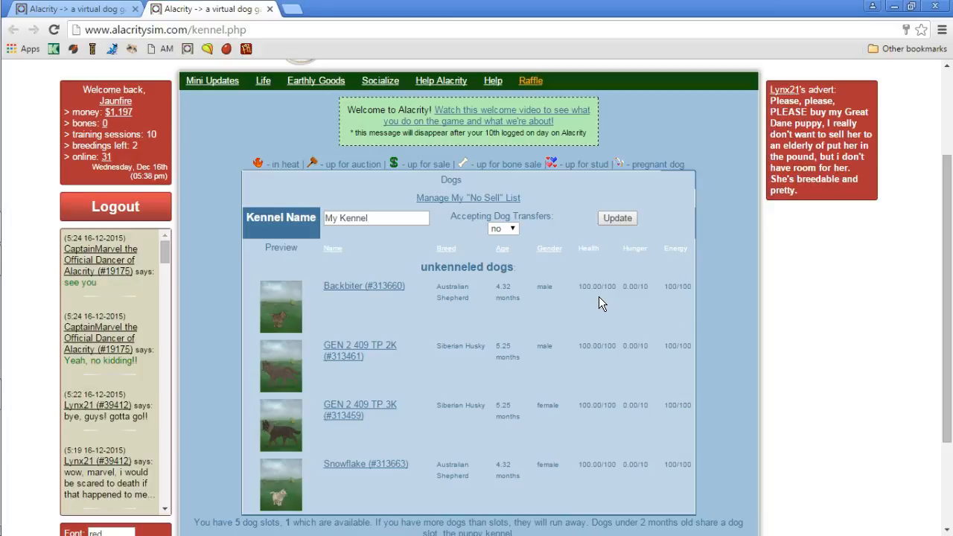
pyautogui.moveTo(361, 408)
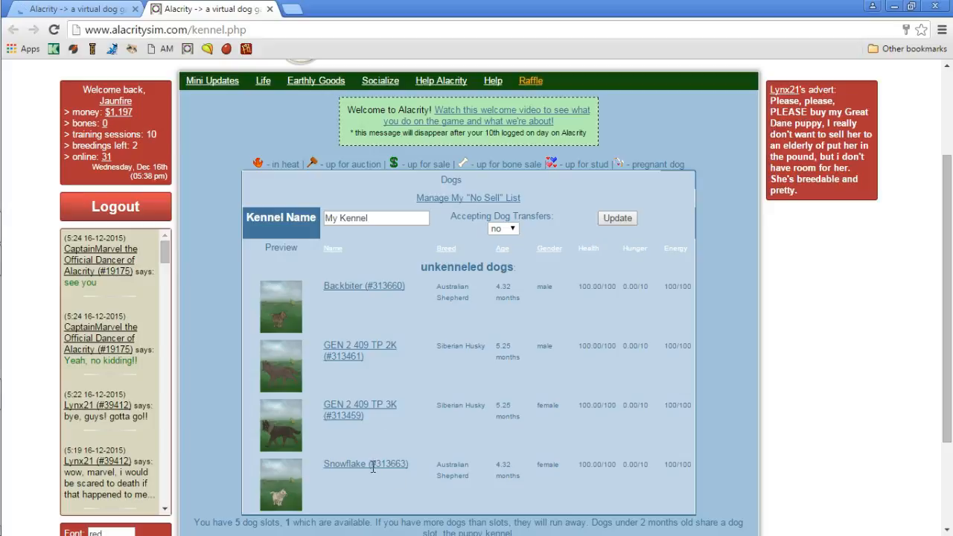
pyautogui.click(366, 464)
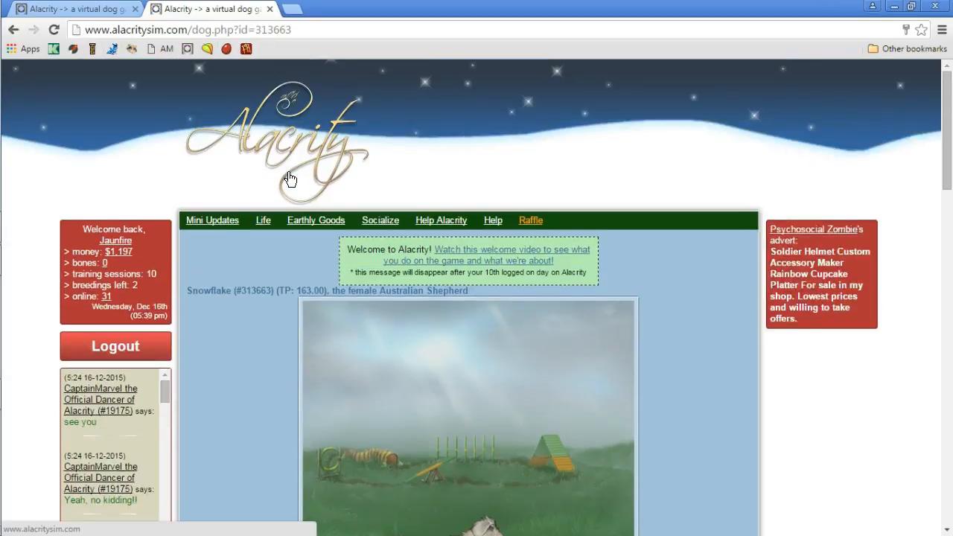
pyautogui.click(262, 220)
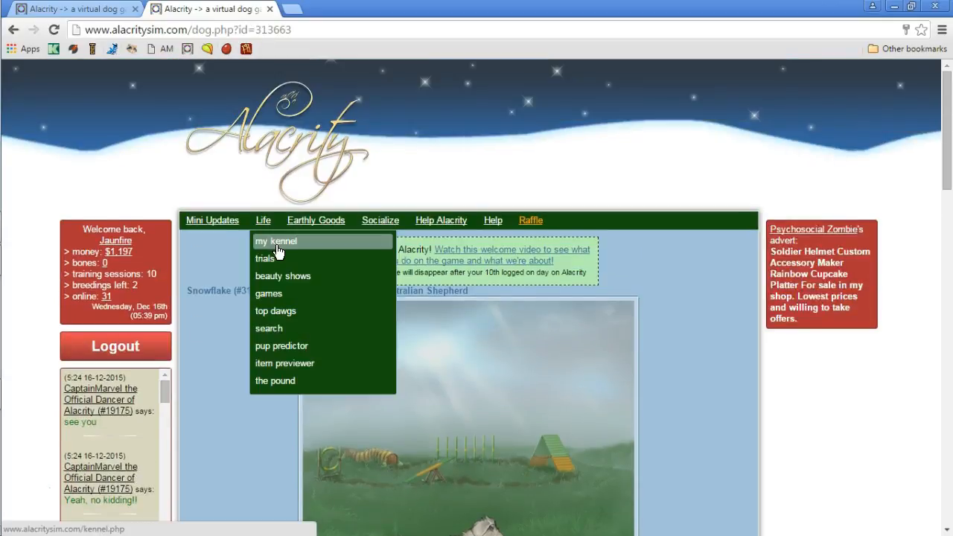
pyautogui.click(276, 242)
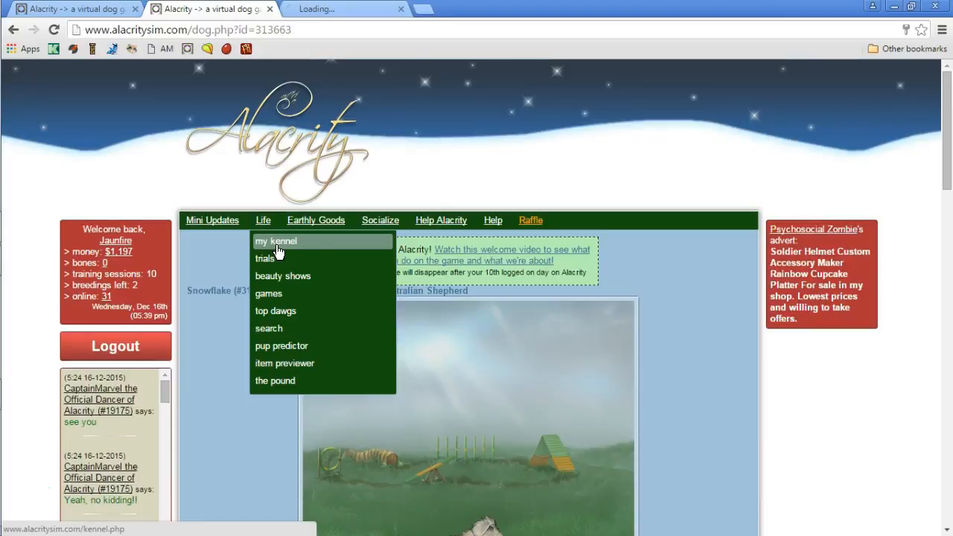
pyautogui.click(275, 242)
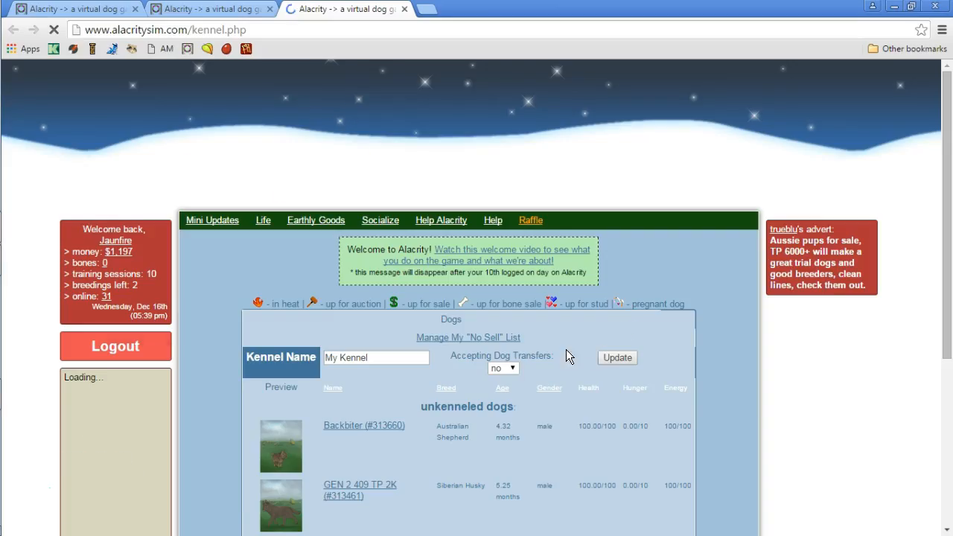
pyautogui.scroll(-3)
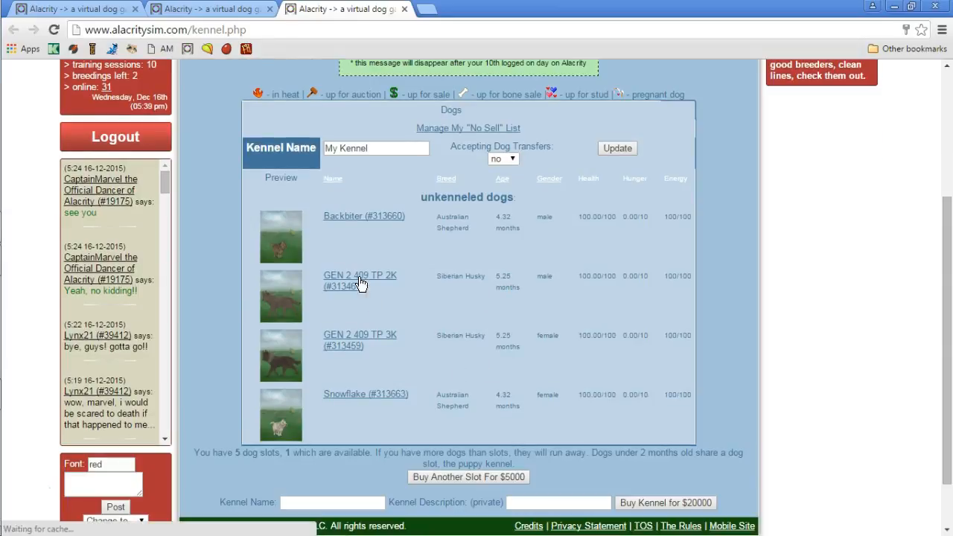
# Look over the male husky GEN 2 409 TP 2K's profile and stats
pyautogui.click(360, 276)
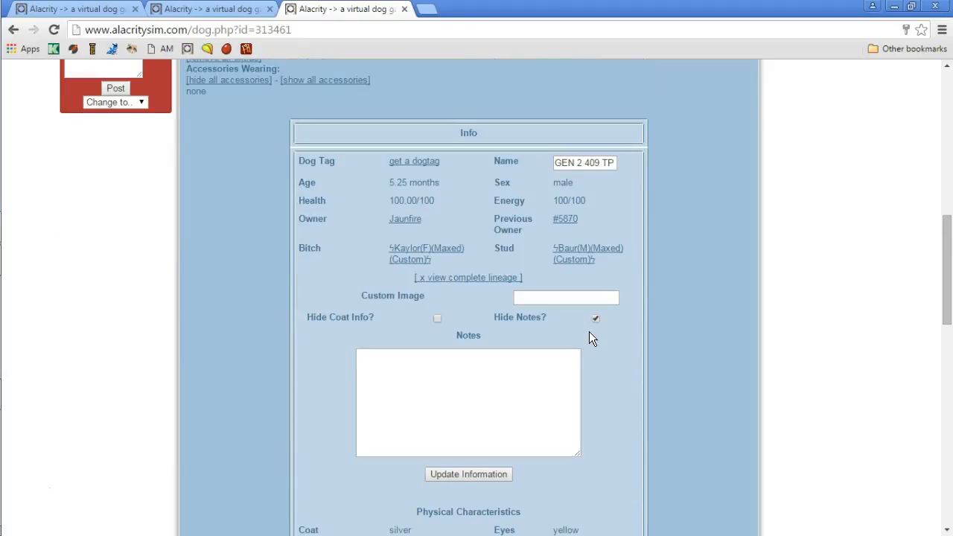
pyautogui.scroll(-3)
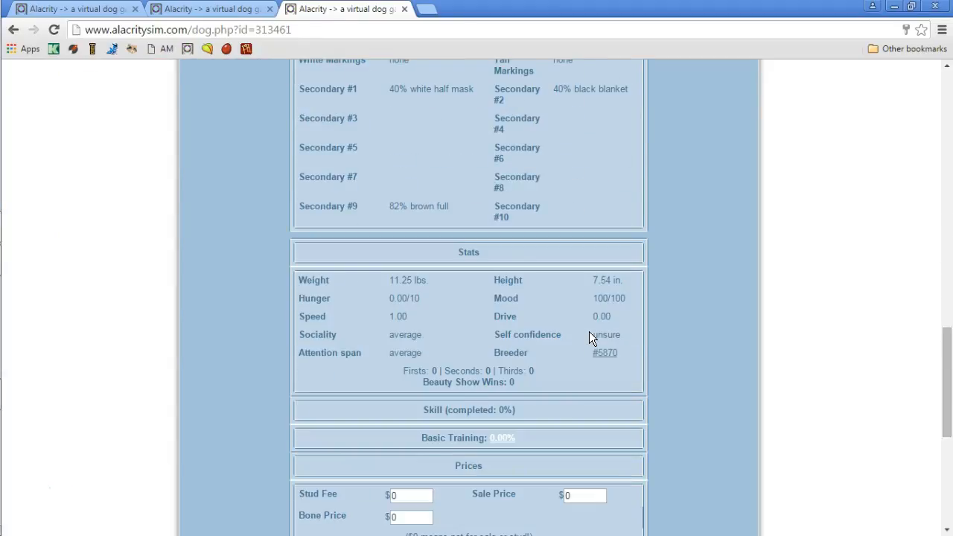
pyautogui.scroll(-3)
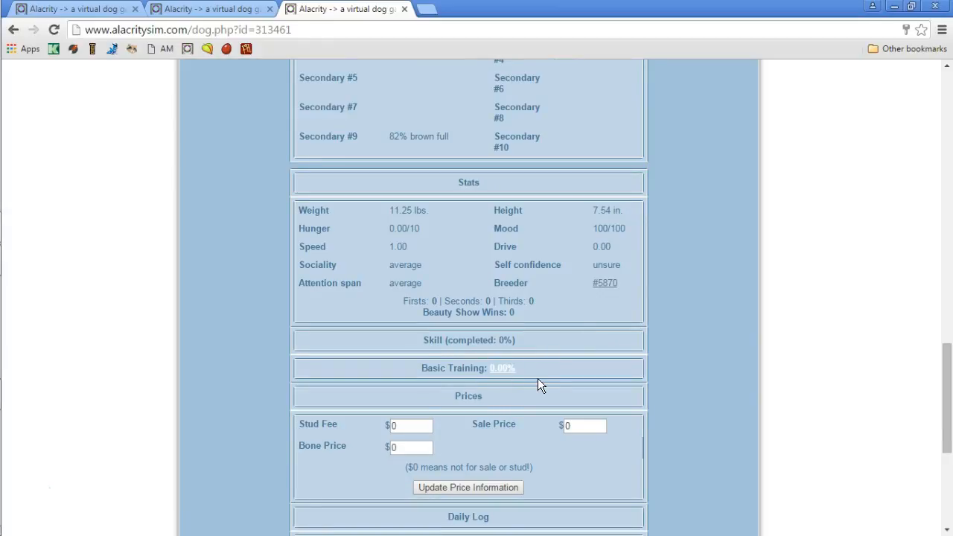
pyautogui.moveTo(484, 333)
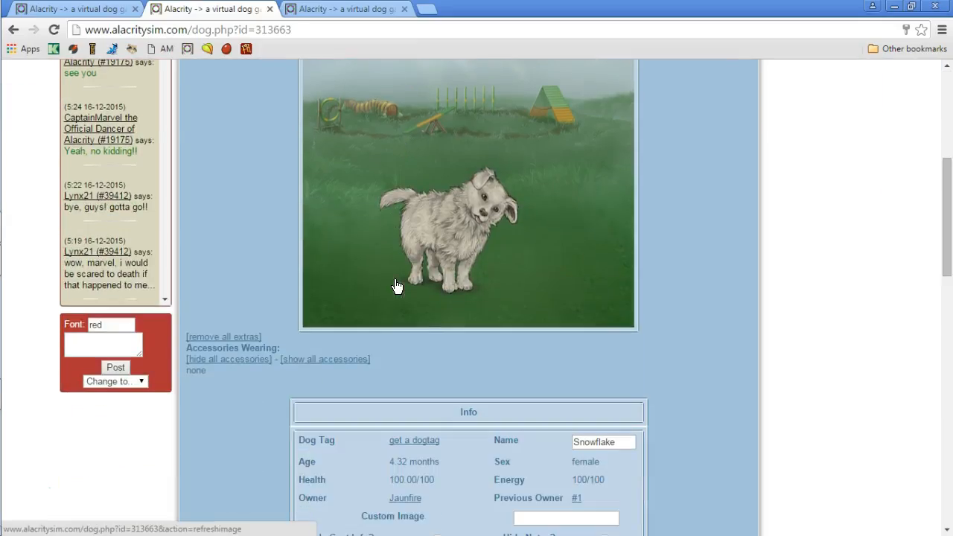
pyautogui.scroll(-3)
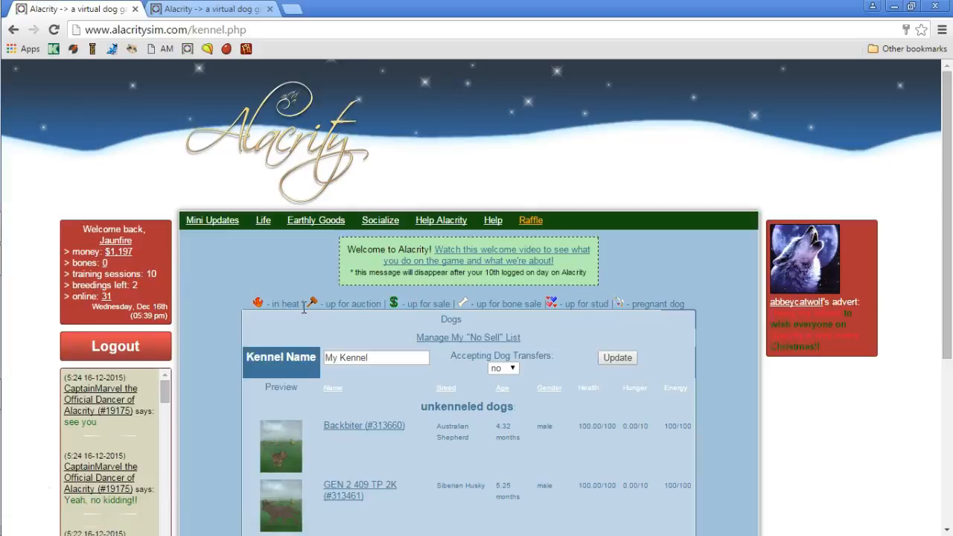
pyautogui.scroll(-3)
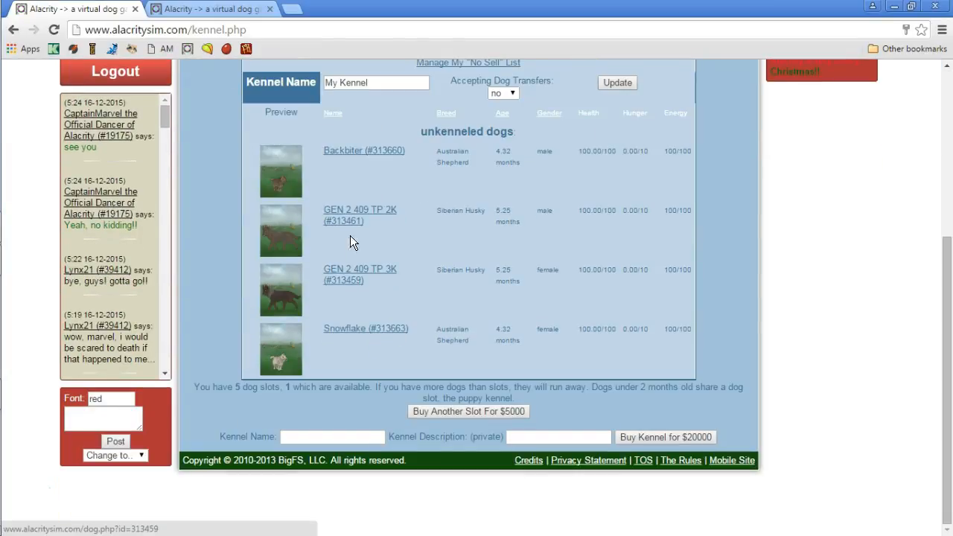
# Give the female husky GEN 2 409 TP 3K and then the male husky a basic training session each
pyautogui.click(361, 274)
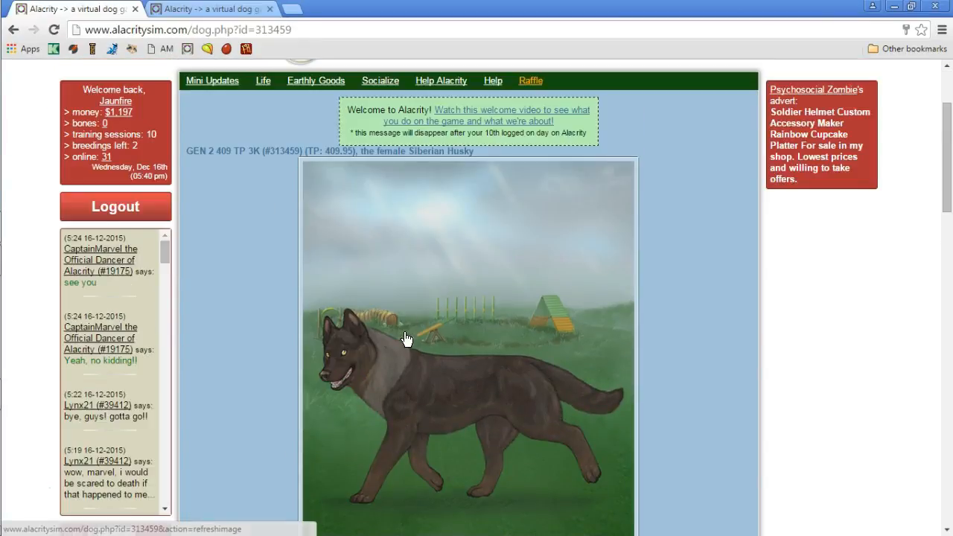
pyautogui.scroll(-3)
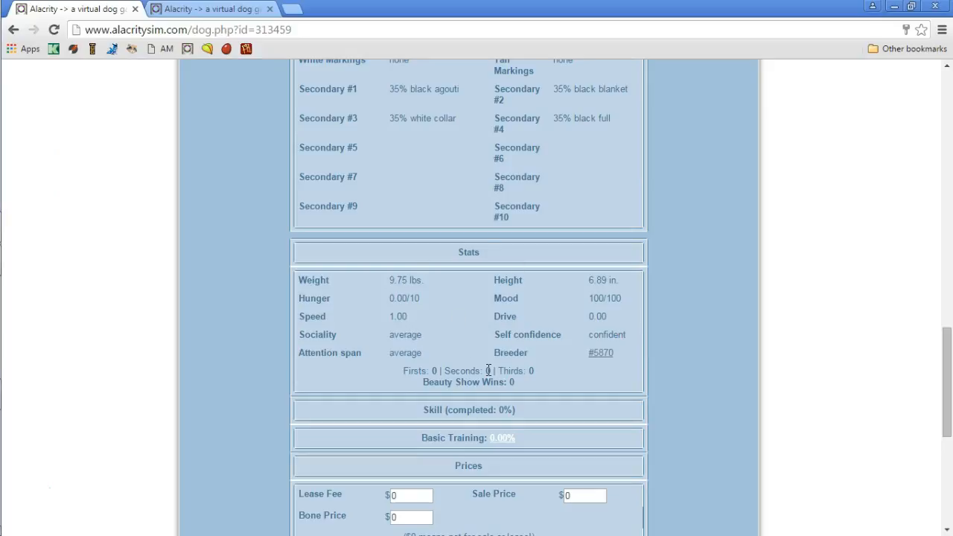
pyautogui.click(502, 438)
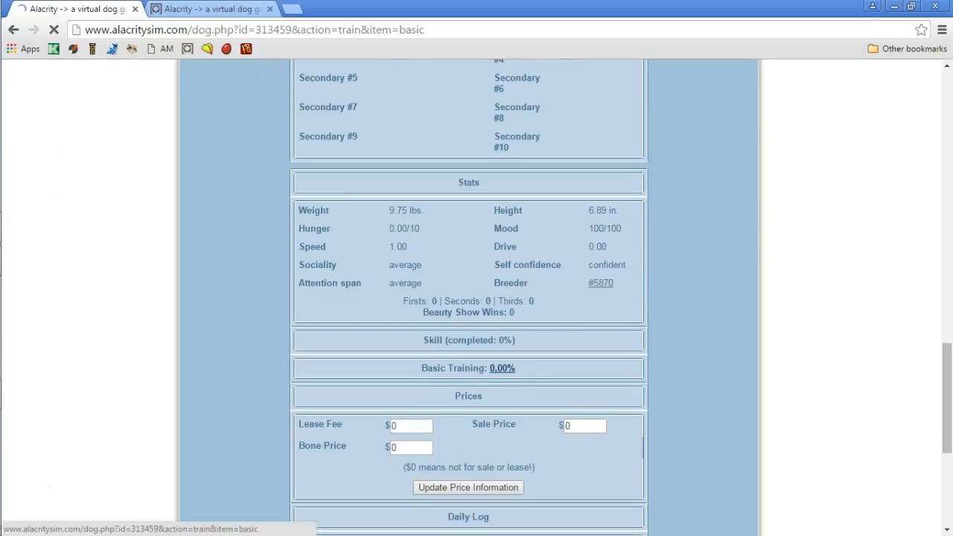
pyautogui.click(212, 9)
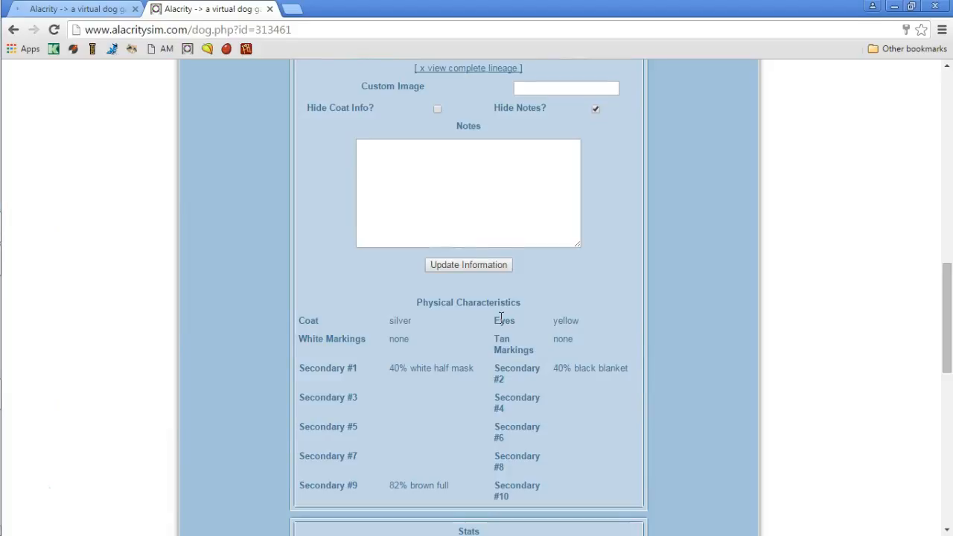
pyautogui.scroll(-3)
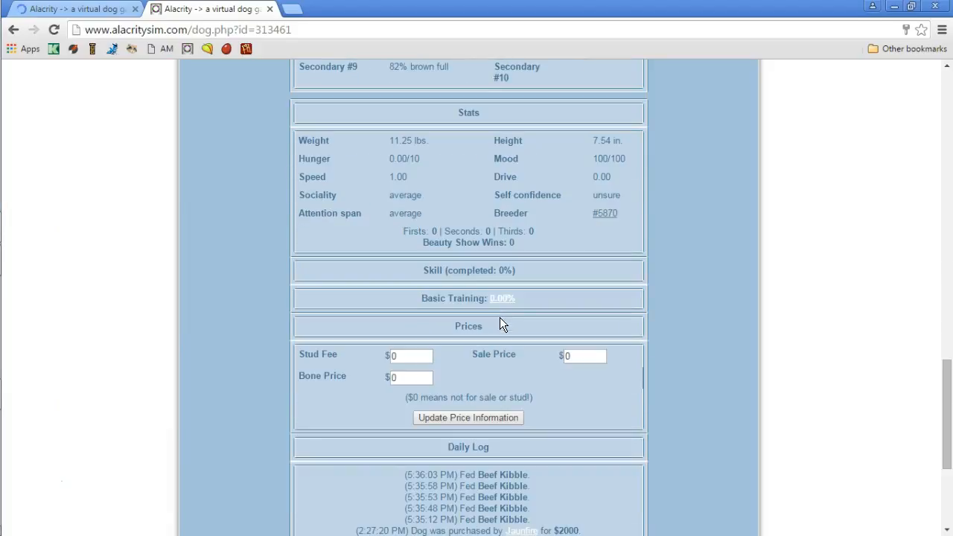
pyautogui.click(502, 298)
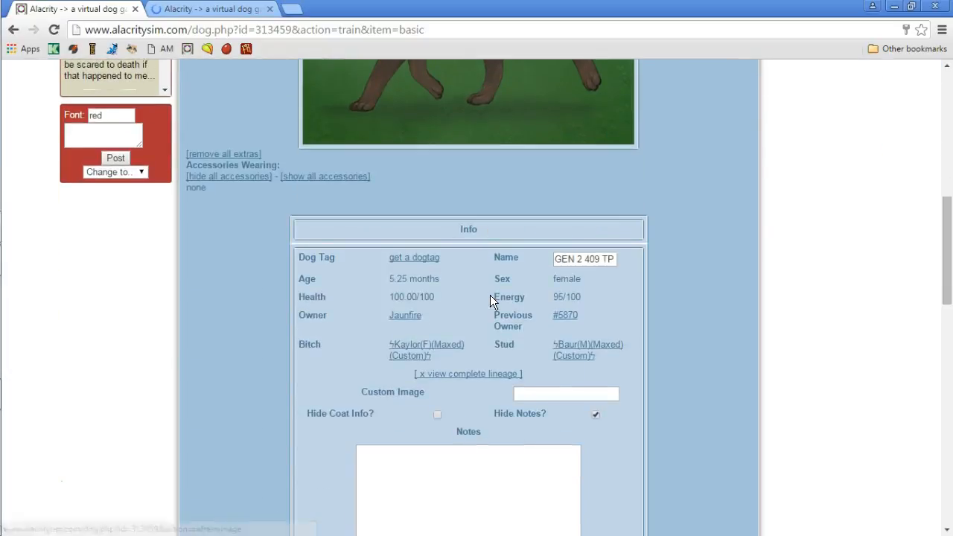
# Run another basic training session for the male husky
pyautogui.scroll(-3)
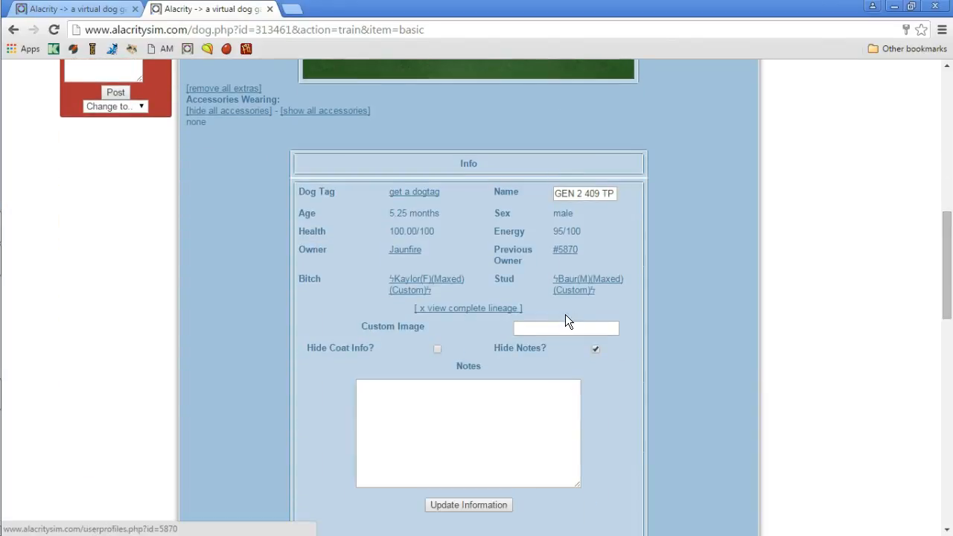
pyautogui.scroll(-3)
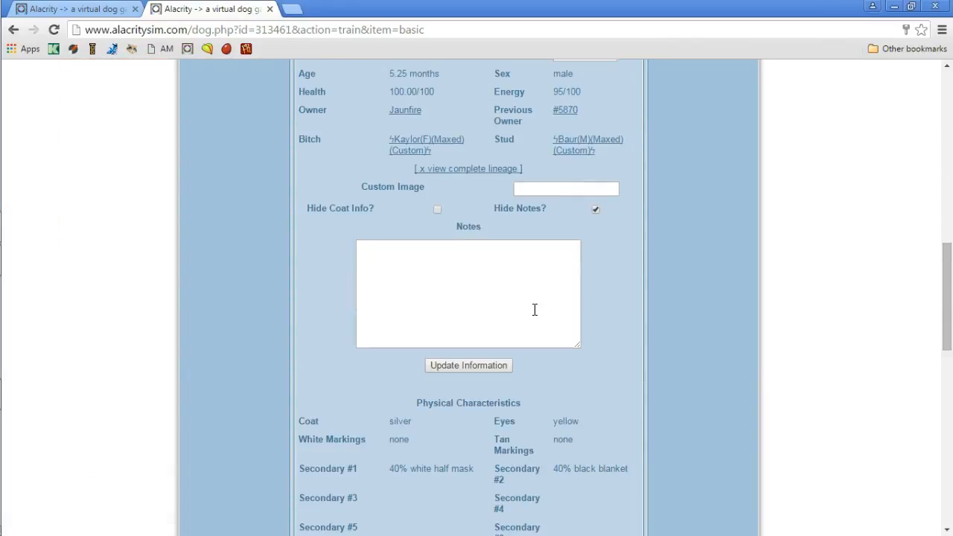
pyautogui.scroll(-3)
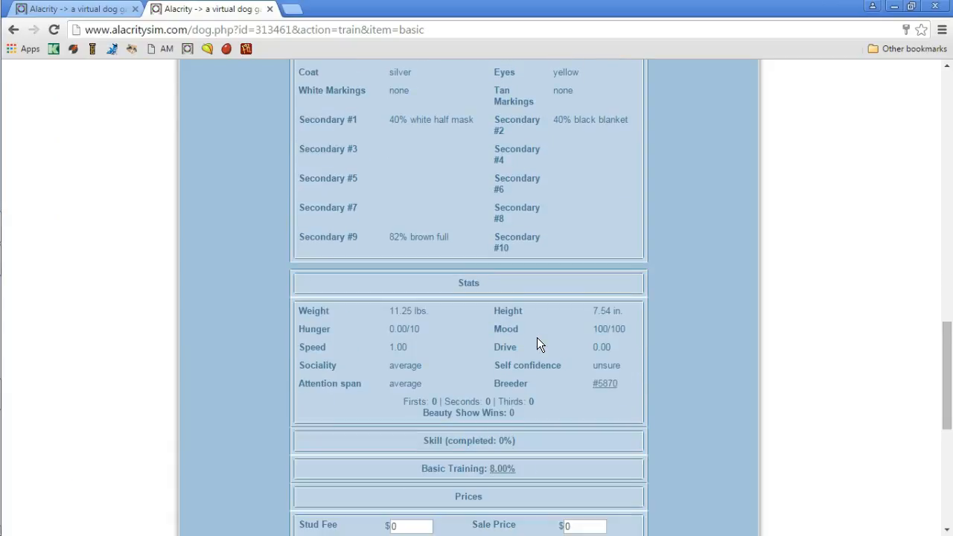
pyautogui.scroll(-3)
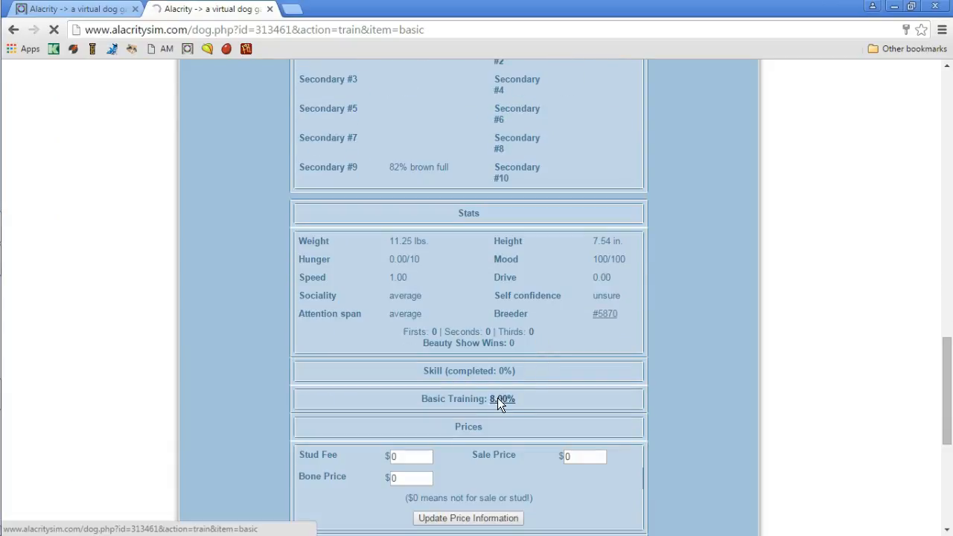
pyautogui.click(502, 399)
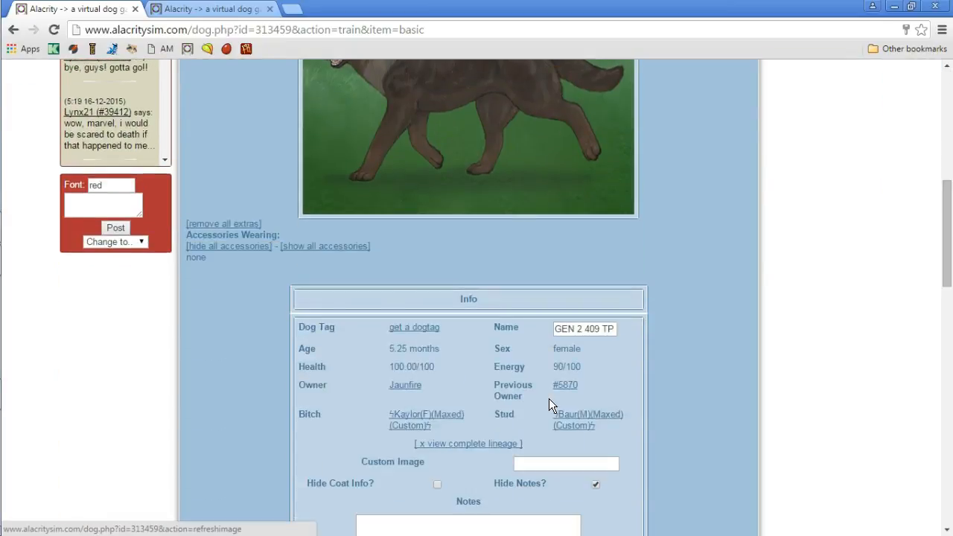
# Scroll through the husky's characteristics and stats to compare them
pyautogui.scroll(-3)
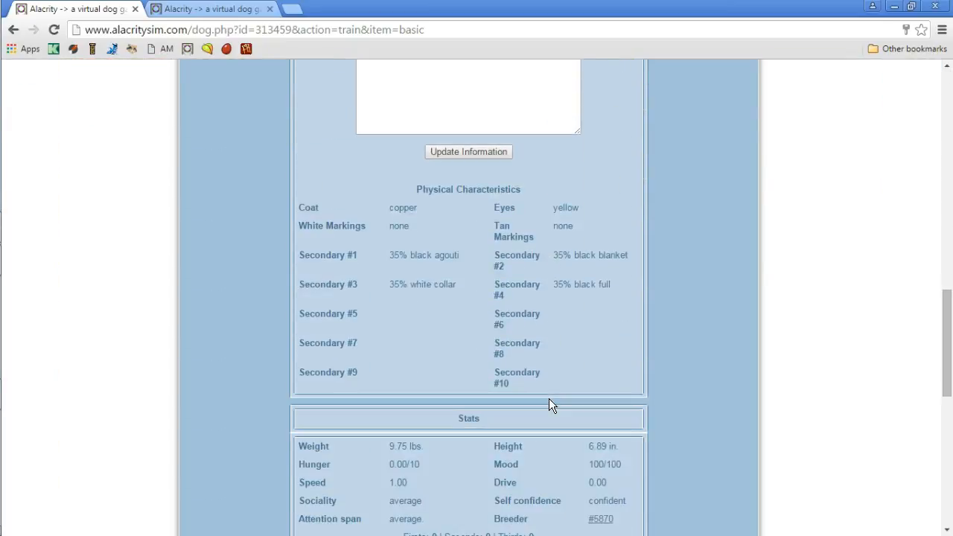
pyautogui.scroll(-3)
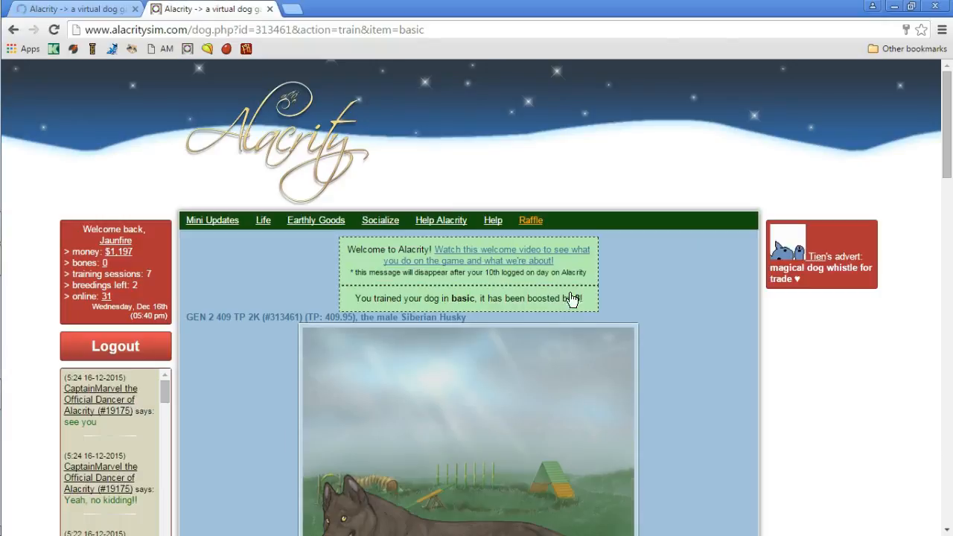
pyautogui.scroll(-3)
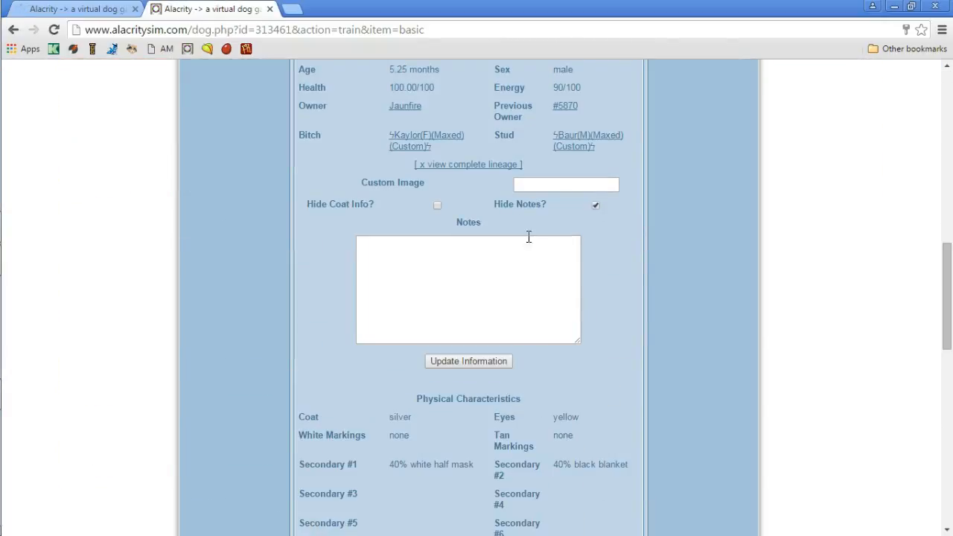
pyautogui.scroll(-3)
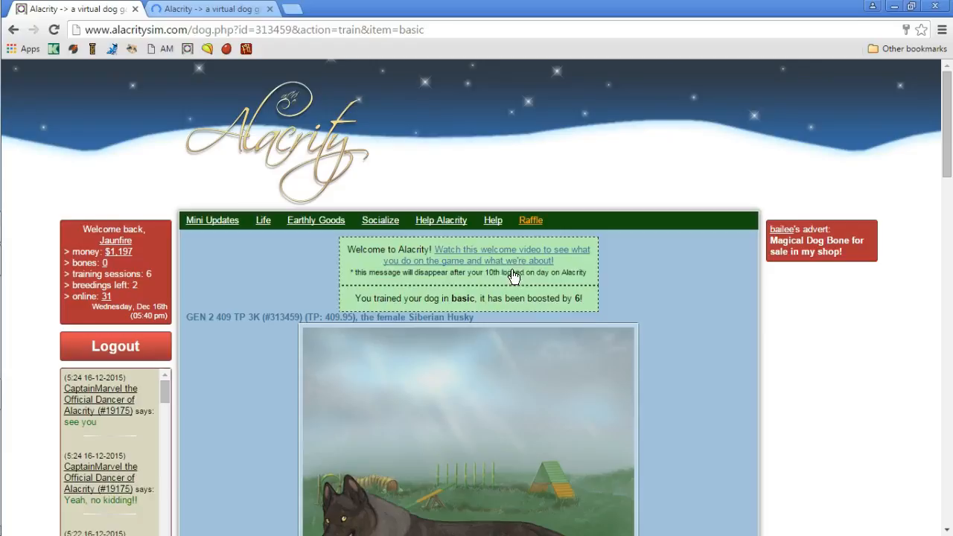
pyautogui.scroll(-3)
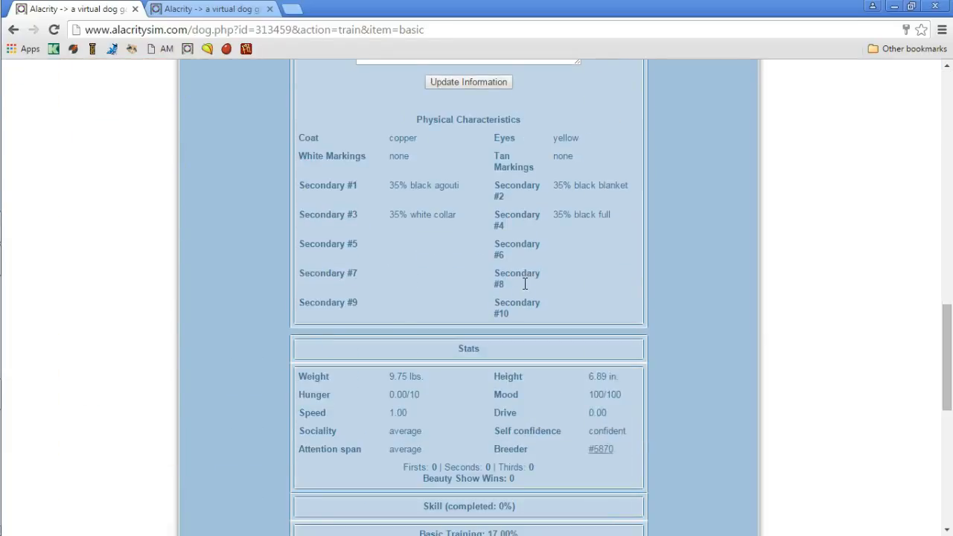
pyautogui.scroll(-3)
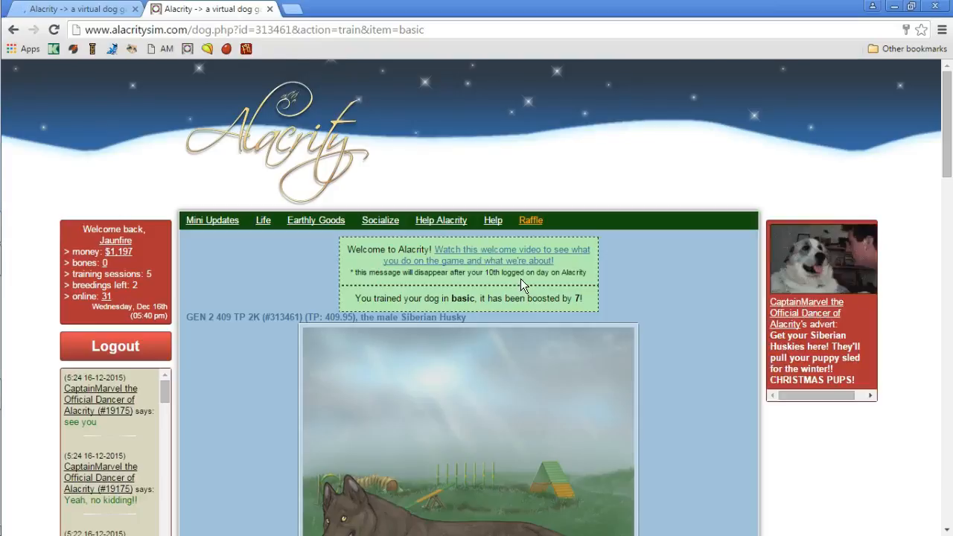
pyautogui.scroll(-3)
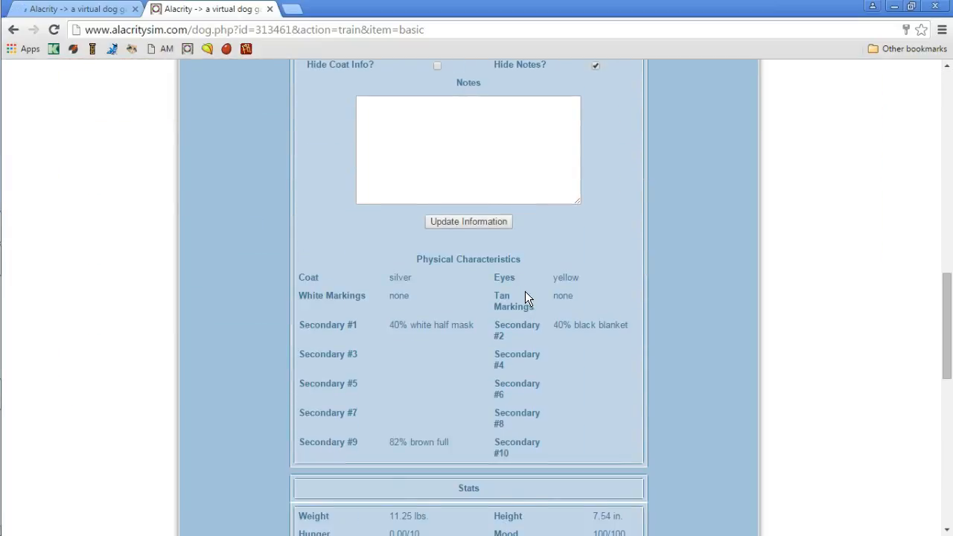
pyautogui.scroll(-3)
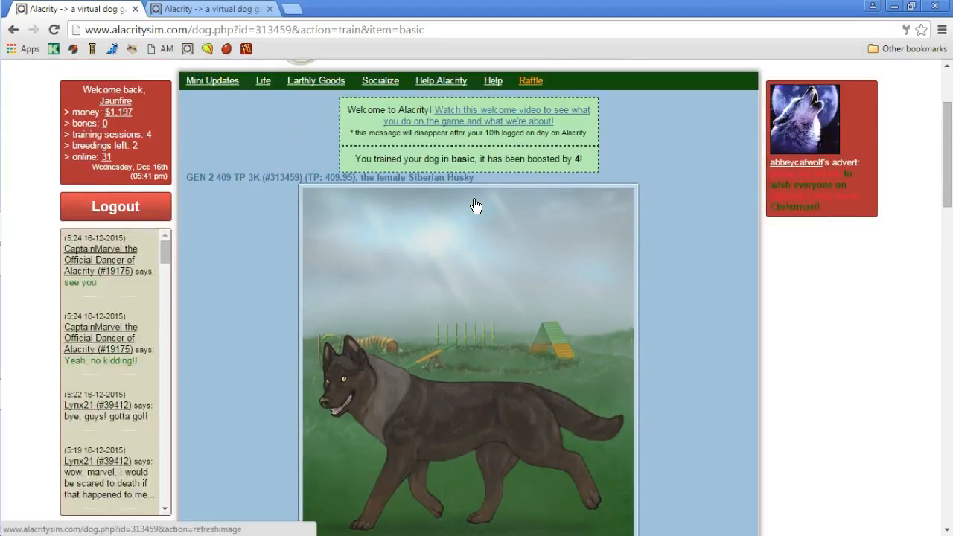
pyautogui.scroll(-3)
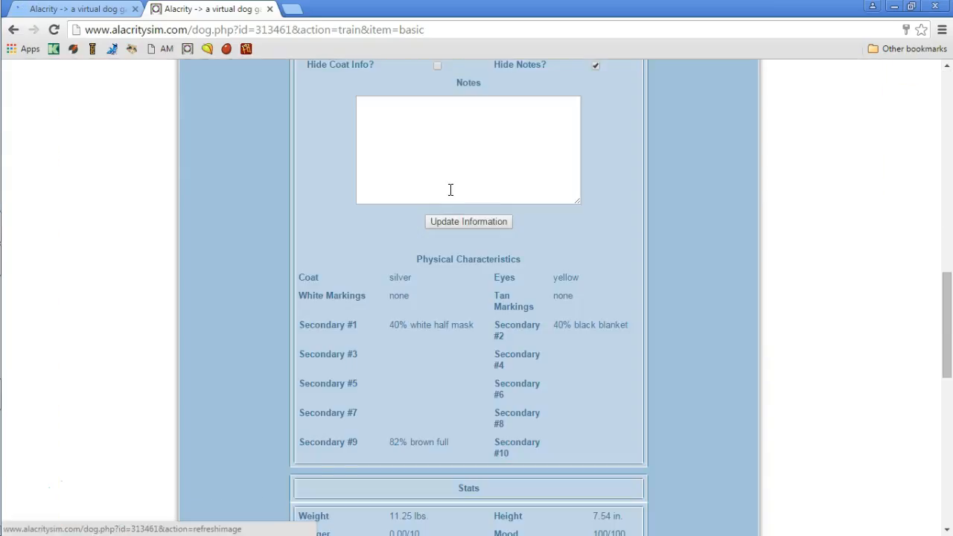
pyautogui.scroll(-3)
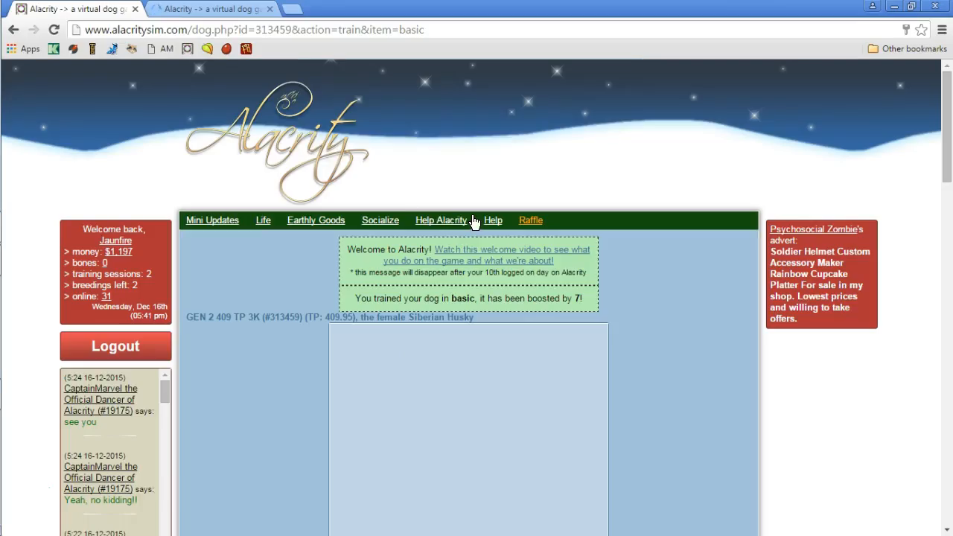
# Train the female husky in basic again, exhausting today's training sessions
pyautogui.click(382, 220)
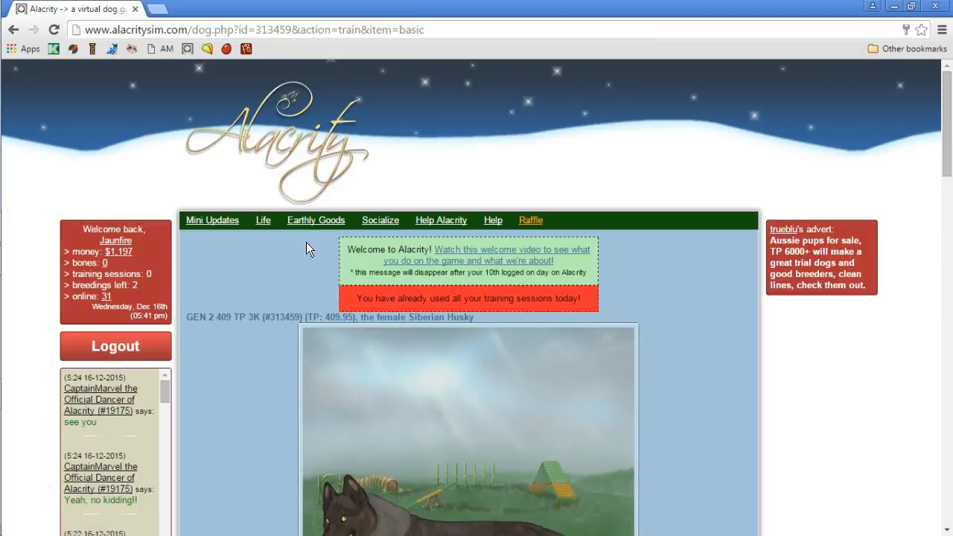
pyautogui.moveTo(230, 274)
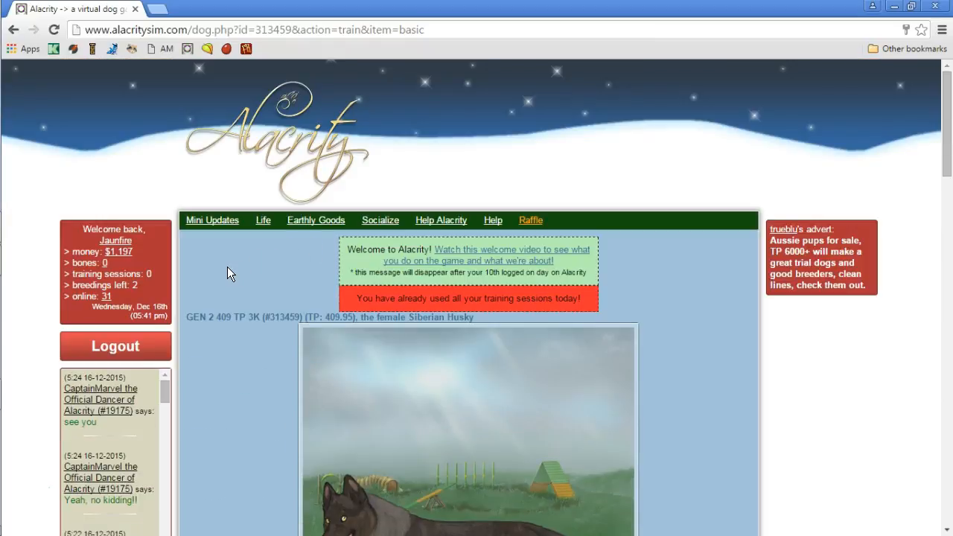
pyautogui.moveTo(235, 300)
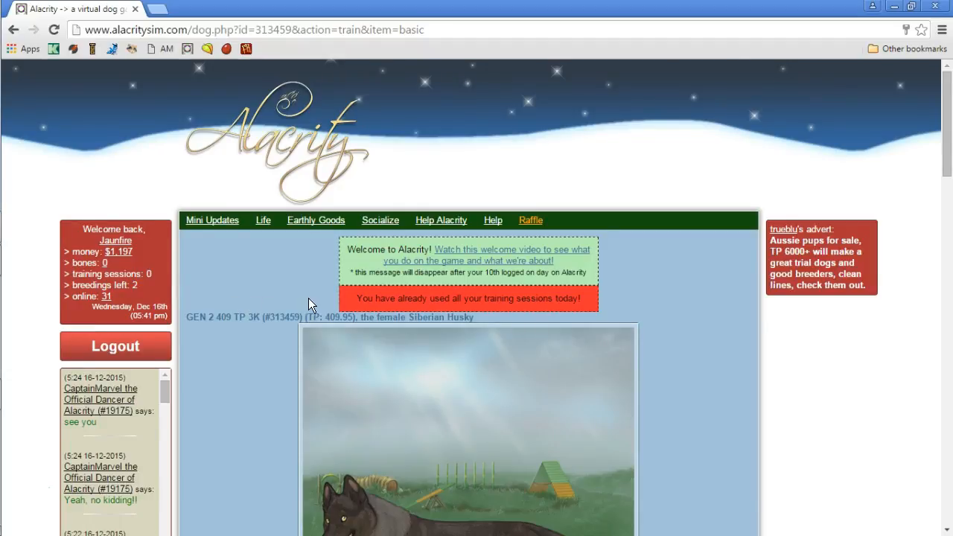
# Replace the female husky's name in the Info box with Bellatrix
pyautogui.scroll(-3)
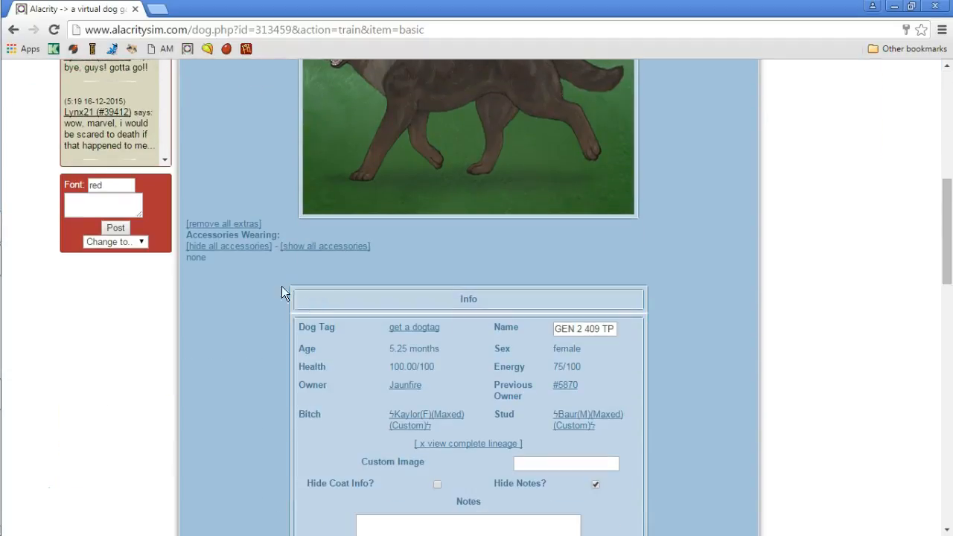
pyautogui.scroll(-3)
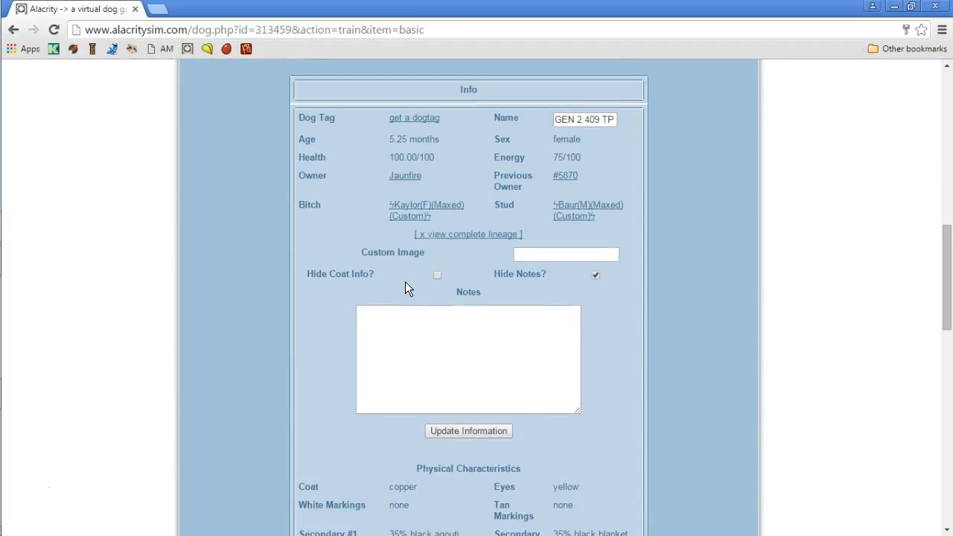
pyautogui.moveTo(460, 262)
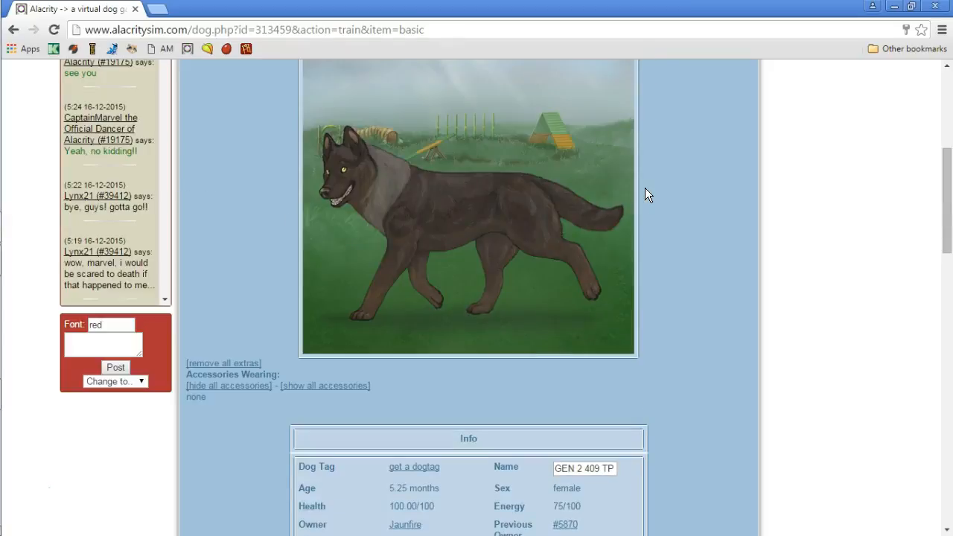
pyautogui.moveTo(637, 388)
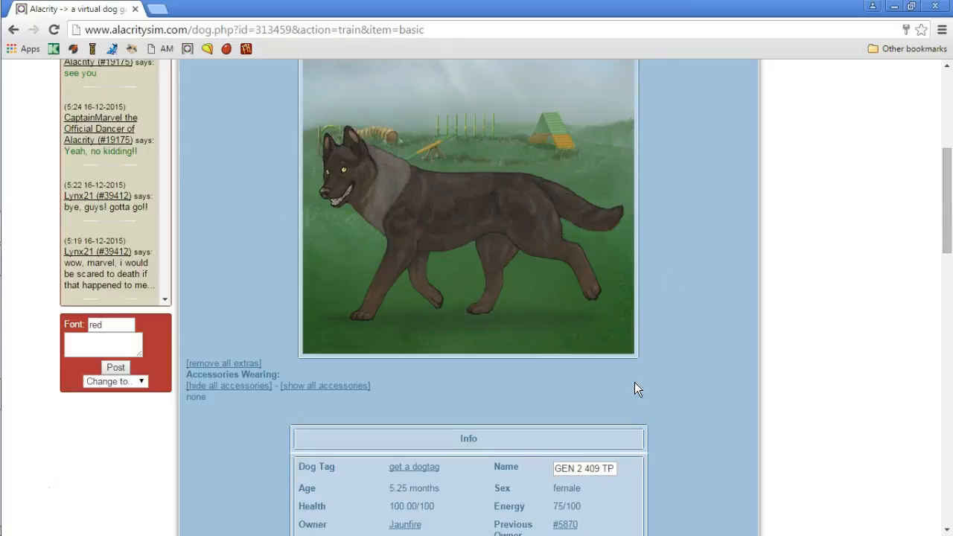
pyautogui.click(583, 467)
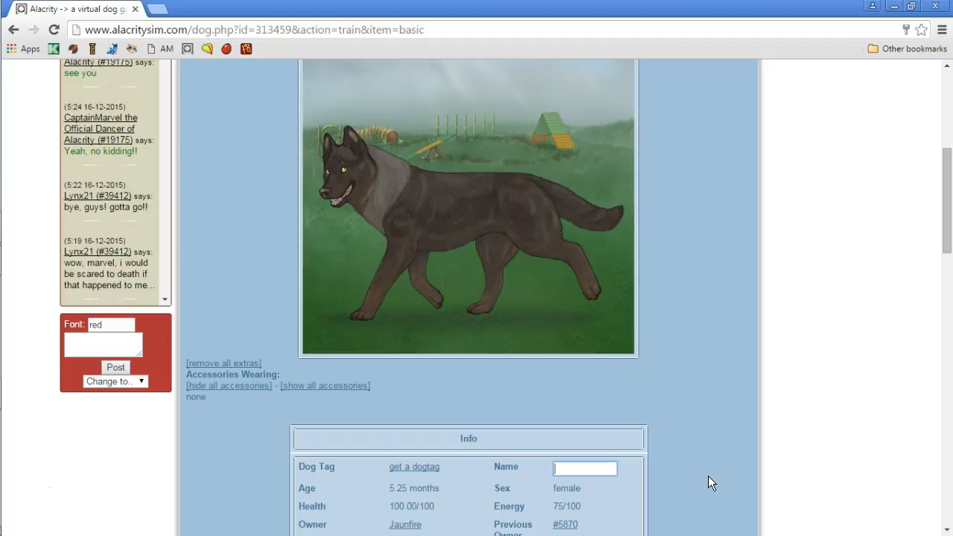
pyautogui.write('Bella')
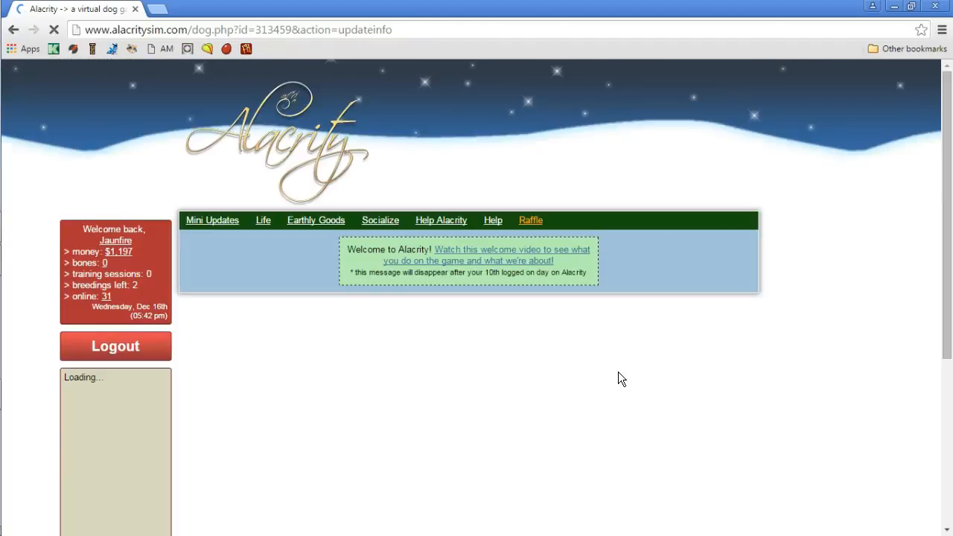
pyautogui.scroll(-3)
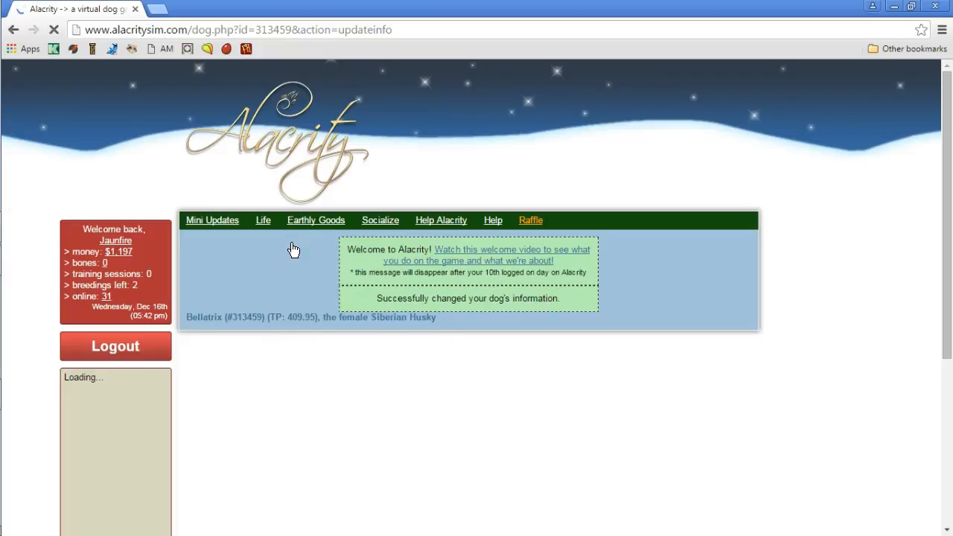
# Go to Life > my kennel and bring up the male husky's profile page
pyautogui.click(262, 220)
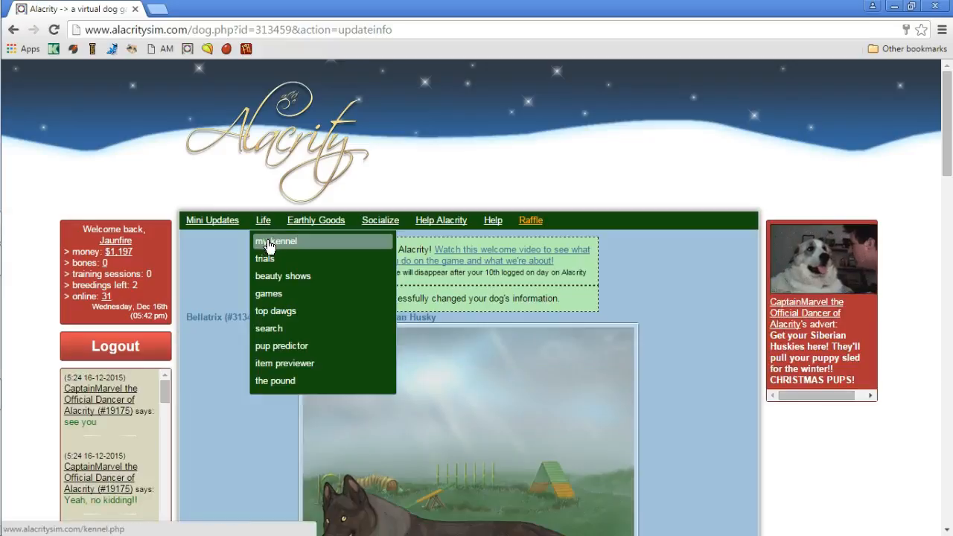
pyautogui.click(276, 241)
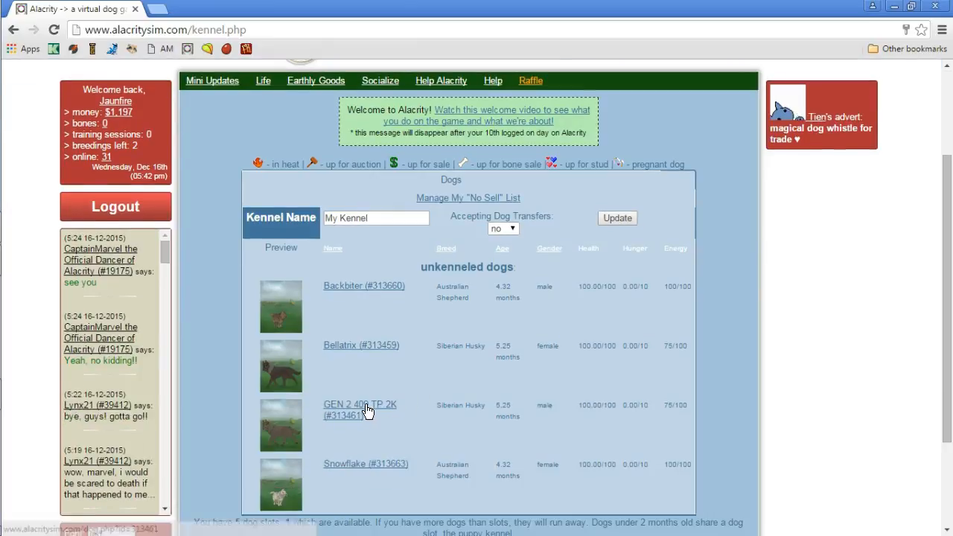
pyautogui.click(361, 406)
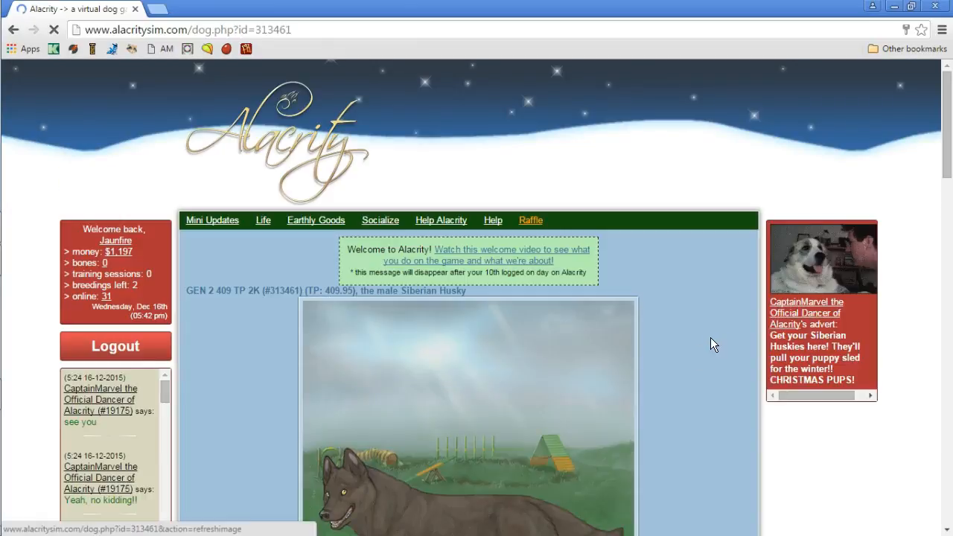
pyautogui.scroll(-3)
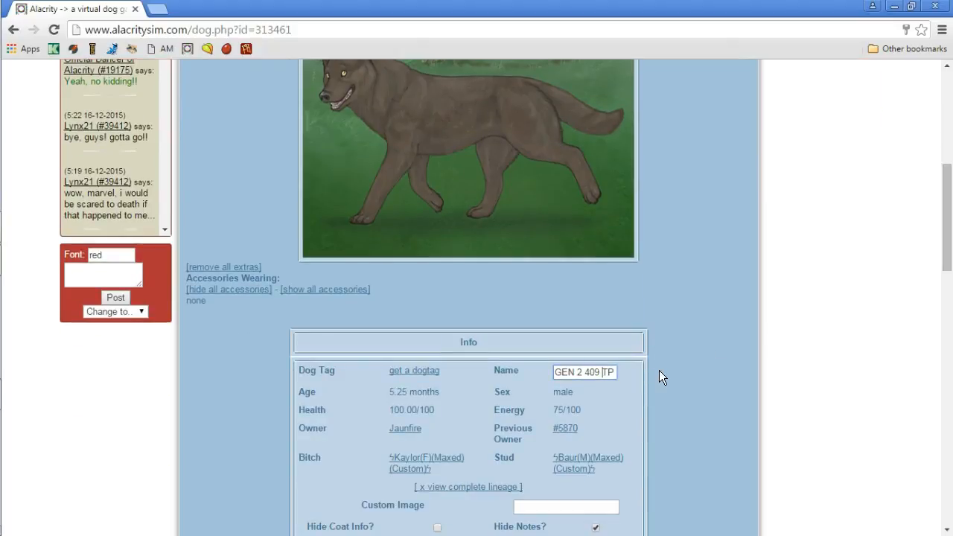
# Enter the male husky's new name Bengerman, correcting the first attempt 'Benjamin'
pyautogui.write('Ben')
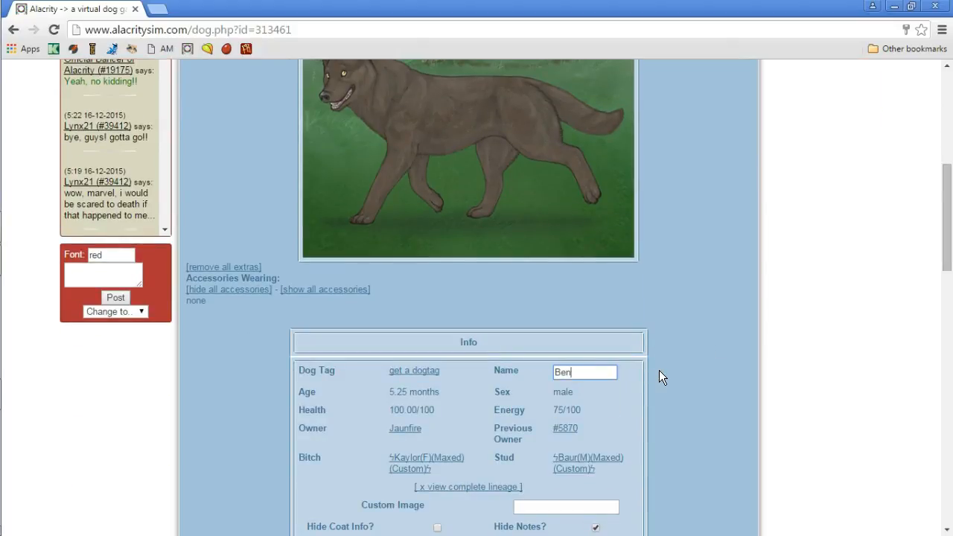
pyautogui.write('j')
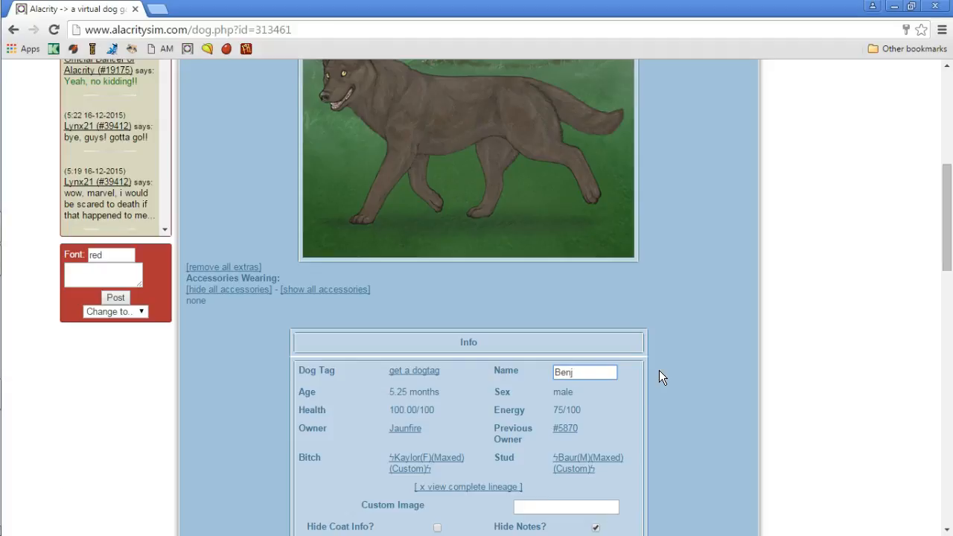
pyautogui.write('amin')
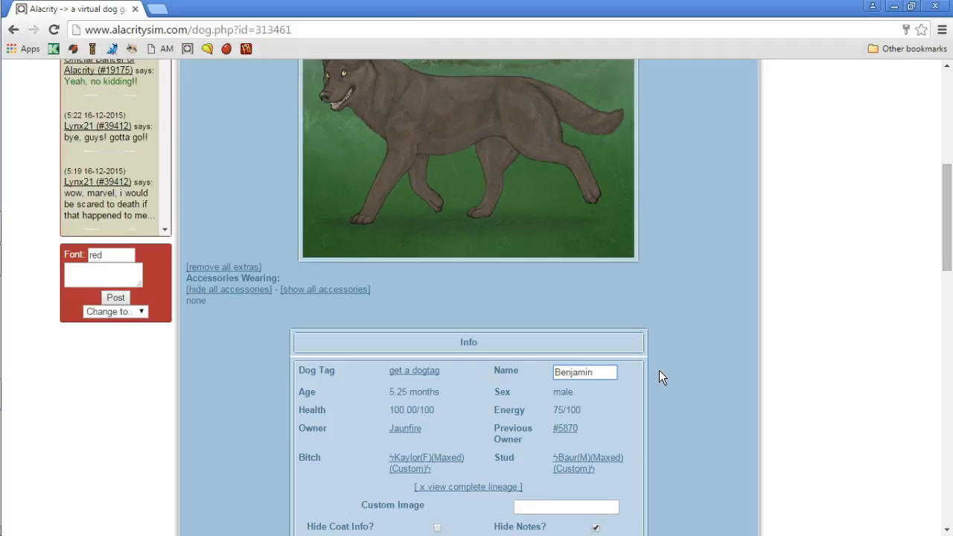
pyautogui.click(584, 372)
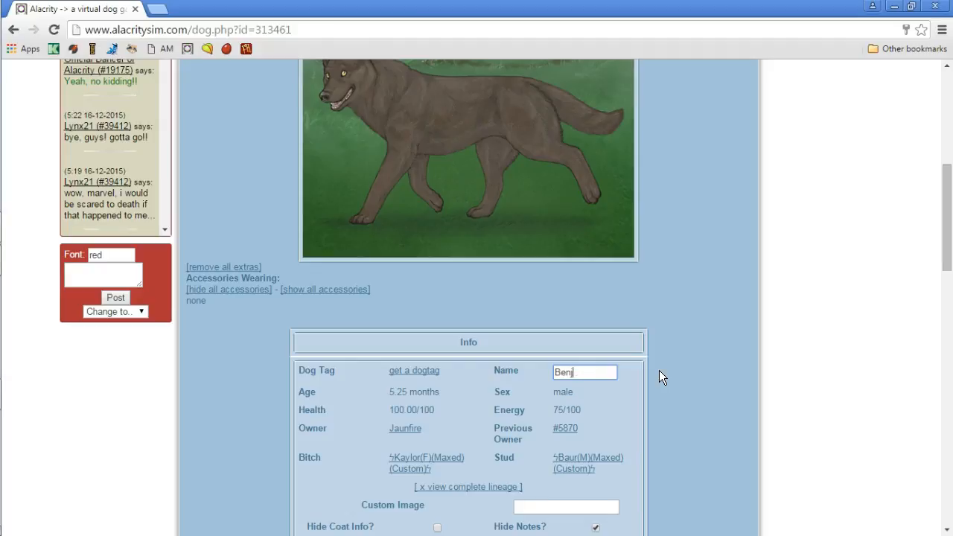
pyautogui.write('german')
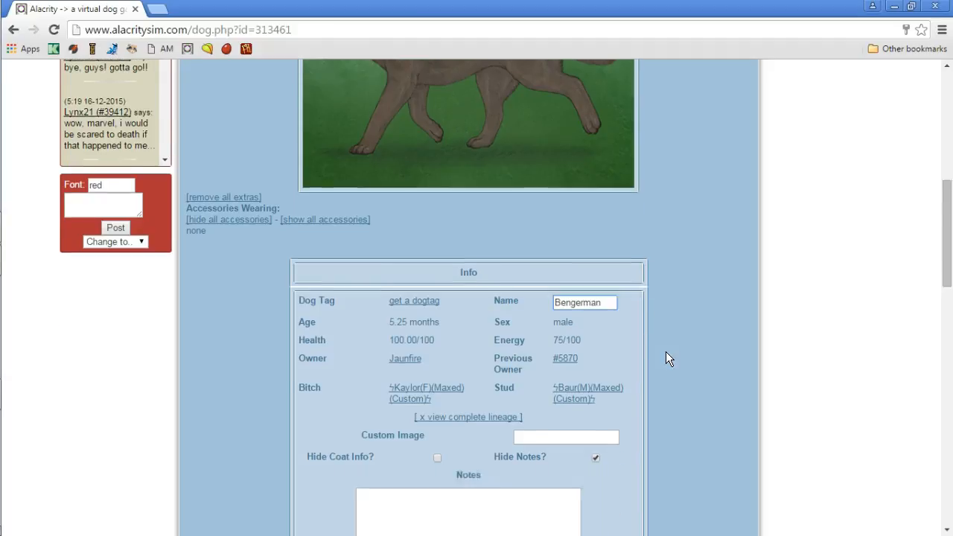
pyautogui.scroll(-3)
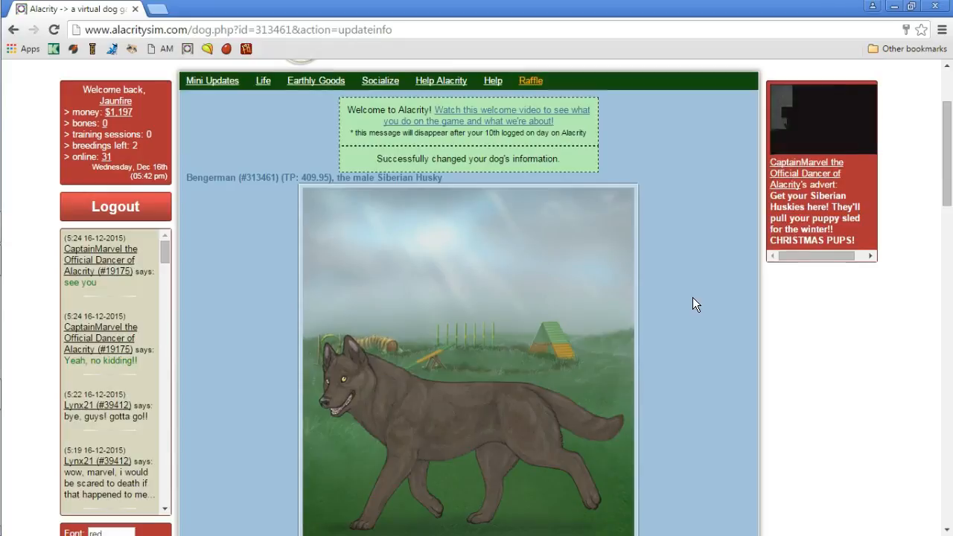
# Review Bengerman's stats, prices and daily log, then save with Update Information
pyautogui.scroll(-3)
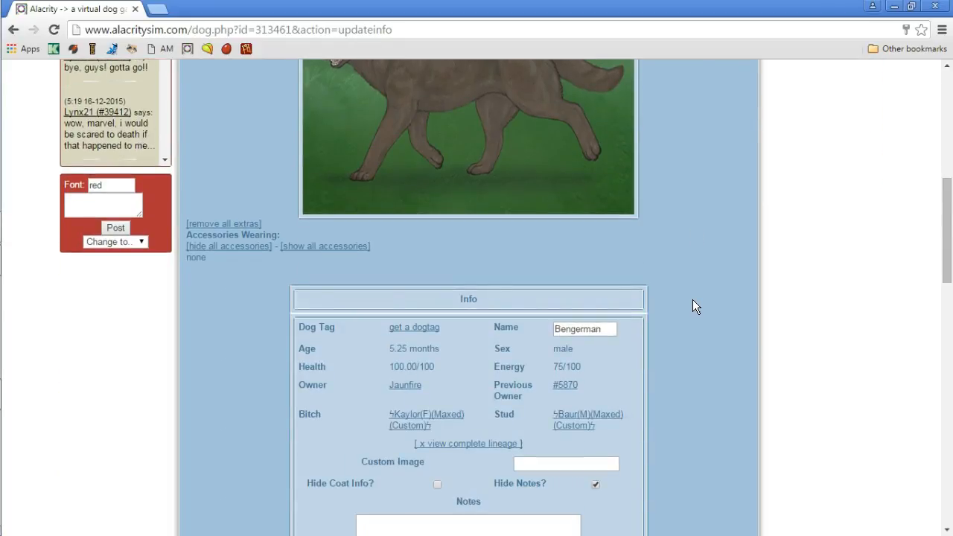
pyautogui.scroll(-3)
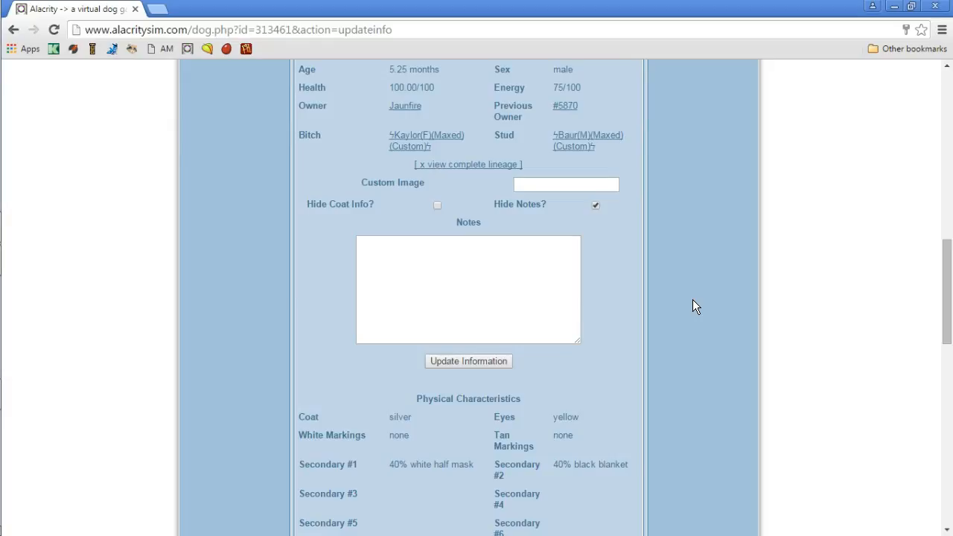
pyautogui.scroll(-3)
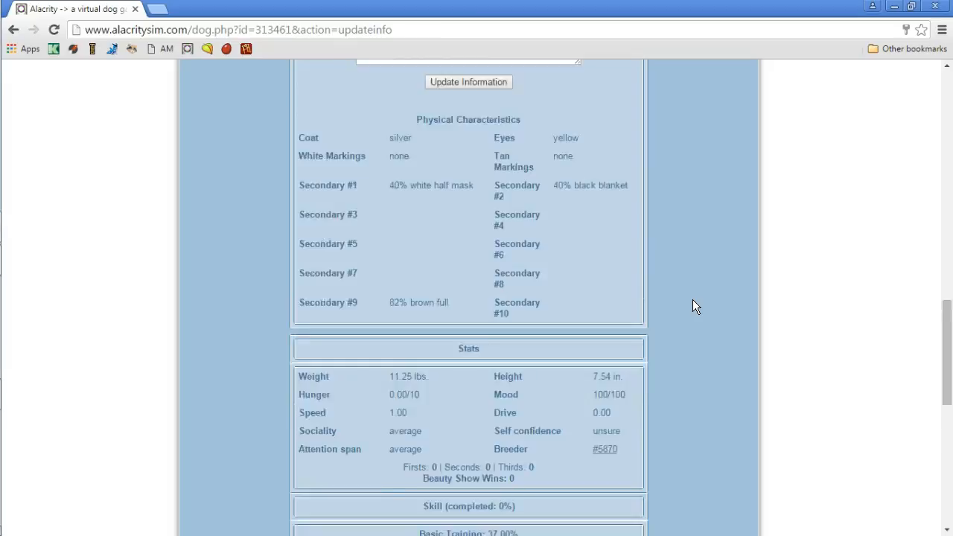
pyautogui.scroll(-3)
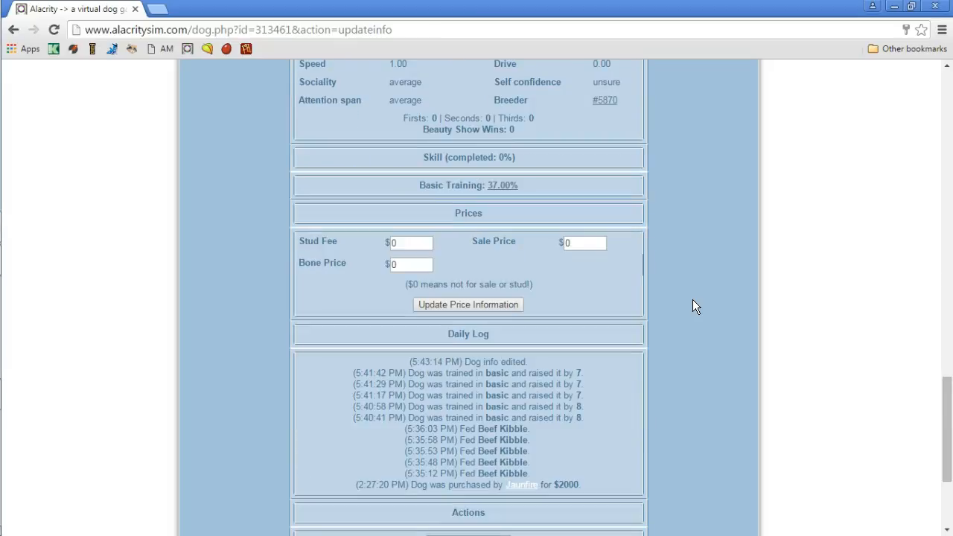
pyautogui.scroll(-3)
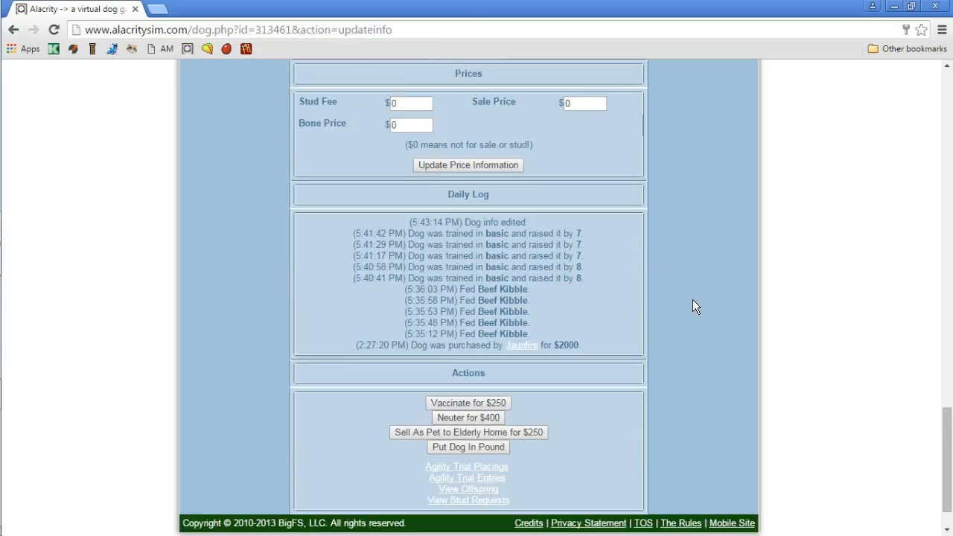
pyautogui.scroll(3)
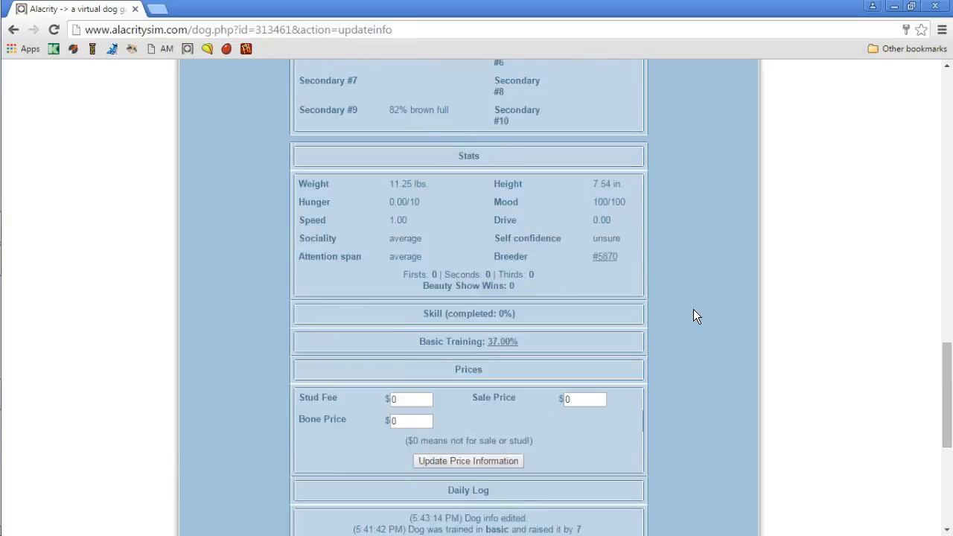
pyautogui.click(468, 460)
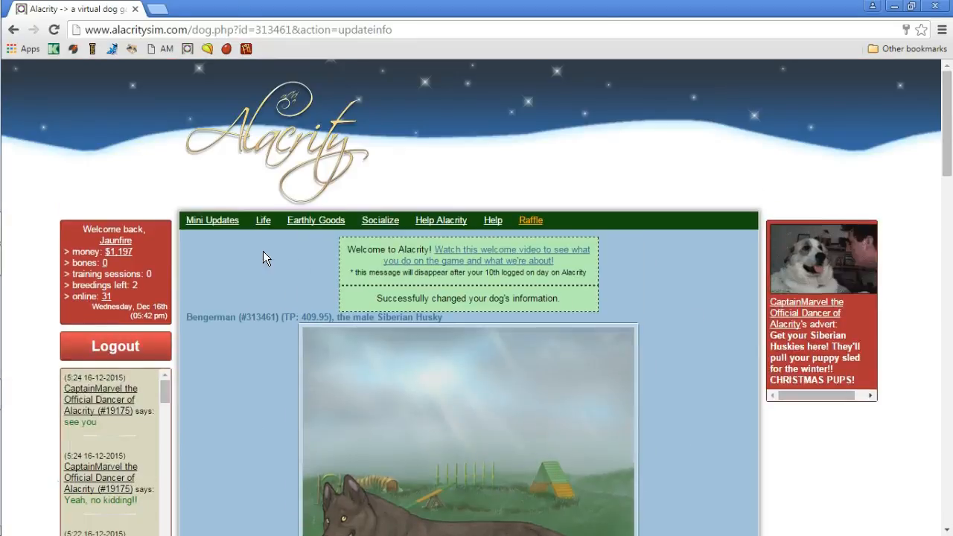
# Navigate via the Life menu to the games page
pyautogui.click(315, 221)
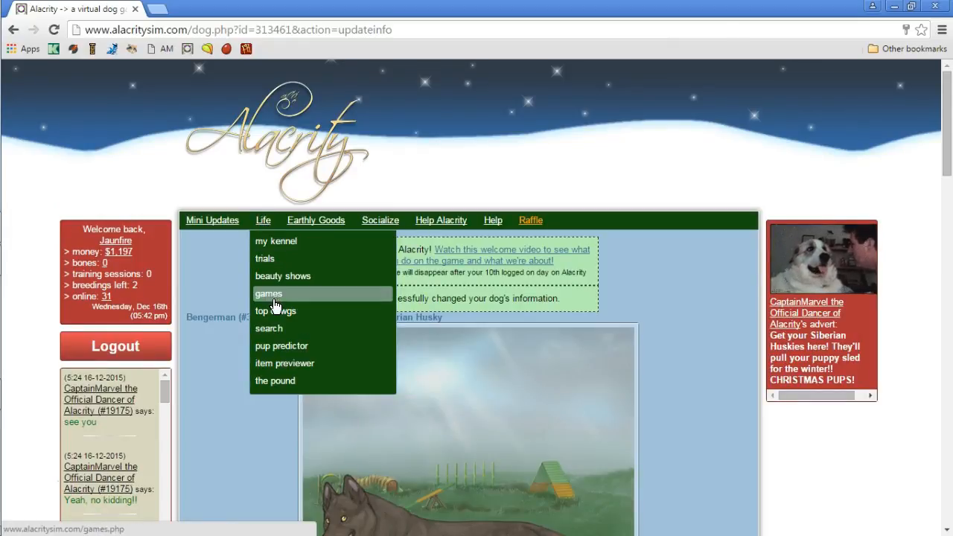
pyautogui.click(268, 294)
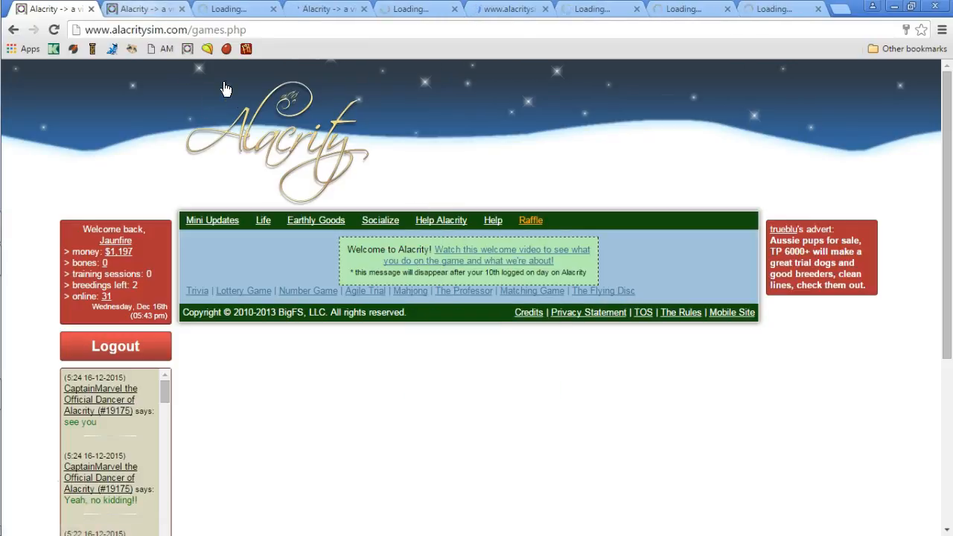
# Answer the Trivia game's Canis Major question with Orion, winning $48
pyautogui.click(197, 291)
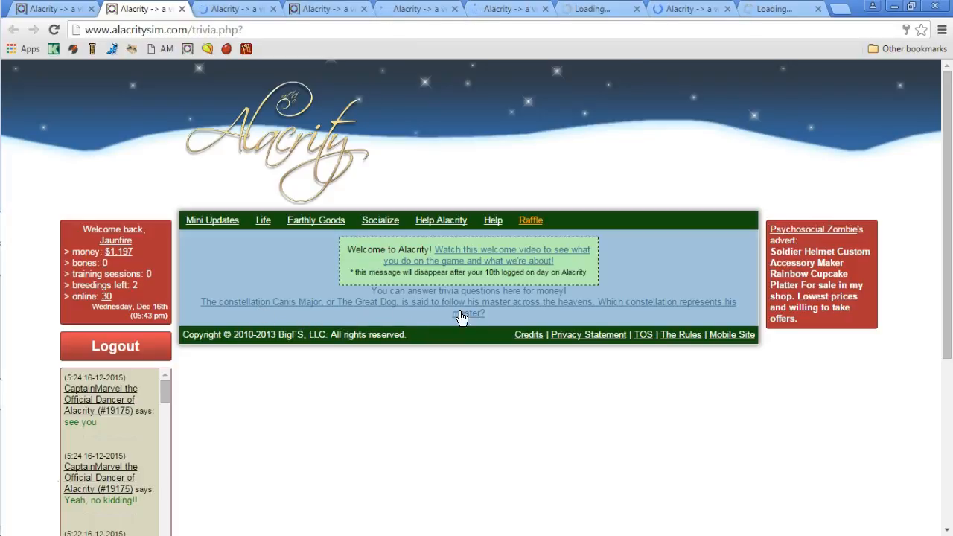
pyautogui.moveTo(584, 321)
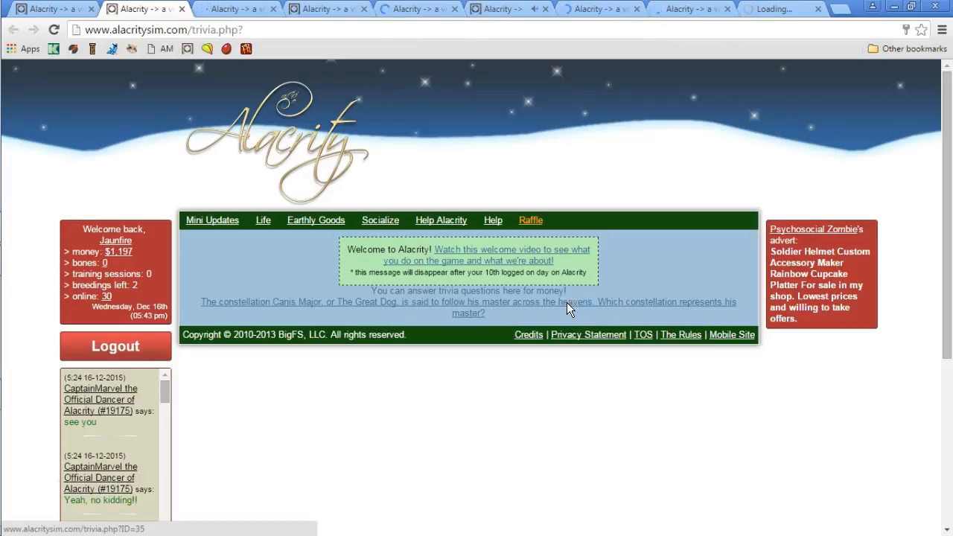
pyautogui.click(468, 307)
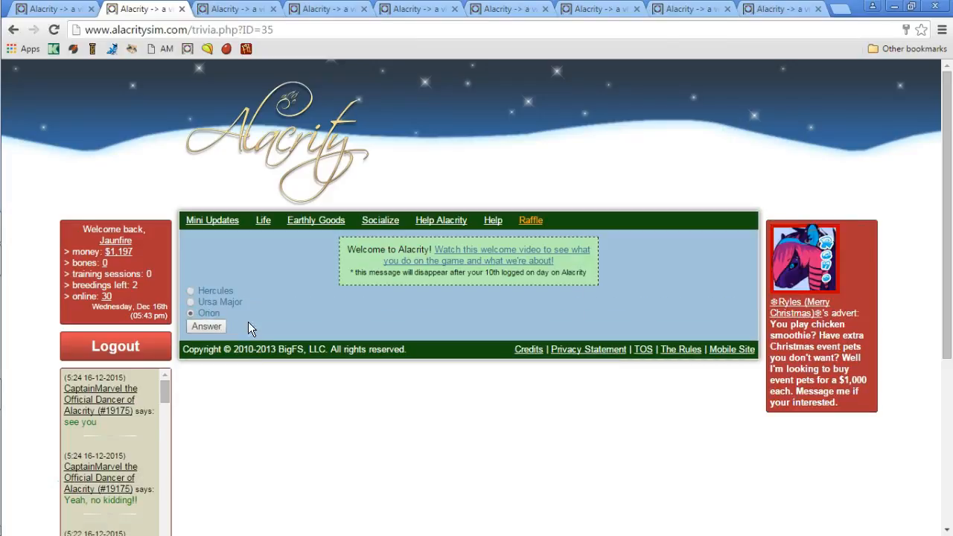
pyautogui.moveTo(231, 343)
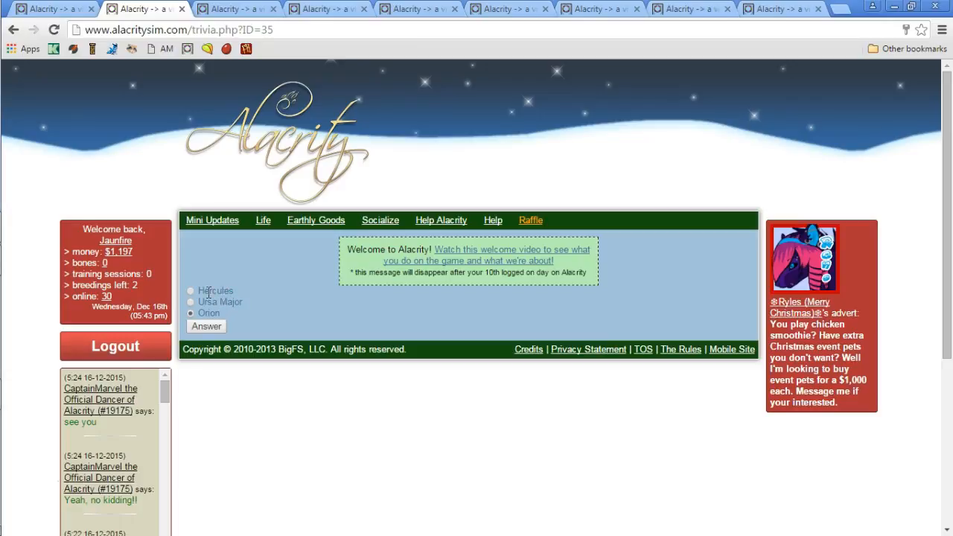
pyautogui.click(191, 312)
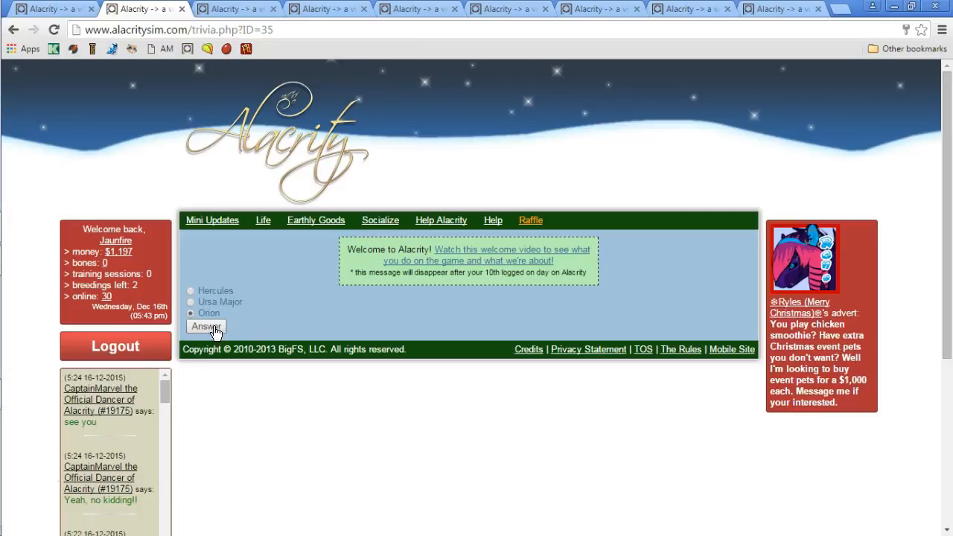
pyautogui.click(206, 326)
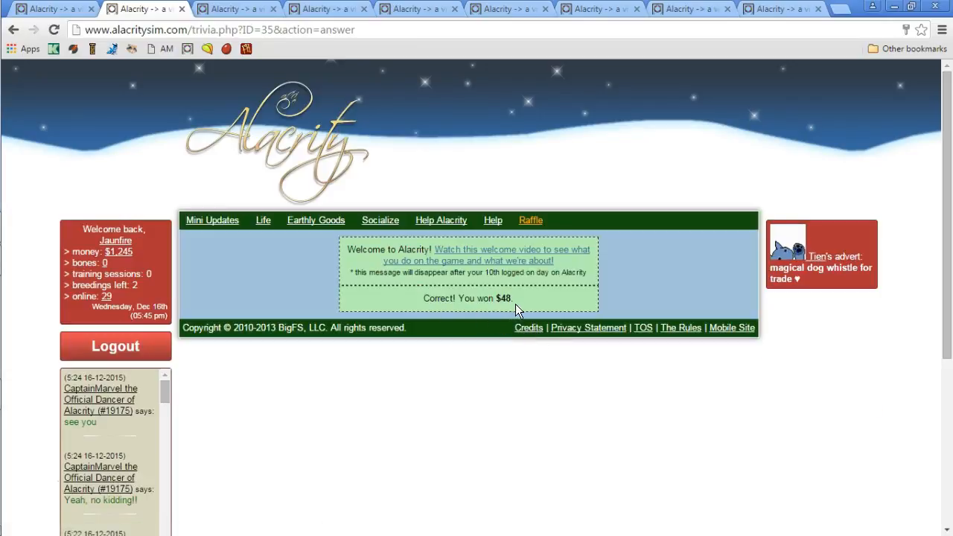
pyautogui.moveTo(325, 290)
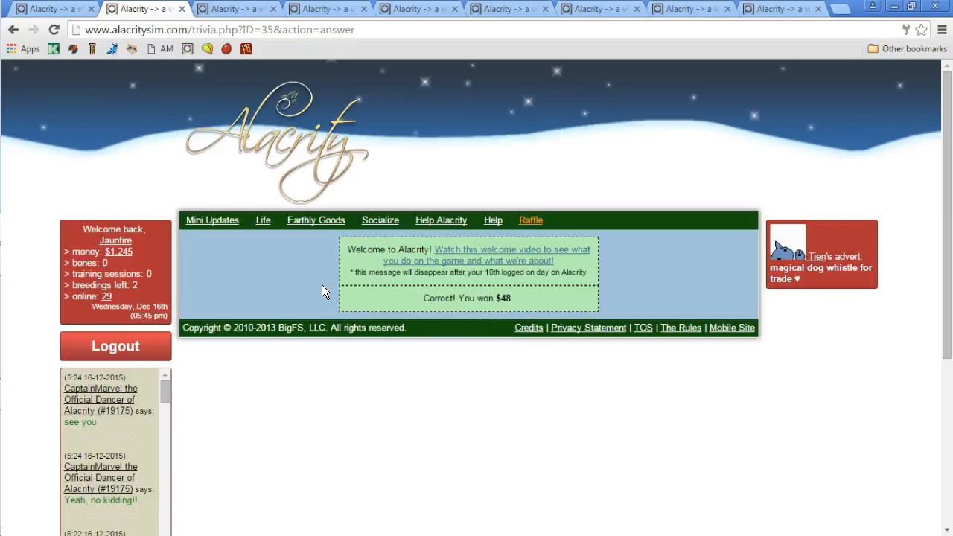
pyautogui.moveTo(500, 384)
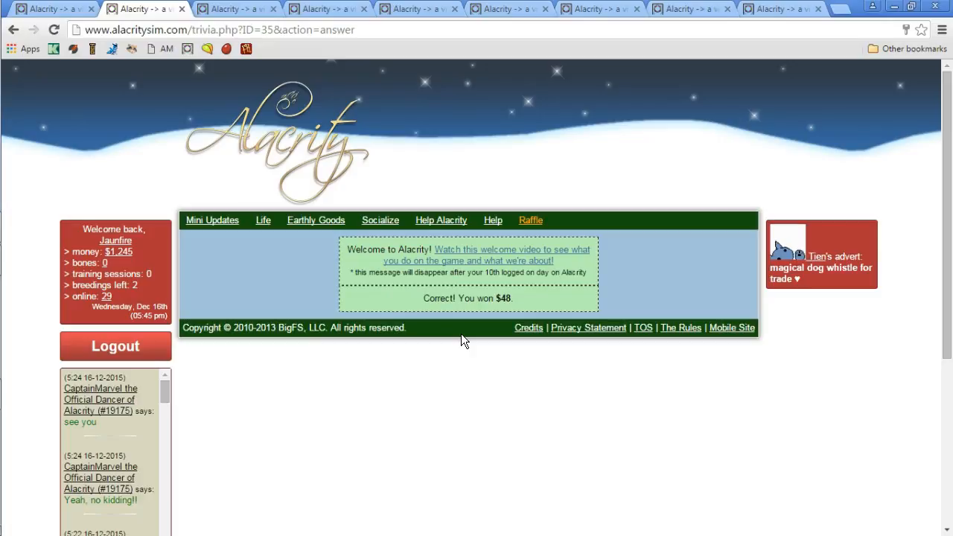
pyautogui.moveTo(465, 372)
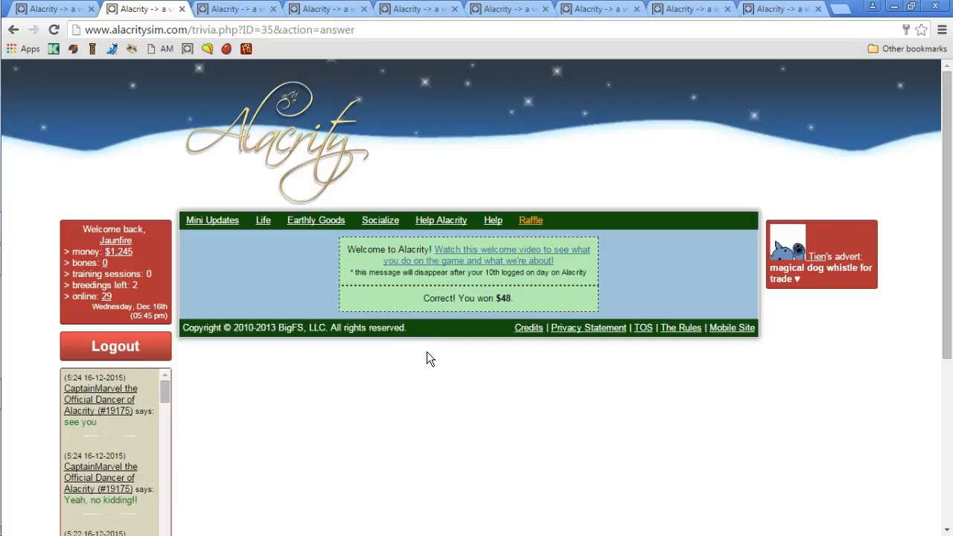
pyautogui.moveTo(395, 289)
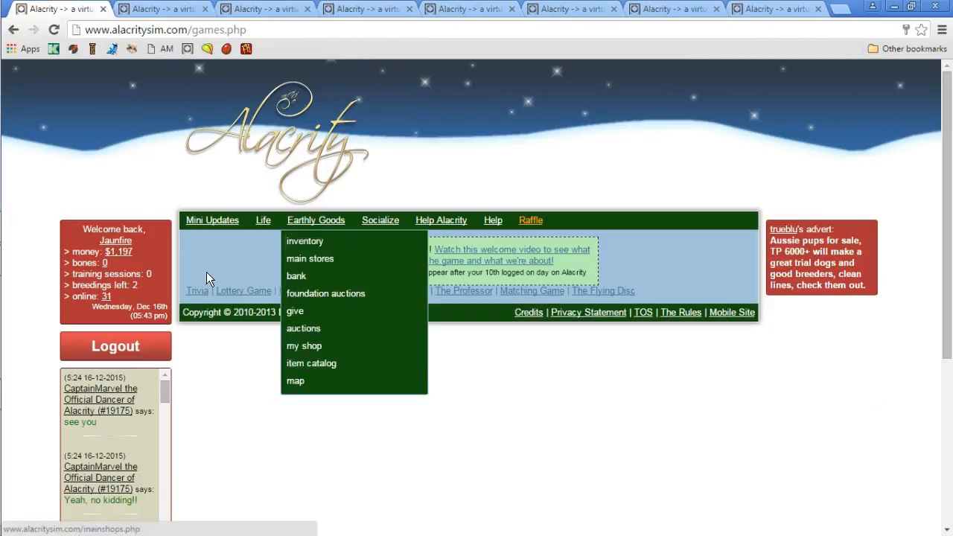
# Reopen Trivia and see the 'already done your trivia for the day' notice
pyautogui.click(197, 291)
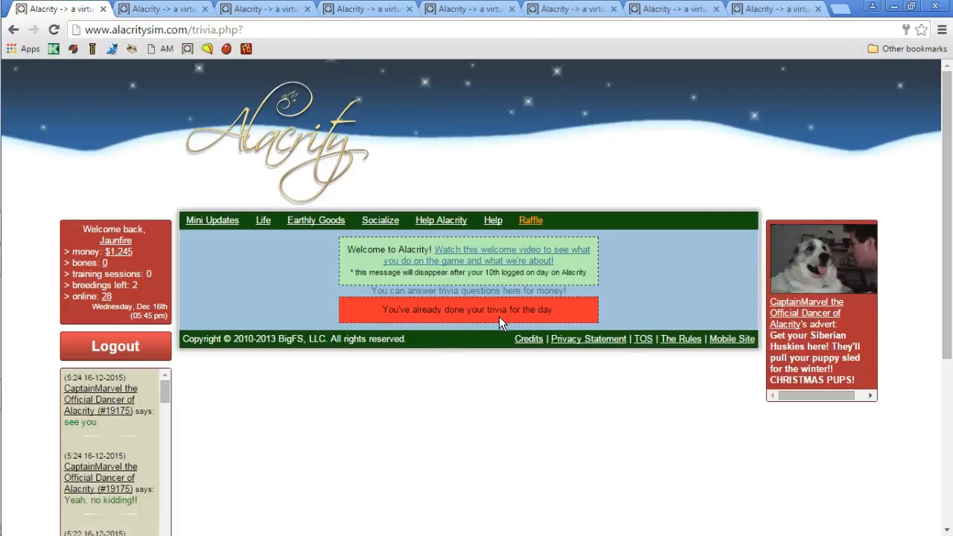
pyautogui.moveTo(560, 325)
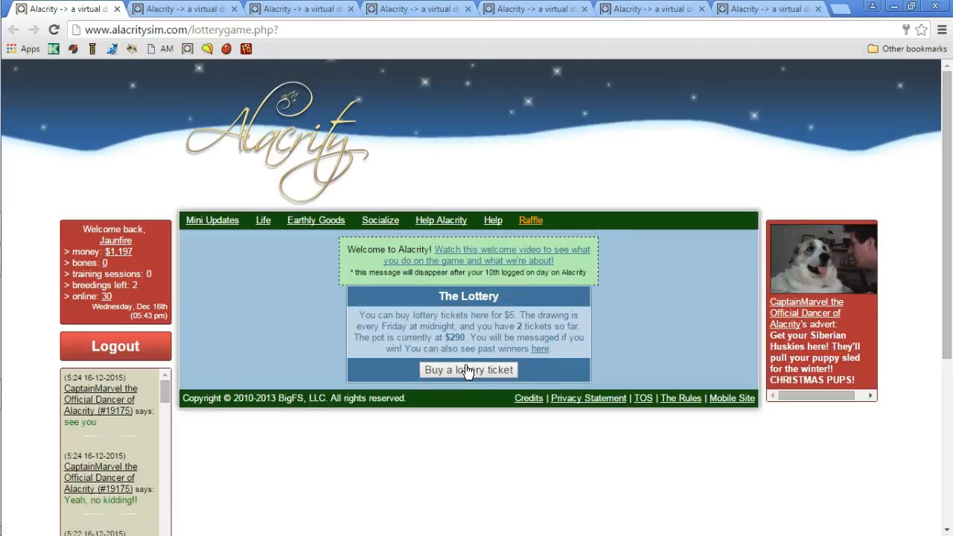
pyautogui.moveTo(178, 274)
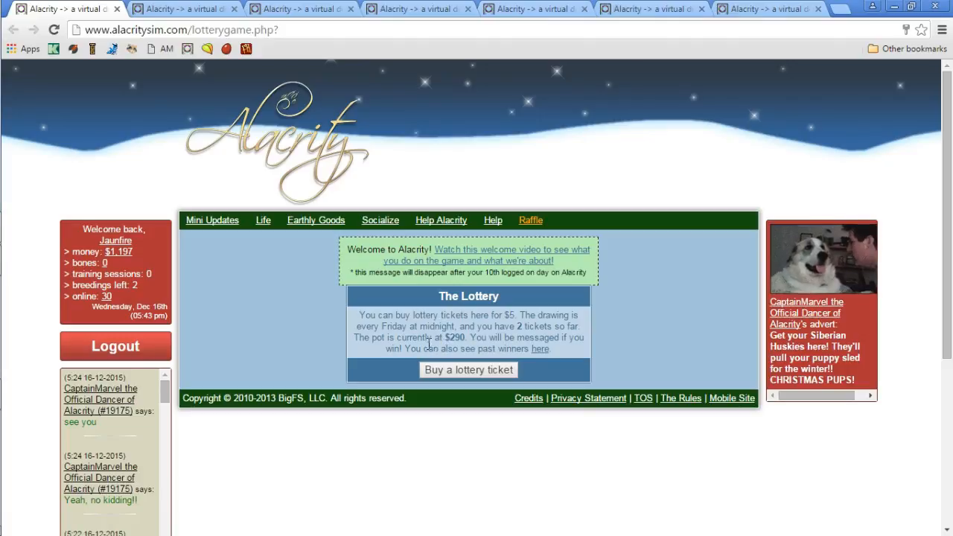
pyautogui.moveTo(352, 186)
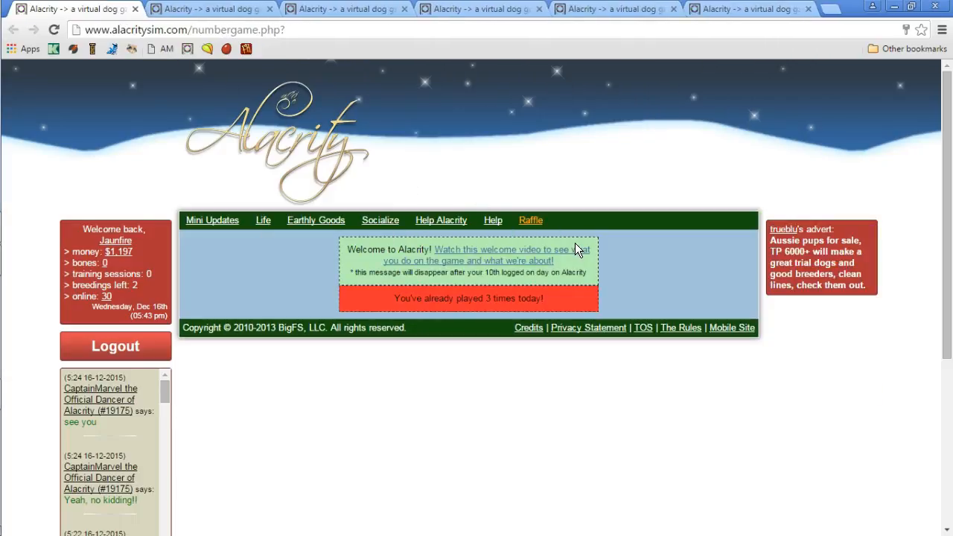
pyautogui.moveTo(110, 122)
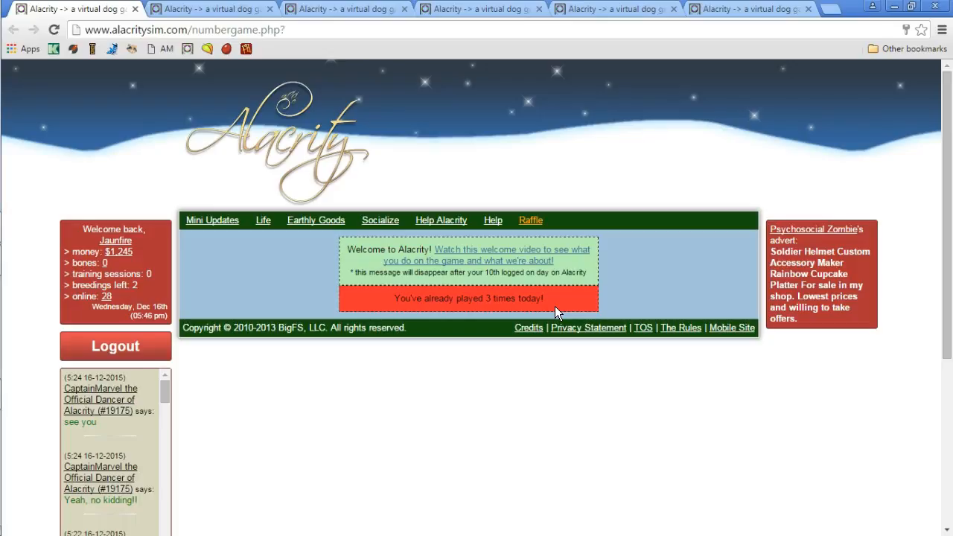
pyautogui.moveTo(295, 47)
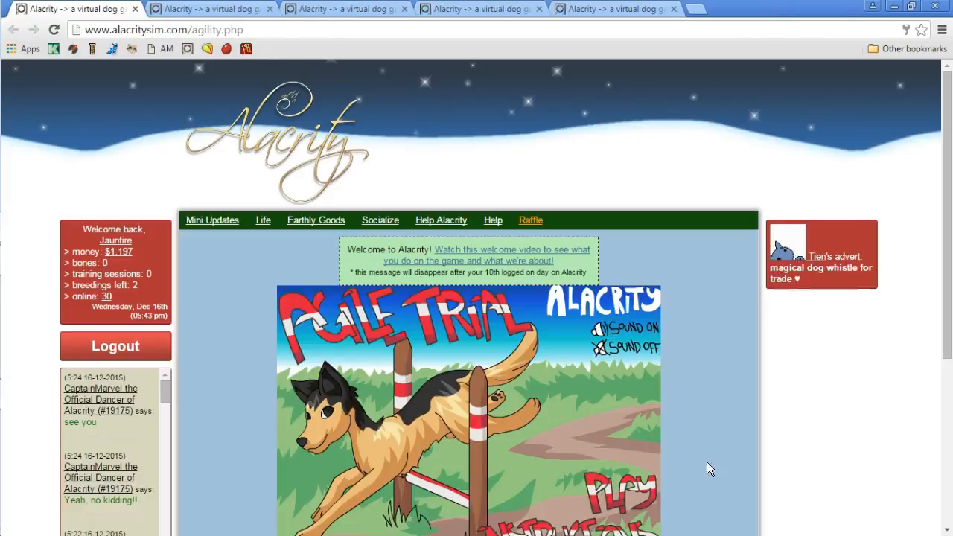
# Scroll down the Agile Trial page to its instructions and play area
pyautogui.scroll(-3)
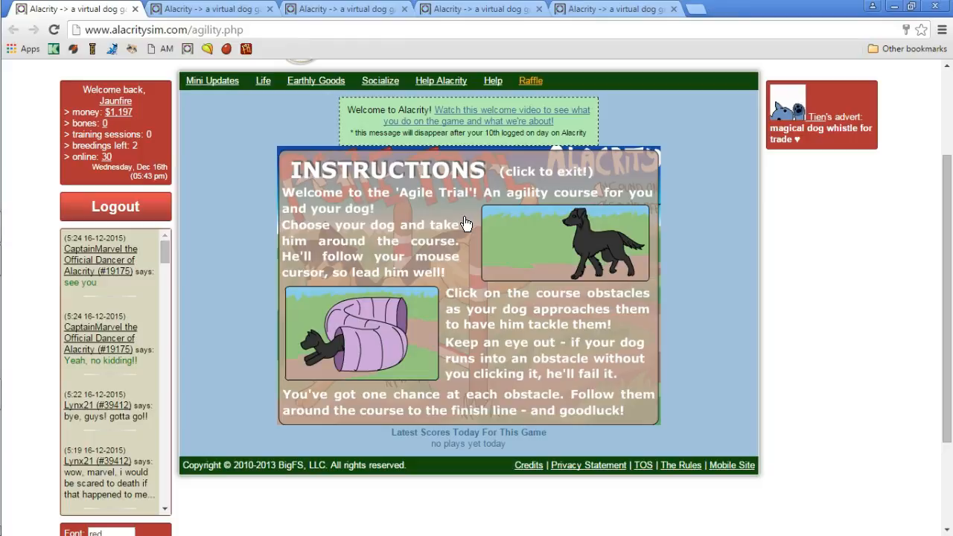
pyautogui.moveTo(439, 235)
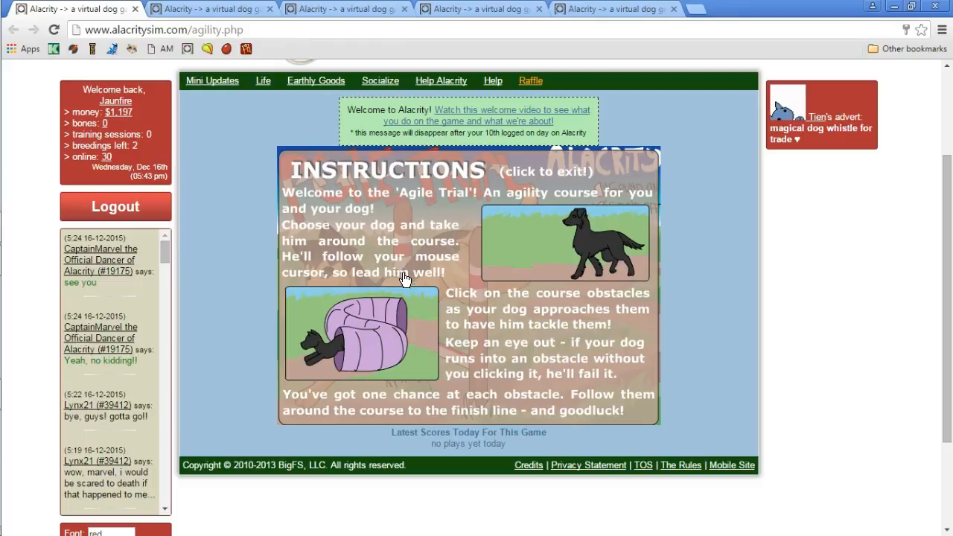
pyautogui.moveTo(424, 284)
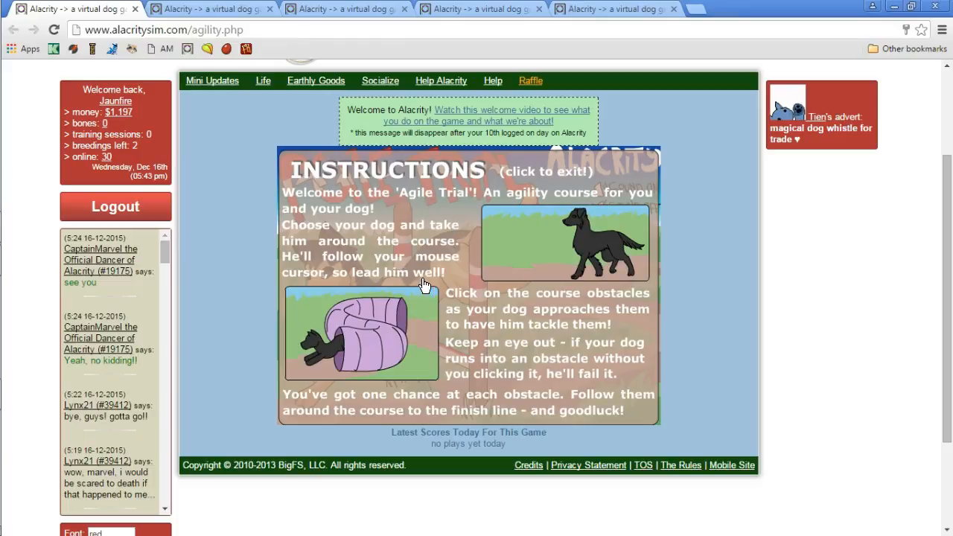
pyautogui.moveTo(461, 335)
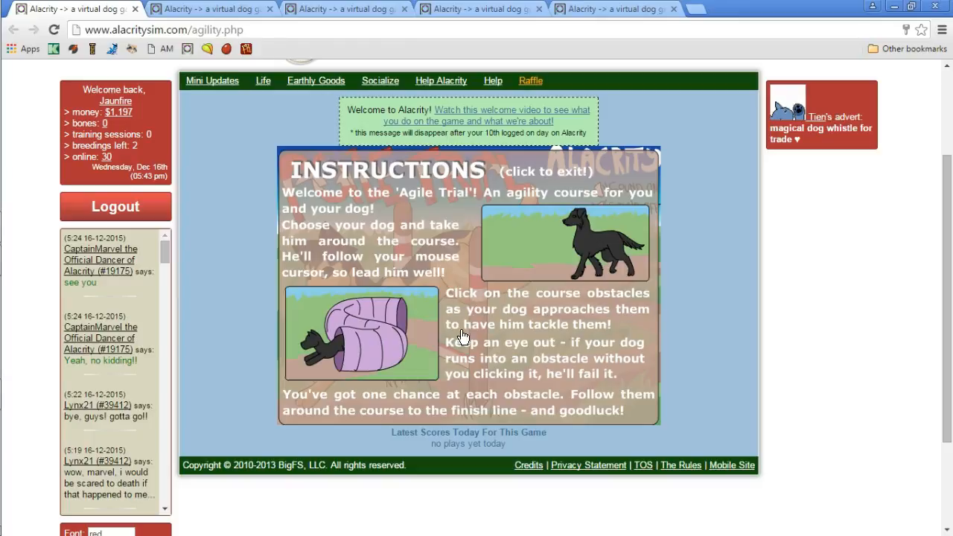
pyautogui.moveTo(554, 342)
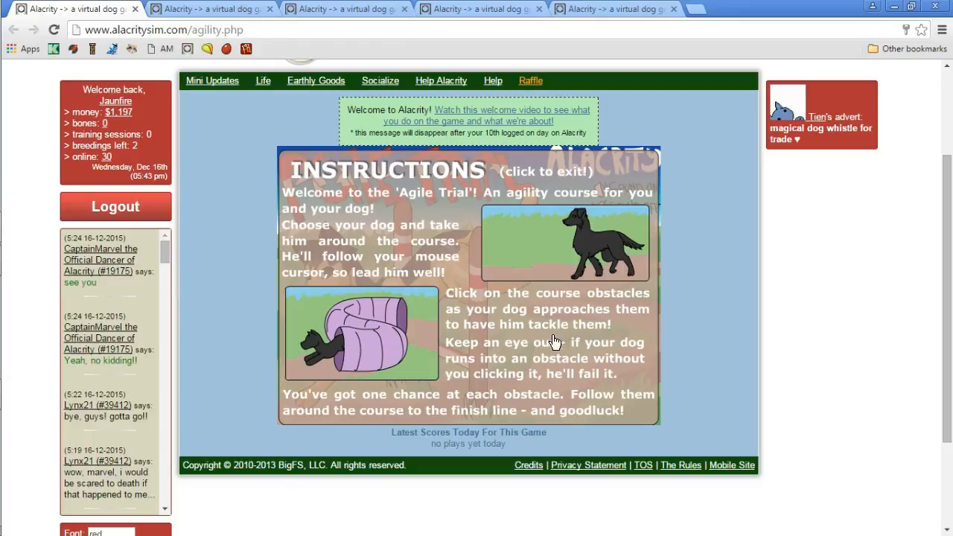
pyautogui.moveTo(509, 373)
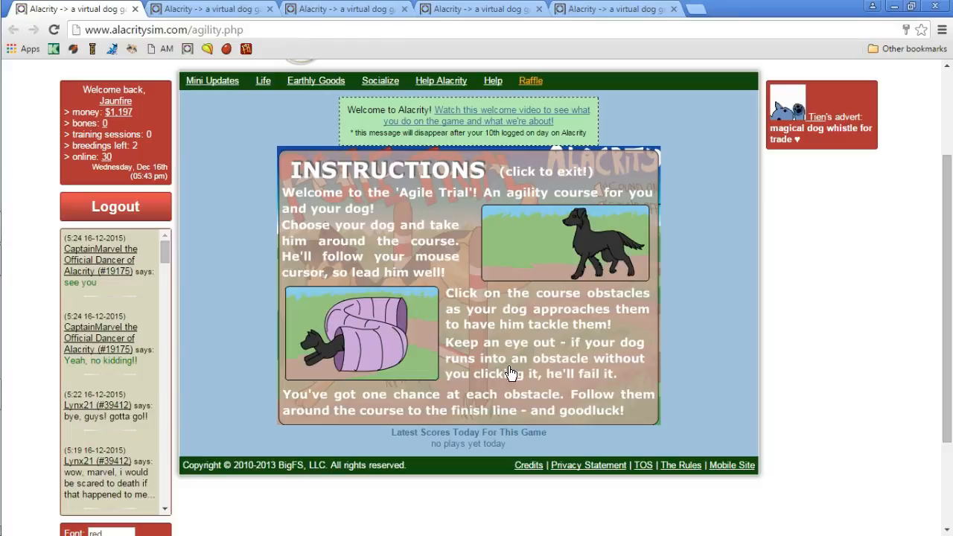
pyautogui.moveTo(548, 391)
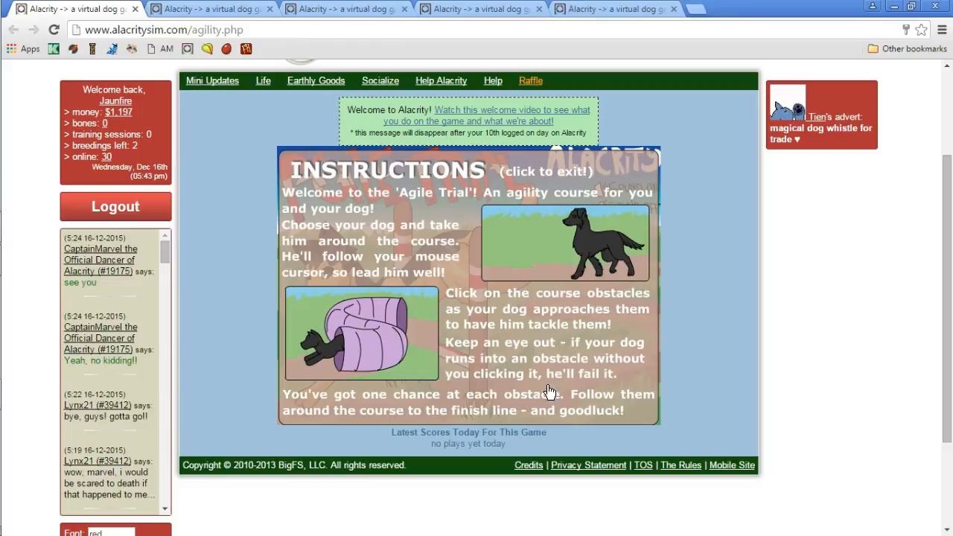
pyautogui.moveTo(617, 390)
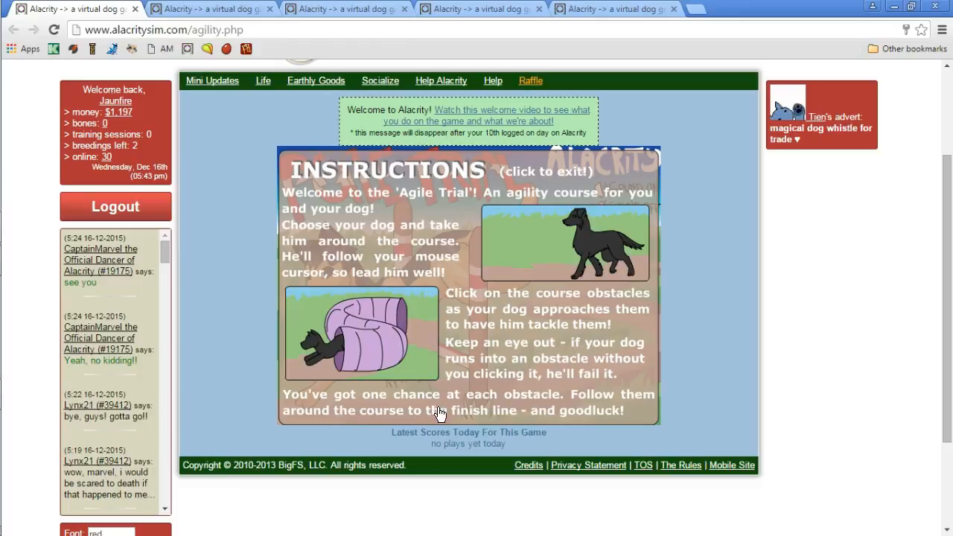
pyautogui.moveTo(369, 432)
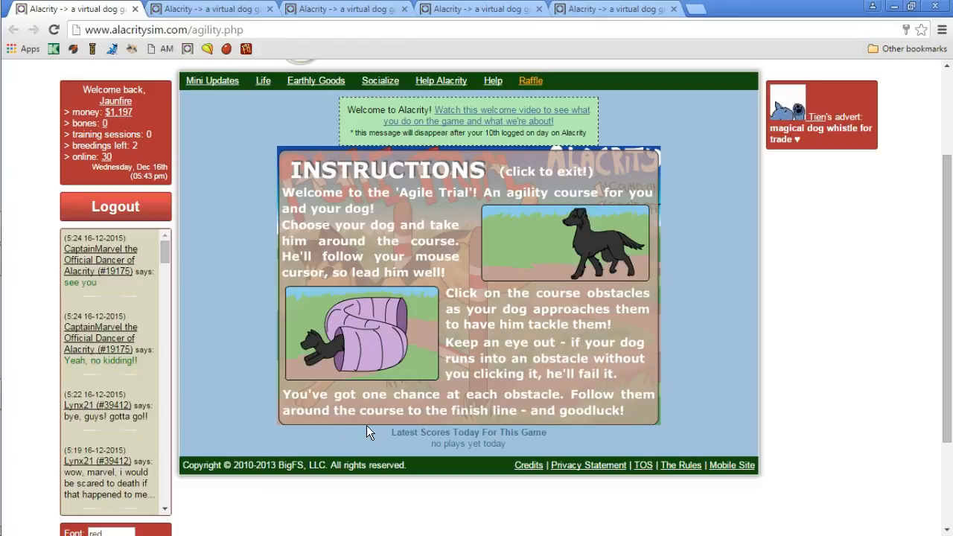
pyautogui.moveTo(533, 423)
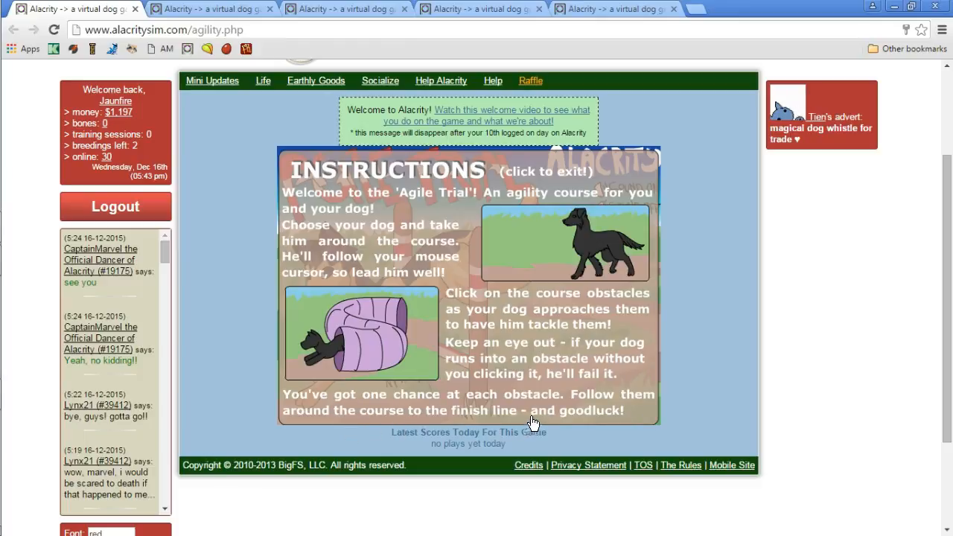
pyautogui.moveTo(492, 285)
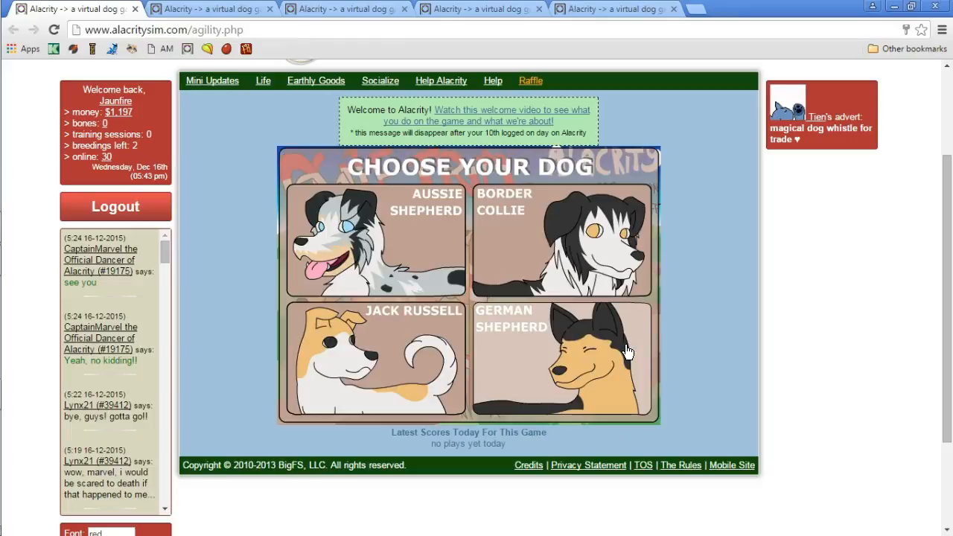
pyautogui.moveTo(544, 335)
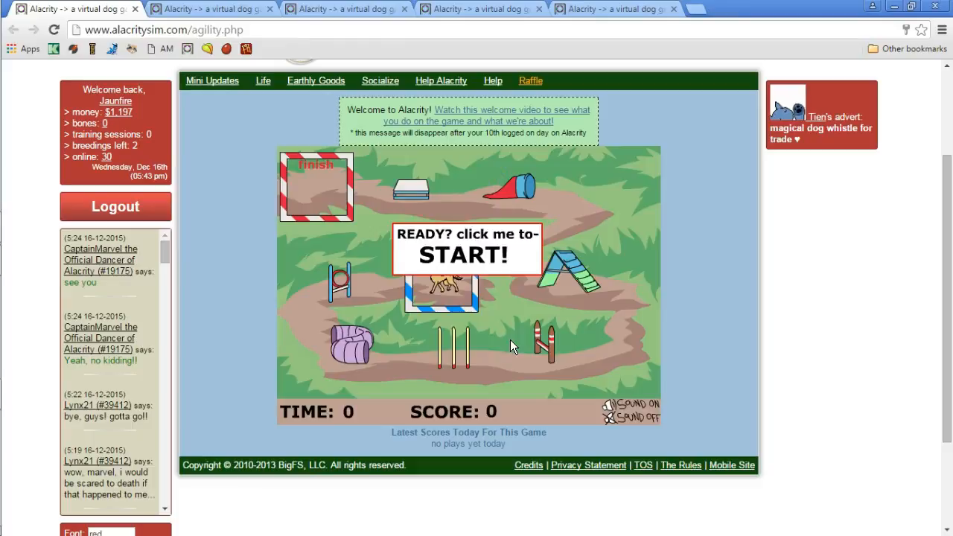
# Start the agility run, guide the dog through obstacles, then choose Play Again
pyautogui.click(465, 255)
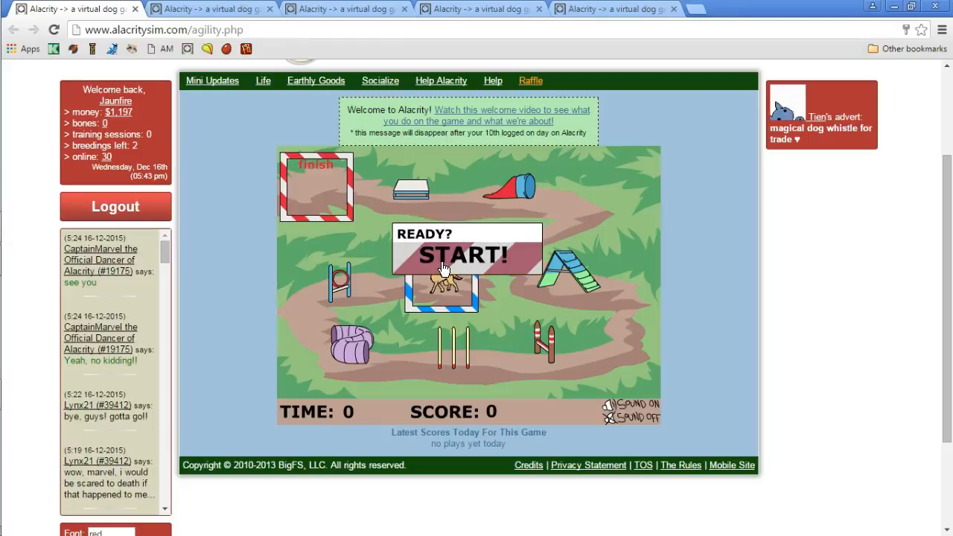
pyautogui.click(462, 253)
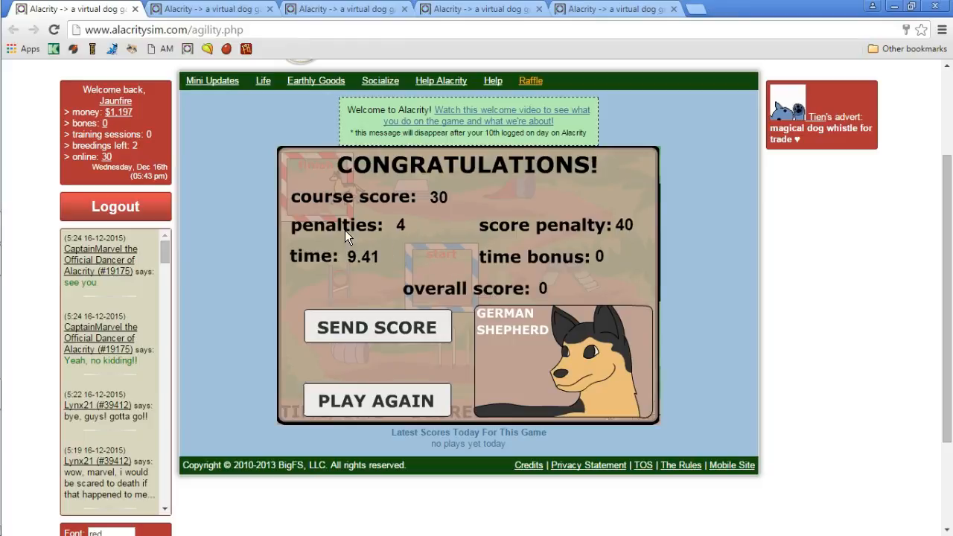
pyautogui.moveTo(465, 268)
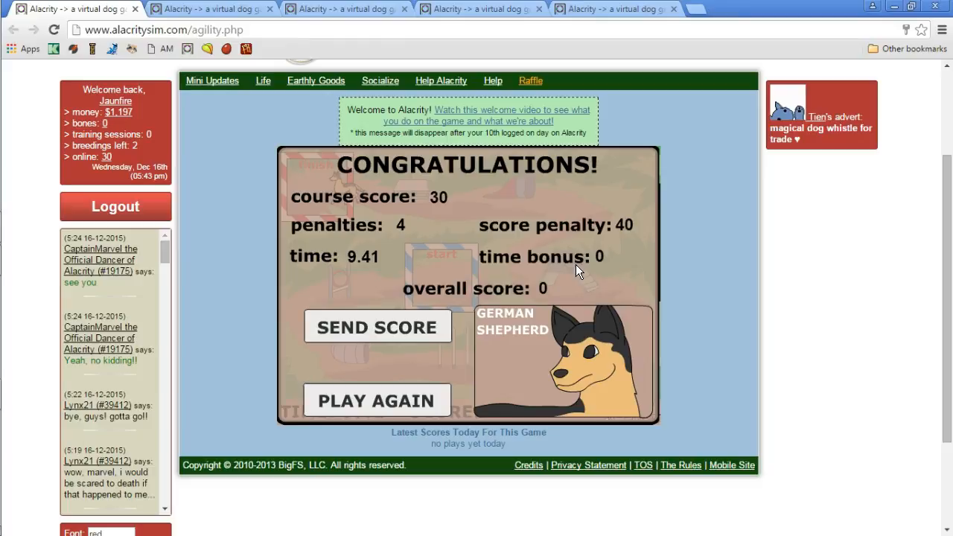
pyautogui.moveTo(438, 211)
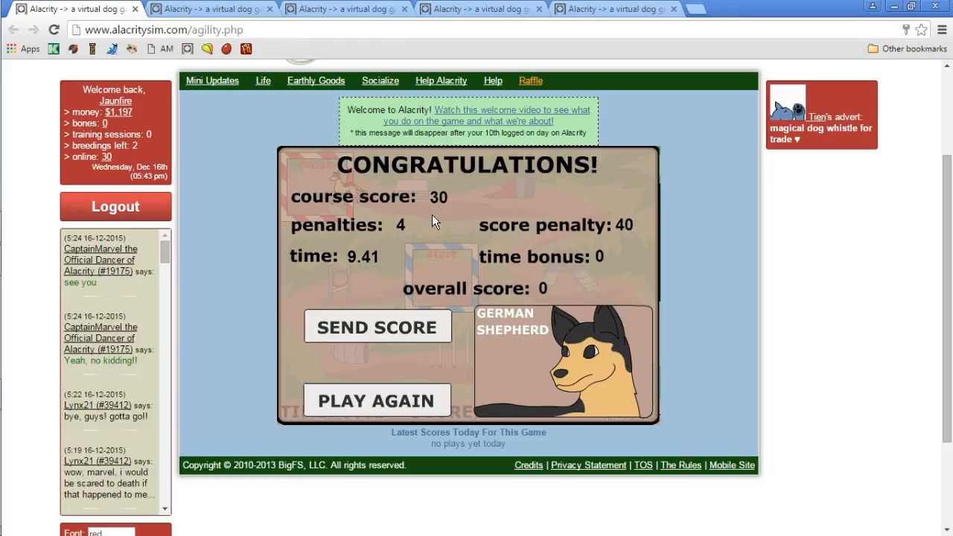
pyautogui.moveTo(375, 257)
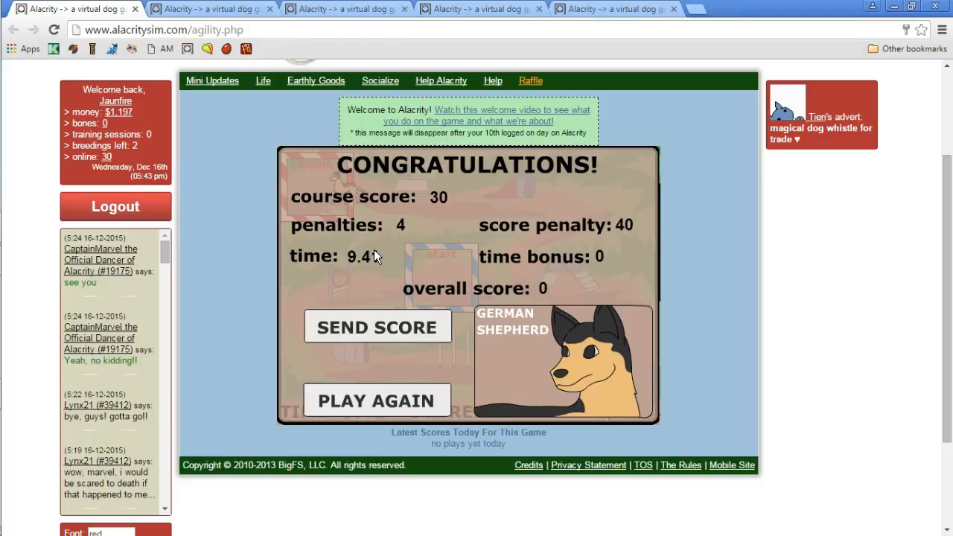
pyautogui.moveTo(584, 305)
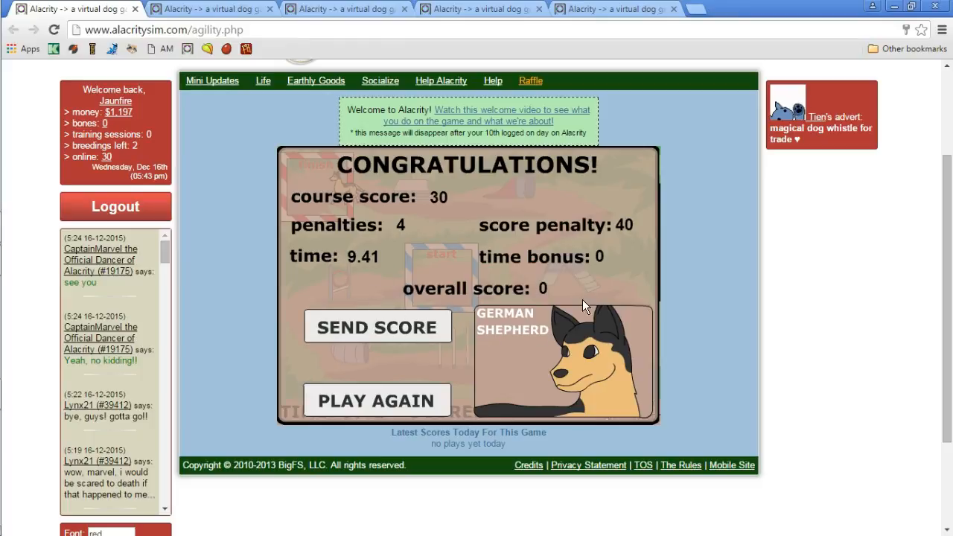
pyautogui.moveTo(452, 408)
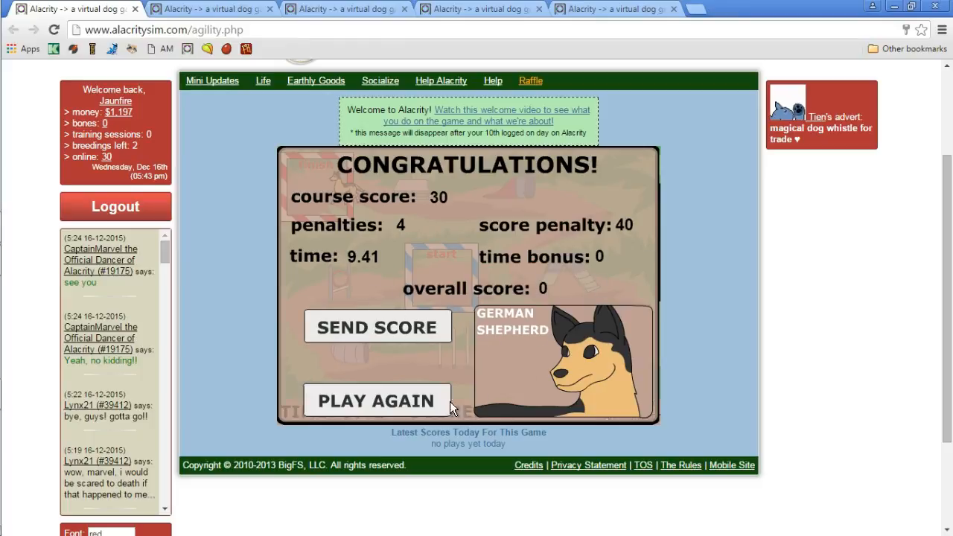
pyautogui.click(377, 401)
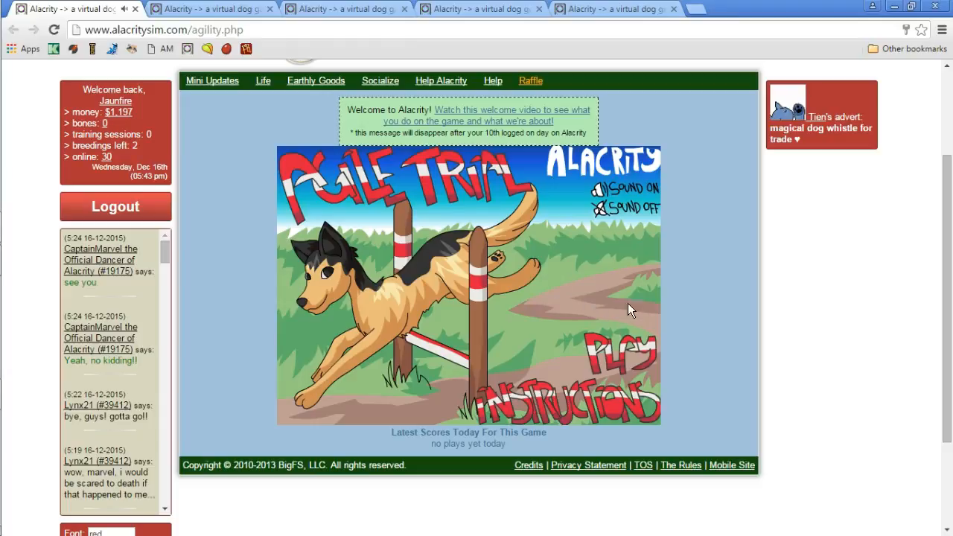
pyautogui.moveTo(624, 362)
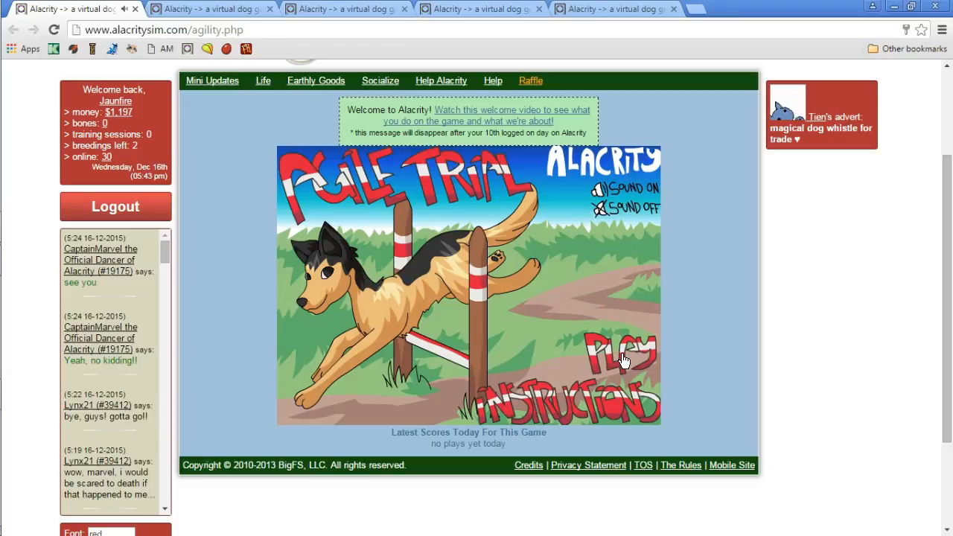
# Begin a new Agile Trial game with the German Shepherd selected
pyautogui.click(618, 346)
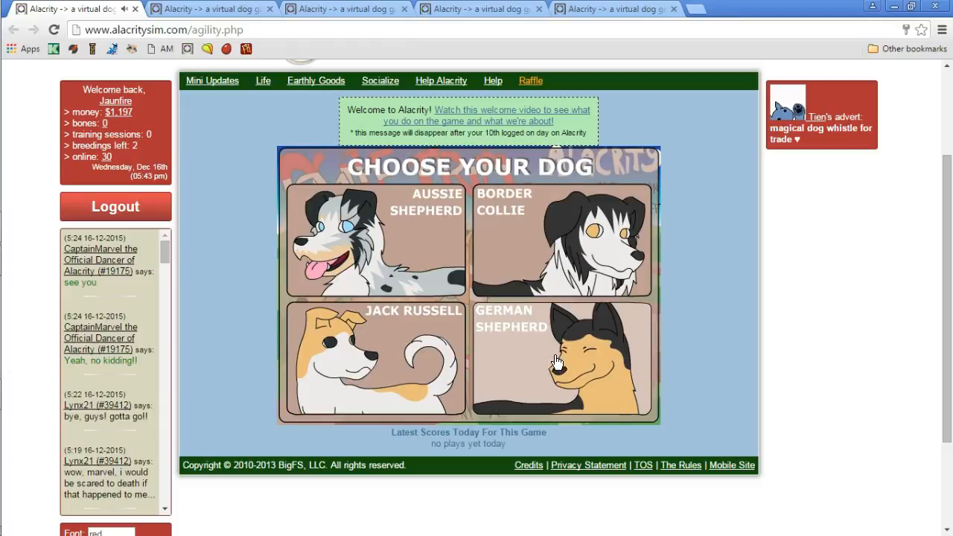
pyautogui.click(563, 359)
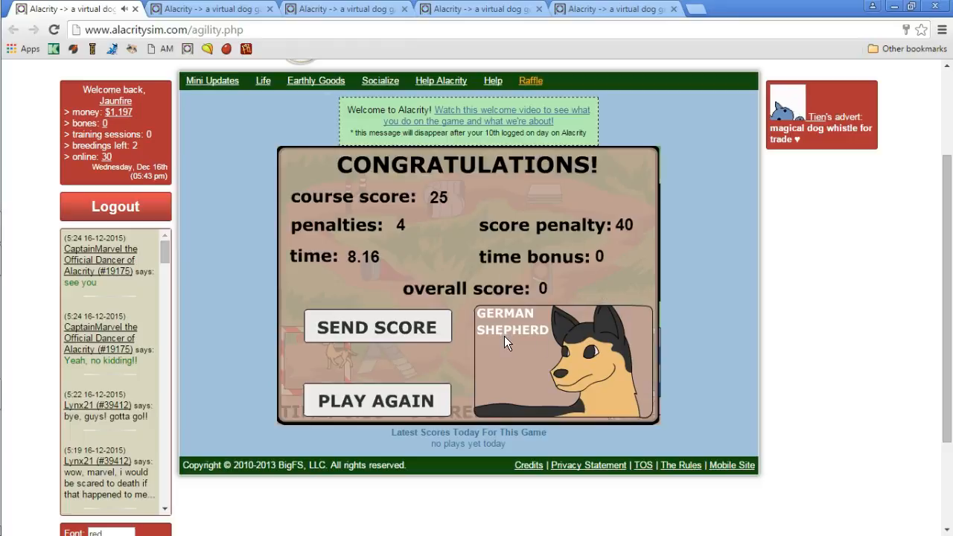
pyautogui.moveTo(558, 308)
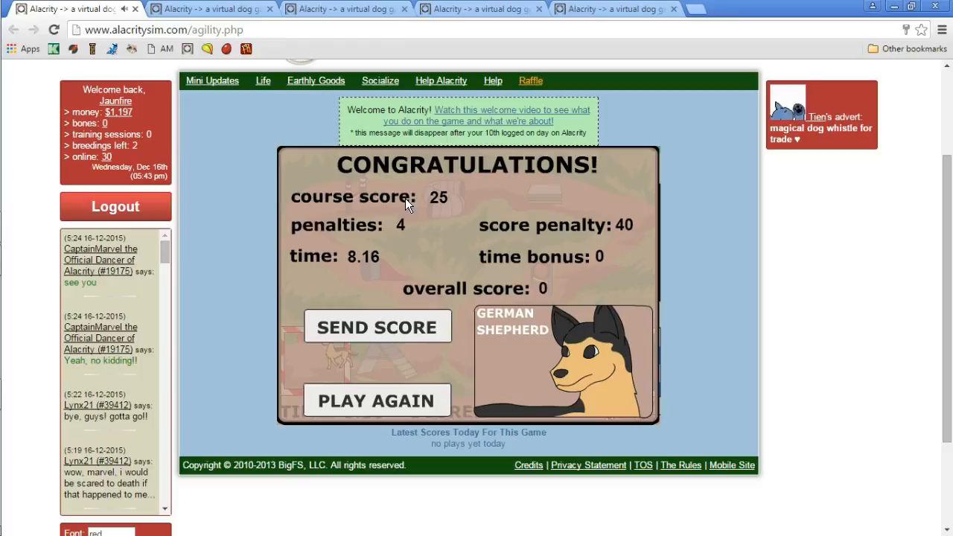
pyautogui.moveTo(480, 237)
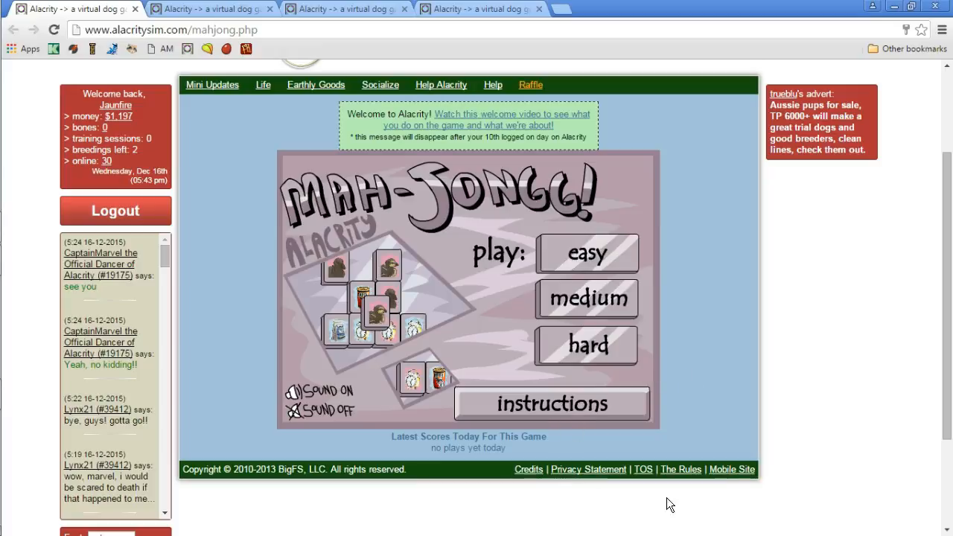
pyautogui.moveTo(335, 402)
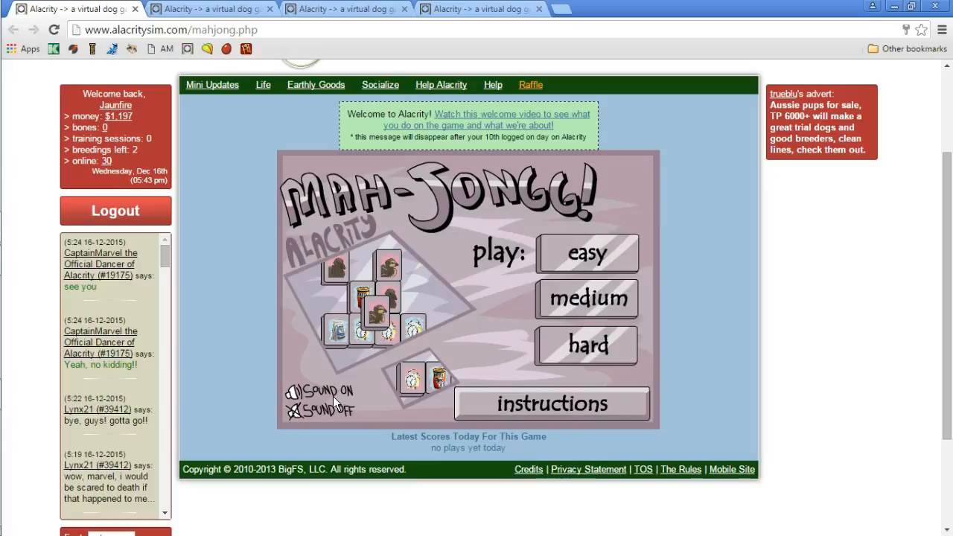
pyautogui.moveTo(423, 322)
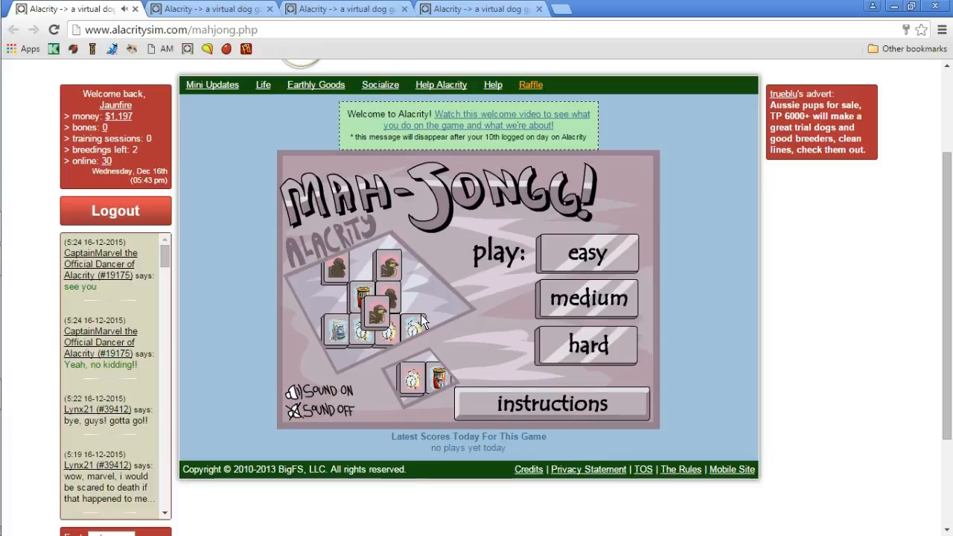
pyautogui.moveTo(538, 282)
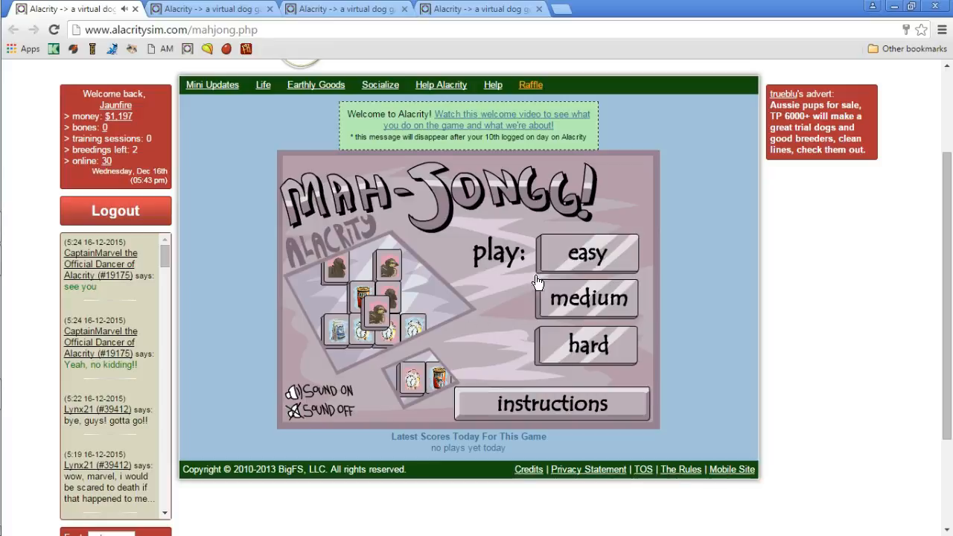
# Start a new Mah-Jongg game on easy difficulty
pyautogui.click(587, 254)
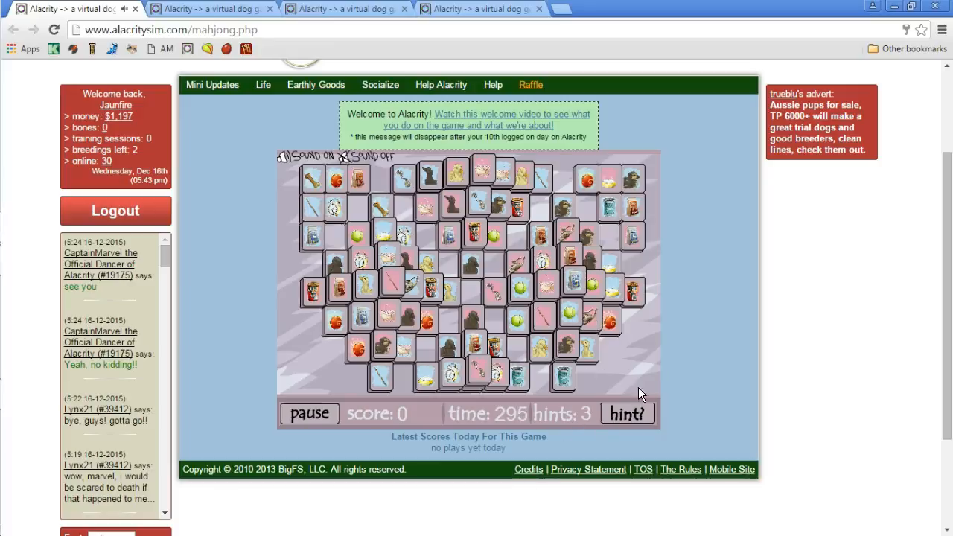
pyautogui.moveTo(456, 260)
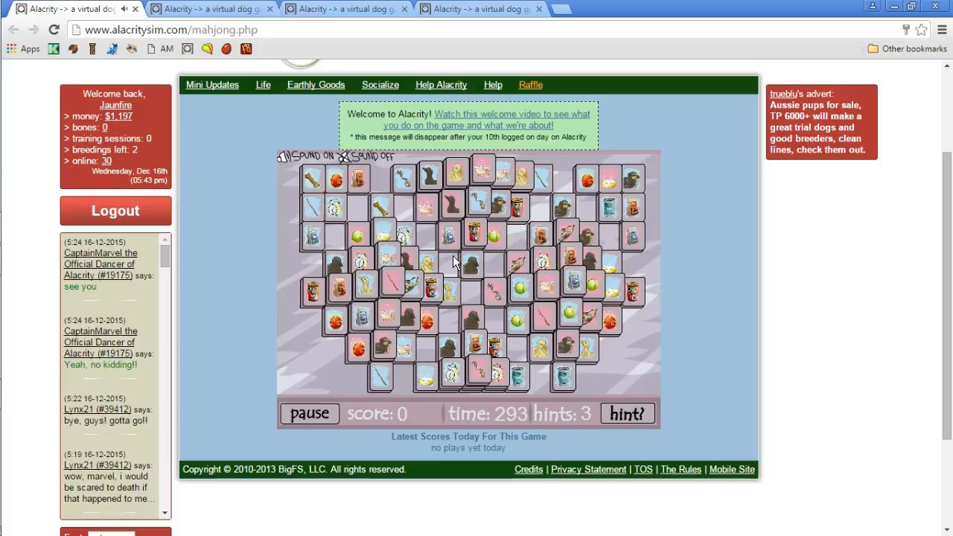
pyautogui.moveTo(405, 181)
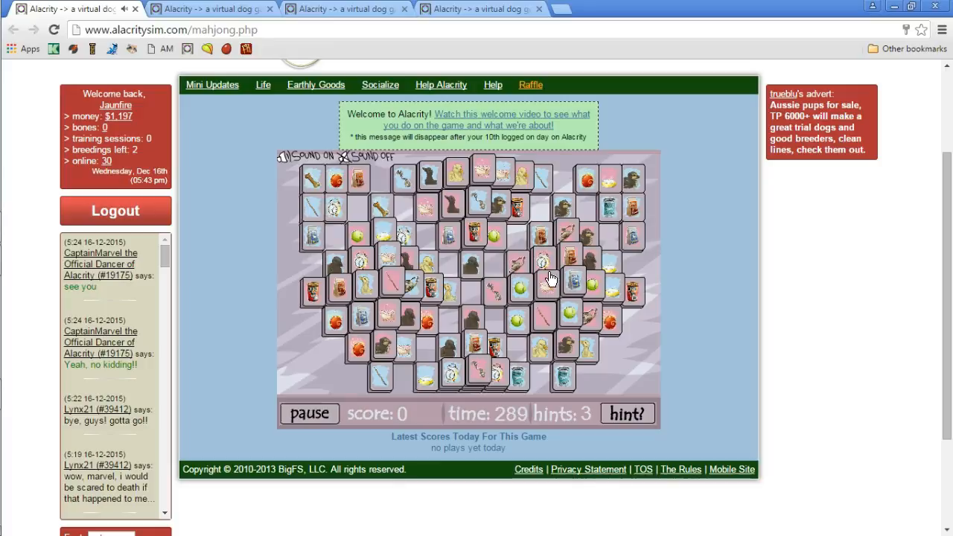
pyautogui.moveTo(399, 268)
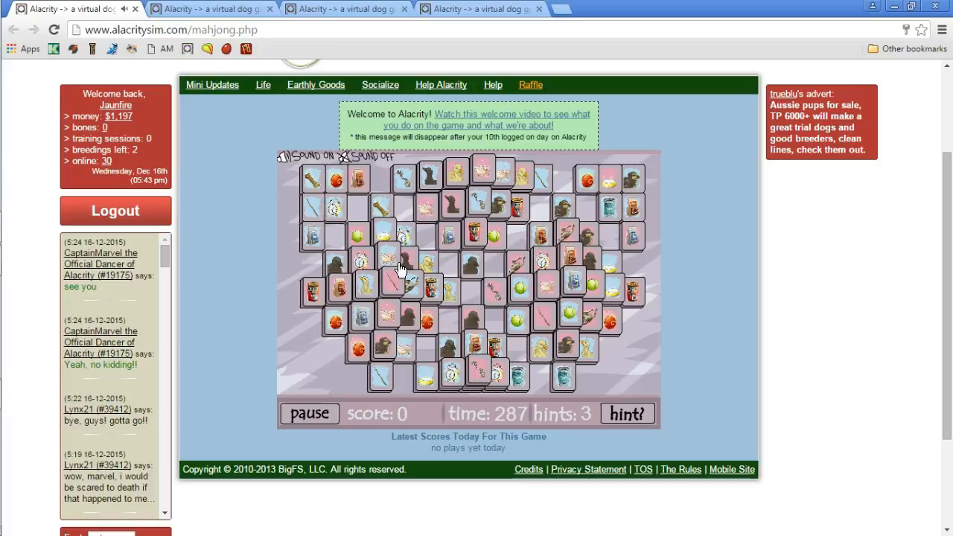
pyautogui.moveTo(411, 327)
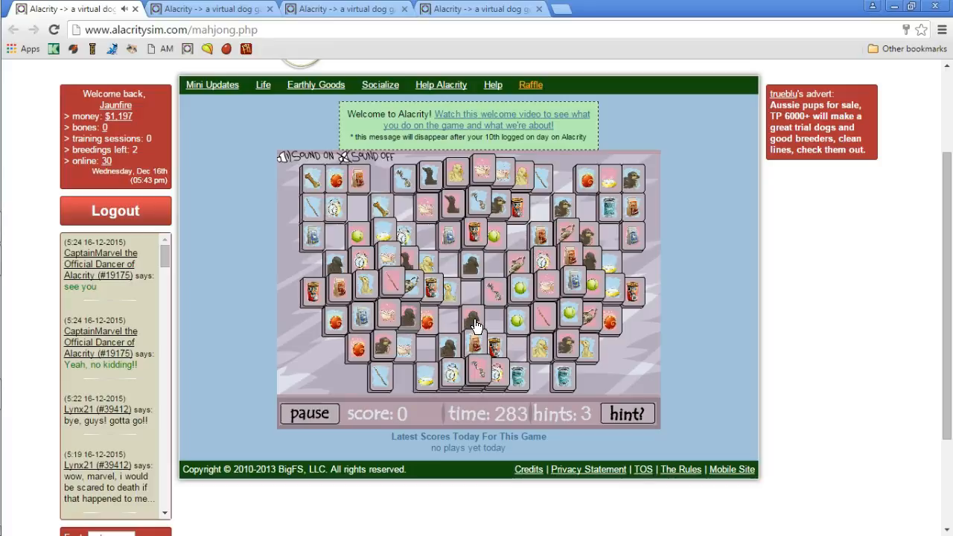
# Clear the first matching tile pairs from the Mah-Jongg board to build the score
pyautogui.click(519, 380)
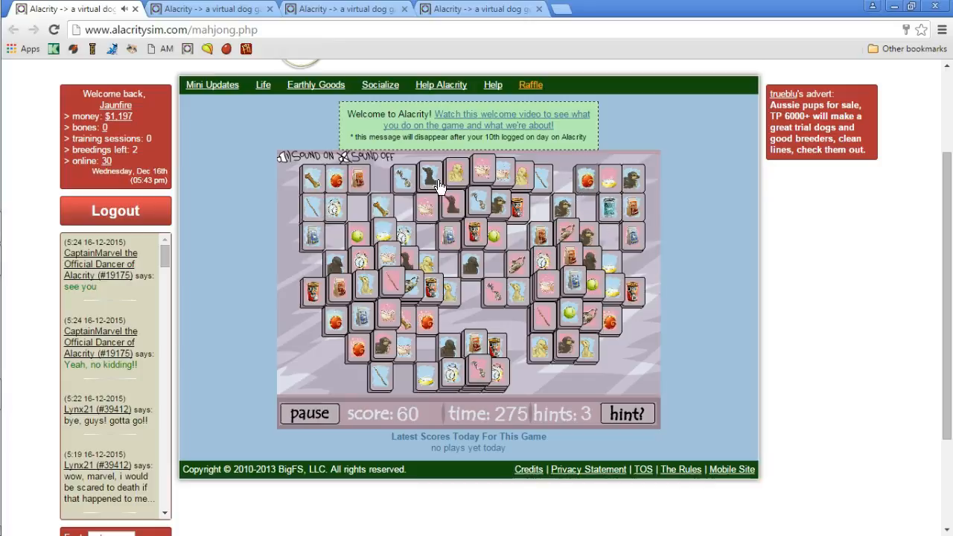
pyautogui.click(356, 350)
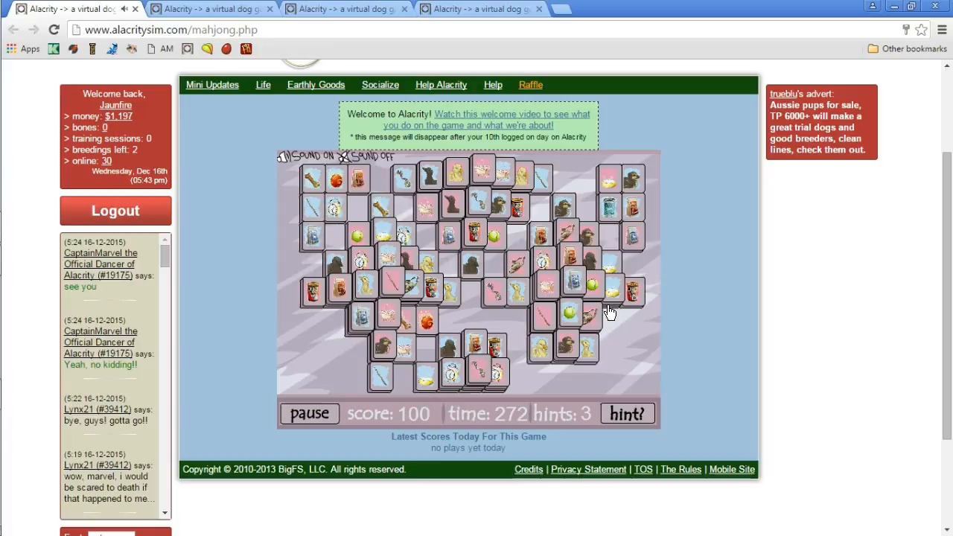
pyautogui.click(610, 290)
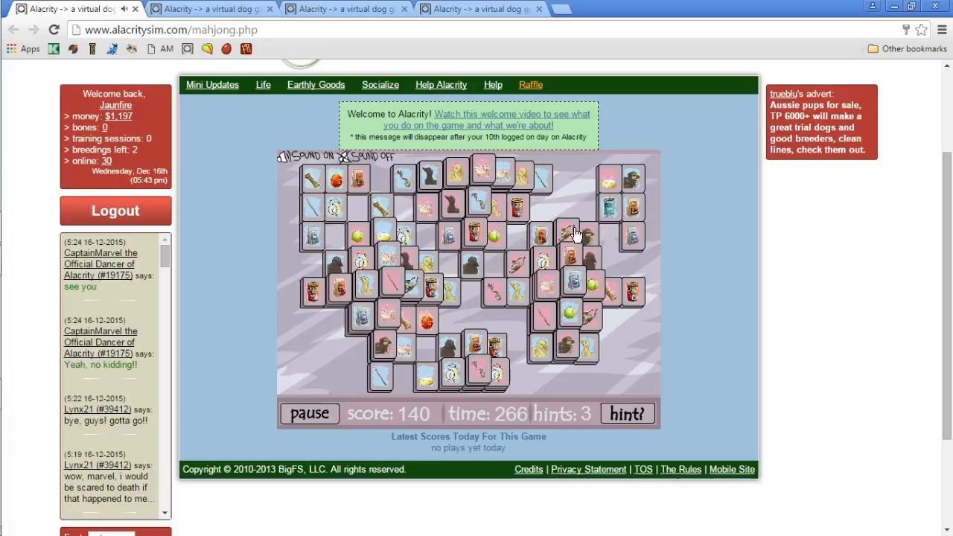
pyautogui.moveTo(596, 240)
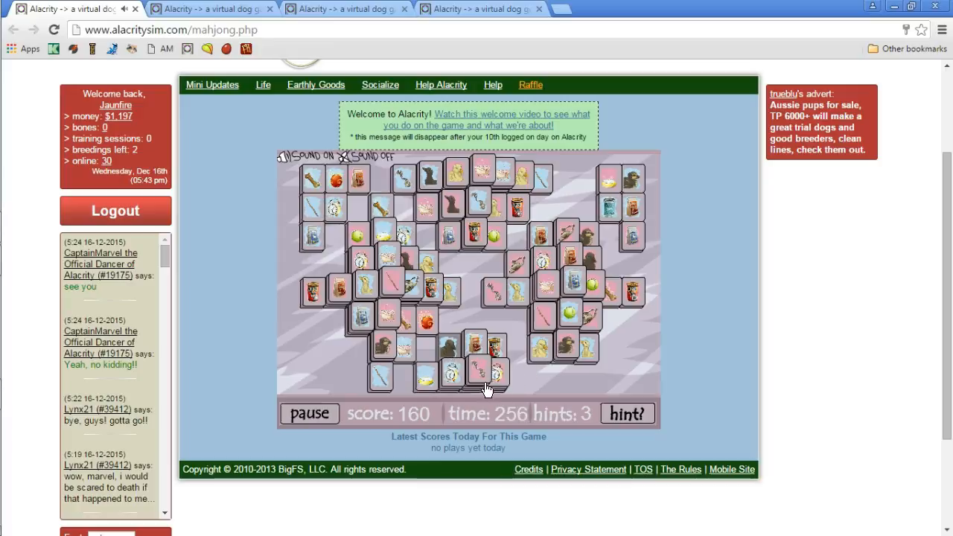
pyautogui.moveTo(469, 316)
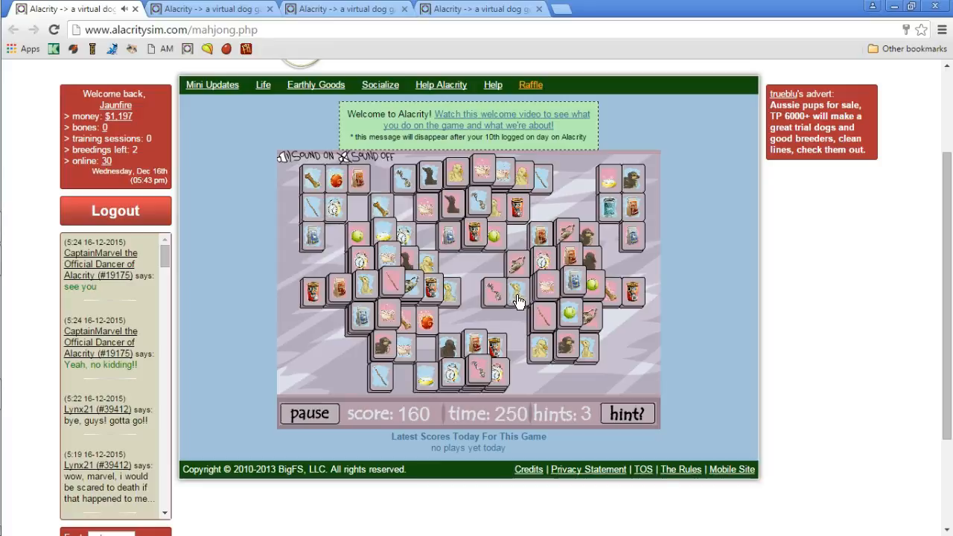
pyautogui.moveTo(498, 306)
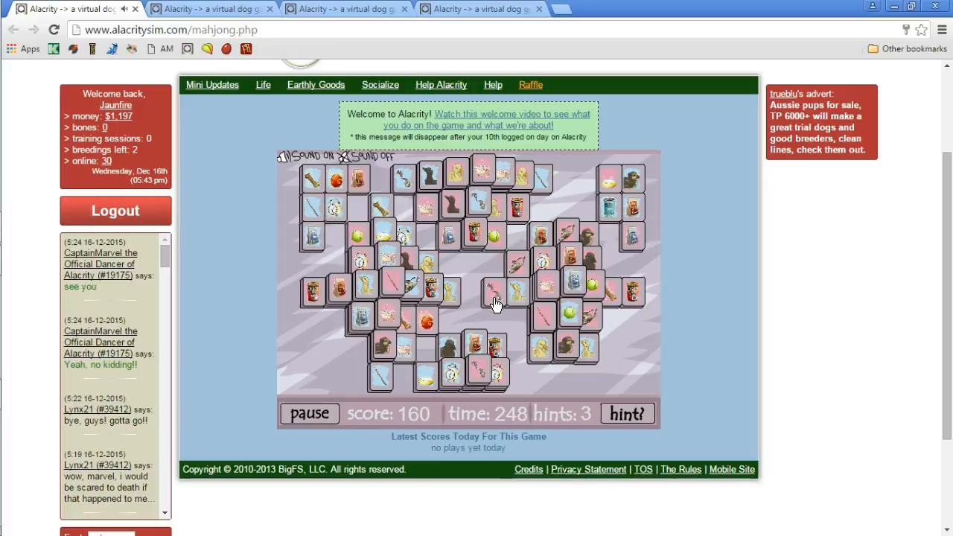
pyautogui.moveTo(449, 256)
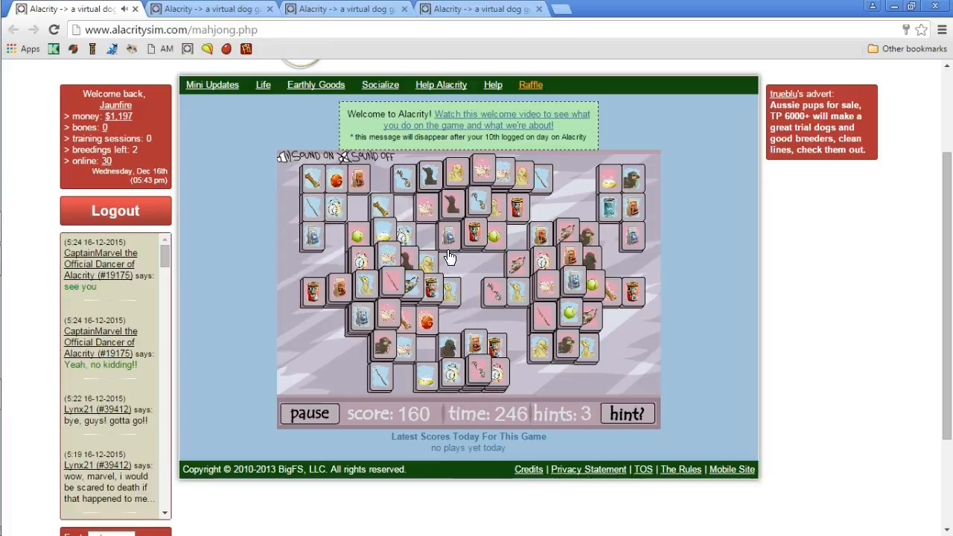
pyautogui.moveTo(409, 196)
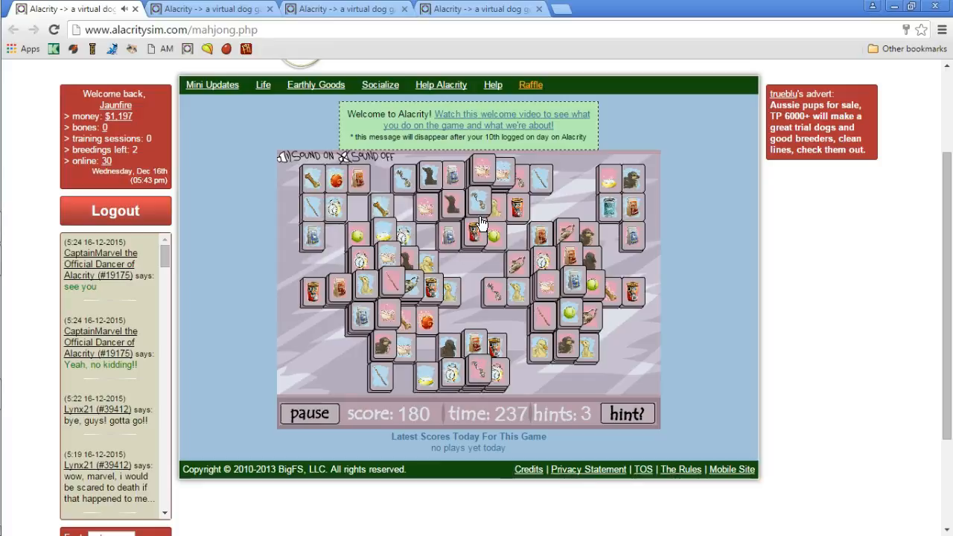
pyautogui.moveTo(372, 265)
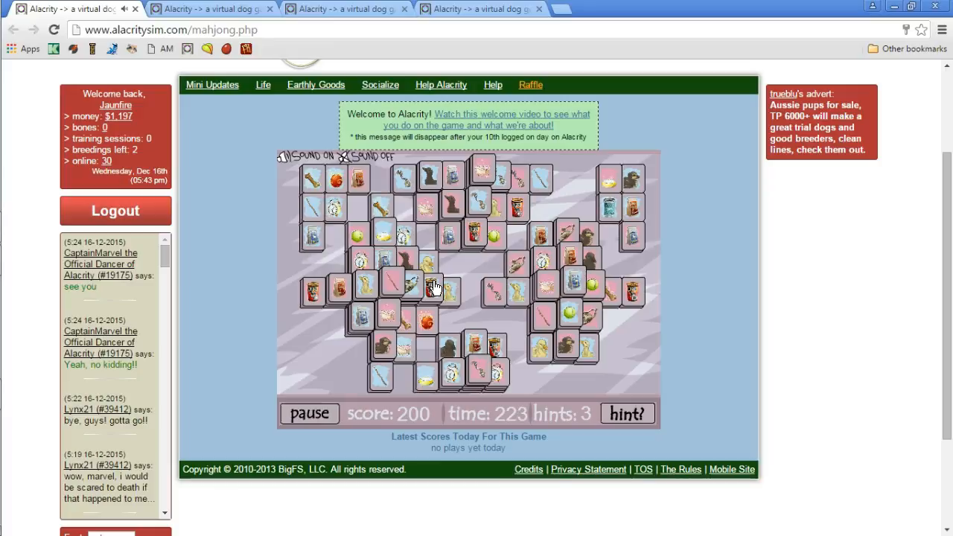
pyautogui.moveTo(410, 257)
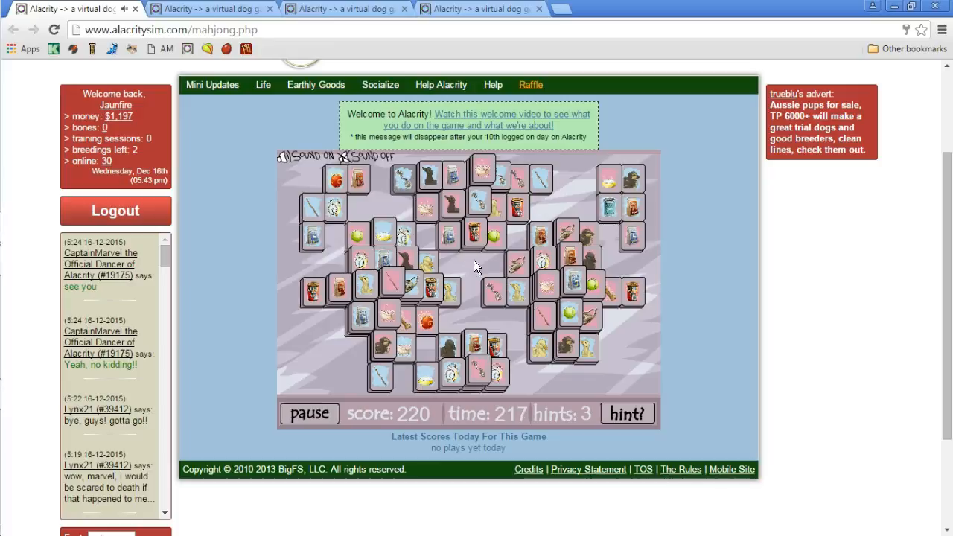
pyautogui.moveTo(399, 186)
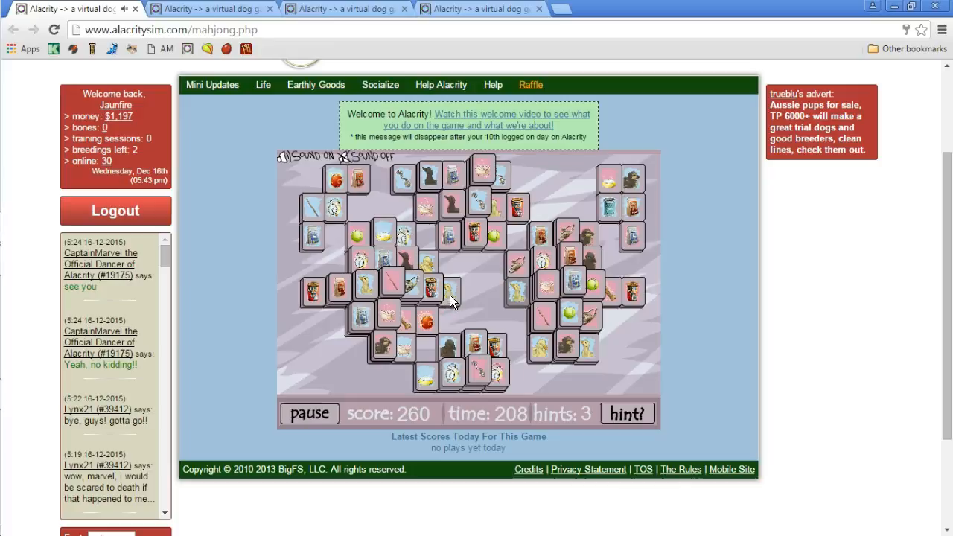
# Remove two more matching tile pairs, pushing the score towards 540
pyautogui.click(632, 295)
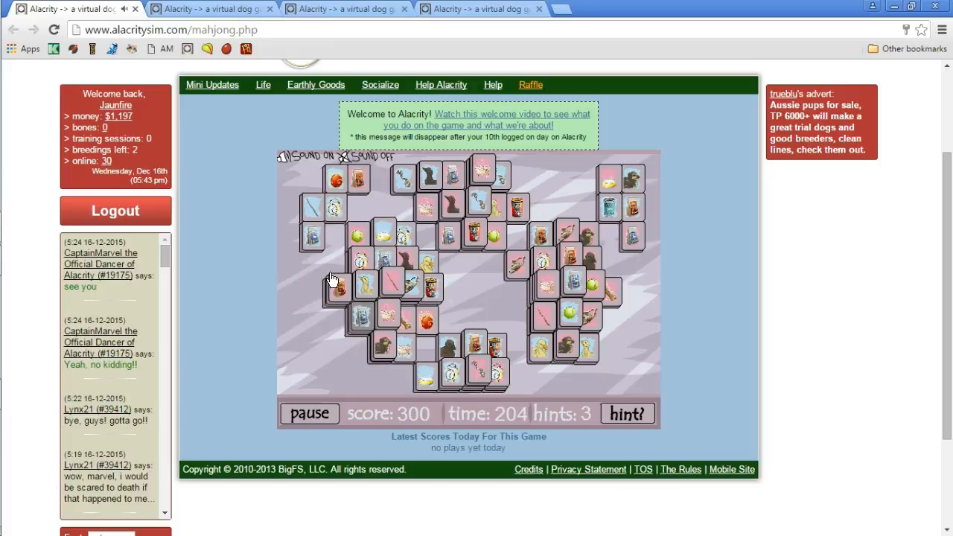
pyautogui.click(363, 320)
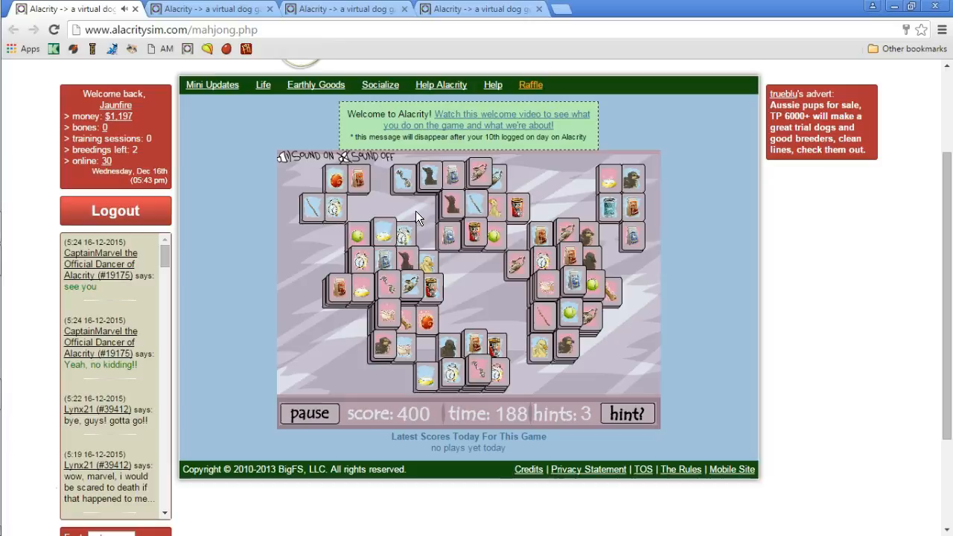
pyautogui.moveTo(505, 186)
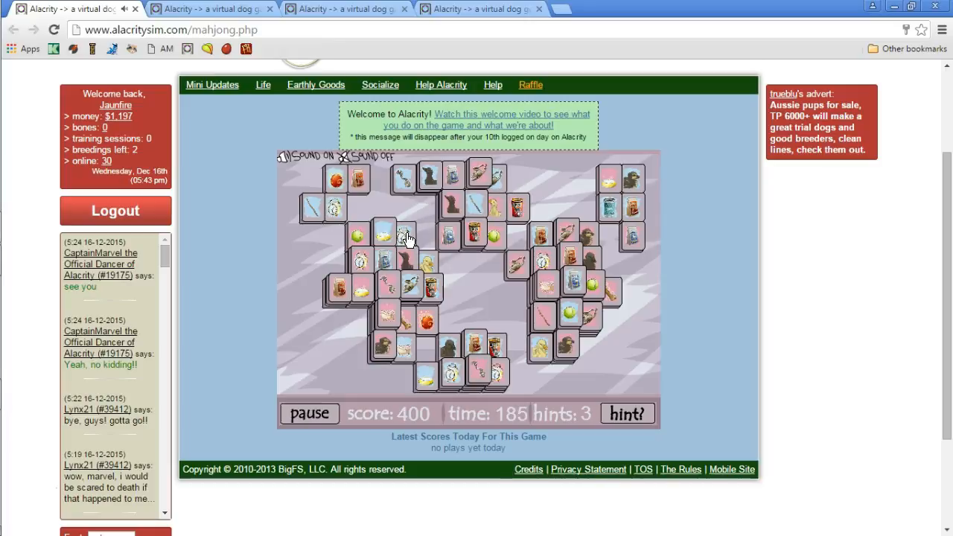
pyautogui.moveTo(523, 295)
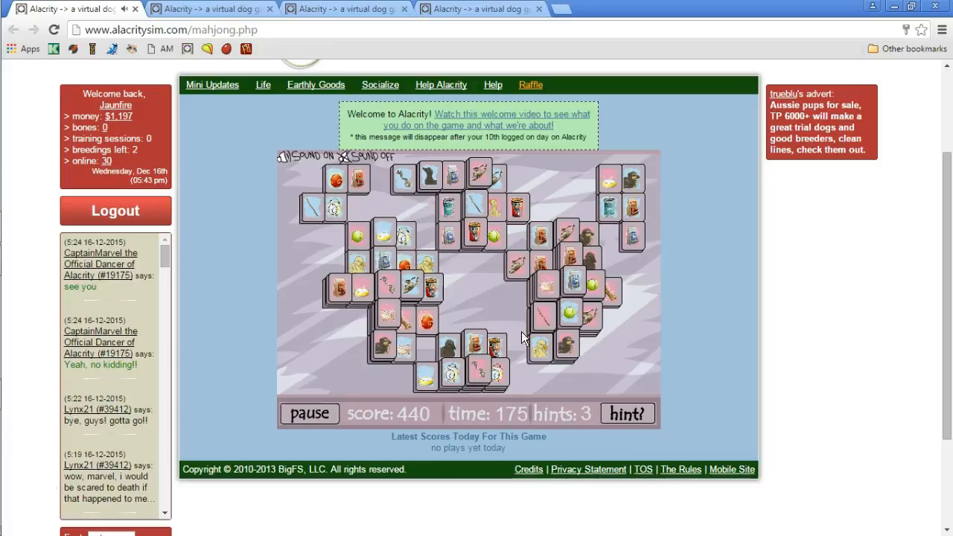
pyautogui.moveTo(505, 292)
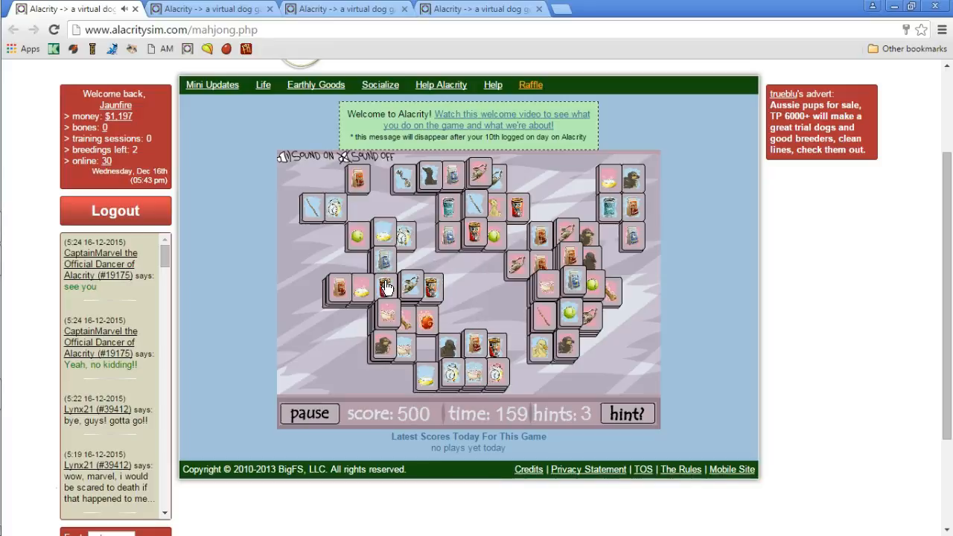
pyautogui.moveTo(406, 238)
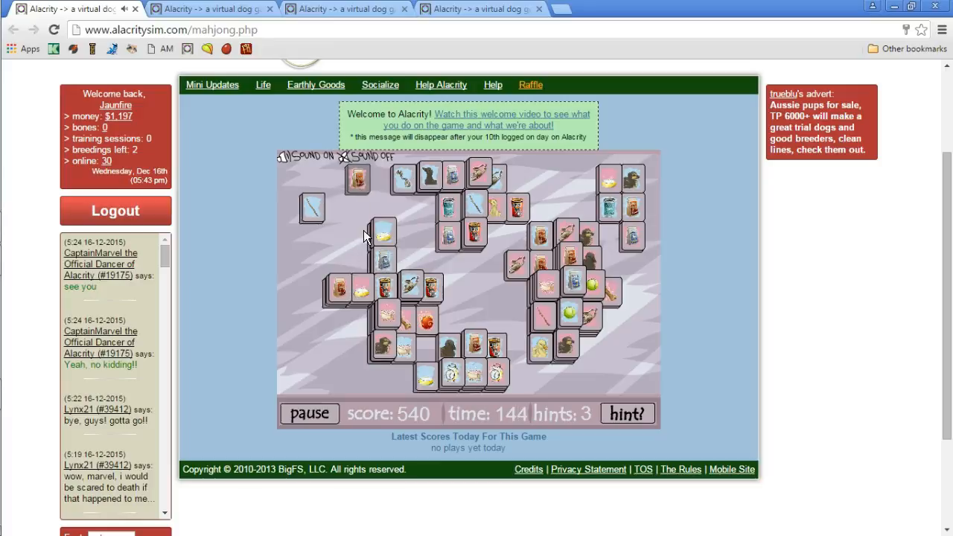
# Match away tile pairs across the left, top and right clusters until the score reaches 820
pyautogui.click(333, 290)
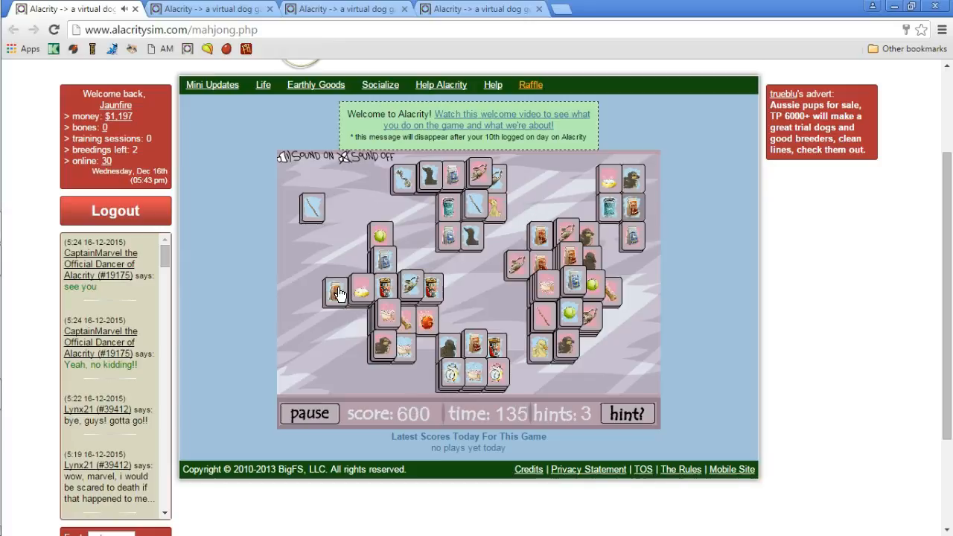
pyautogui.click(360, 291)
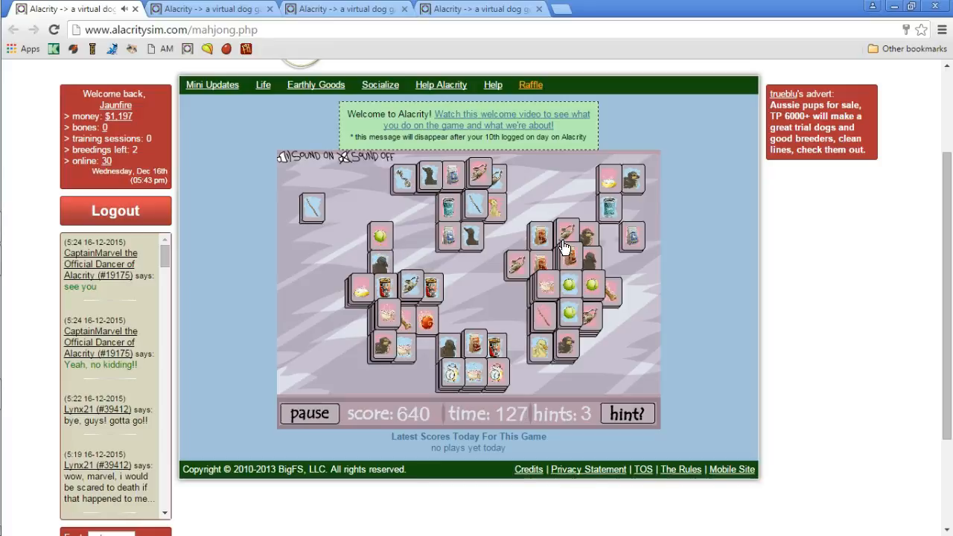
pyautogui.click(566, 231)
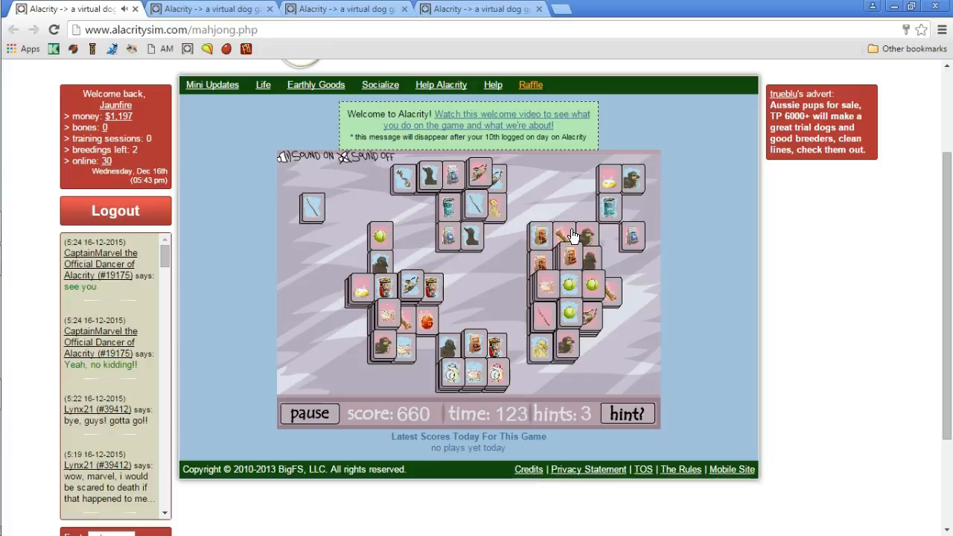
pyautogui.moveTo(500, 266)
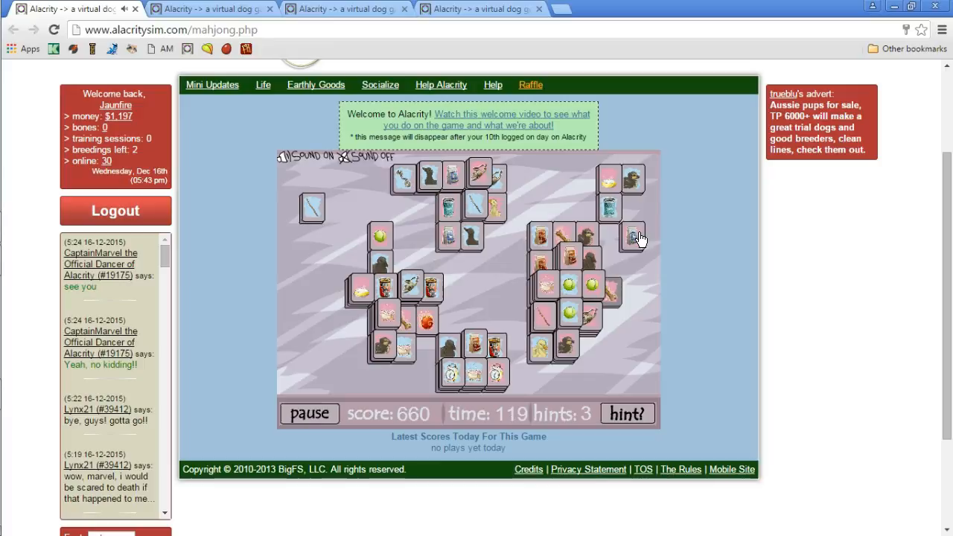
pyautogui.moveTo(464, 220)
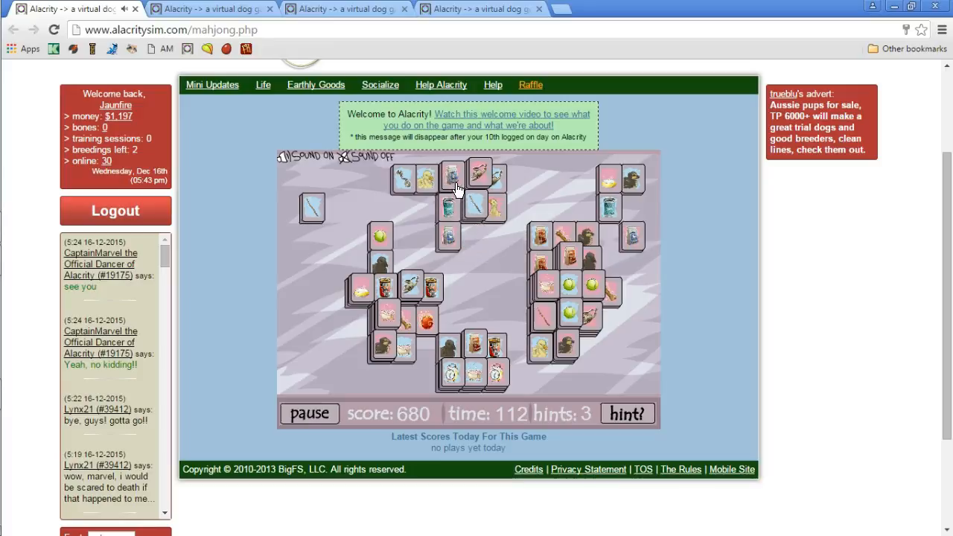
pyautogui.click(477, 175)
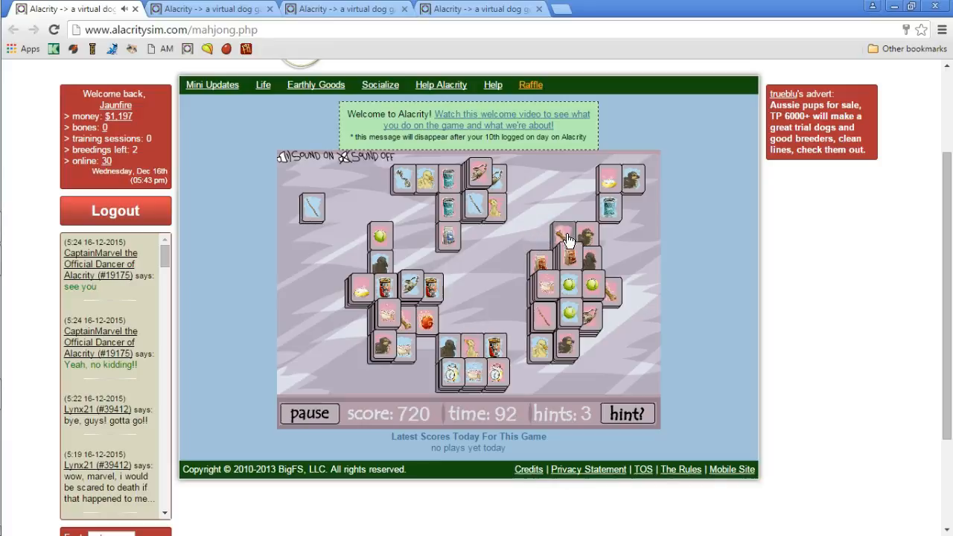
pyautogui.click(566, 236)
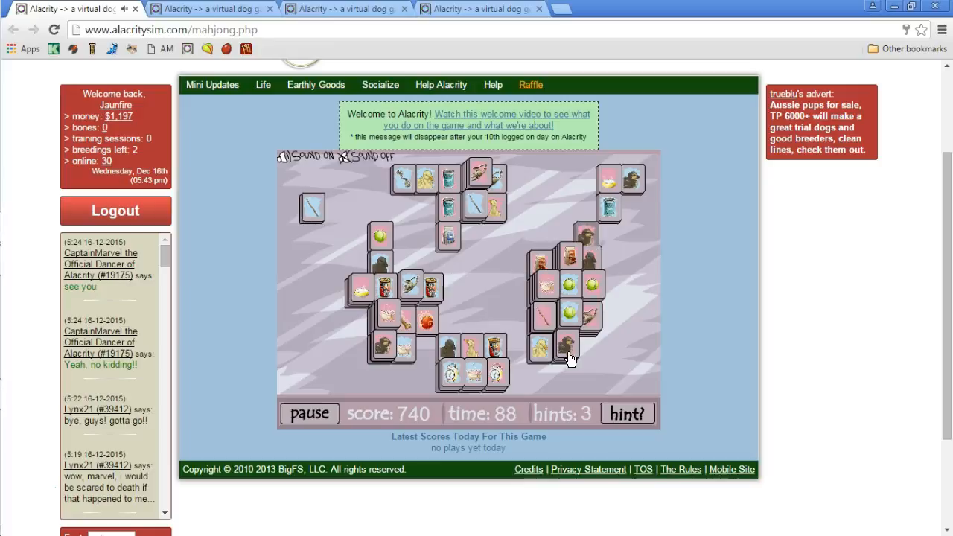
pyautogui.click(566, 346)
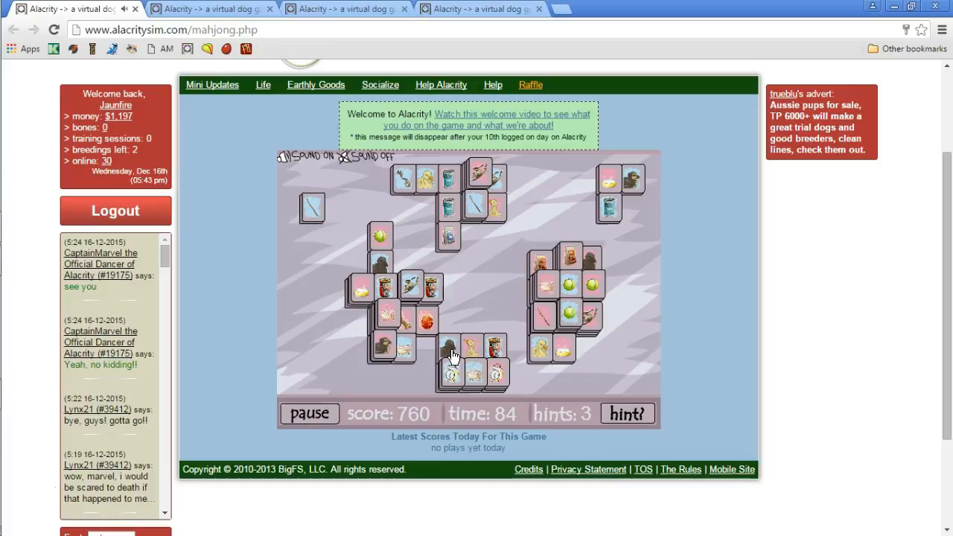
pyautogui.click(448, 349)
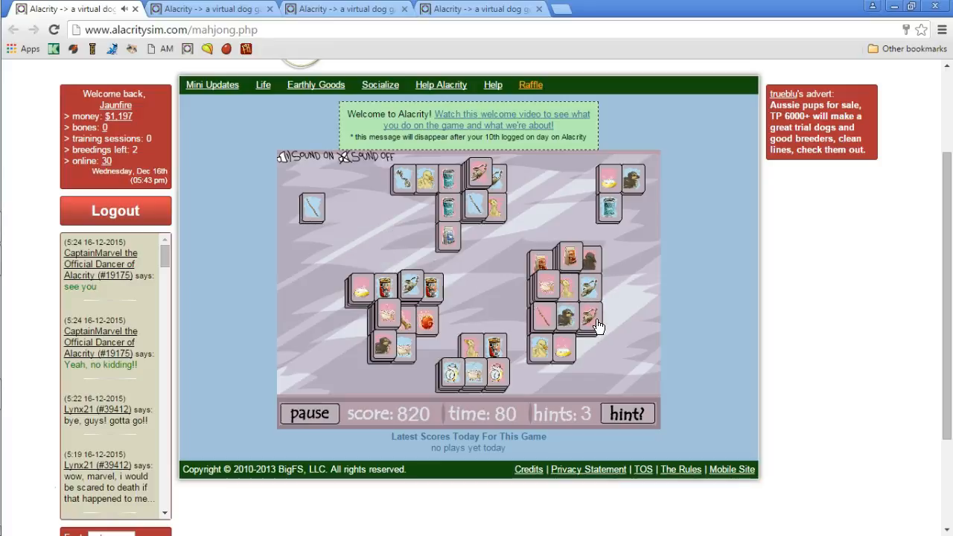
# Clear matching pairs from the bottom, left and right clusters of the thinning board
pyautogui.click(563, 324)
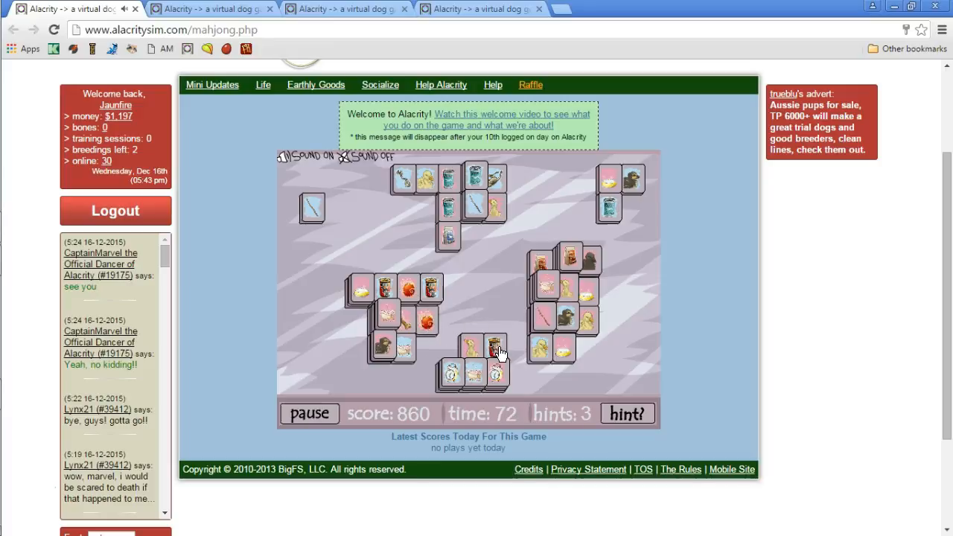
pyautogui.click(495, 349)
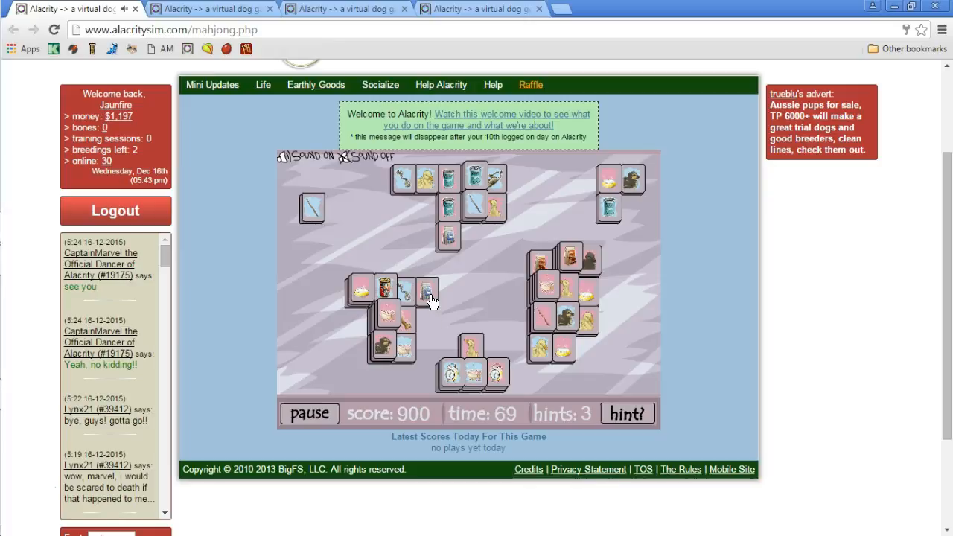
pyautogui.click(425, 296)
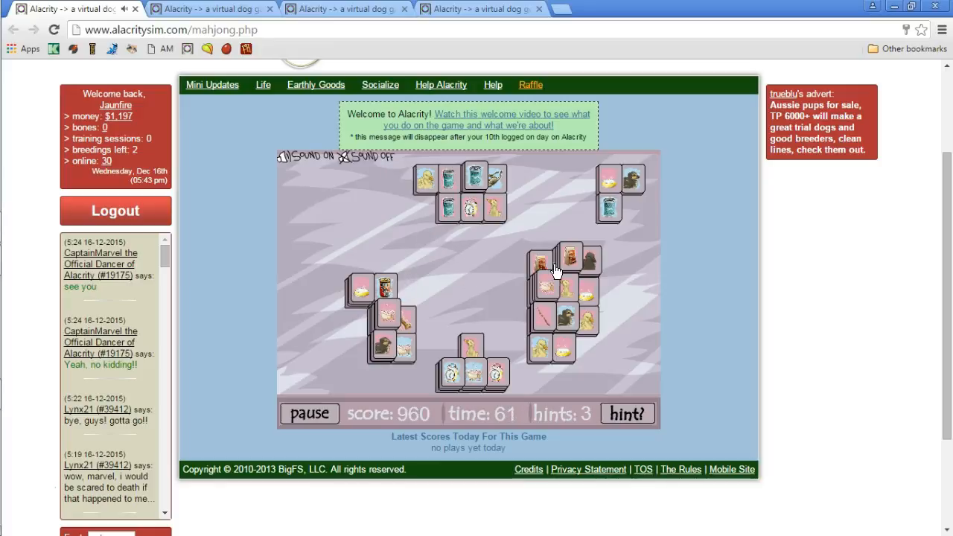
pyautogui.click(572, 259)
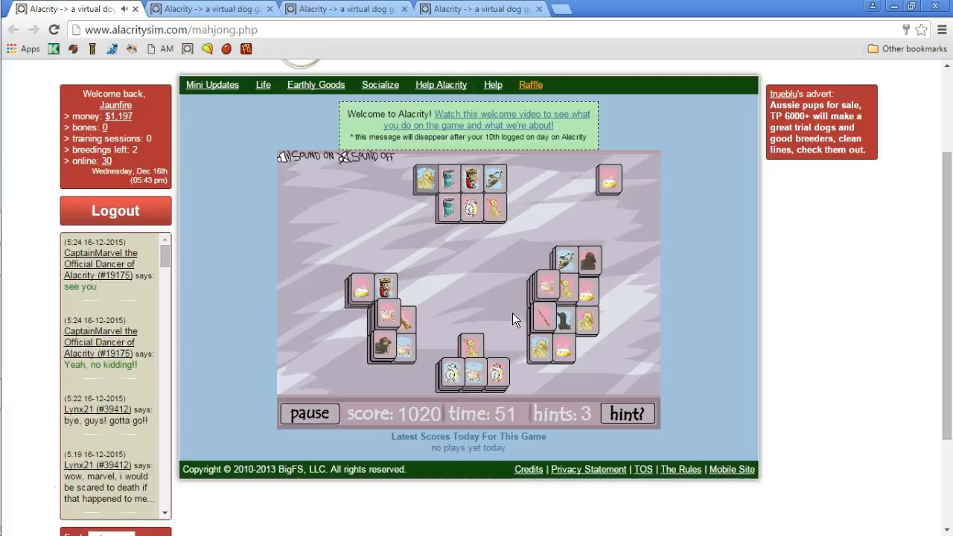
pyautogui.click(426, 179)
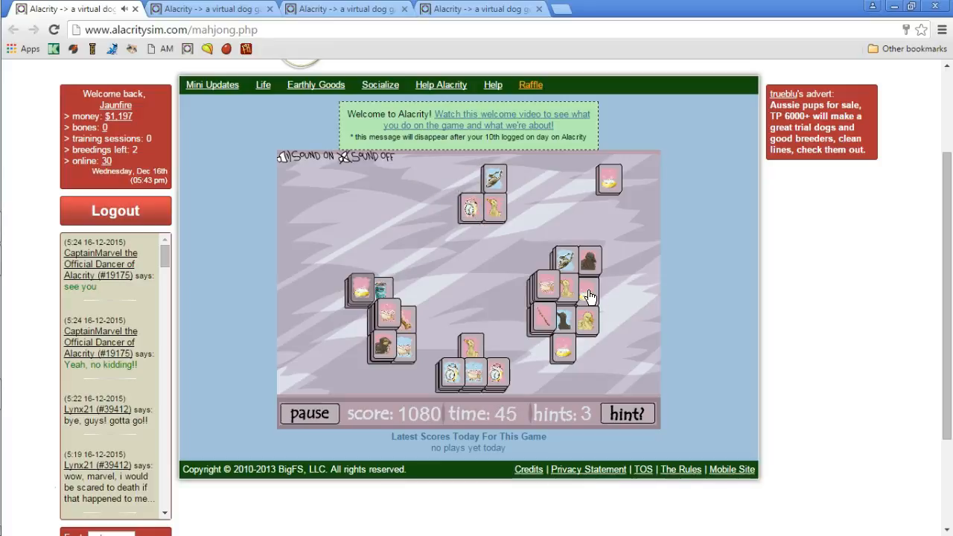
# Remove the last available pairs until the game reports no moves left at 1420
pyautogui.click(361, 291)
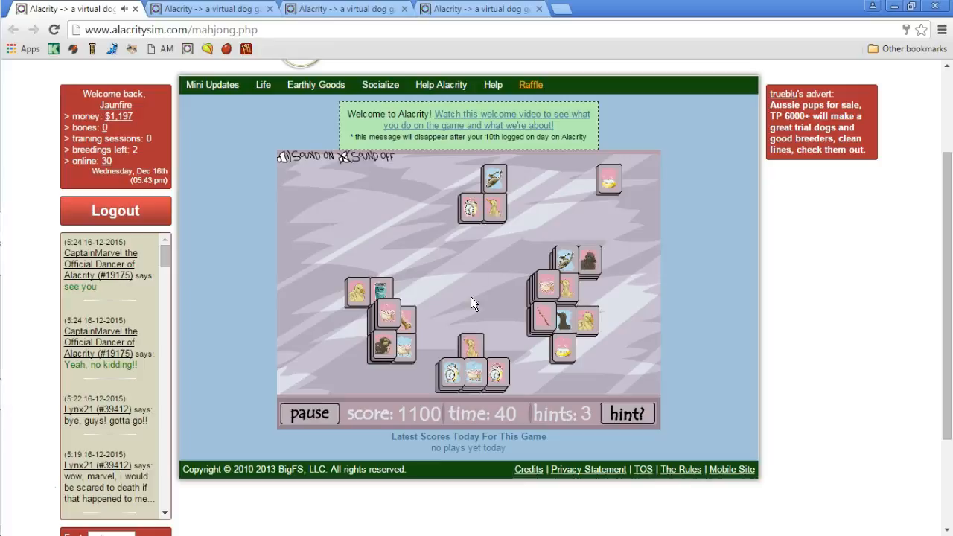
pyautogui.click(483, 203)
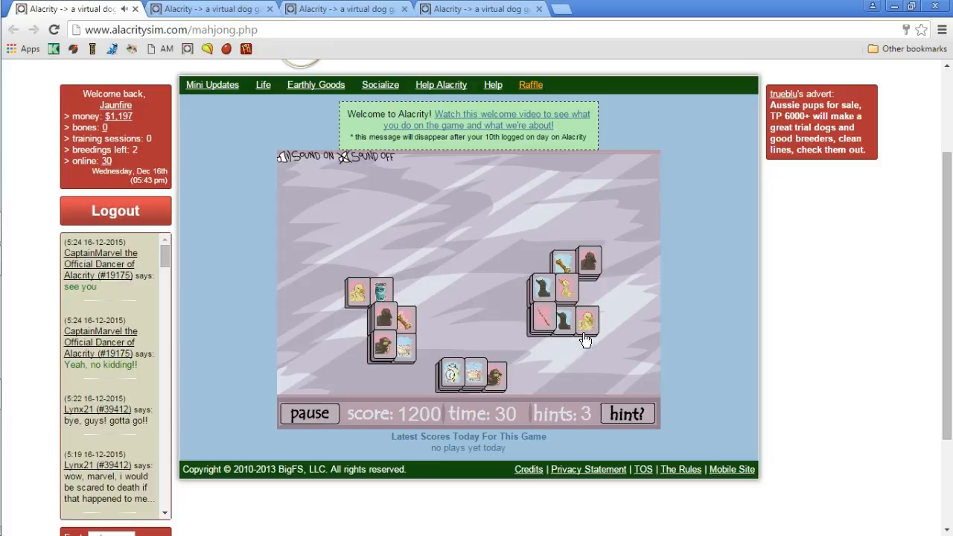
pyautogui.click(587, 325)
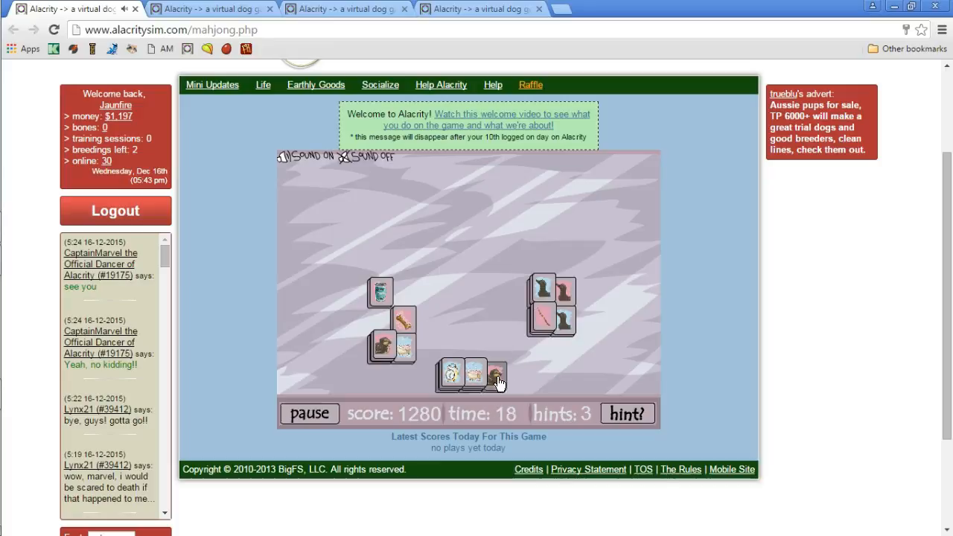
pyautogui.click(495, 376)
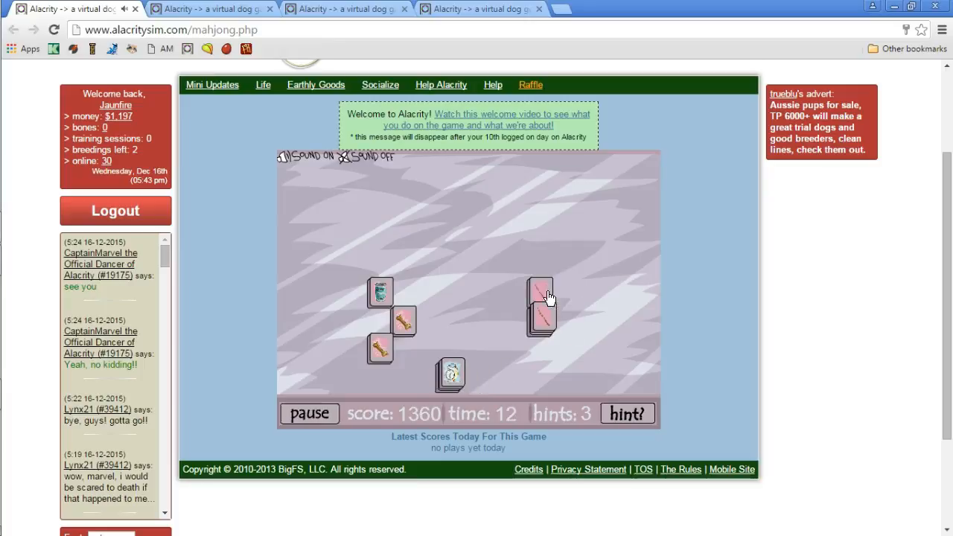
pyautogui.click(539, 307)
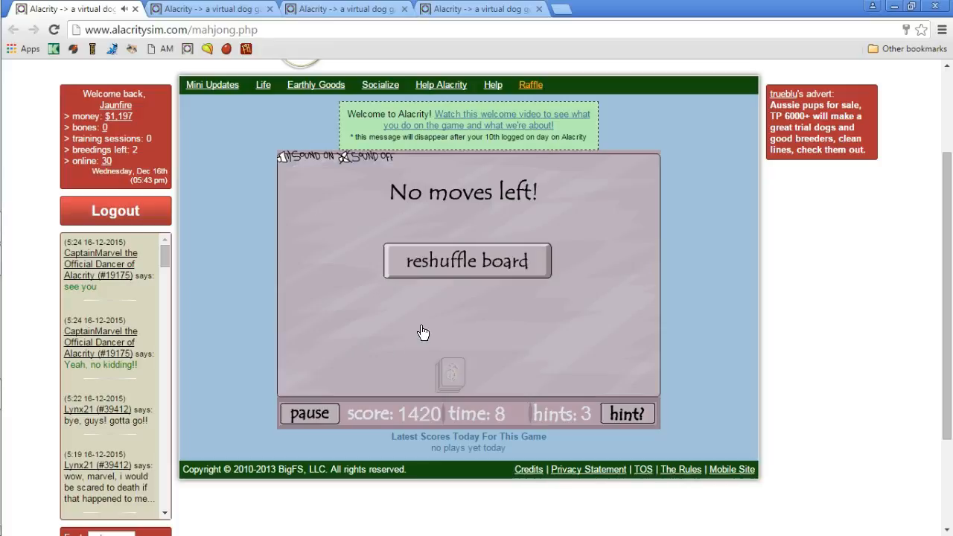
# Reshuffle the board to get a fresh full Mah-Jongg layout with score 0
pyautogui.click(467, 261)
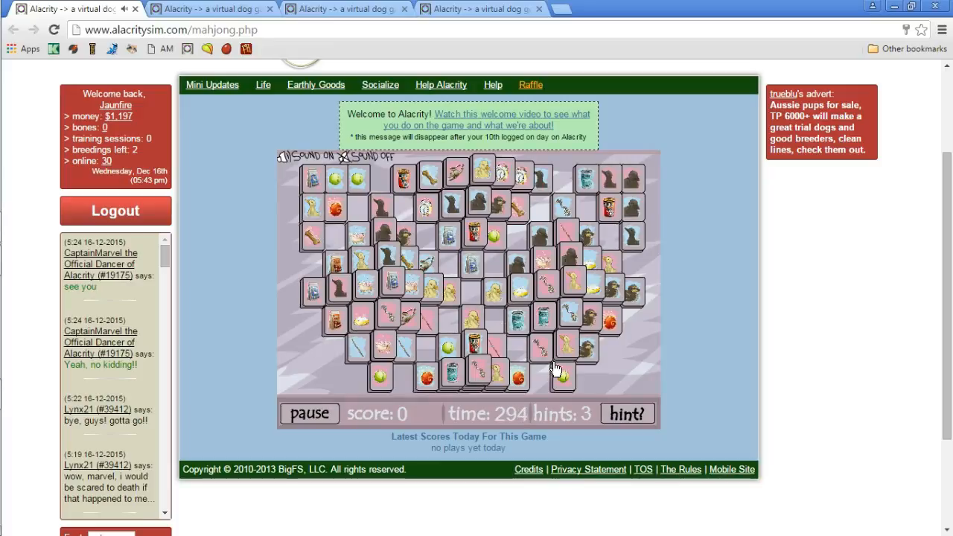
pyautogui.moveTo(542, 393)
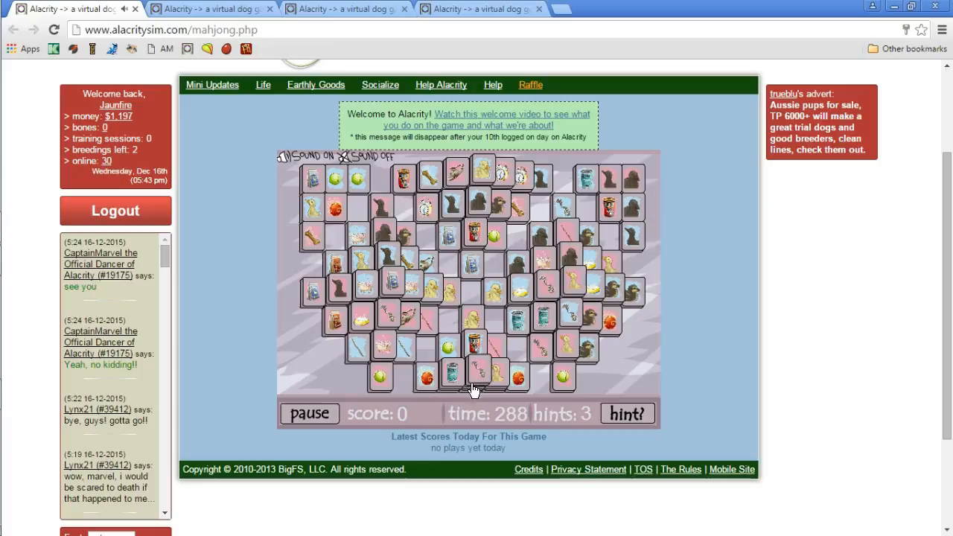
pyautogui.moveTo(521, 399)
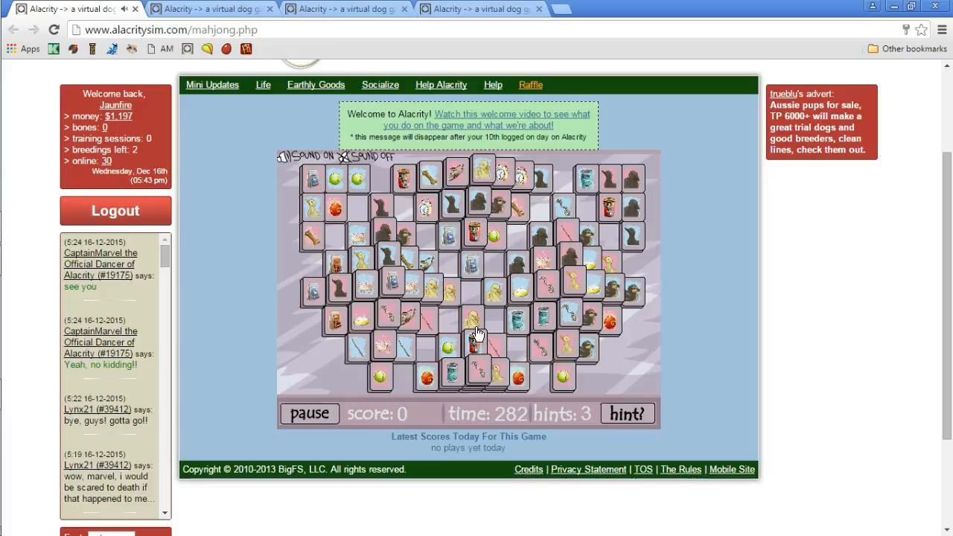
pyautogui.moveTo(155, 27)
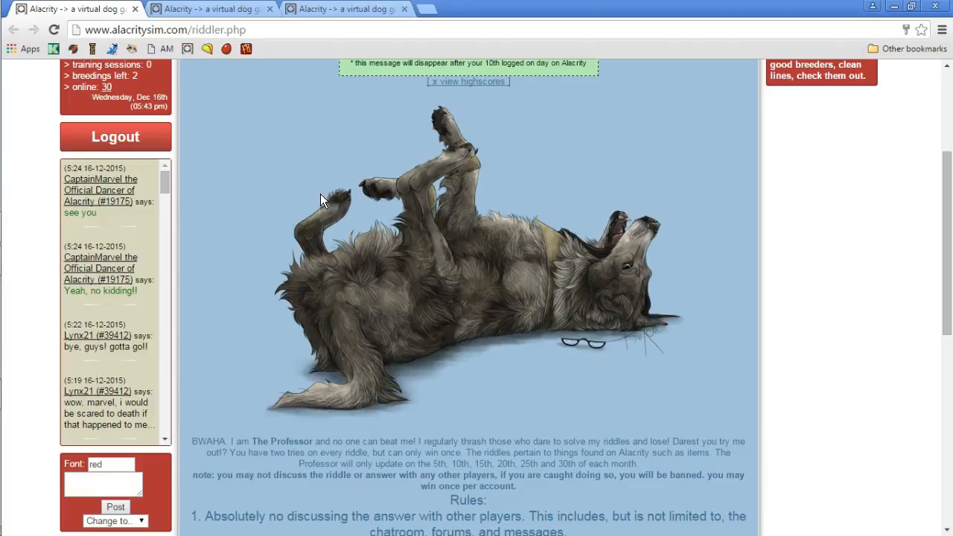
pyautogui.scroll(-3)
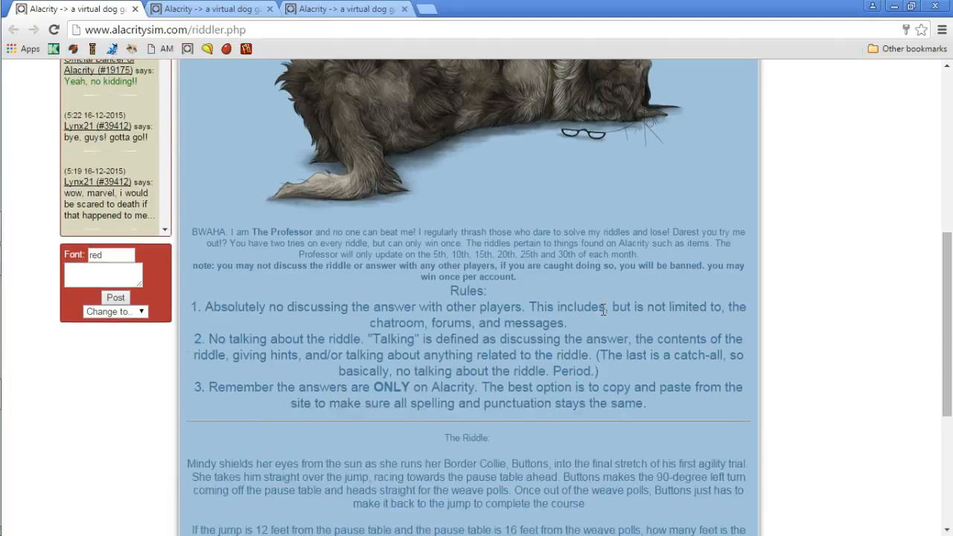
pyautogui.scroll(-3)
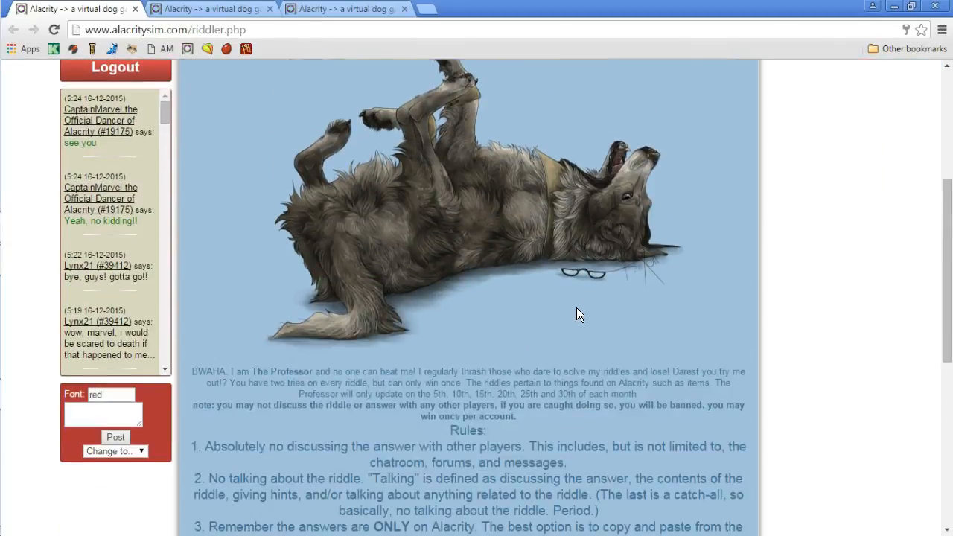
pyautogui.scroll(-3)
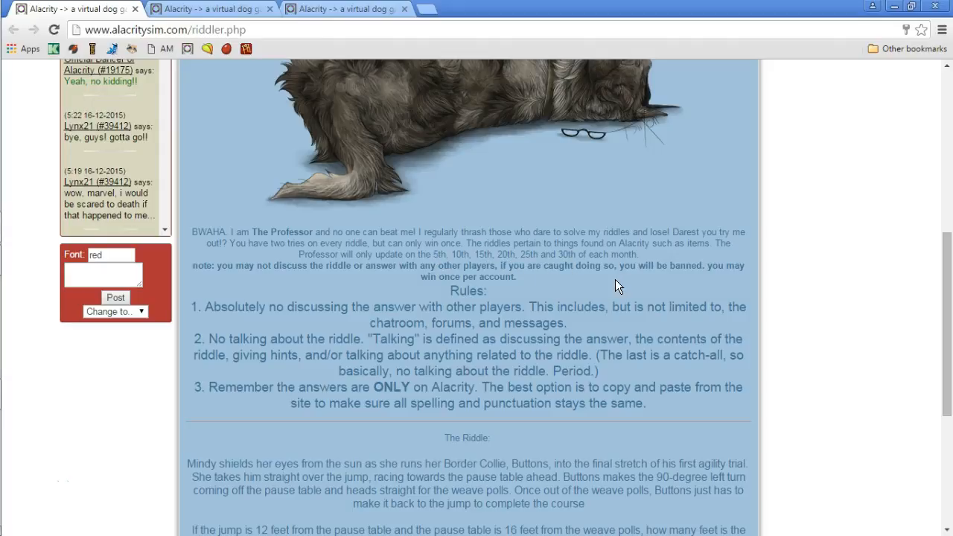
pyautogui.scroll(-3)
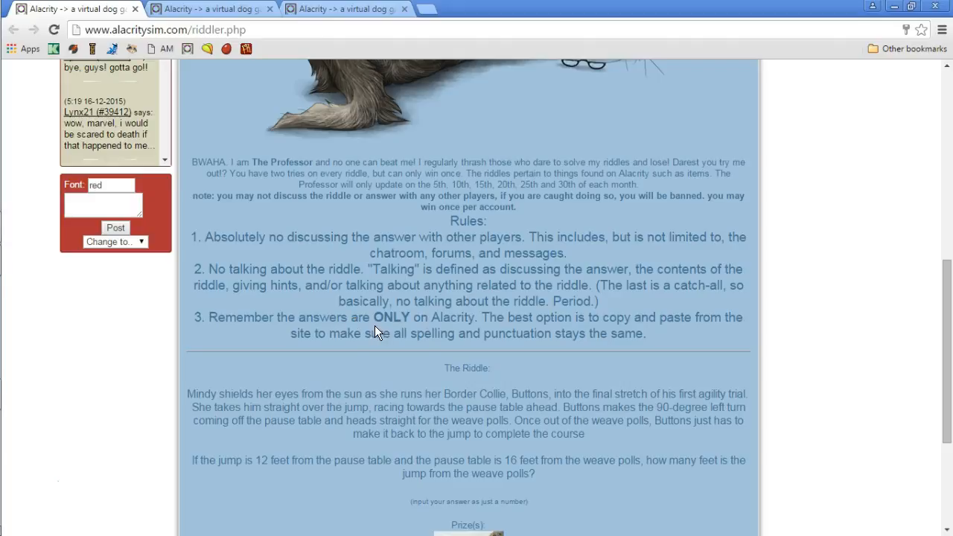
pyautogui.moveTo(495, 331)
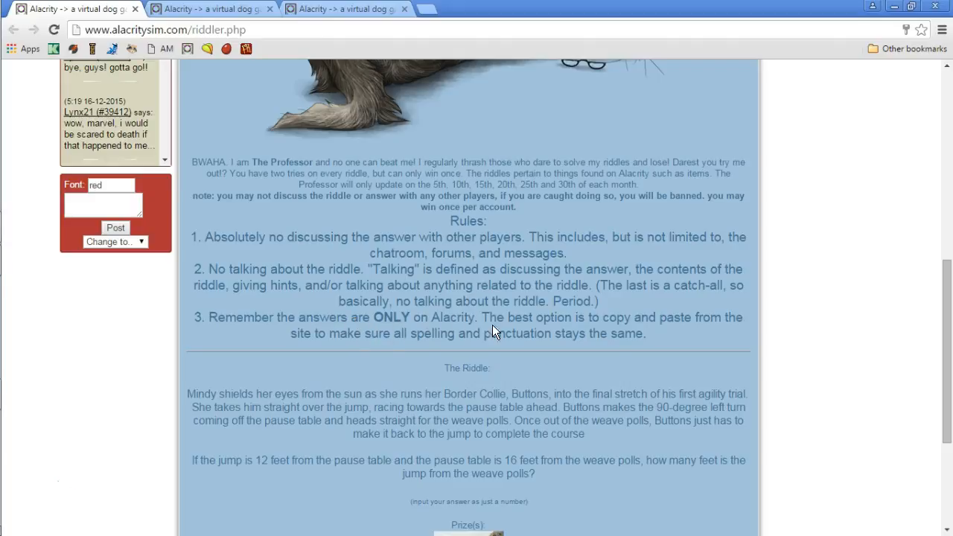
pyautogui.moveTo(668, 322)
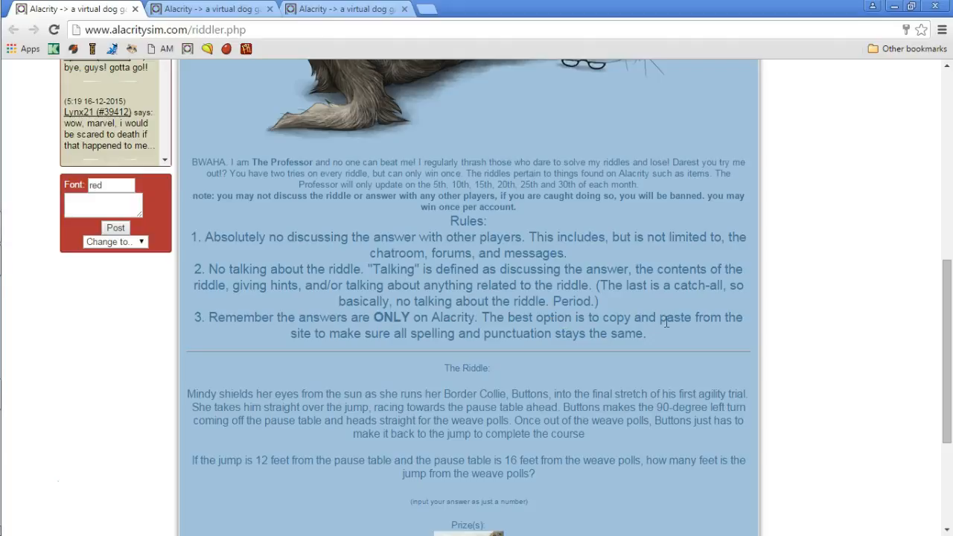
pyautogui.moveTo(471, 339)
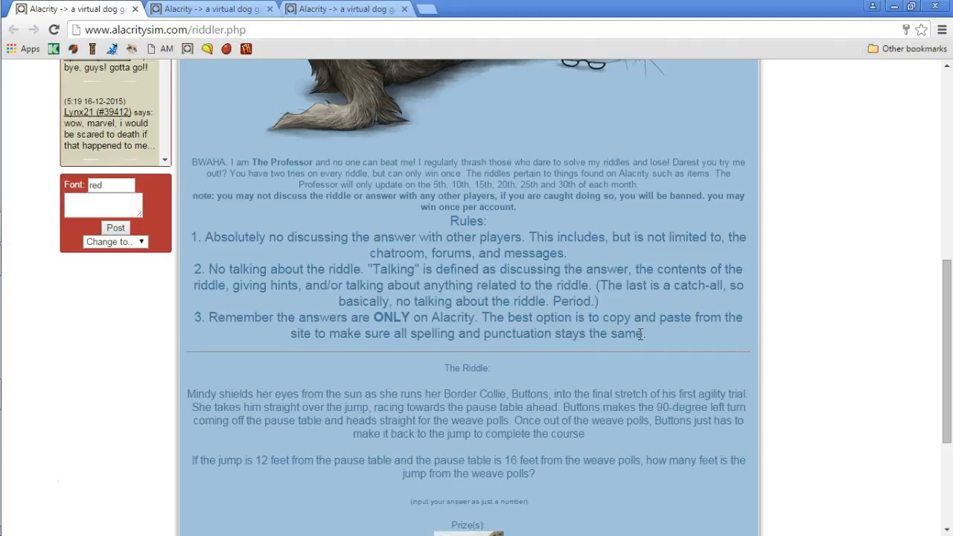
pyautogui.moveTo(386, 331)
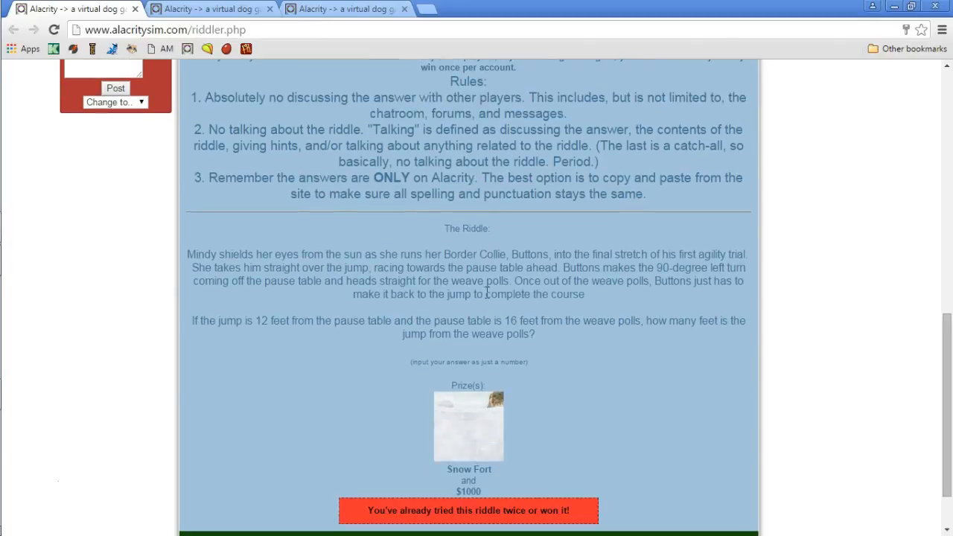
pyautogui.moveTo(488, 319)
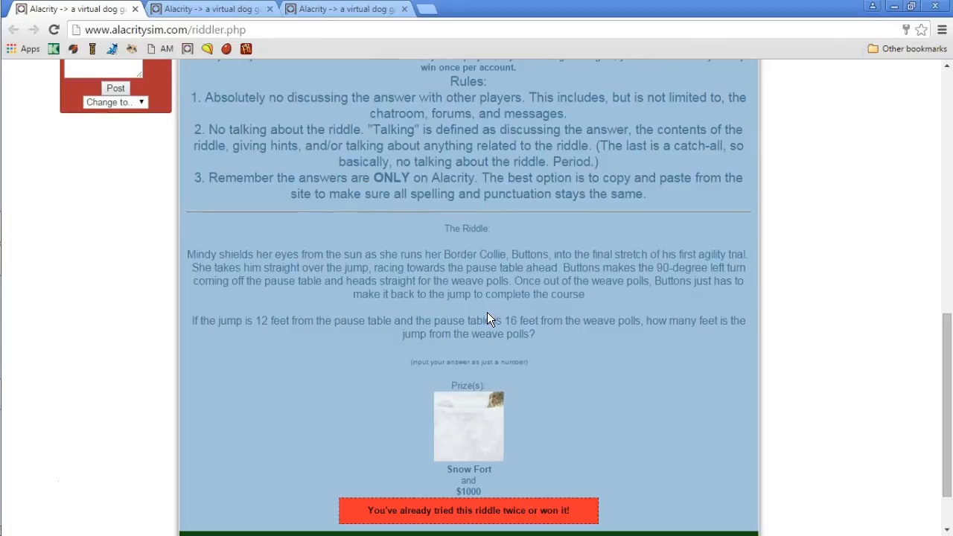
pyautogui.moveTo(519, 324)
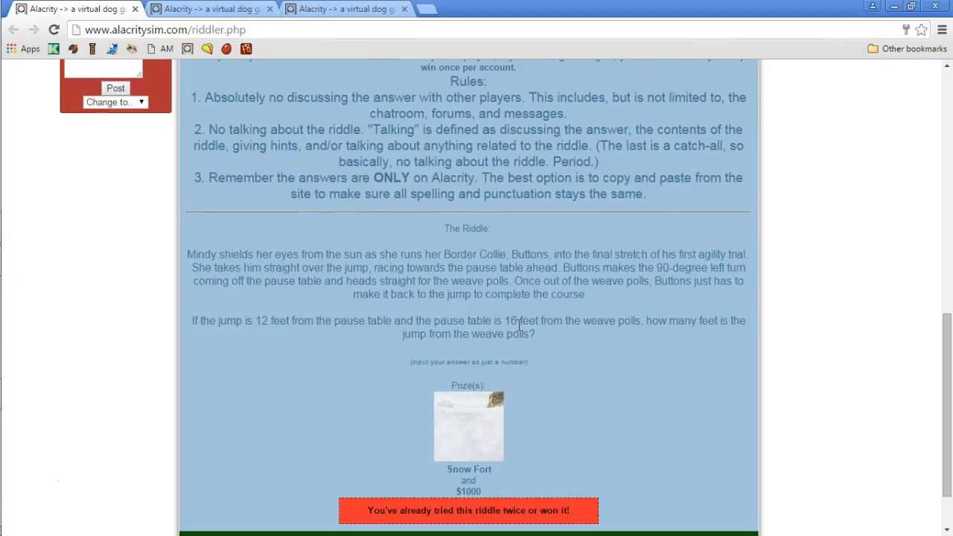
# Scroll down the riddle page showing the Snow Fort and $1000 prize
pyautogui.scroll(-3)
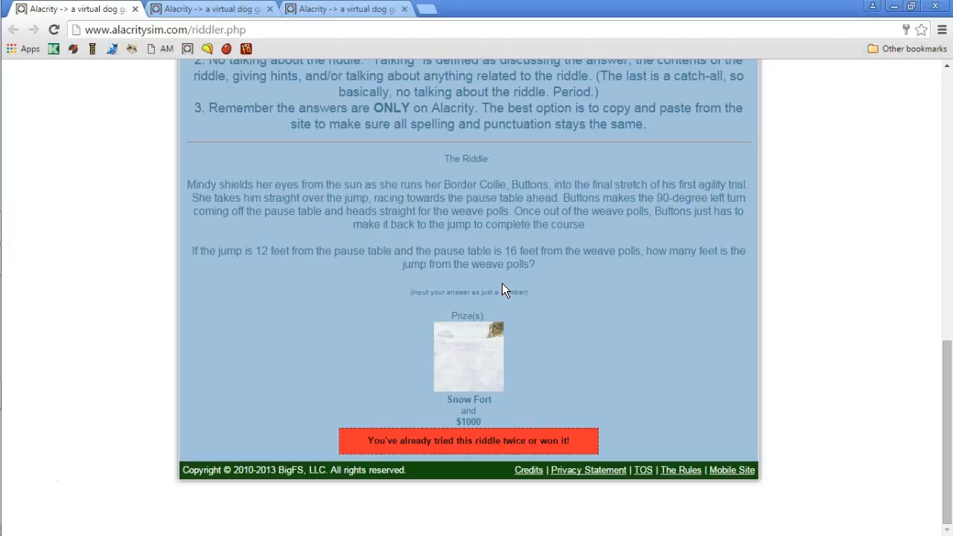
pyautogui.moveTo(497, 240)
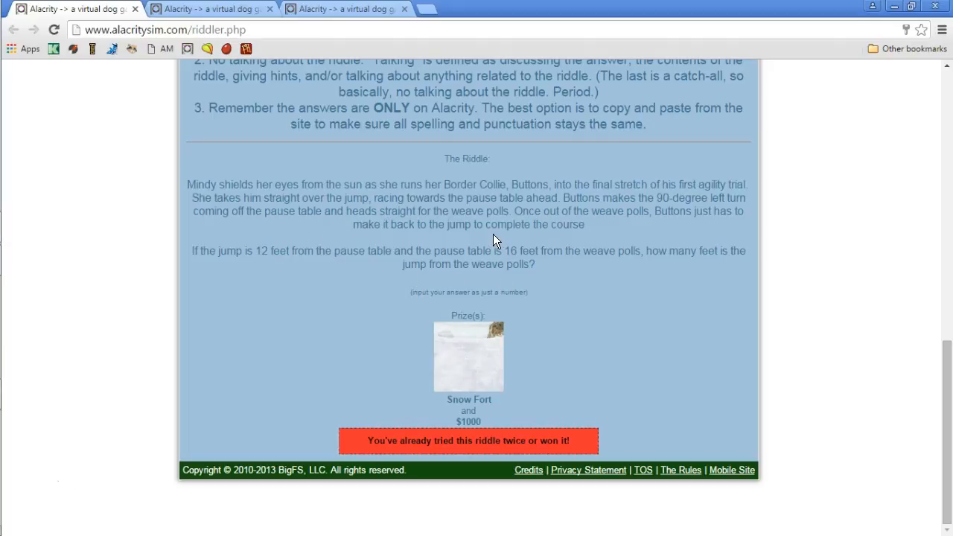
pyautogui.moveTo(400, 221)
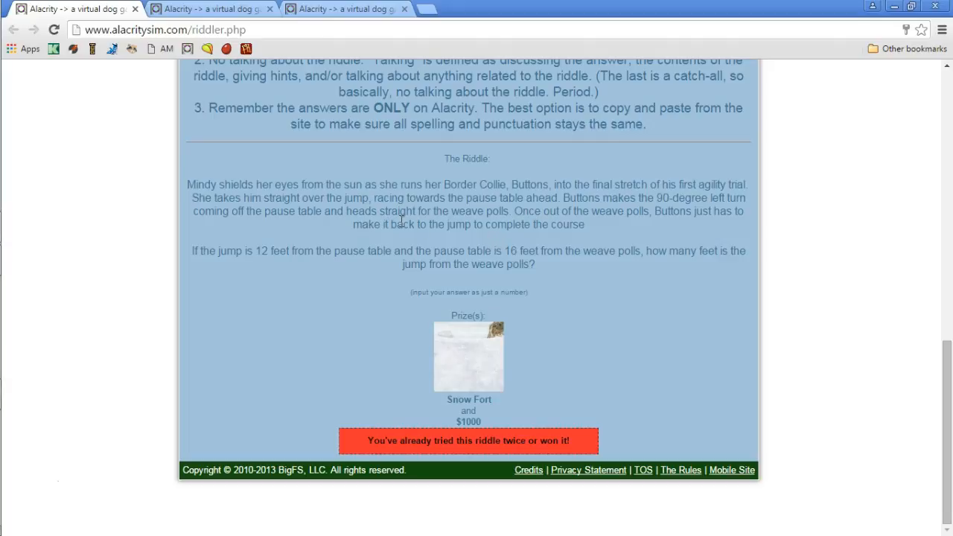
pyautogui.moveTo(320, 208)
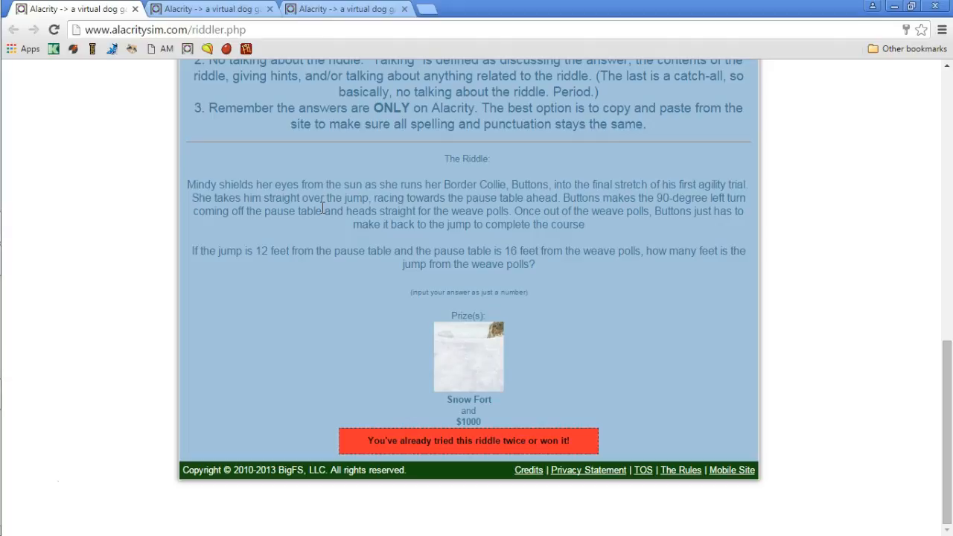
pyautogui.moveTo(352, 207)
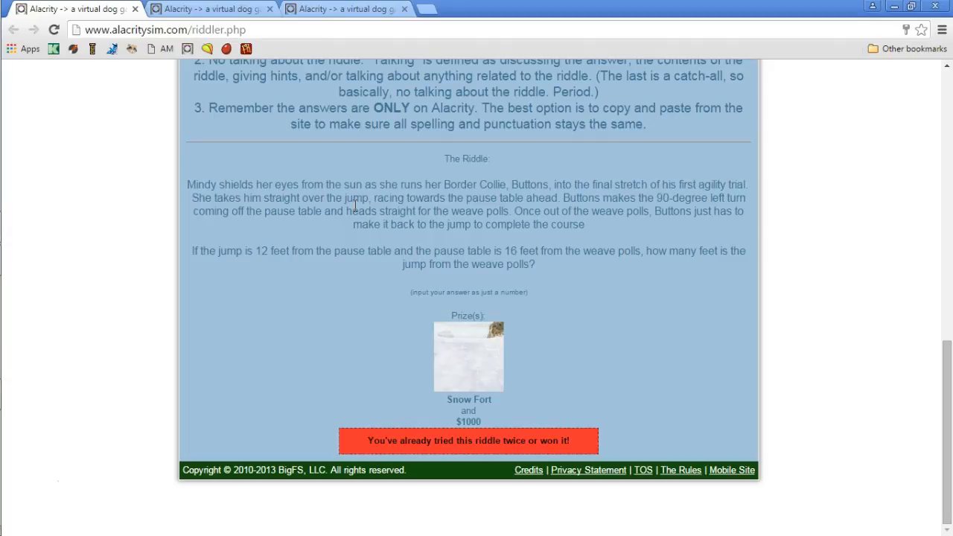
pyautogui.moveTo(375, 227)
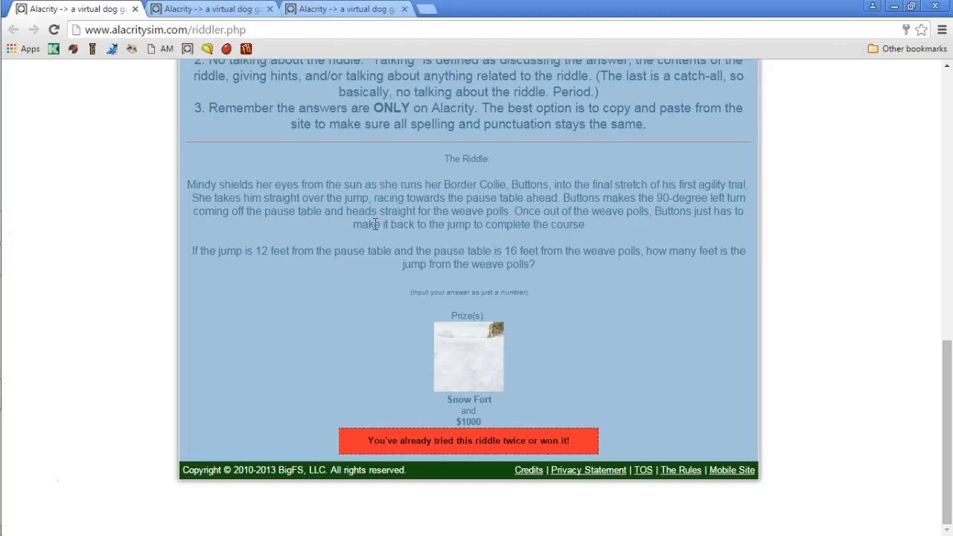
pyautogui.moveTo(678, 226)
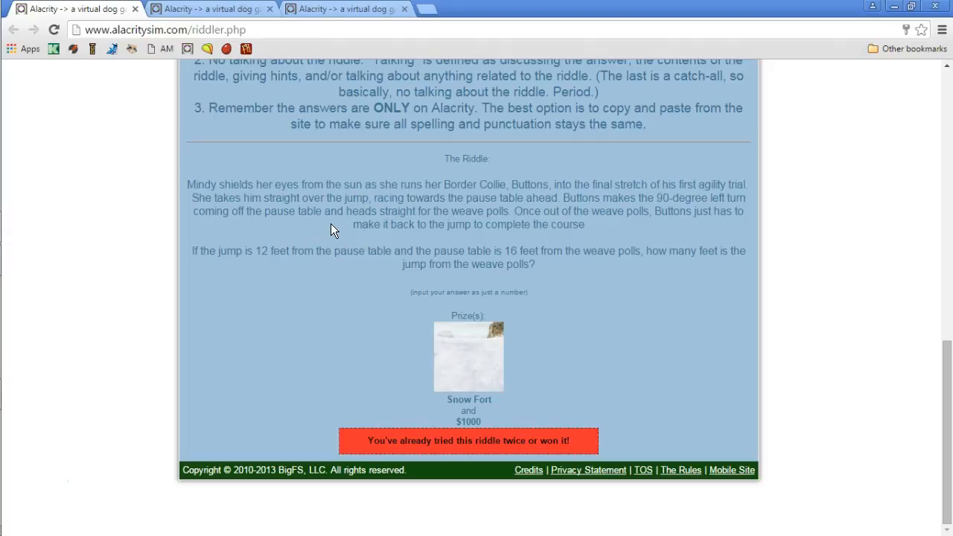
pyautogui.moveTo(470, 223)
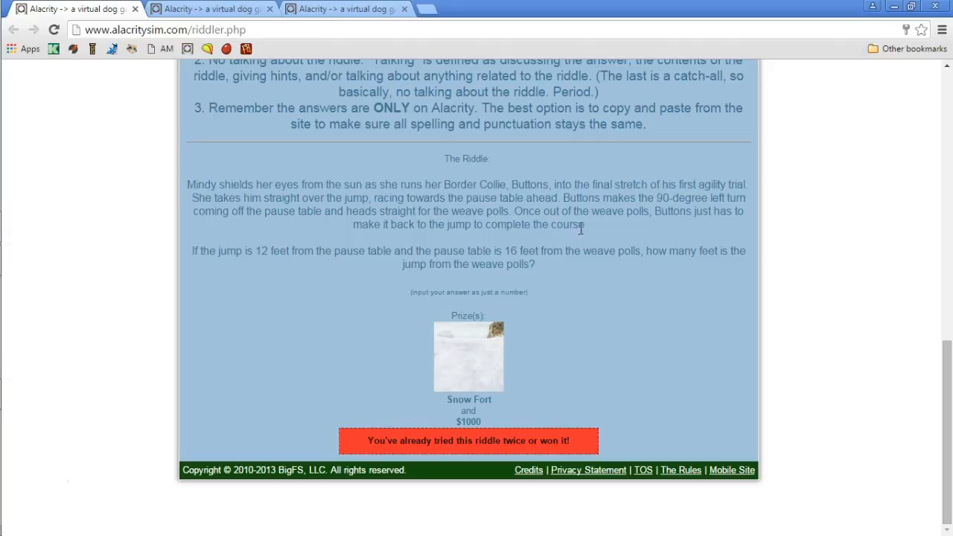
pyautogui.moveTo(708, 229)
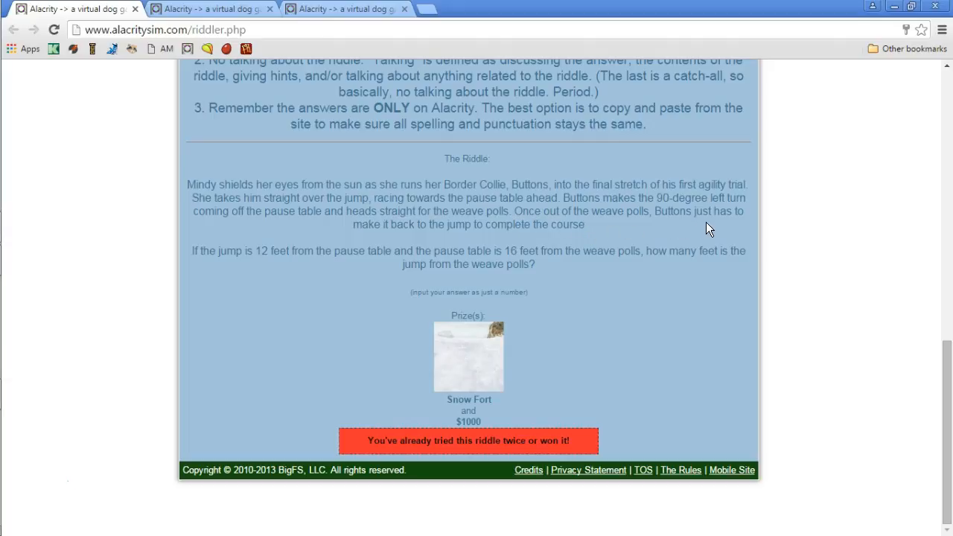
pyautogui.moveTo(438, 244)
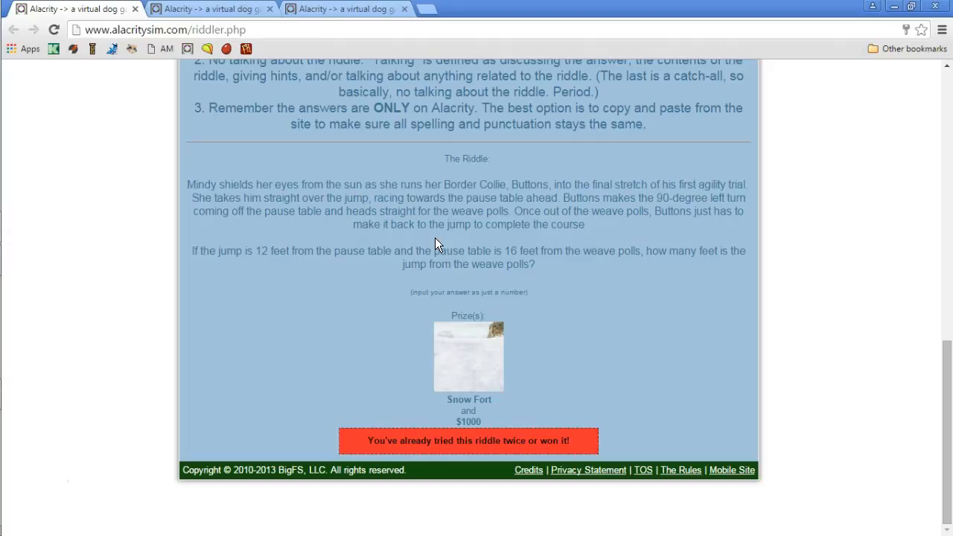
pyautogui.moveTo(554, 246)
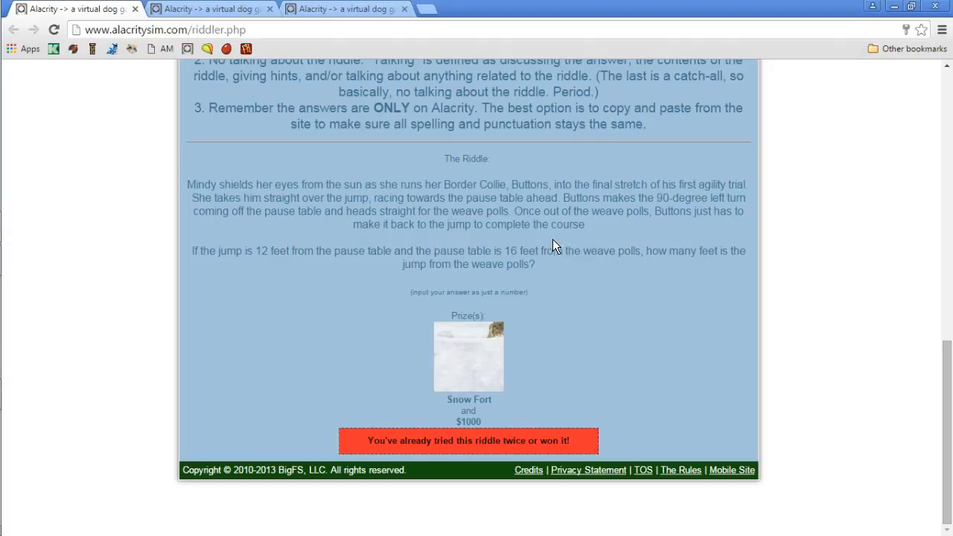
pyautogui.moveTo(351, 274)
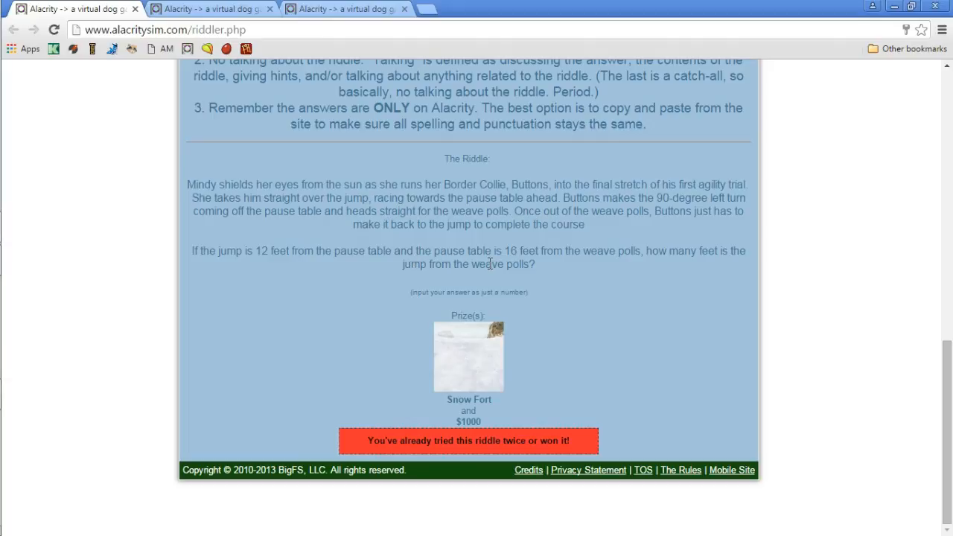
pyautogui.moveTo(714, 269)
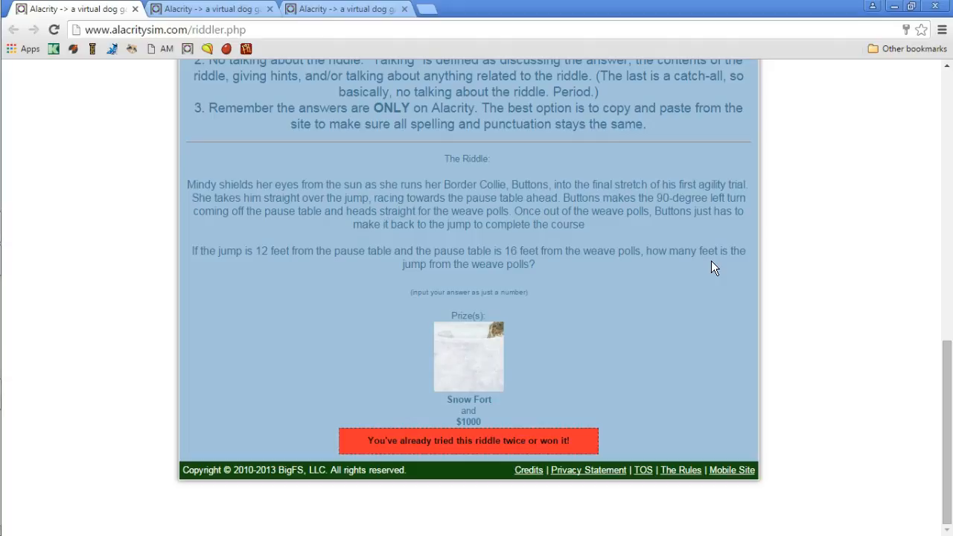
pyautogui.moveTo(652, 313)
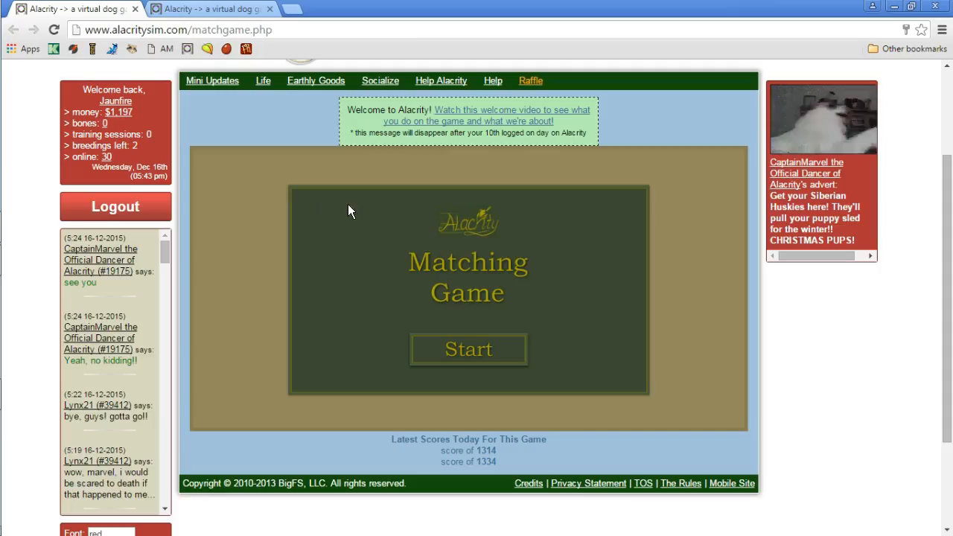
# Start a round of the Matching Game so the face-down card grid and timer appear
pyautogui.scroll(-3)
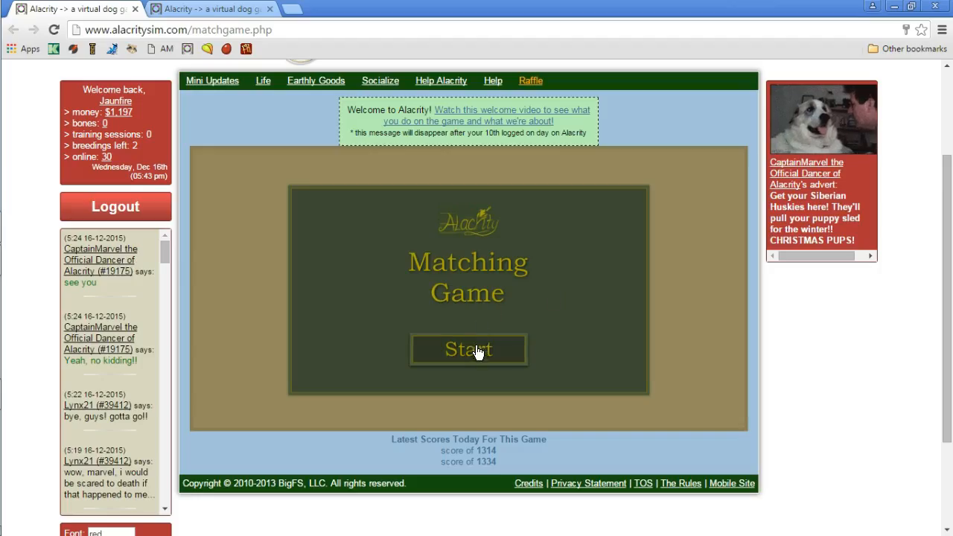
pyautogui.click(468, 348)
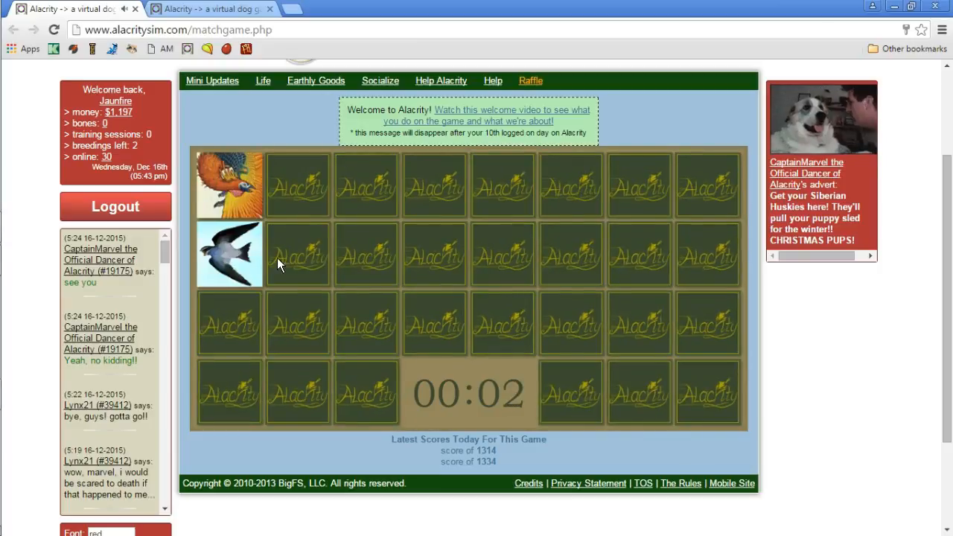
# Turn over cards in the Matching Game grid looking for matching animal pairs
pyautogui.click(298, 253)
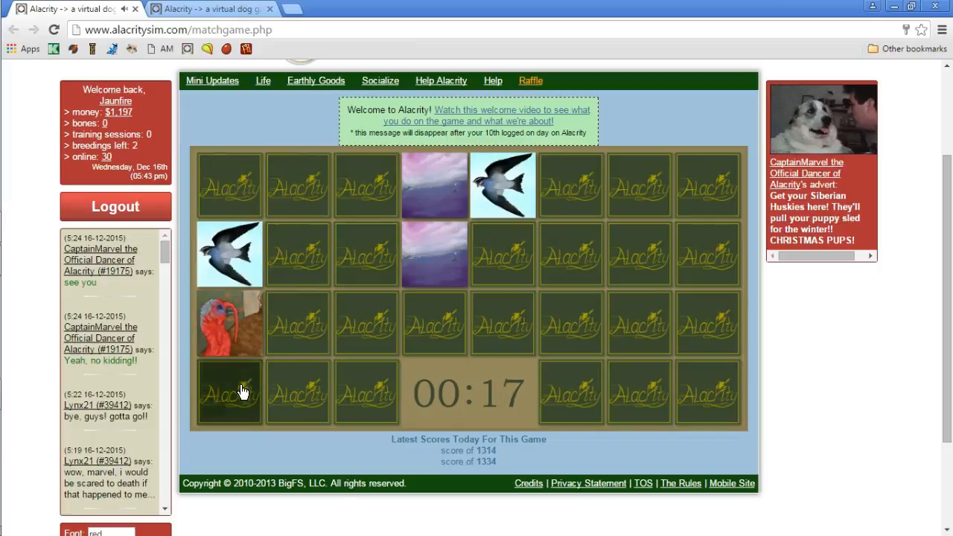
pyautogui.click(298, 322)
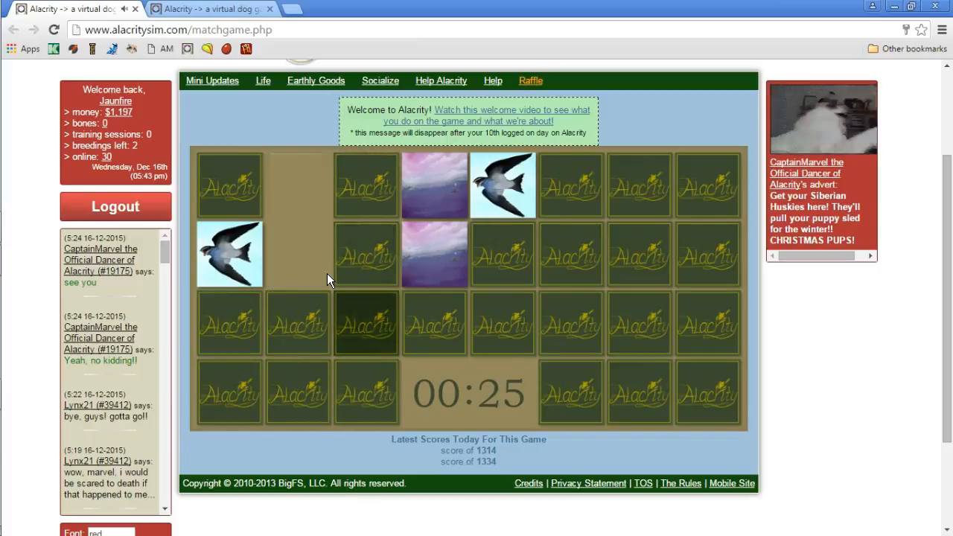
pyautogui.click(503, 322)
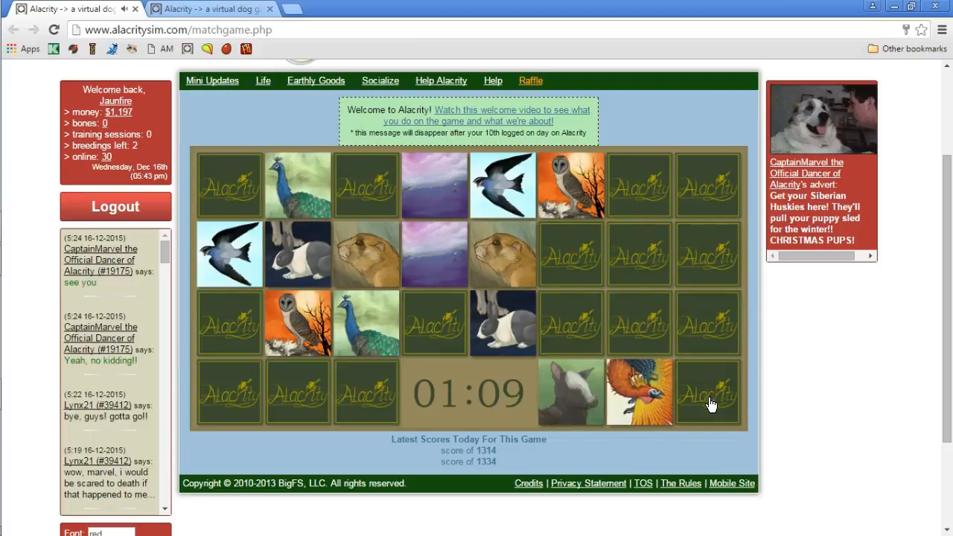
pyautogui.click(707, 394)
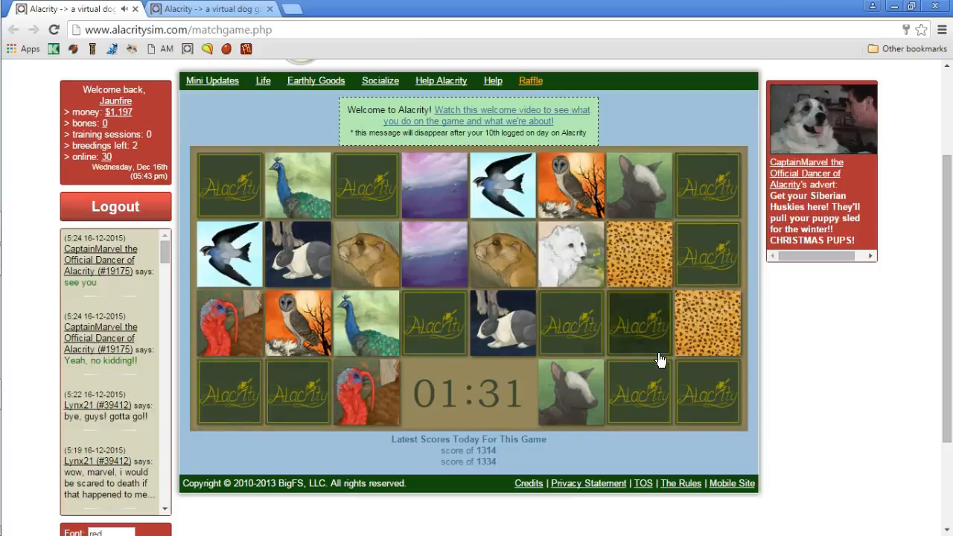
pyautogui.click(230, 393)
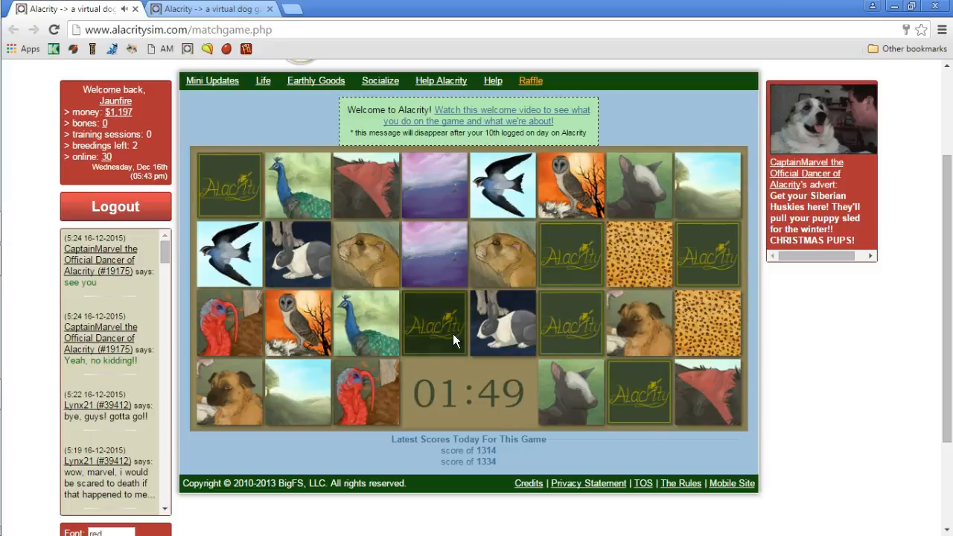
pyautogui.click(572, 323)
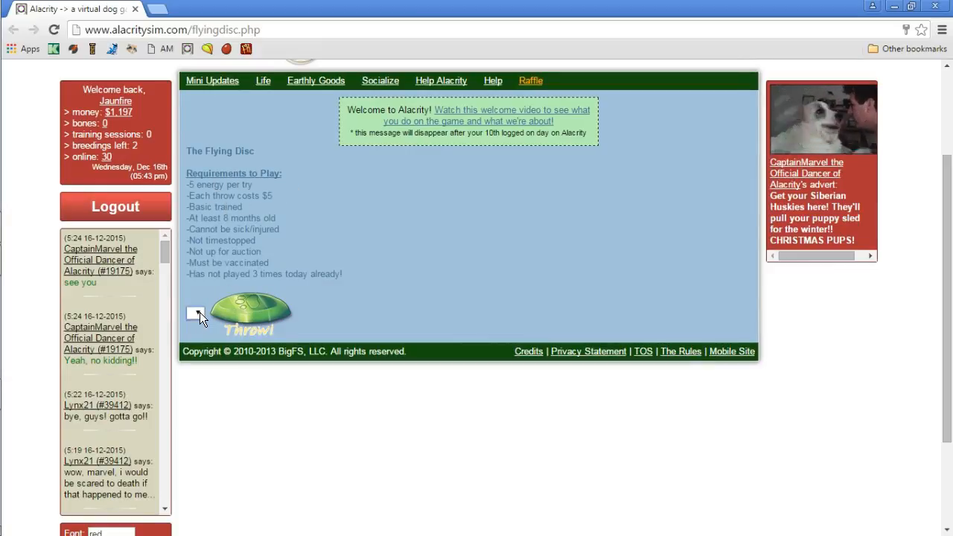
# Attempt a Flying Disc throw with no dog selected, triggering the 'You must choose a dog.' warning
pyautogui.click(250, 313)
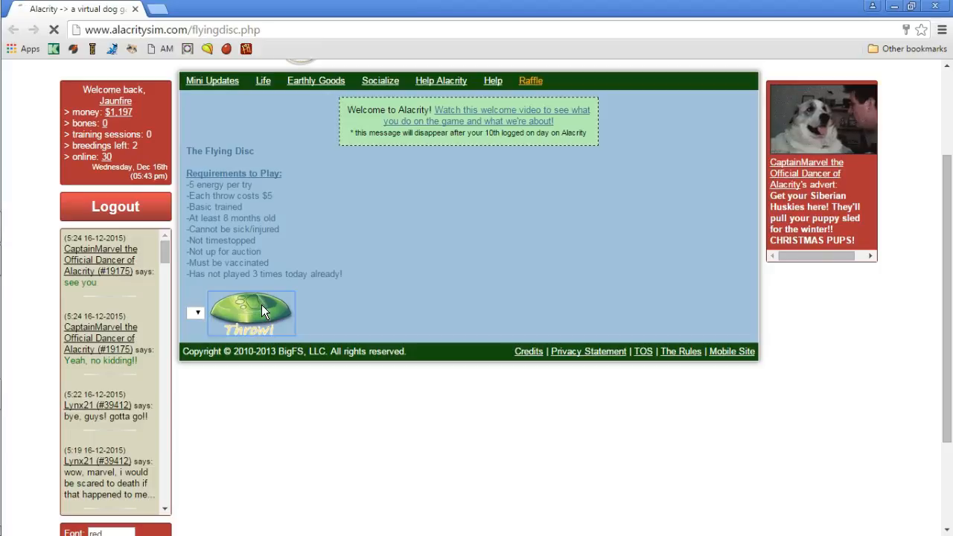
pyautogui.click(252, 312)
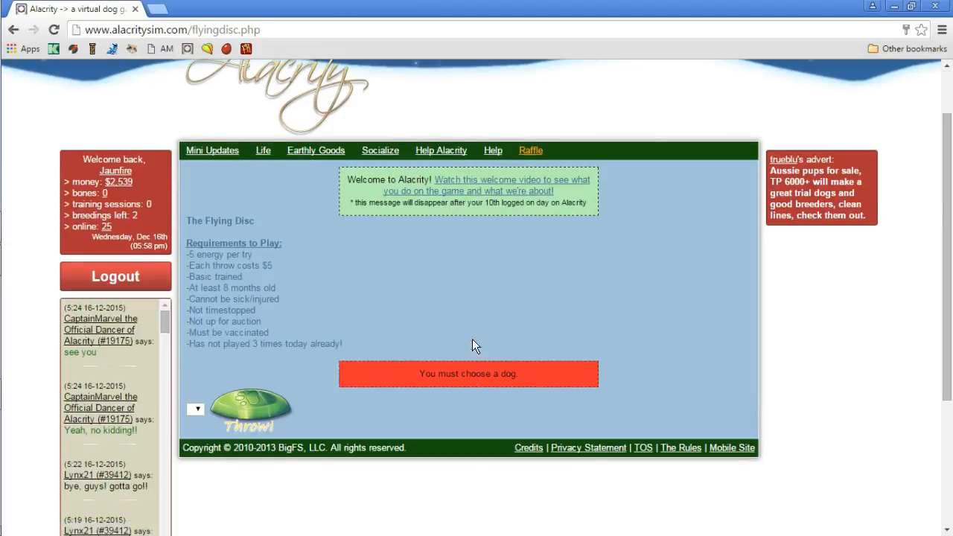
pyautogui.moveTo(446, 298)
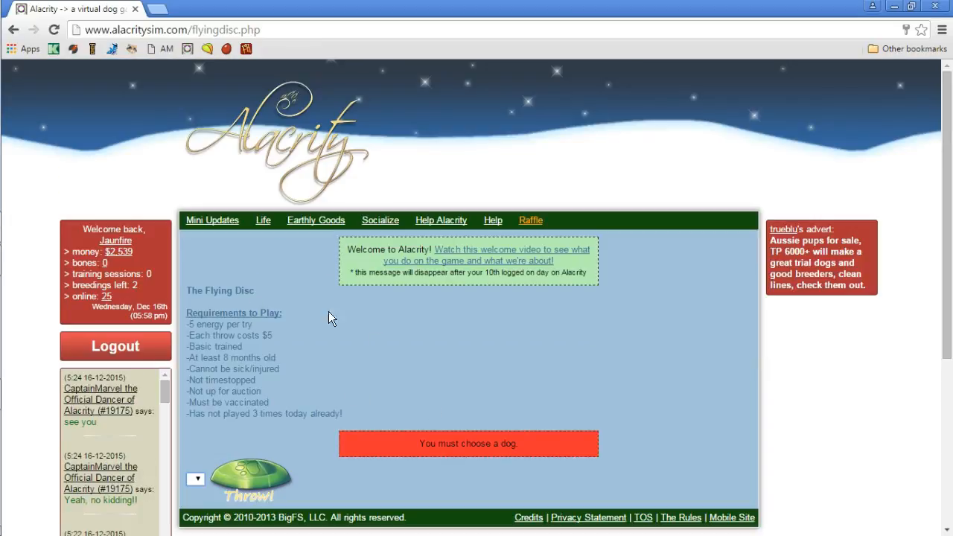
pyautogui.moveTo(598, 274)
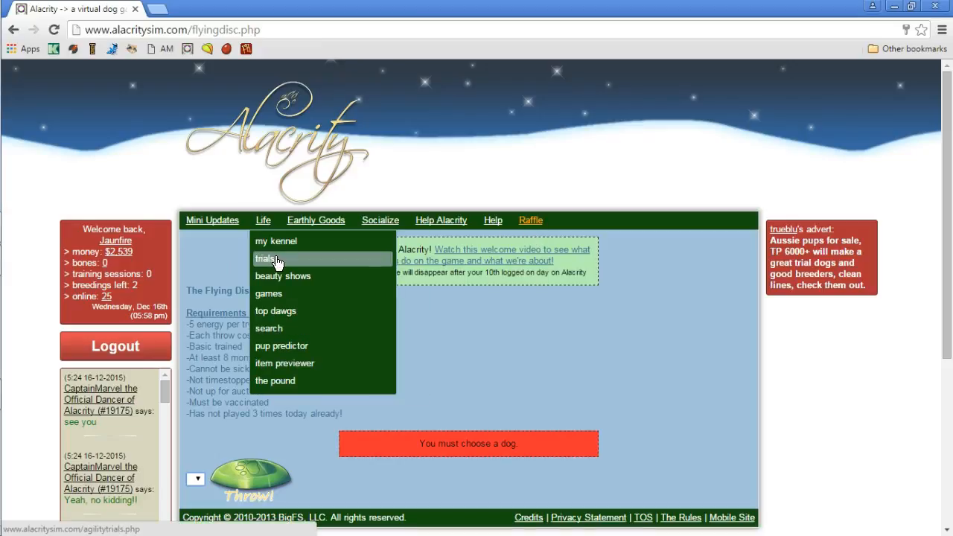
pyautogui.moveTo(315, 298)
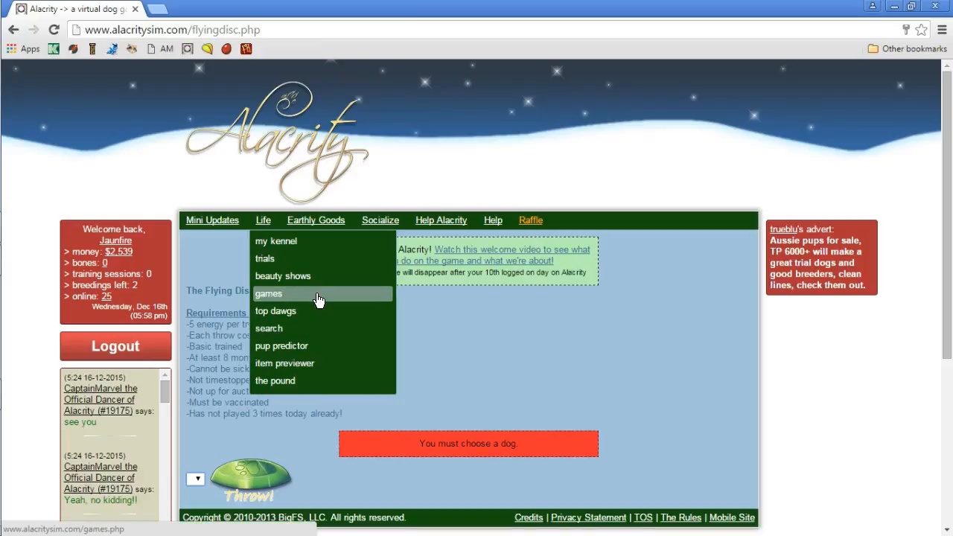
pyautogui.moveTo(322, 329)
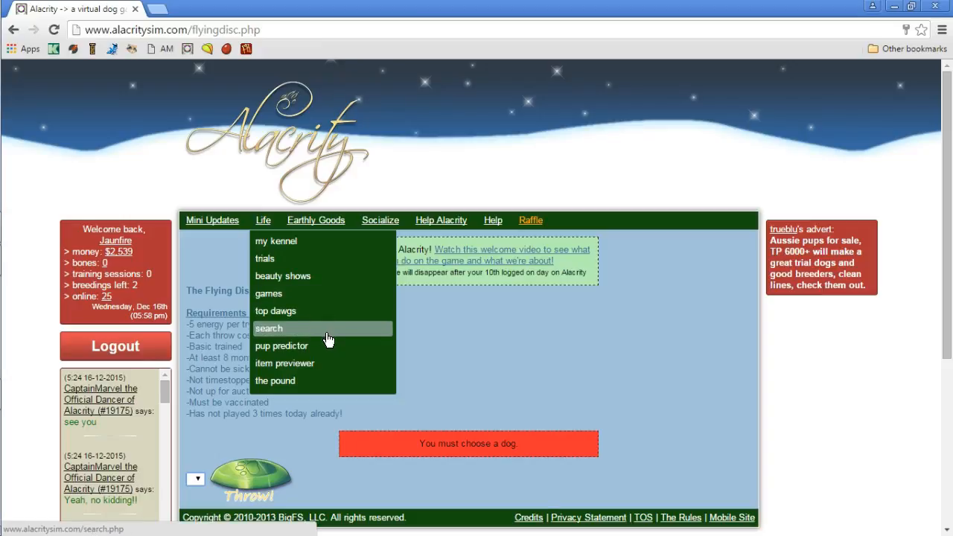
pyautogui.moveTo(334, 355)
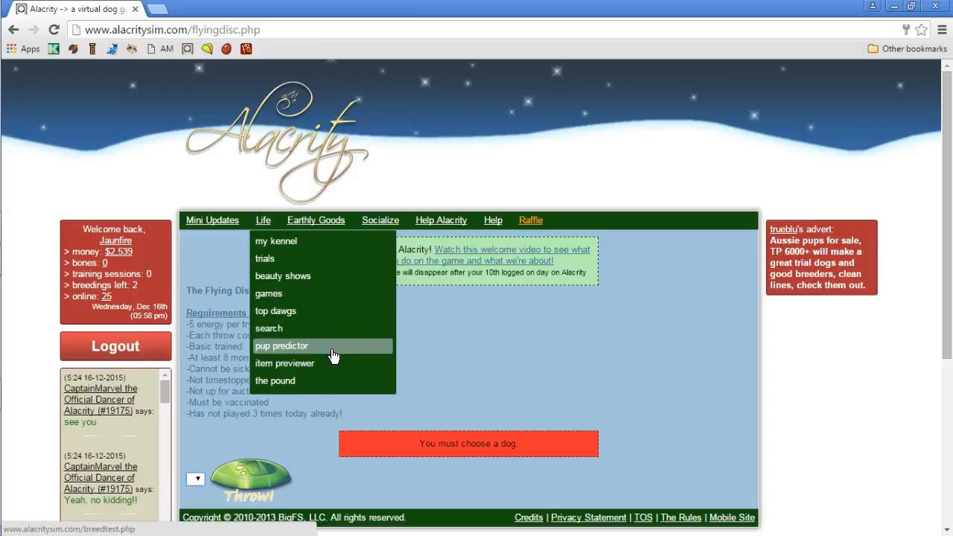
pyautogui.moveTo(334, 364)
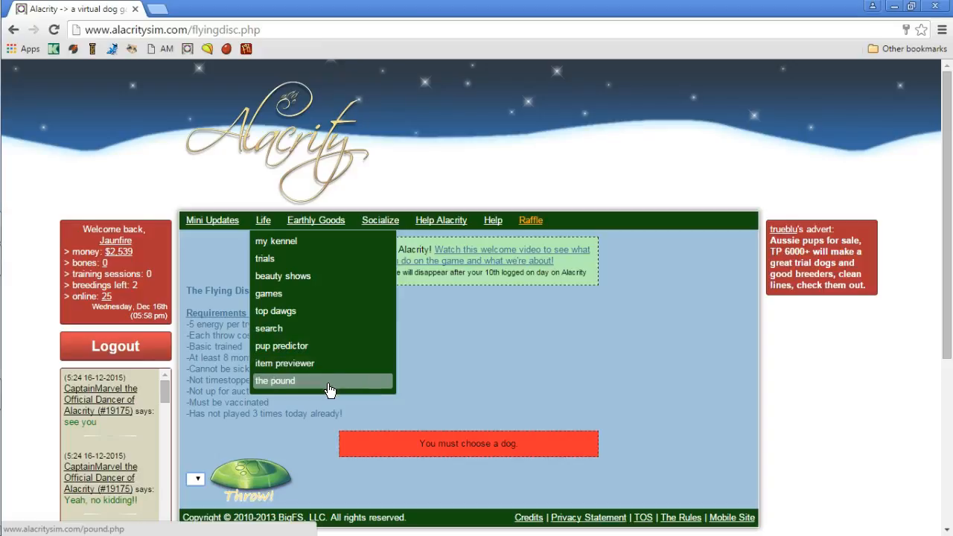
# Go to the pup predictor page from the Life menu
pyautogui.click(281, 346)
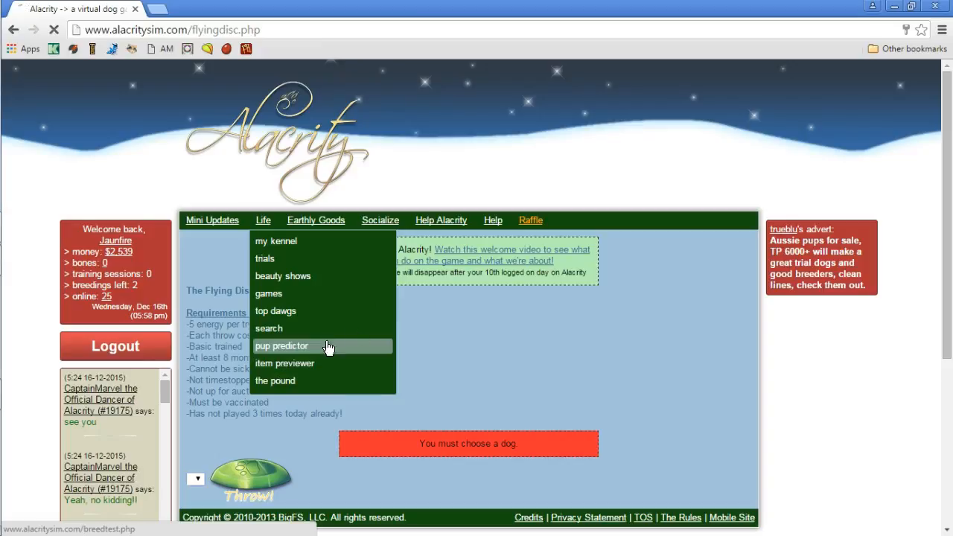
pyautogui.click(281, 346)
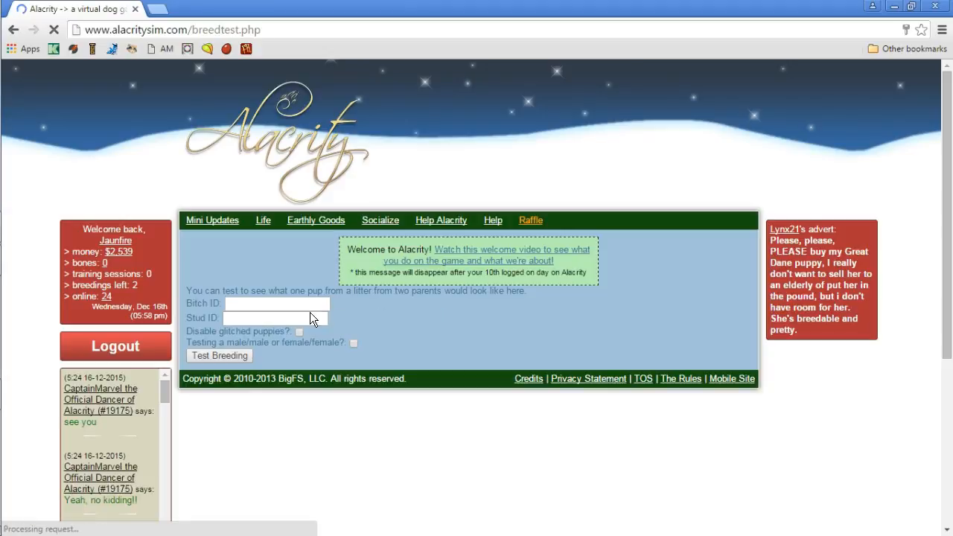
# Open alacritysim.com in a second tab, leaving the empty predictor form open
pyautogui.click(262, 220)
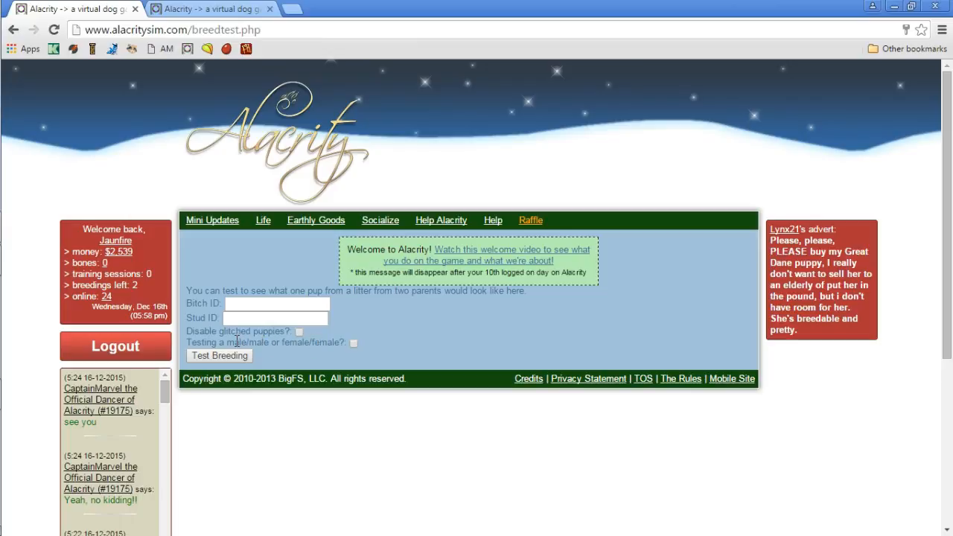
pyautogui.moveTo(300, 283)
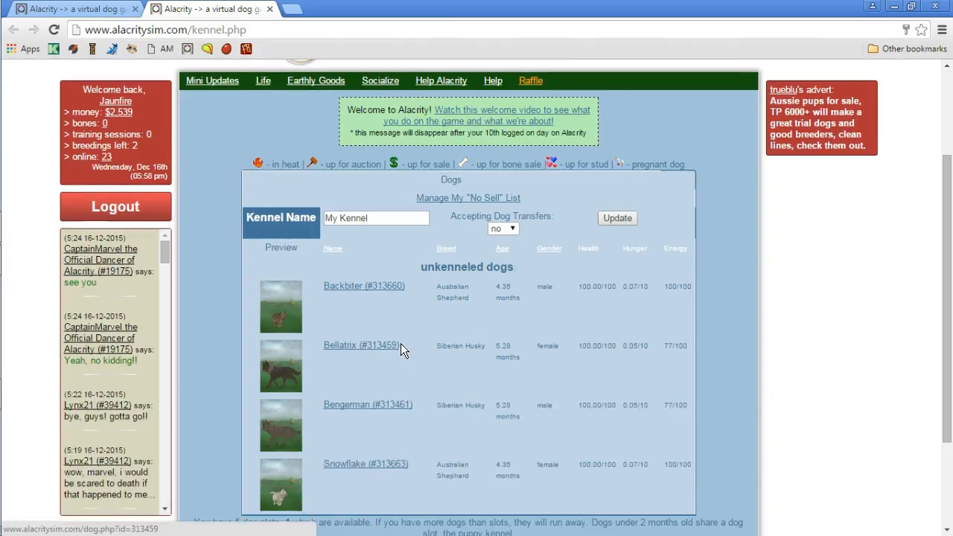
# Enter Bellatrix 313459 as Bitch ID and Bengerman 313461 as Stud ID, then run Test Breeding
pyautogui.rightClick(381, 346)
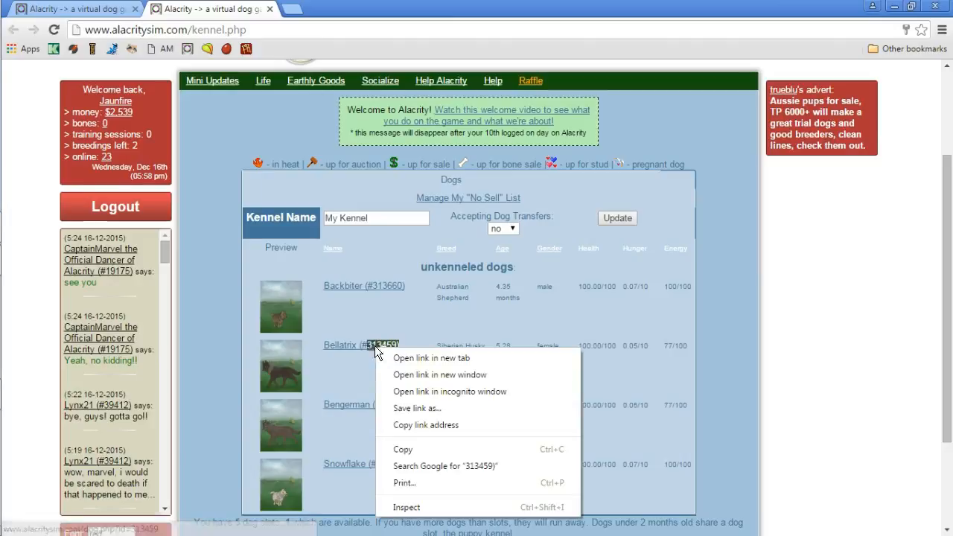
pyautogui.click(316, 80)
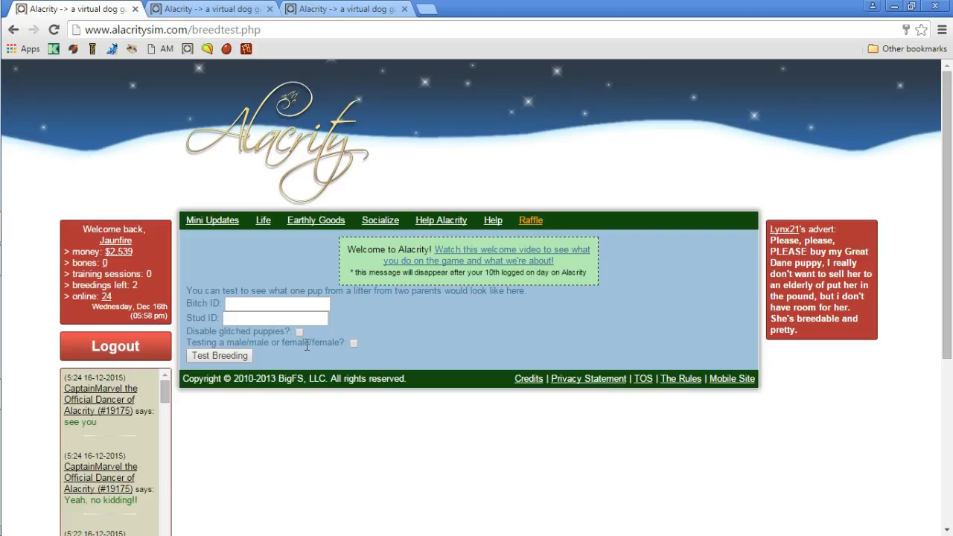
pyautogui.click(277, 304)
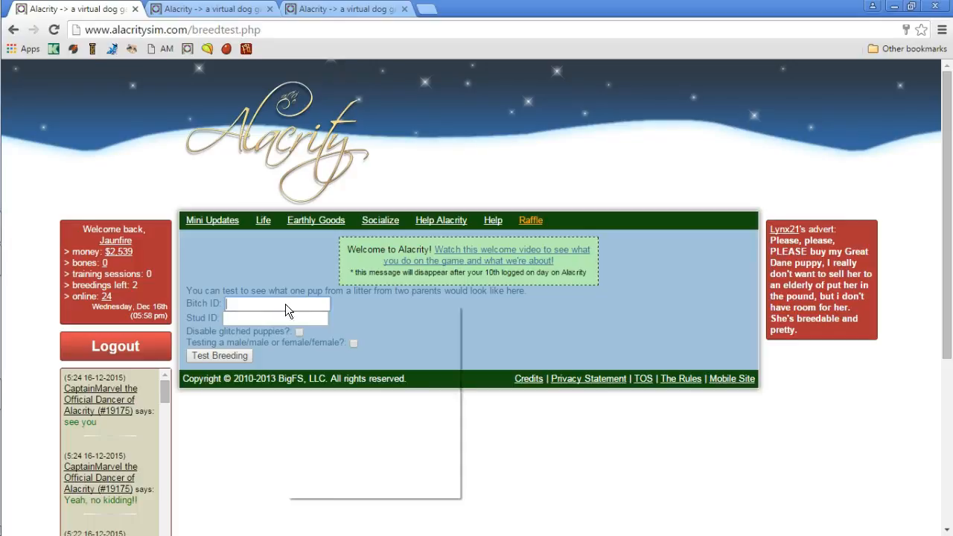
pyautogui.write('313459')
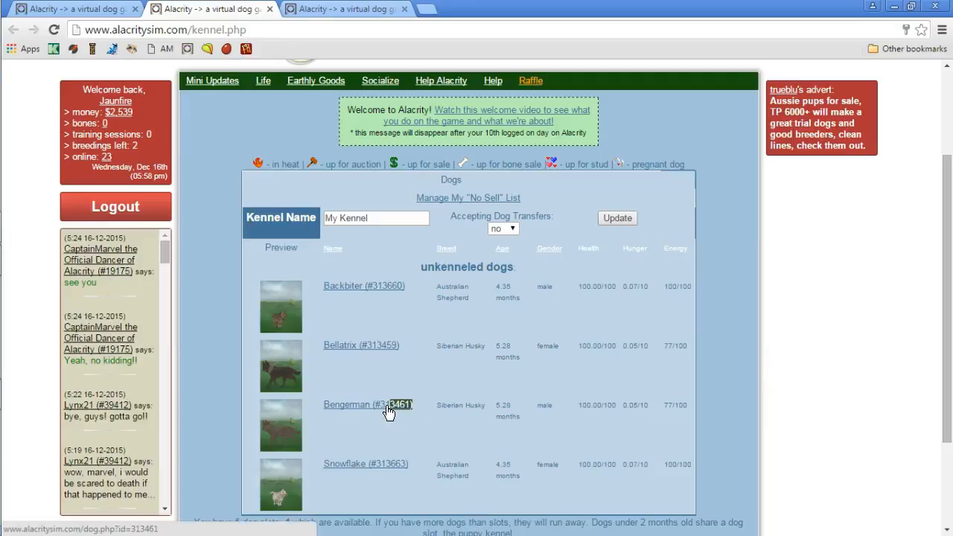
pyautogui.rightClick(387, 410)
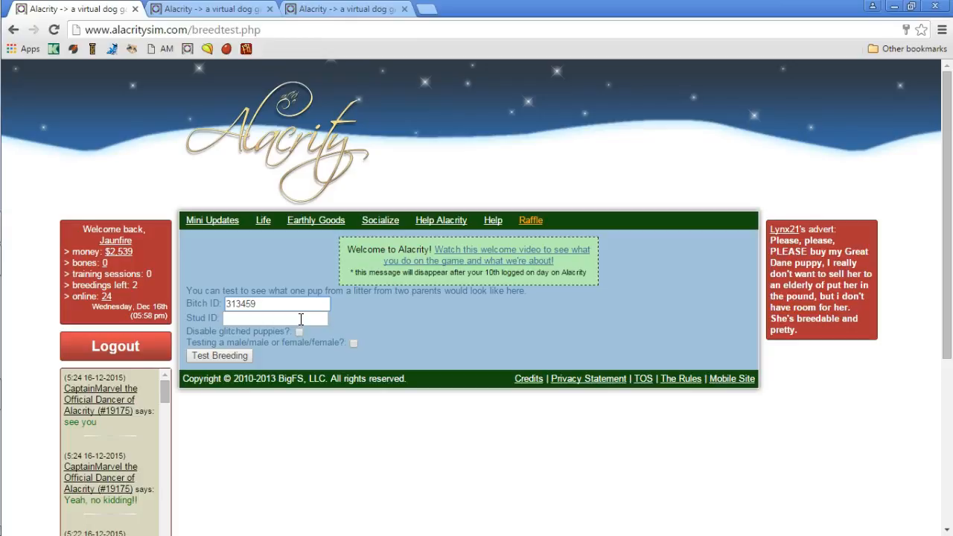
pyautogui.write('313461')
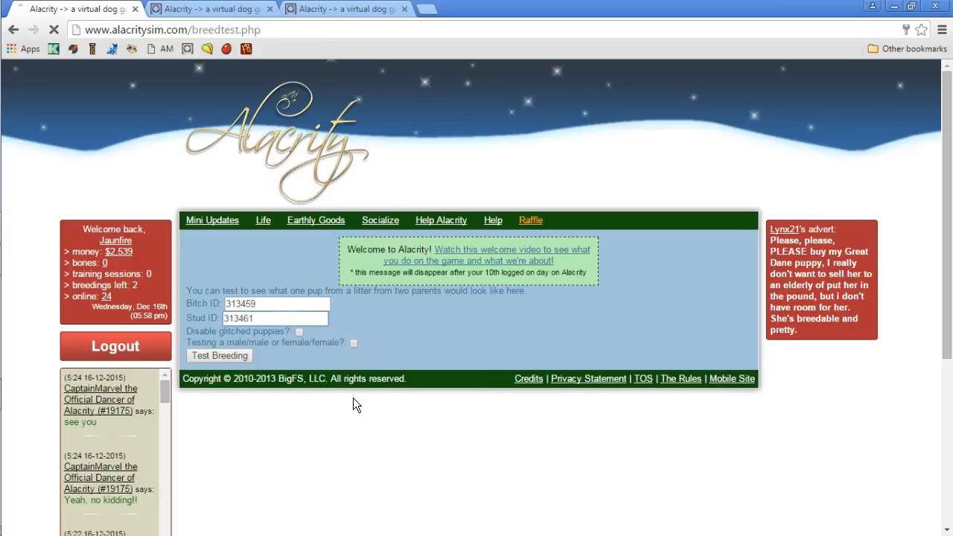
pyautogui.click(219, 354)
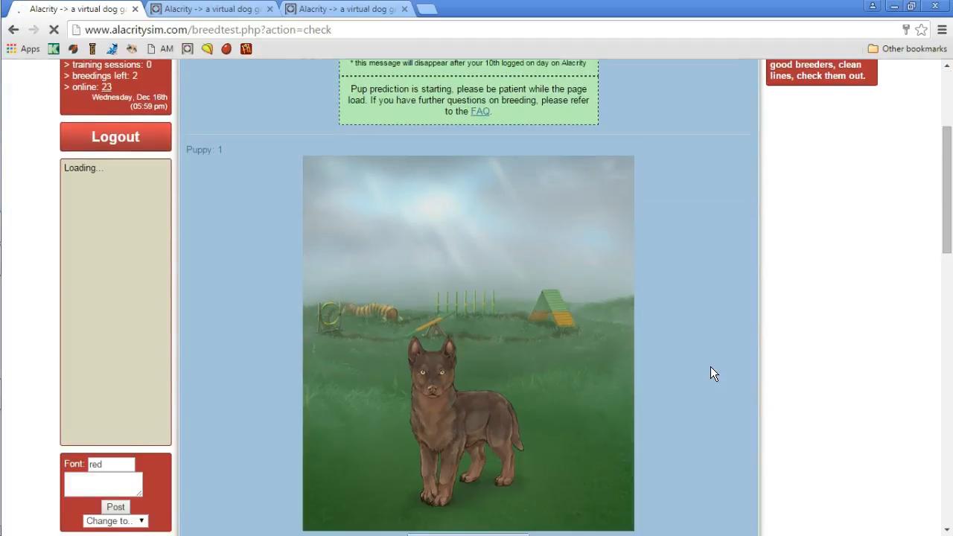
# Scroll through the Puppy 1 and Puppy 2 predictions with zero predicted TP
pyautogui.scroll(-3)
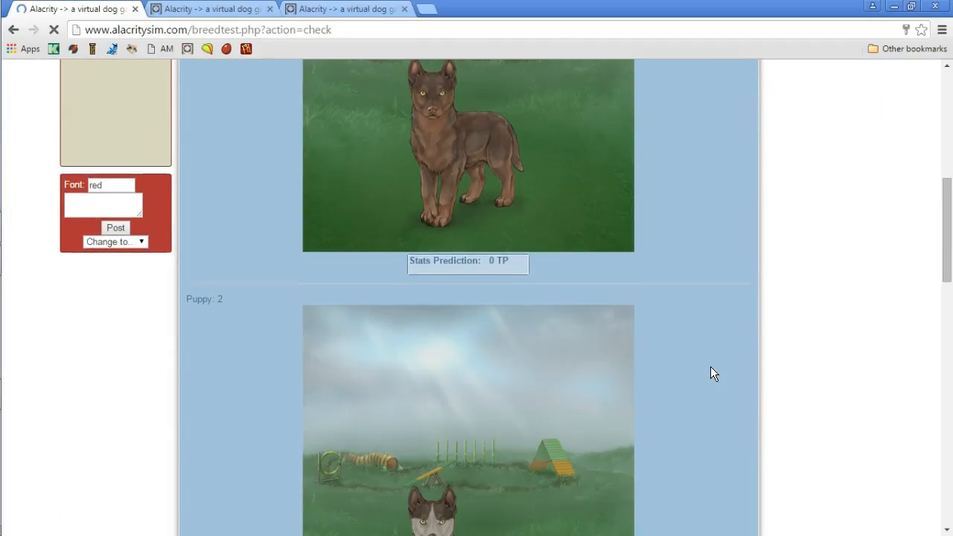
pyautogui.scroll(-3)
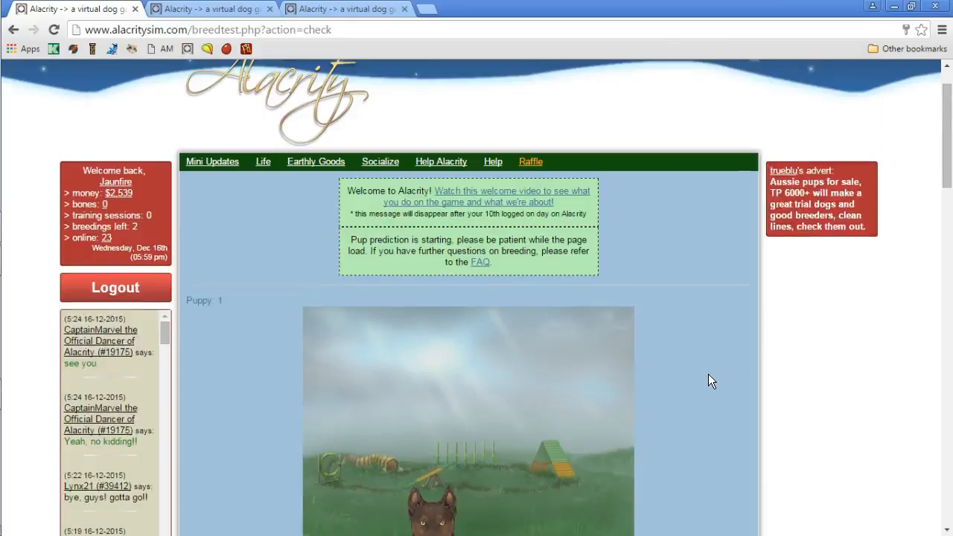
pyautogui.scroll(-3)
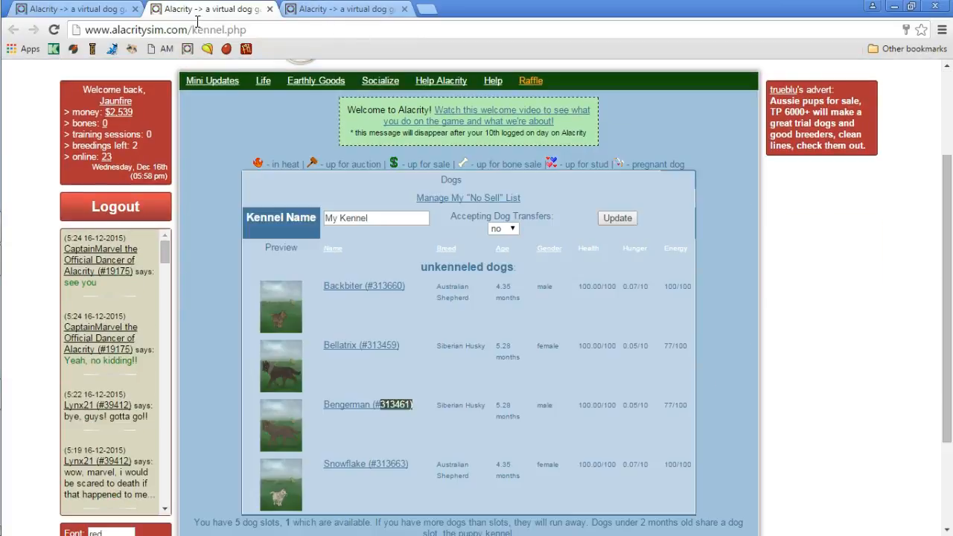
pyautogui.scroll(-3)
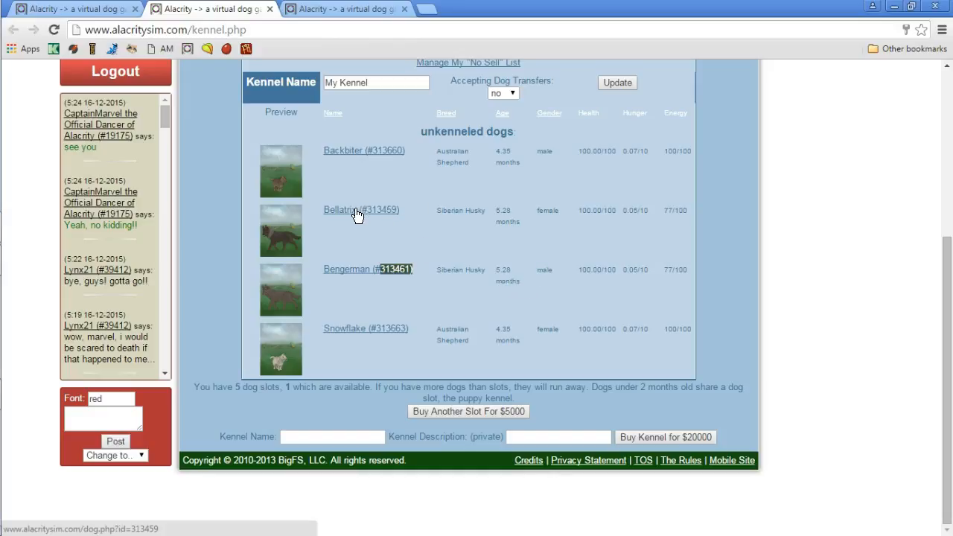
pyautogui.click(361, 209)
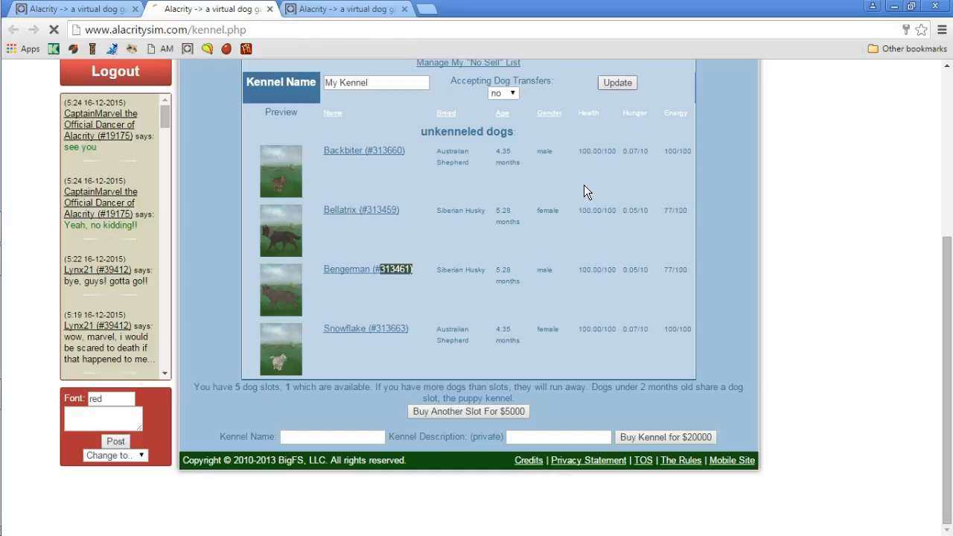
pyautogui.click(617, 82)
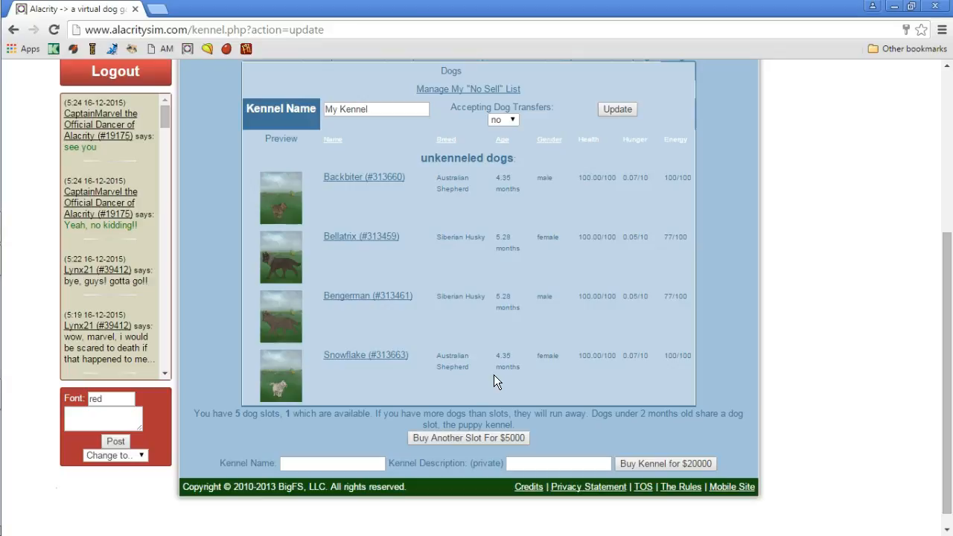
pyautogui.moveTo(360, 237)
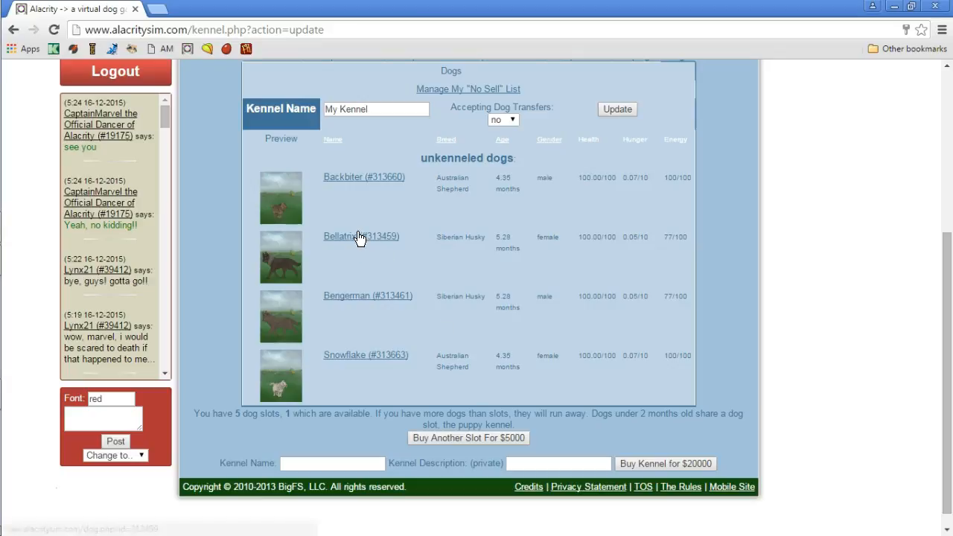
pyautogui.click(360, 236)
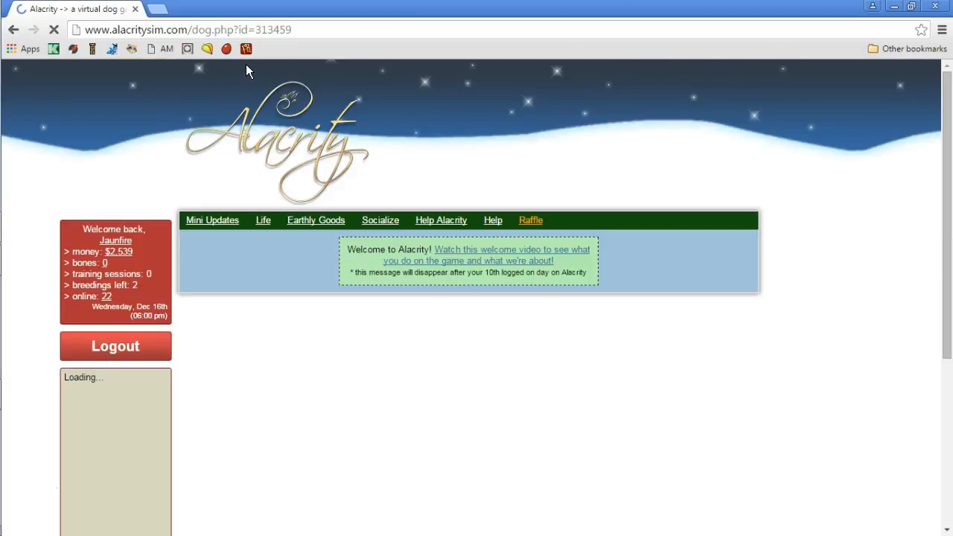
pyautogui.scroll(-3)
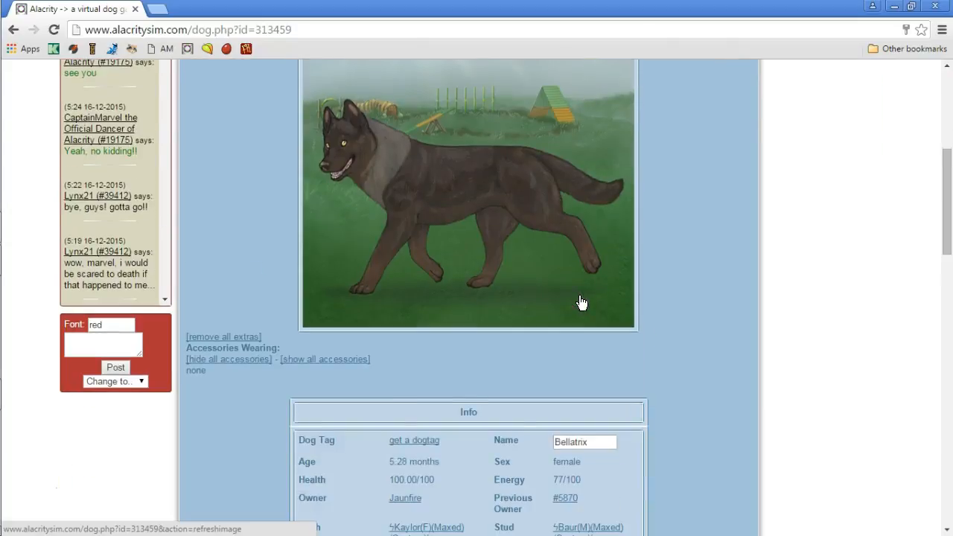
pyautogui.scroll(-3)
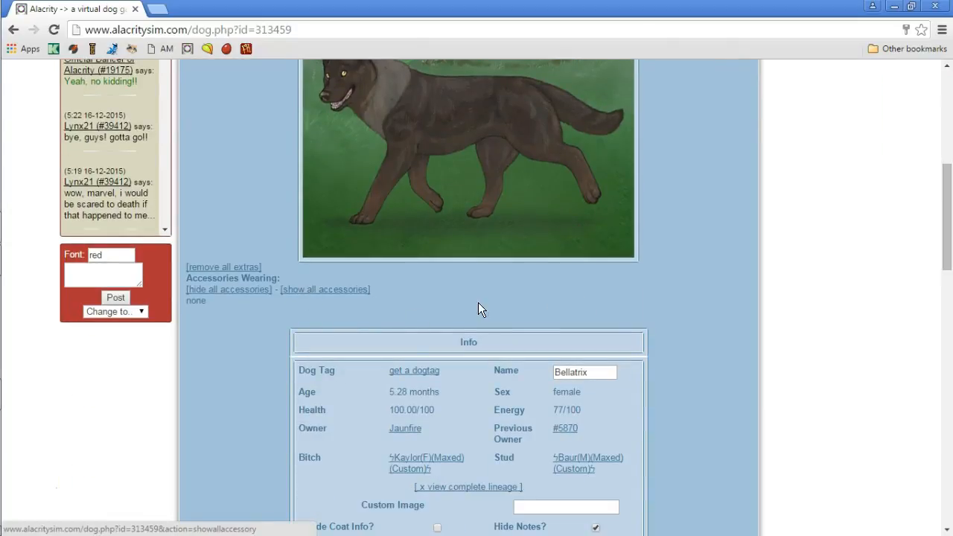
pyautogui.scroll(-3)
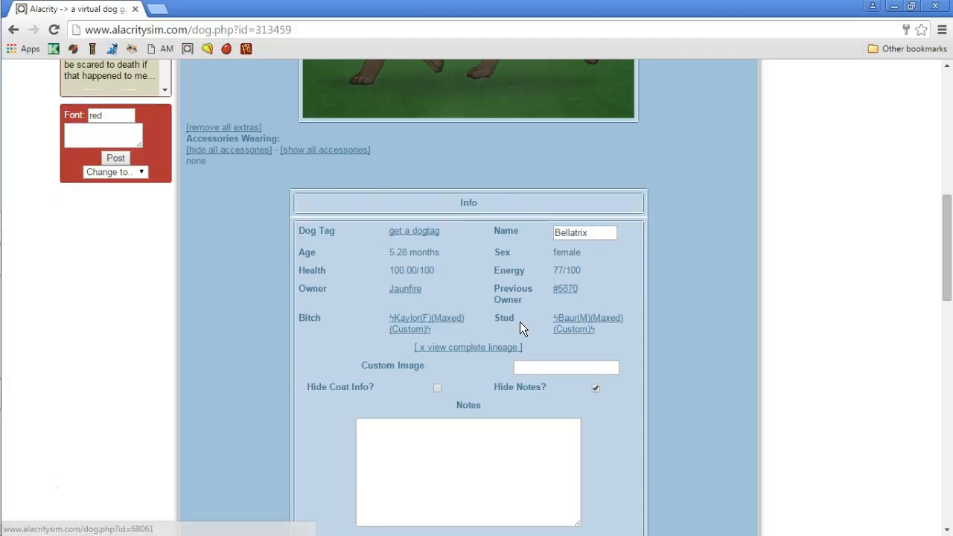
pyautogui.moveTo(435, 330)
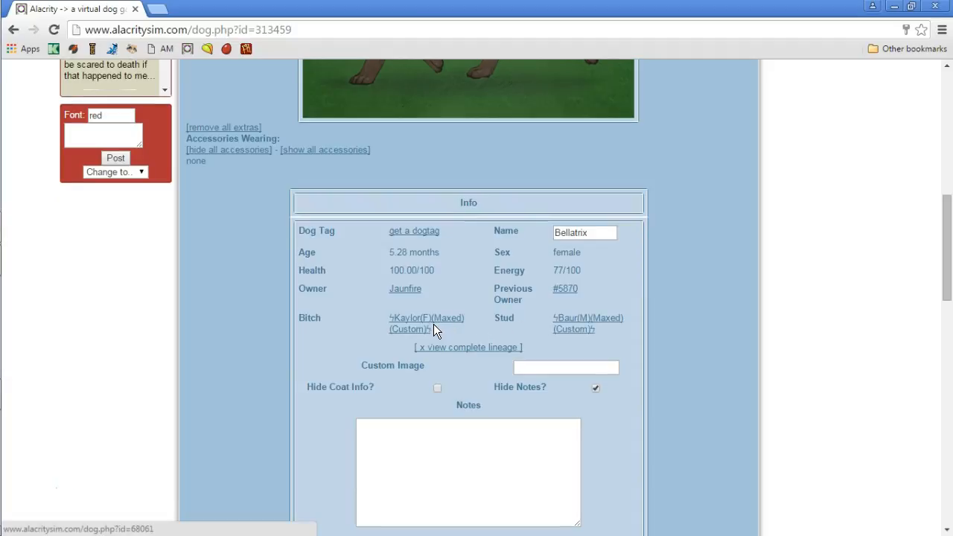
pyautogui.scroll(-3)
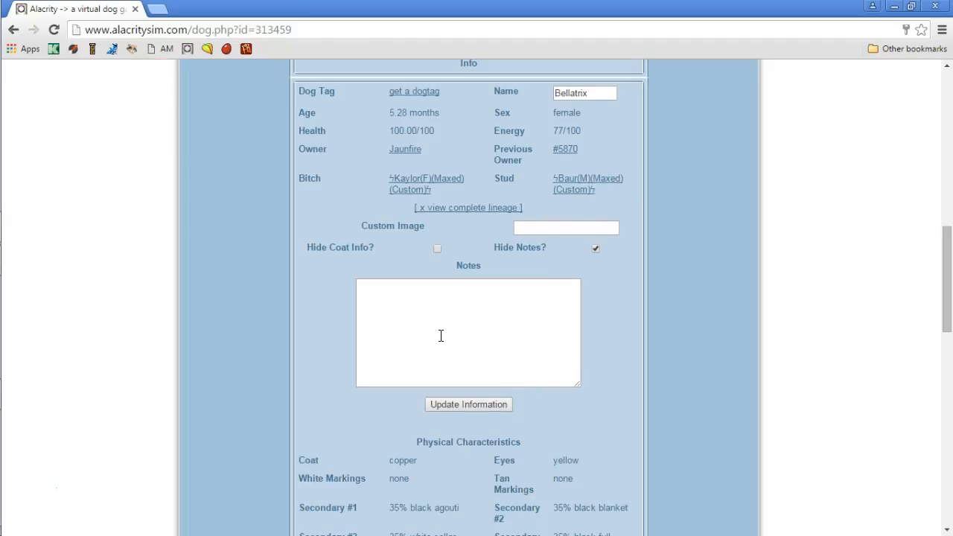
pyautogui.scroll(-3)
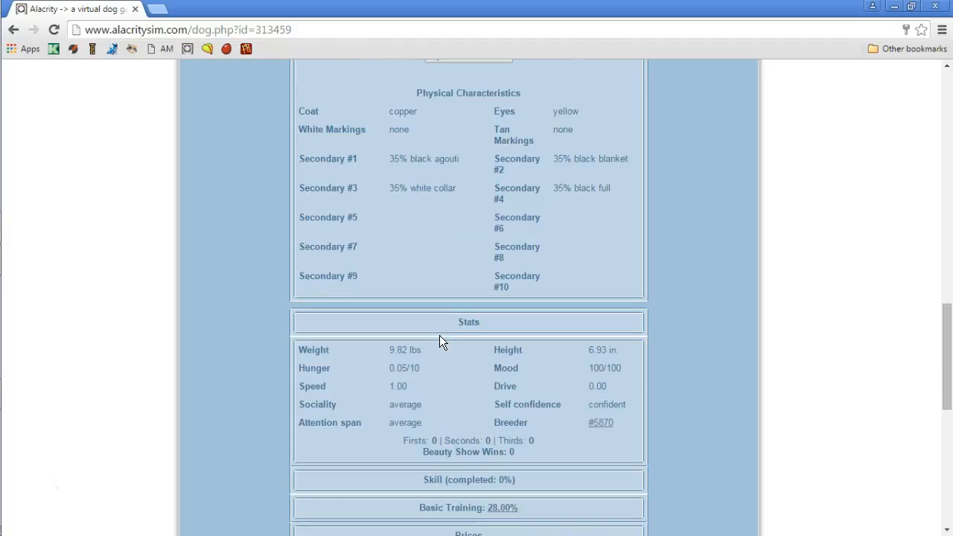
pyautogui.scroll(-3)
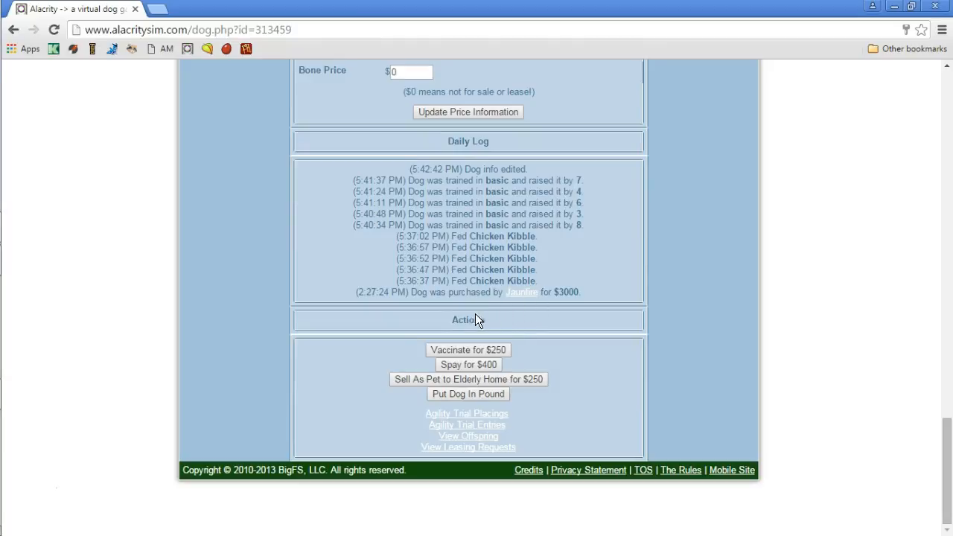
pyautogui.moveTo(588, 336)
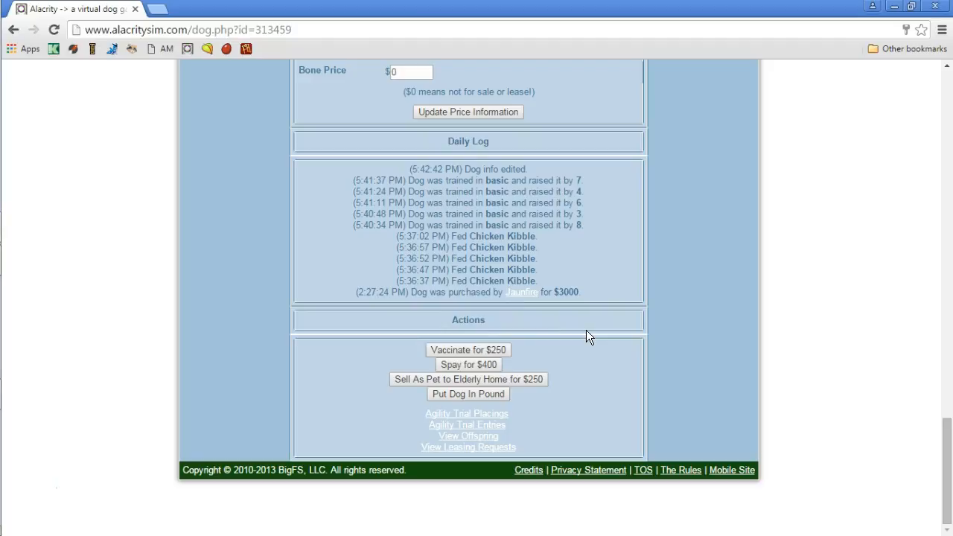
pyautogui.moveTo(533, 443)
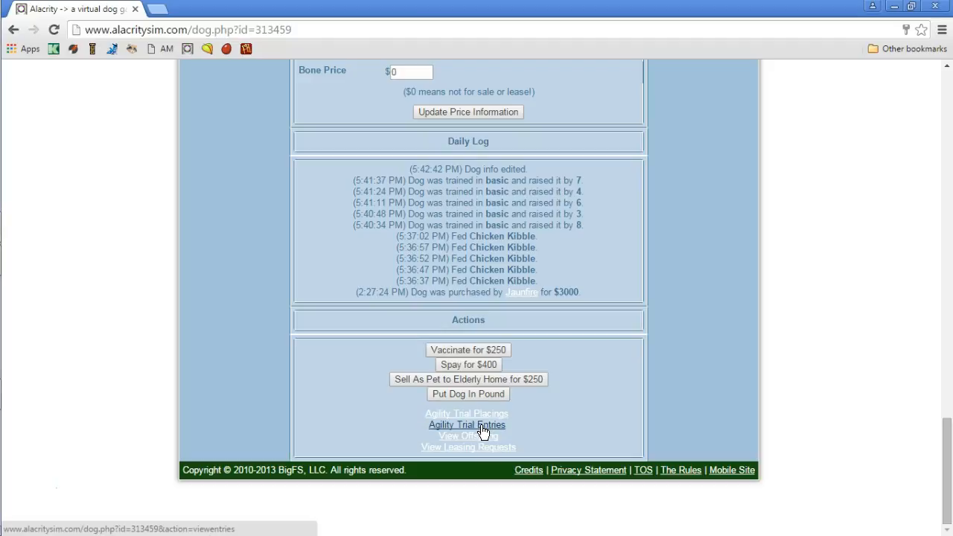
pyautogui.scroll(3)
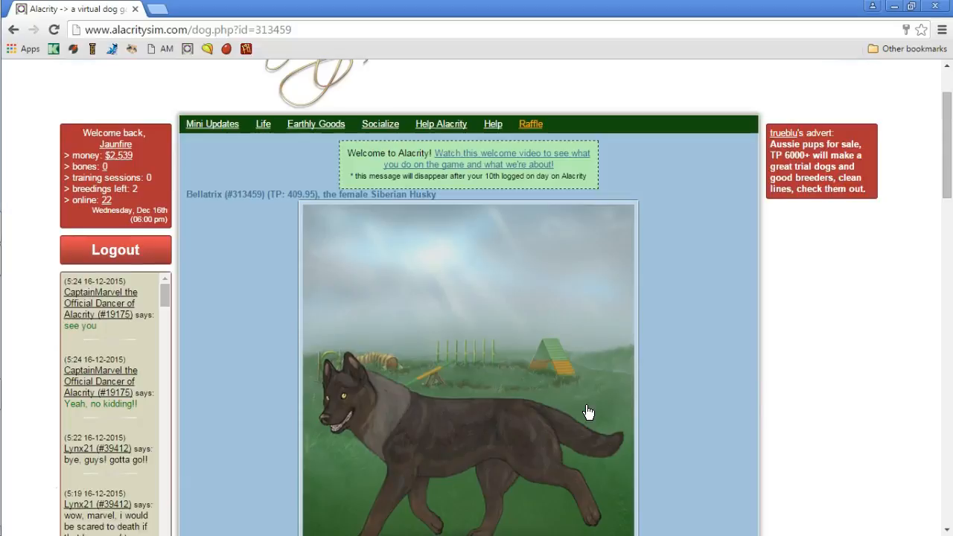
pyautogui.click(262, 123)
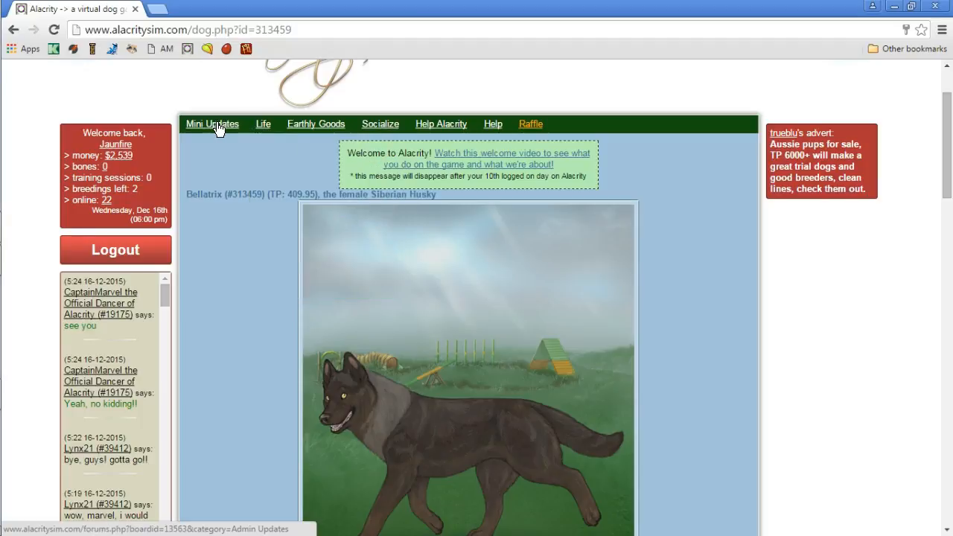
pyautogui.click(315, 124)
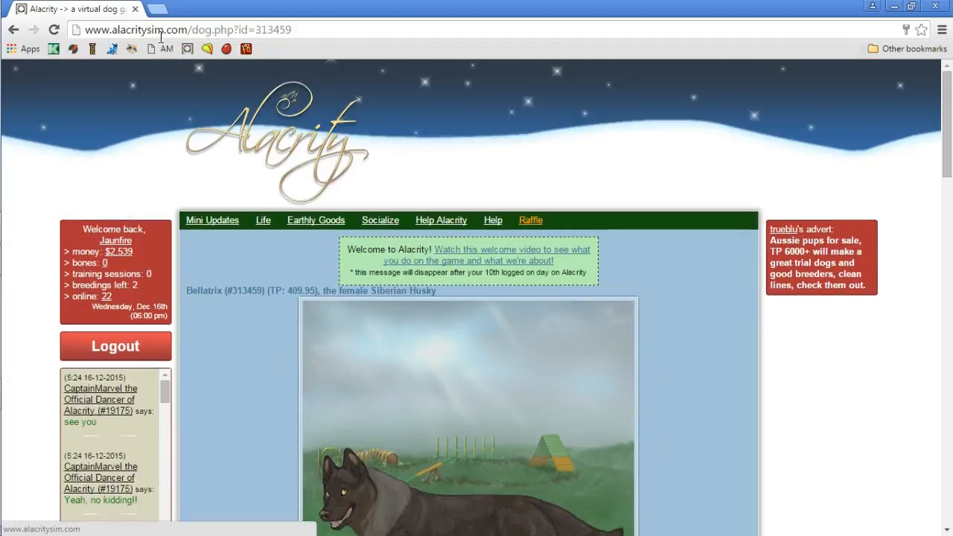
# Go to 'my kennel' listing Backbiter and Bellatrix with their stats
pyautogui.click(262, 221)
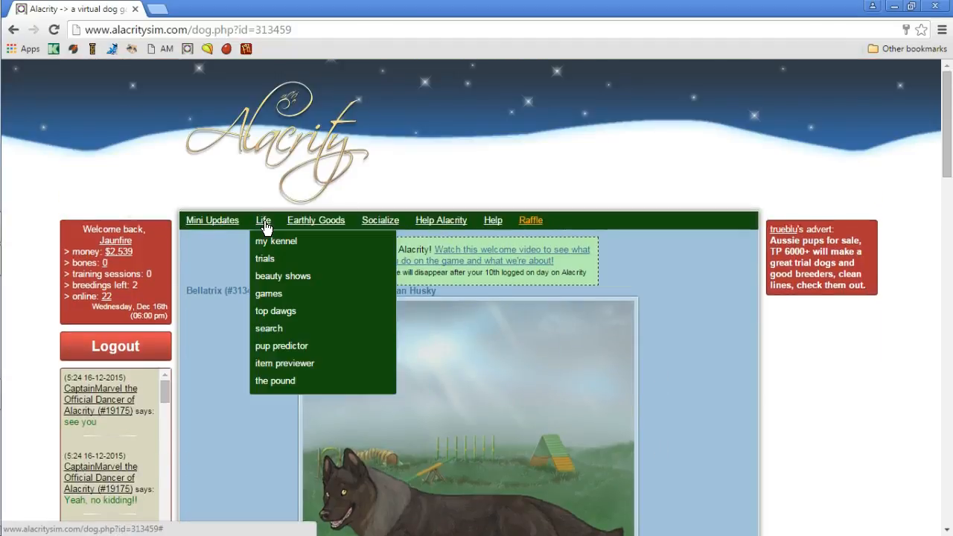
pyautogui.click(276, 241)
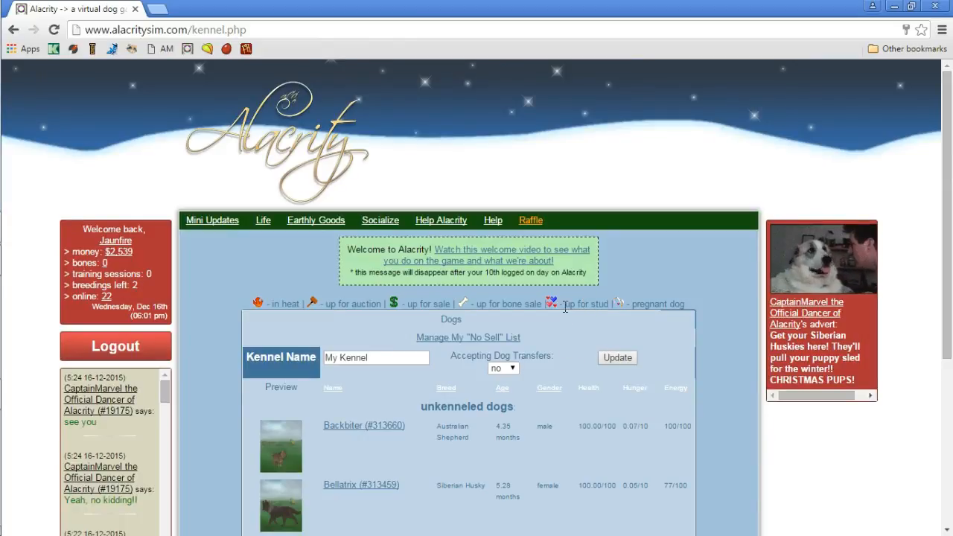
pyautogui.moveTo(280, 301)
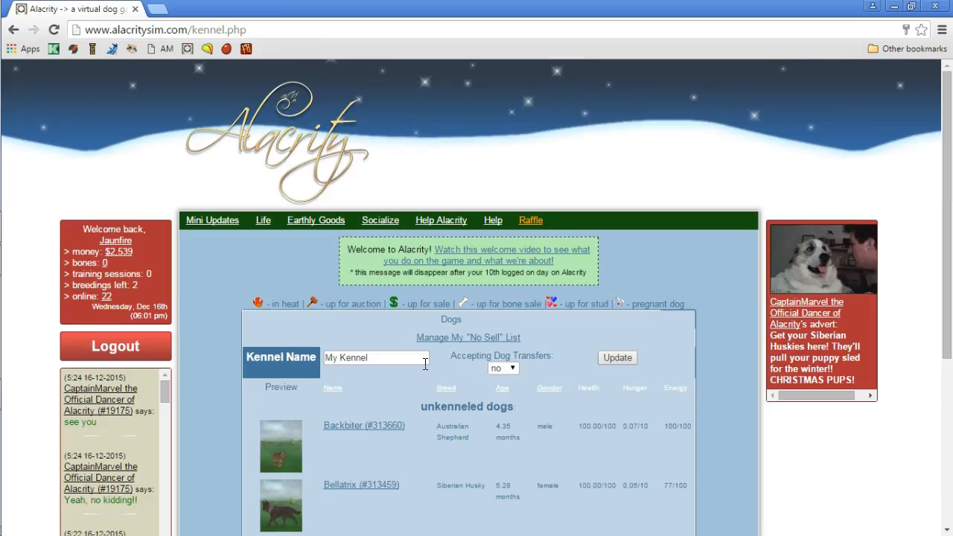
pyautogui.moveTo(236, 289)
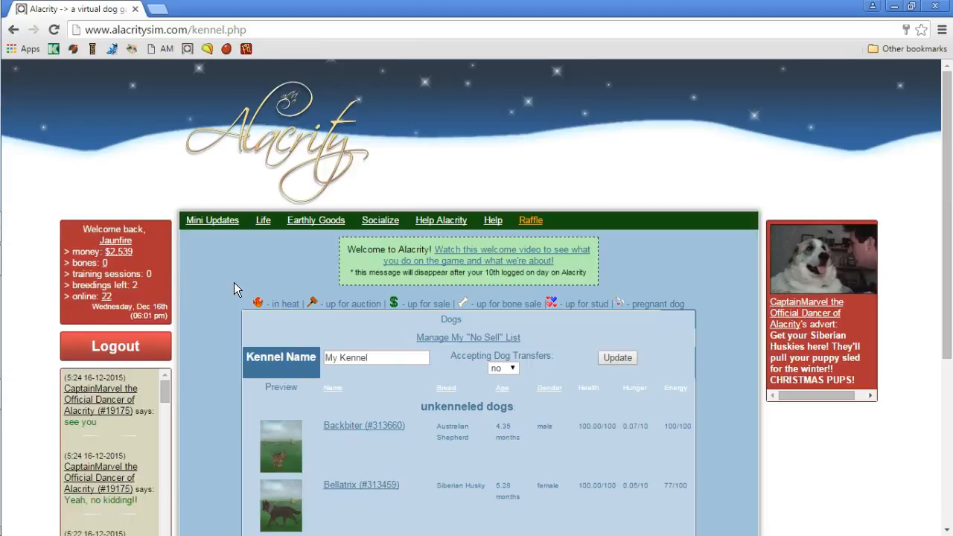
pyautogui.moveTo(239, 247)
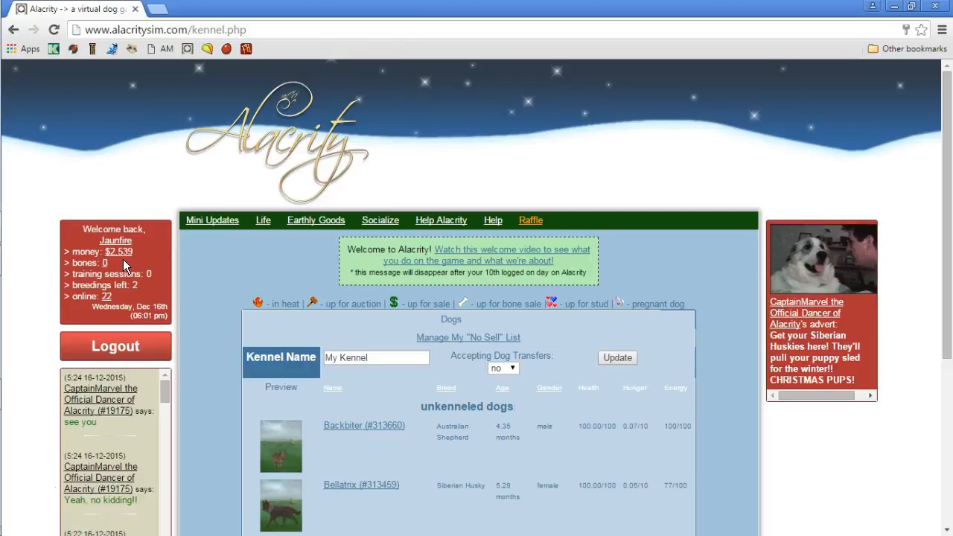
pyautogui.moveTo(200, 279)
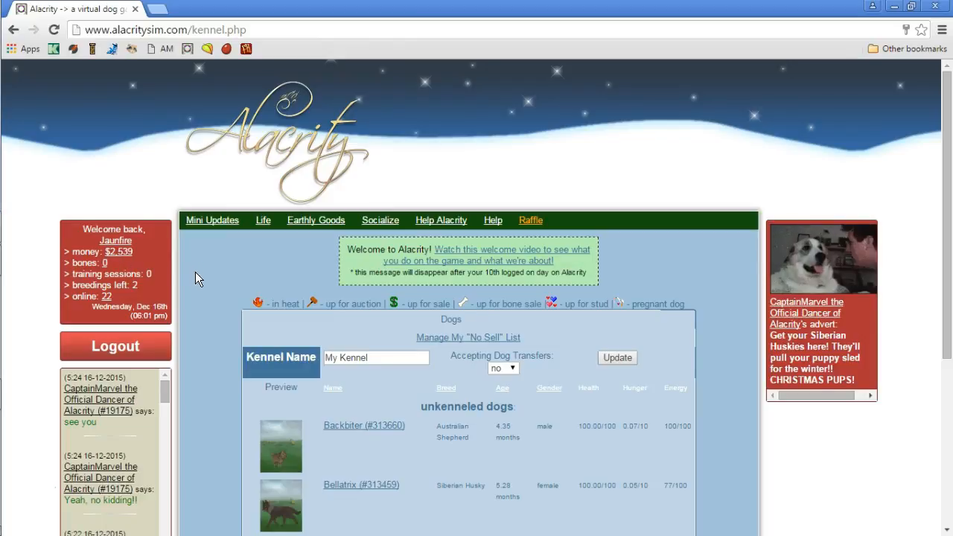
# Go to the bank under Earthly Goods and set up a $1000 deposit
pyautogui.click(315, 220)
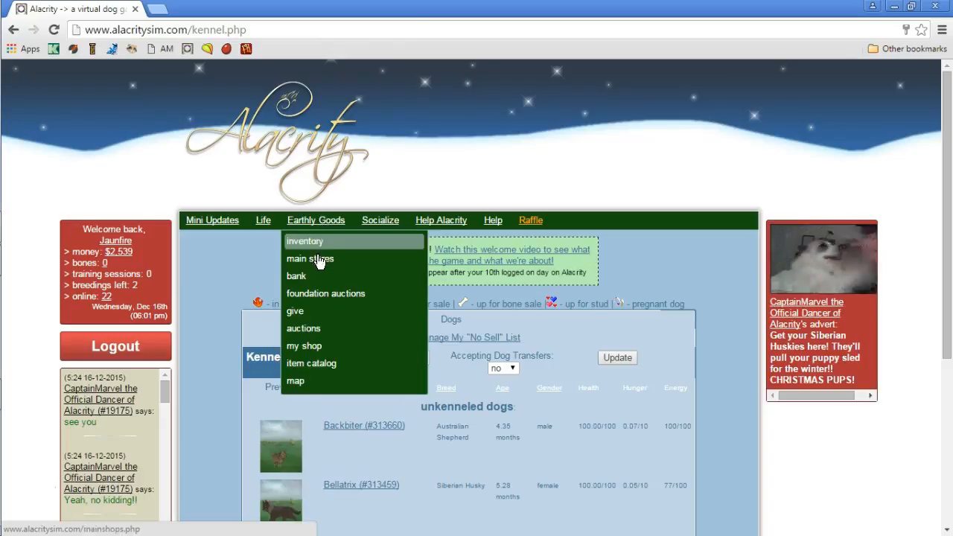
pyautogui.click(297, 276)
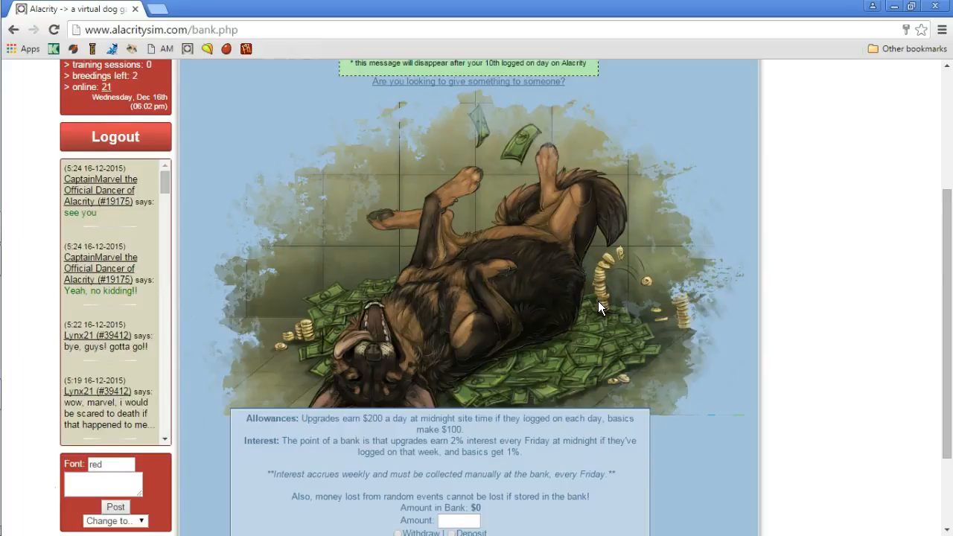
pyautogui.scroll(-3)
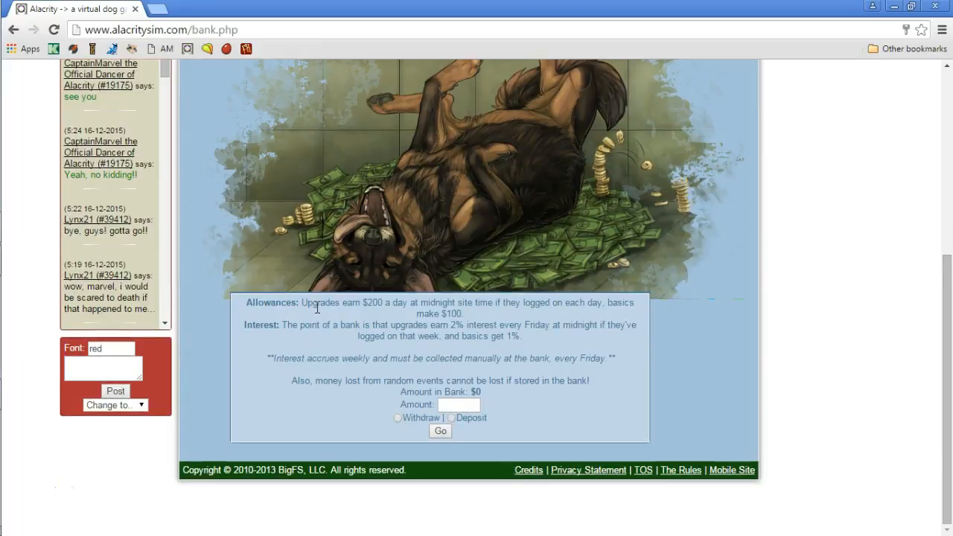
pyautogui.moveTo(408, 316)
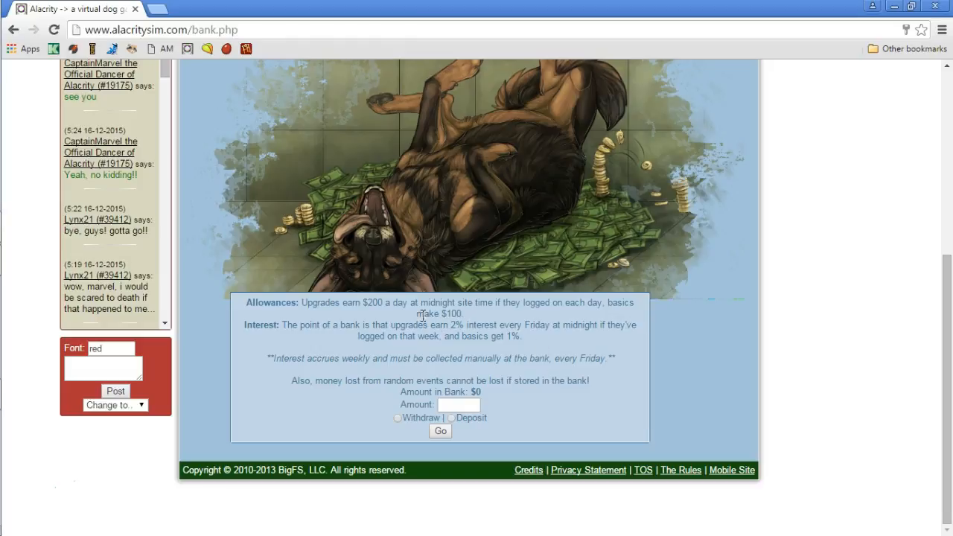
pyautogui.moveTo(437, 324)
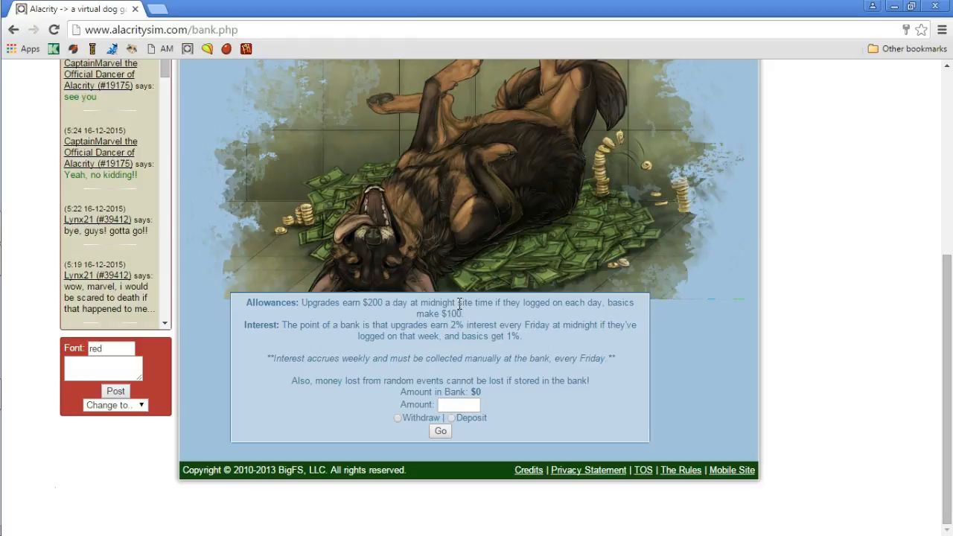
pyautogui.moveTo(458, 363)
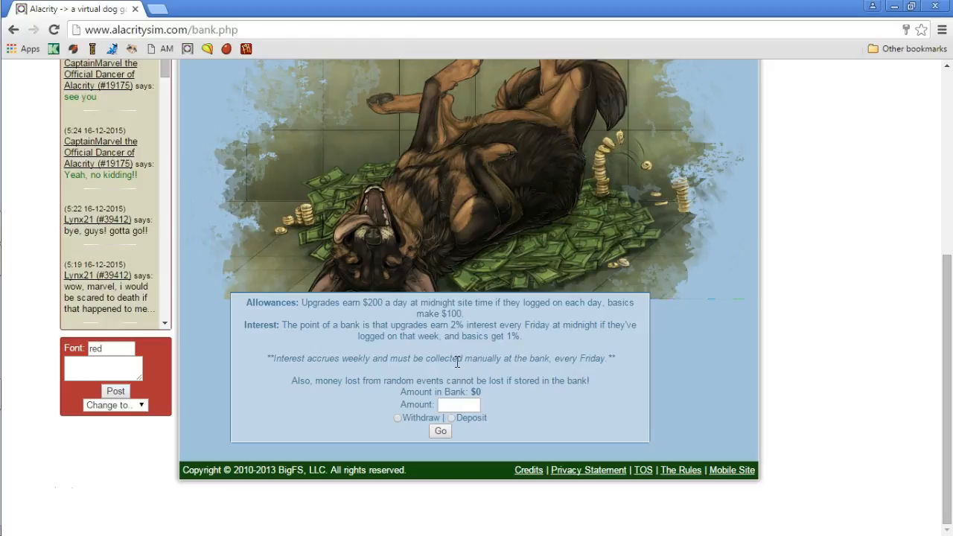
pyautogui.click(459, 405)
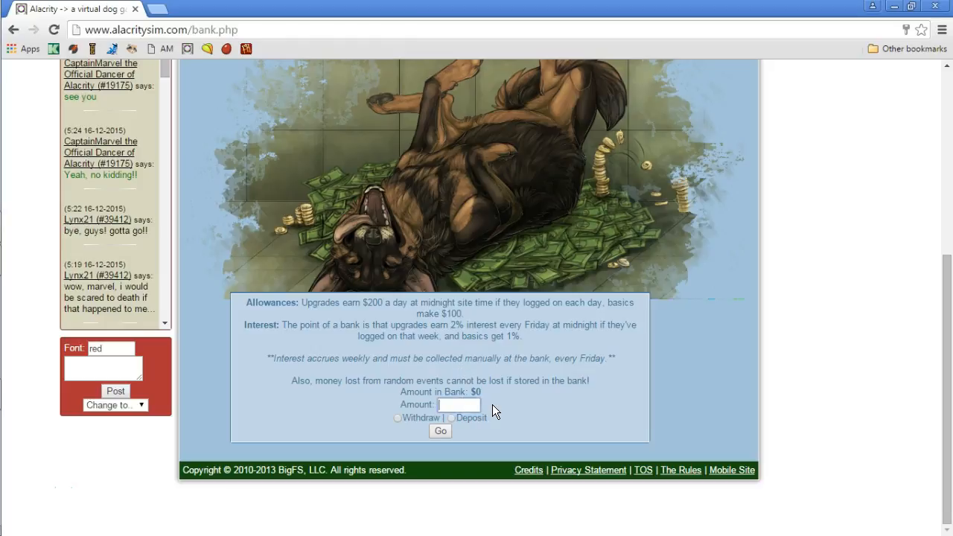
pyautogui.write('1000')
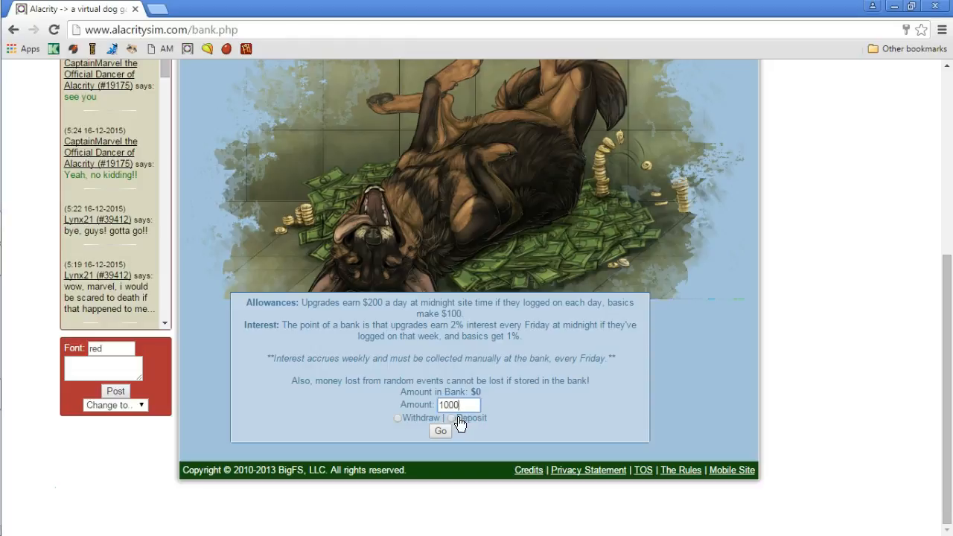
pyautogui.click(441, 432)
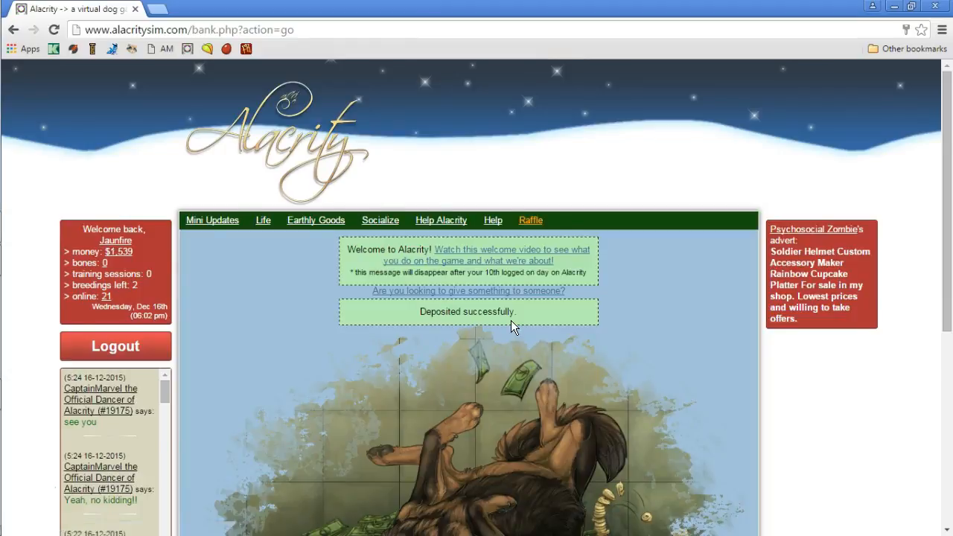
pyautogui.moveTo(350, 254)
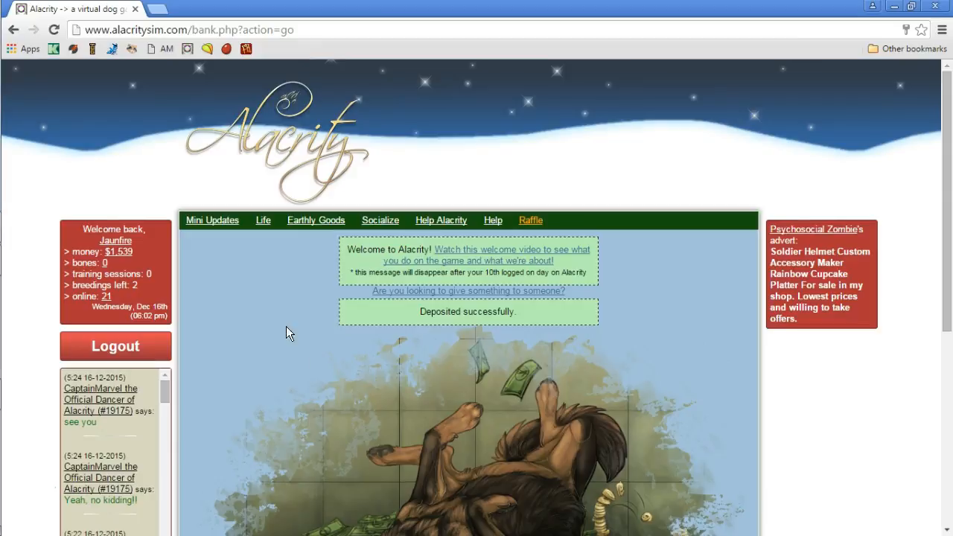
pyautogui.moveTo(221, 350)
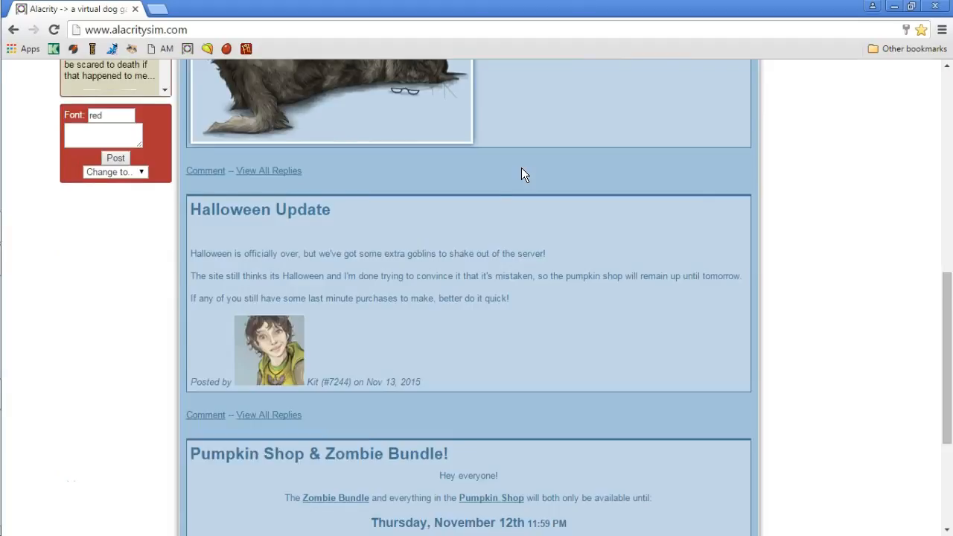
# Scroll through the home page news posts below the welcome section
pyautogui.scroll(-3)
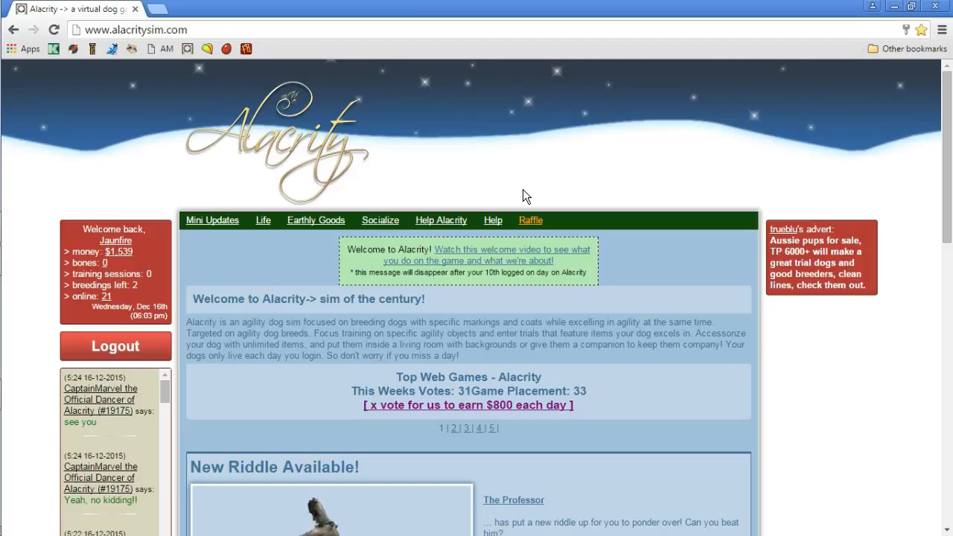
pyautogui.moveTo(104, 340)
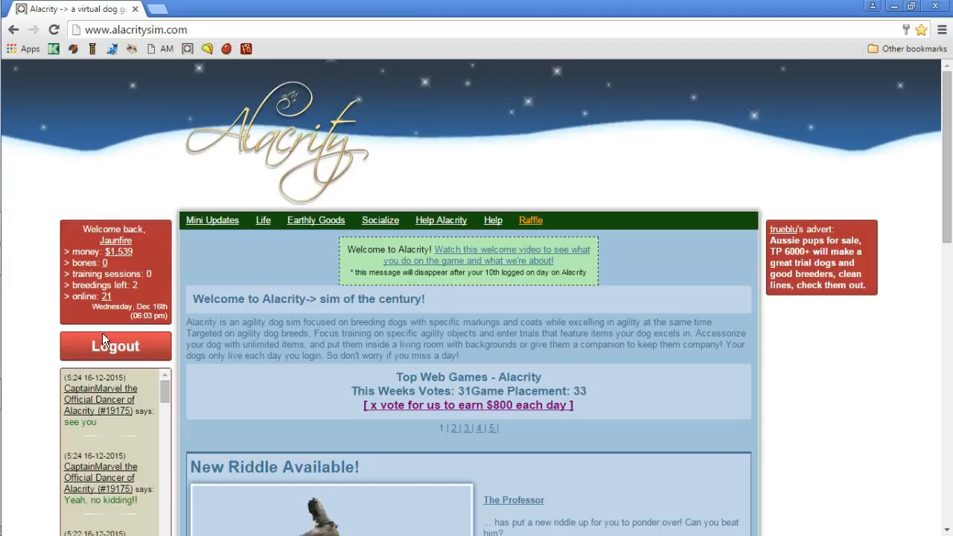